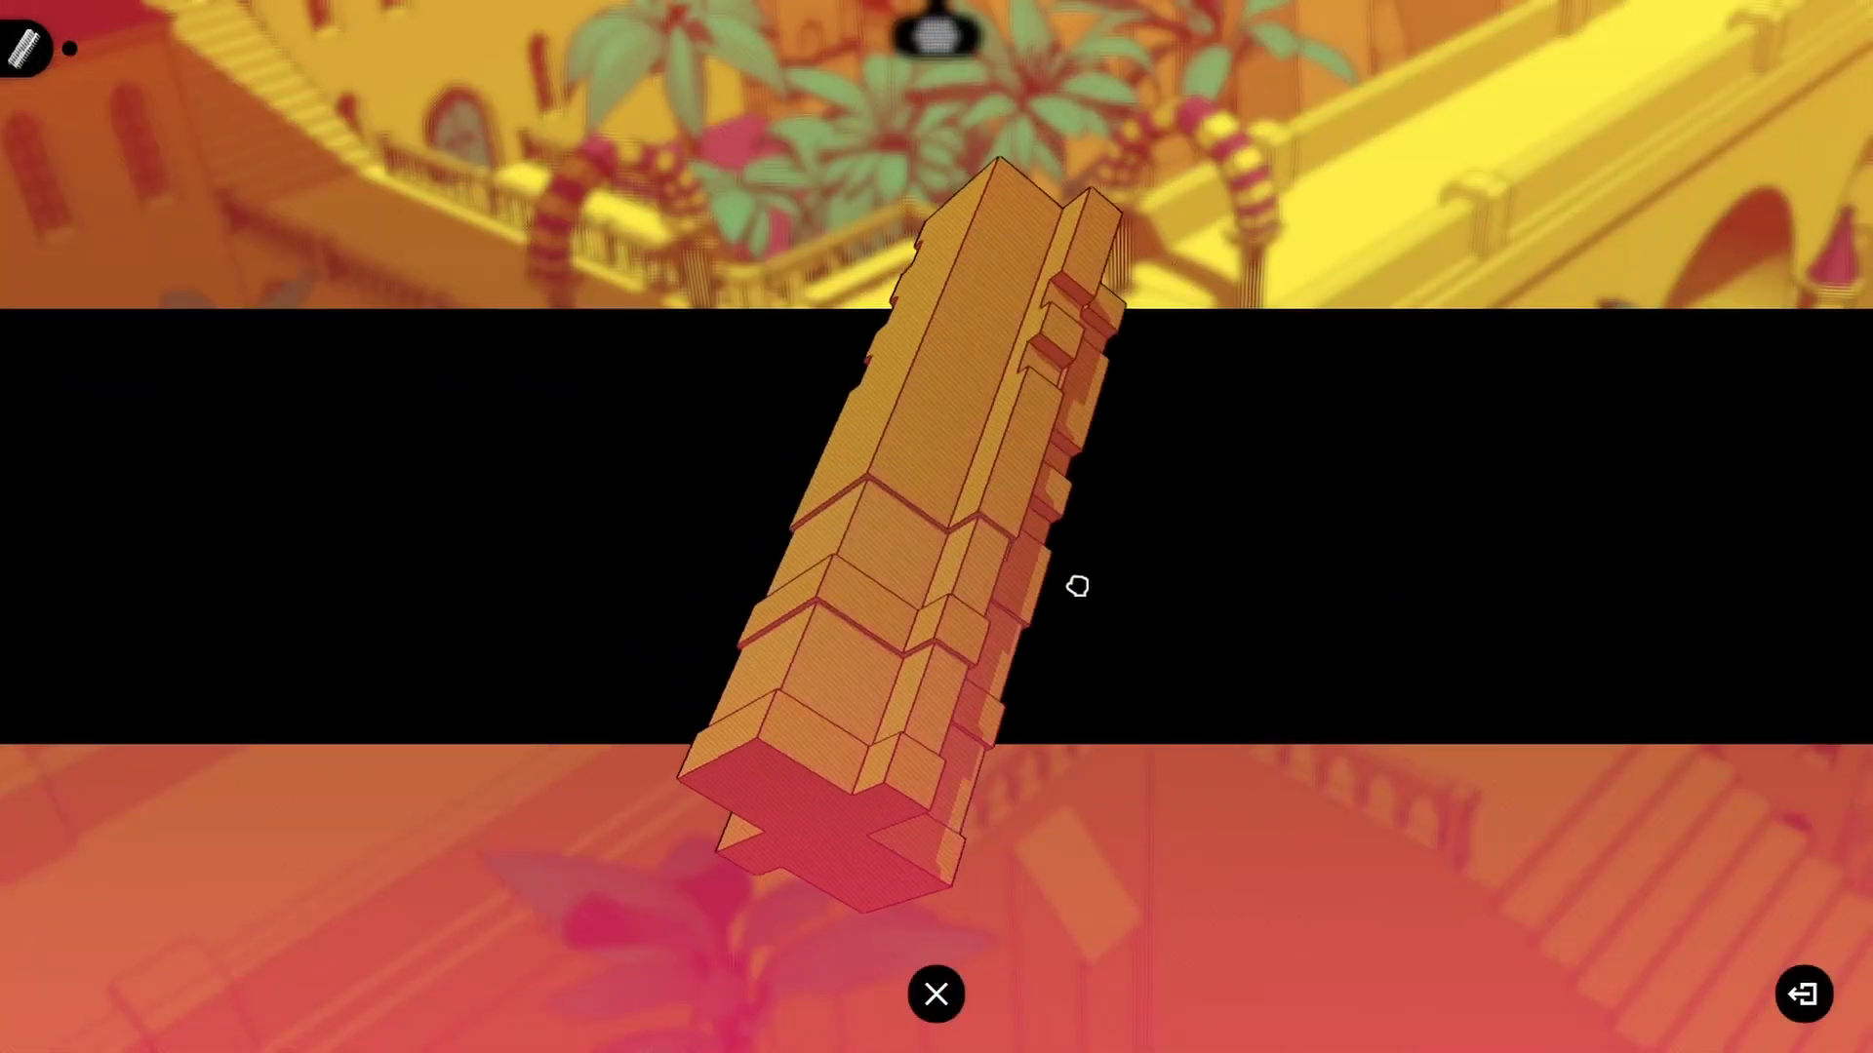
# Walk through the storage room and use the interaction point beside the striped pillar
pyautogui.click(934, 993)
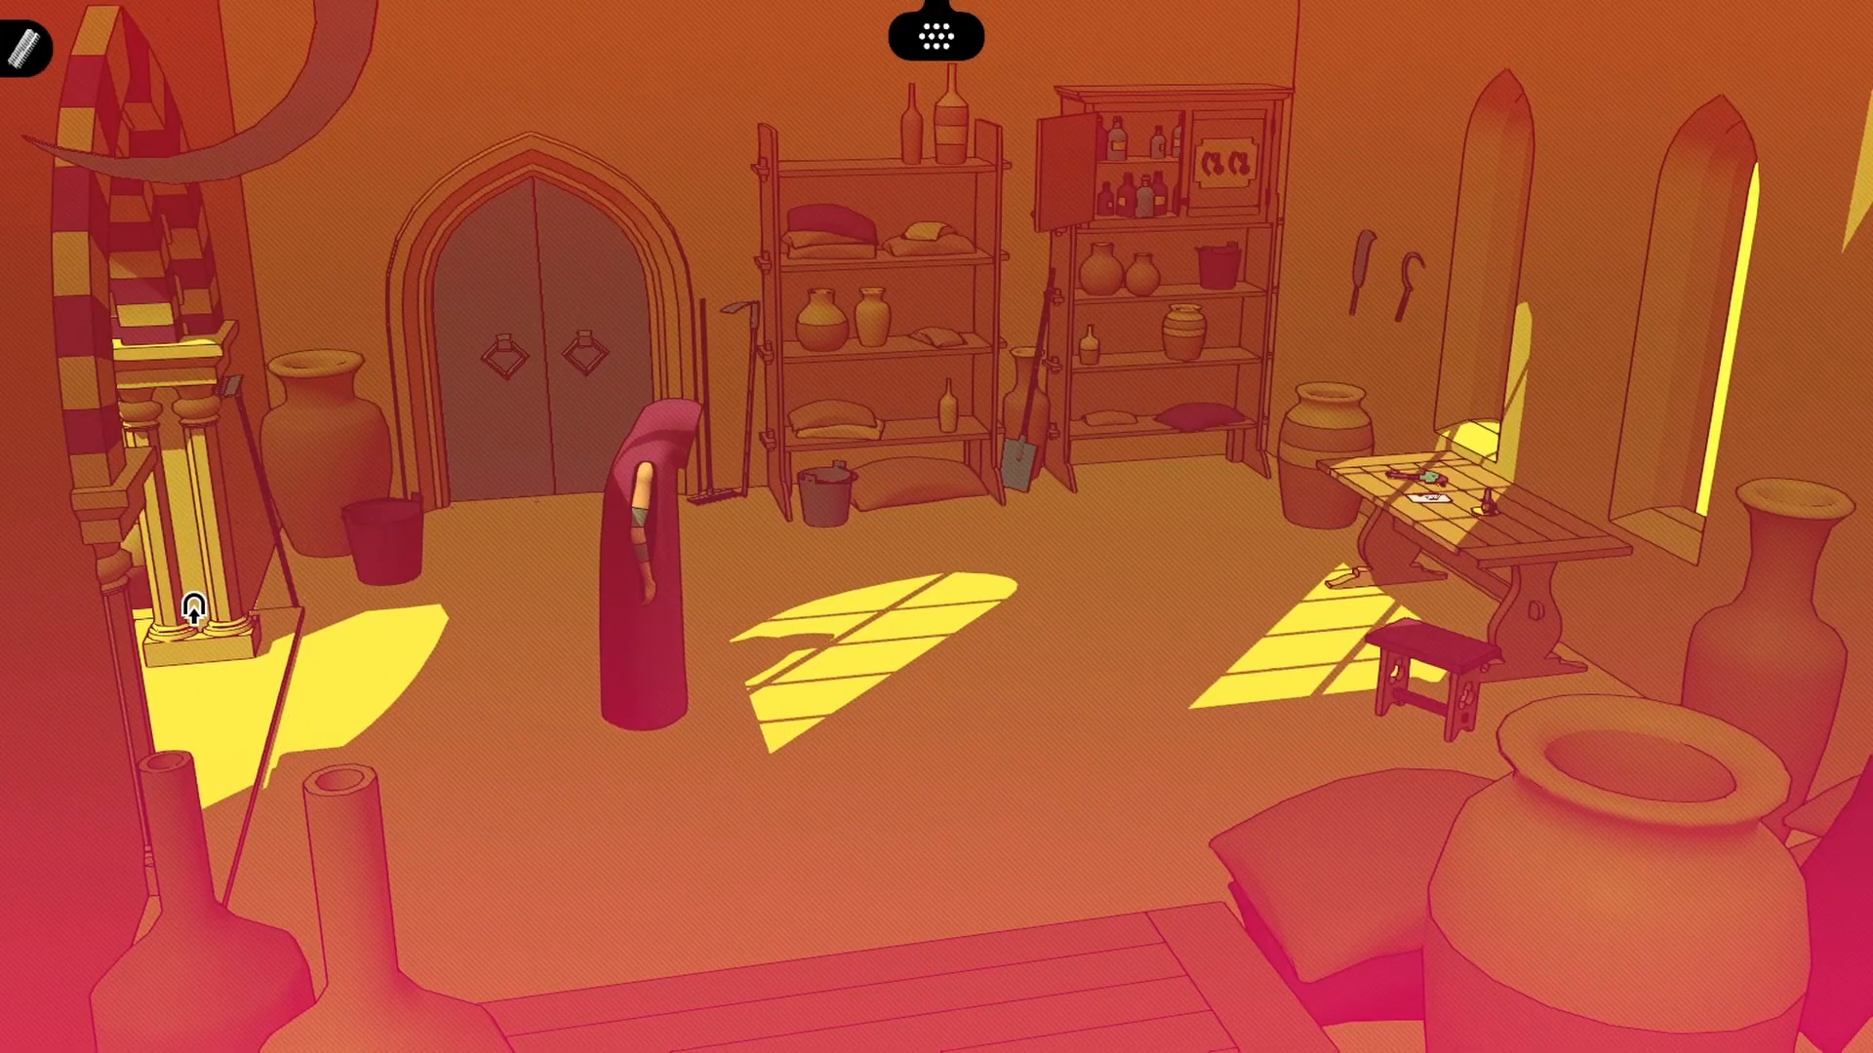
pyautogui.click(192, 603)
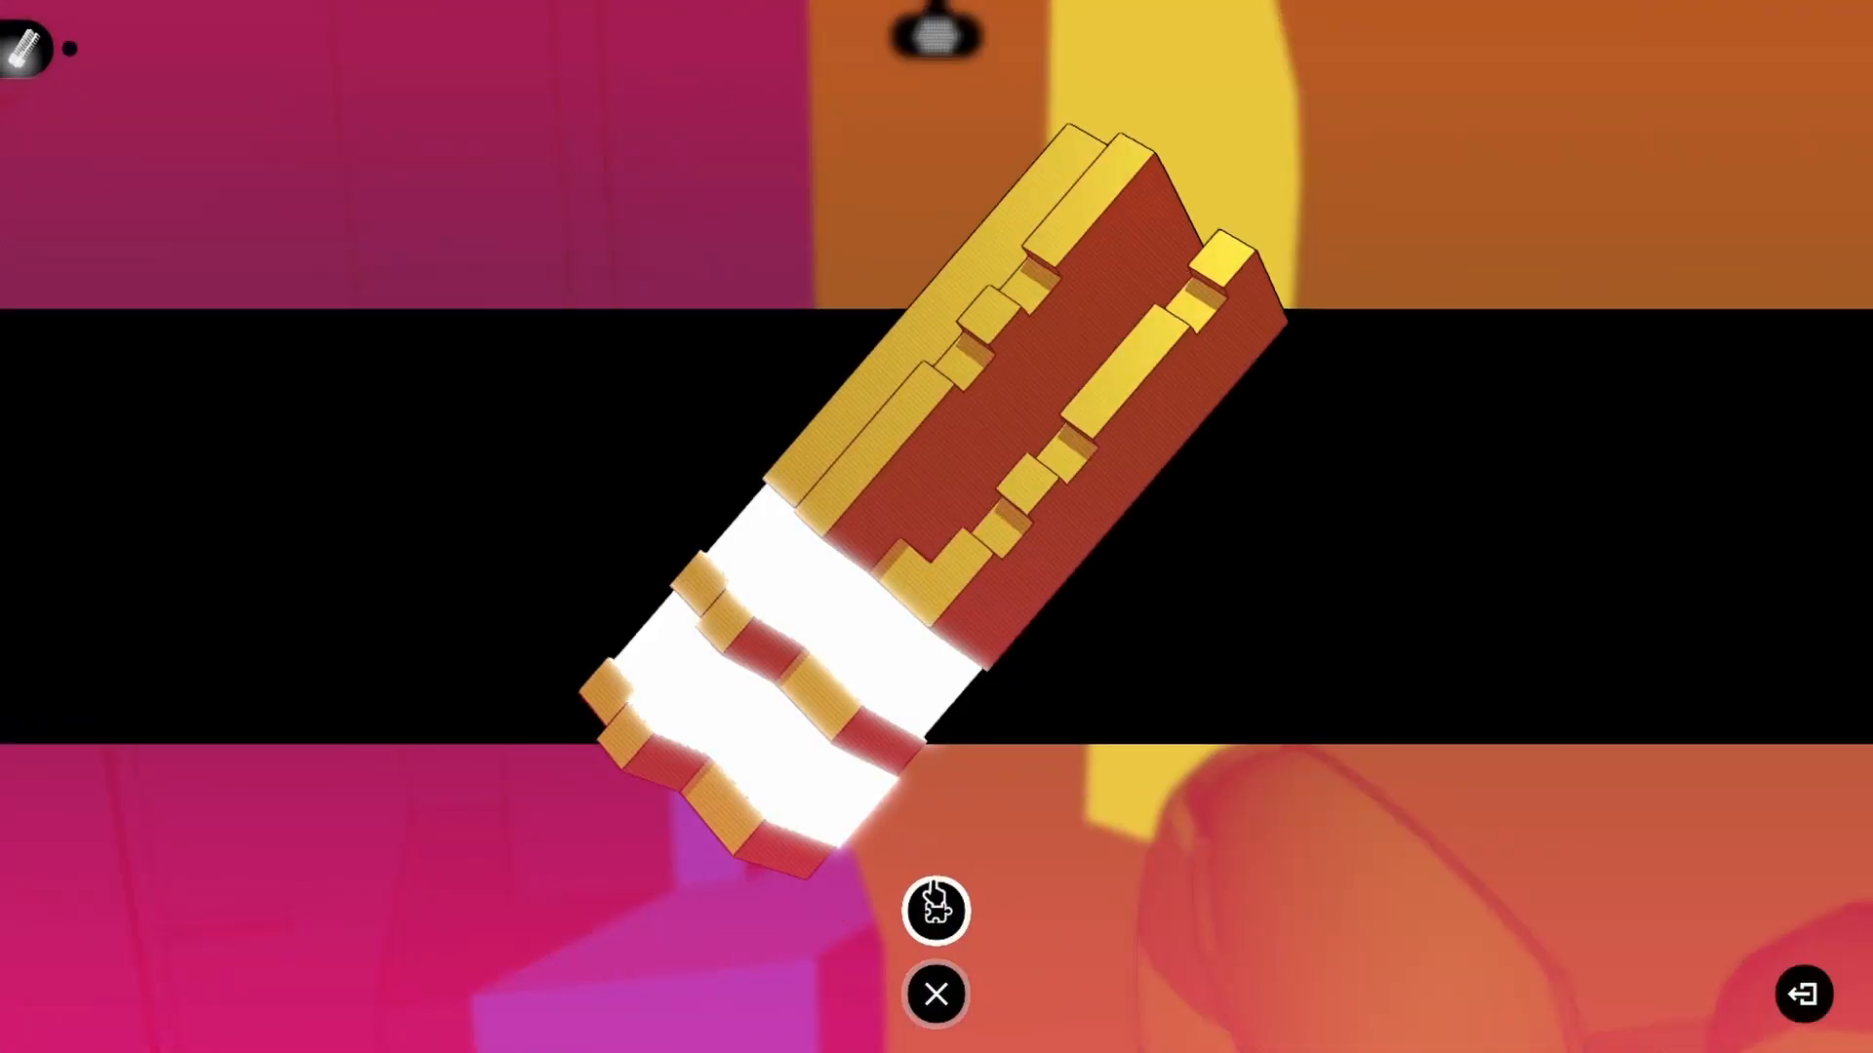
# Enter the purple doorway into Exile's lab and approach the wall panel by the sealed door
pyautogui.click(934, 993)
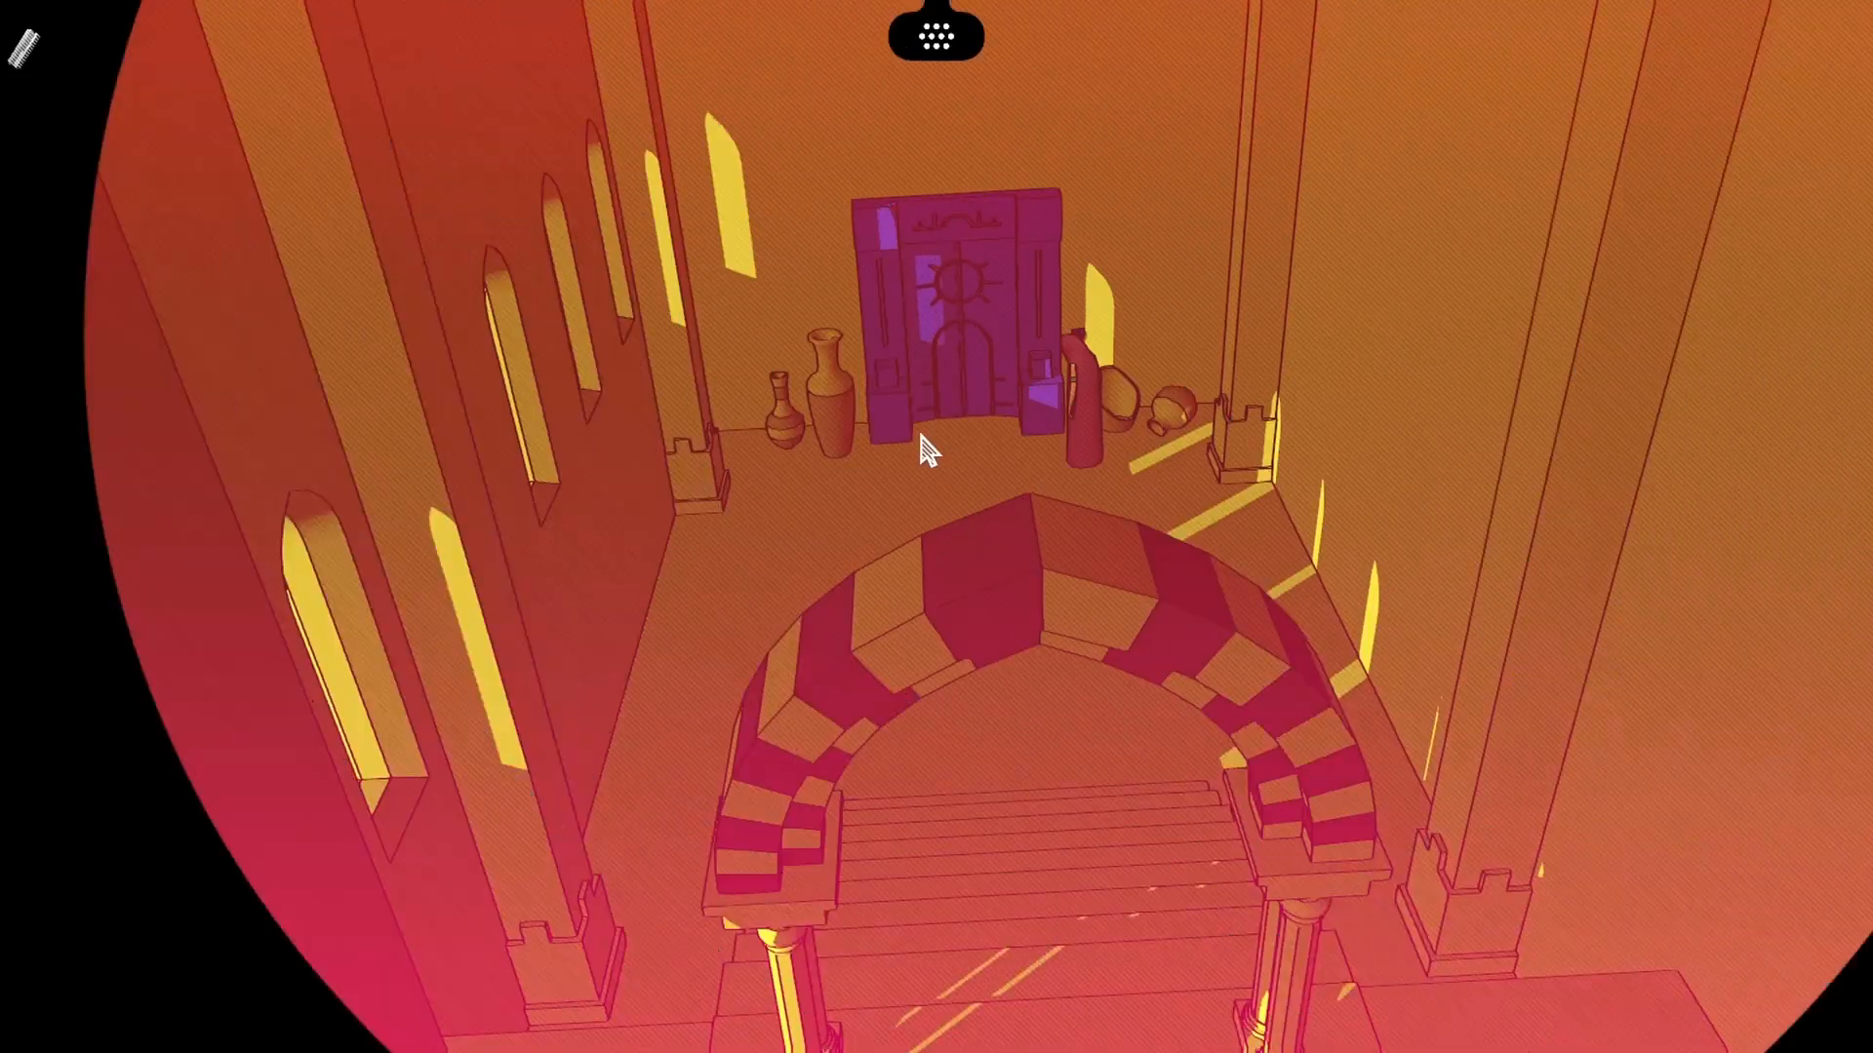
pyautogui.click(950, 273)
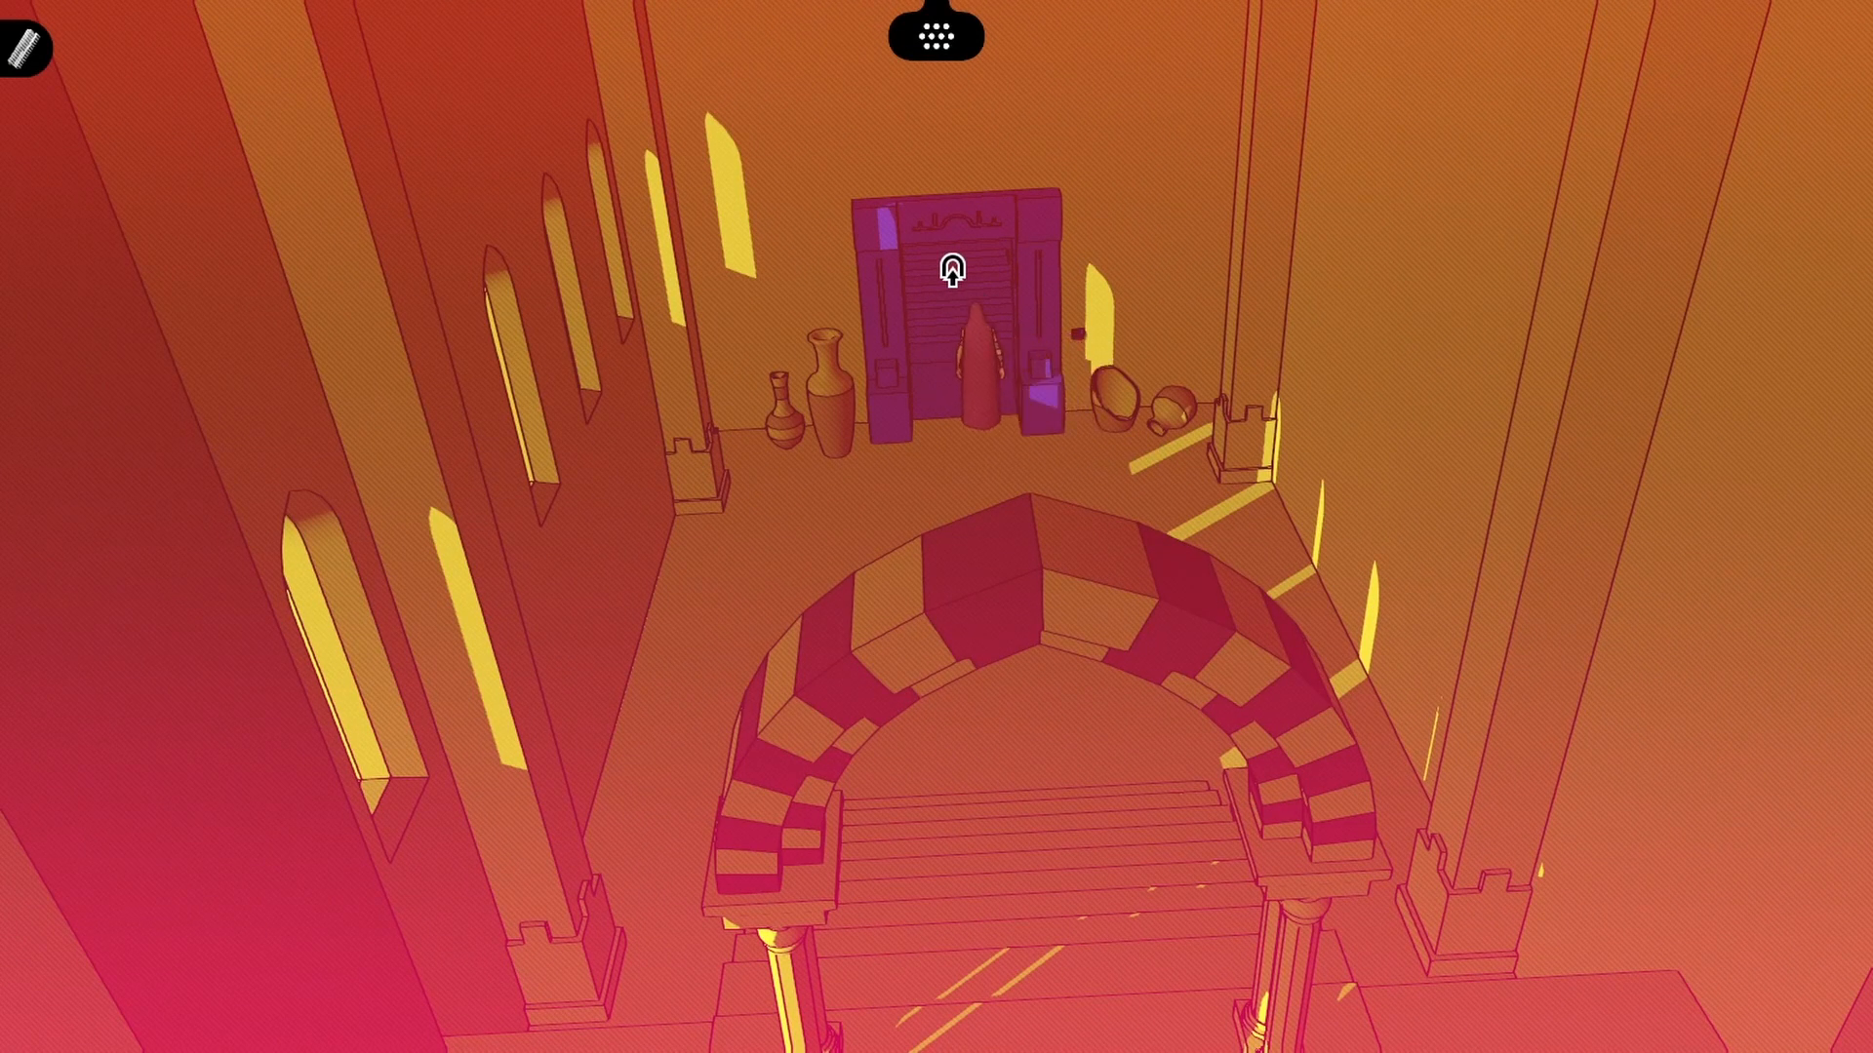
pyautogui.click(950, 275)
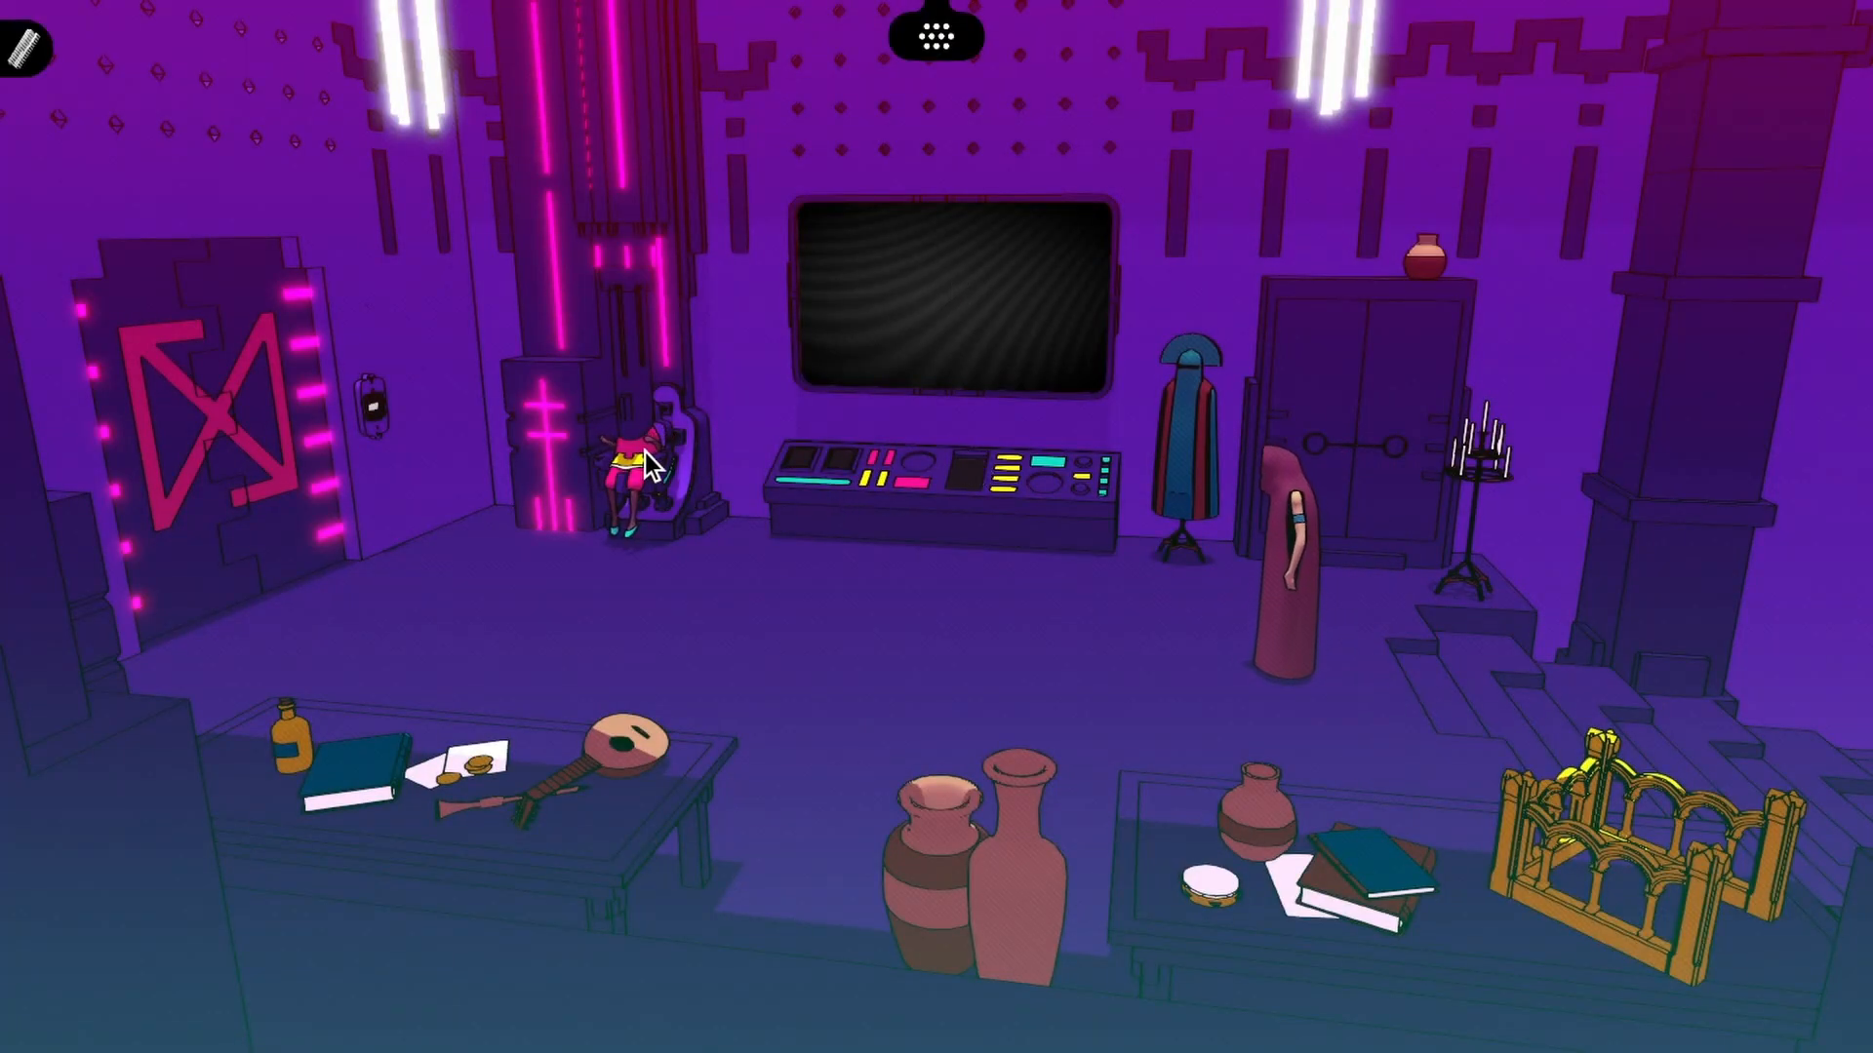
pyautogui.moveTo(304, 735)
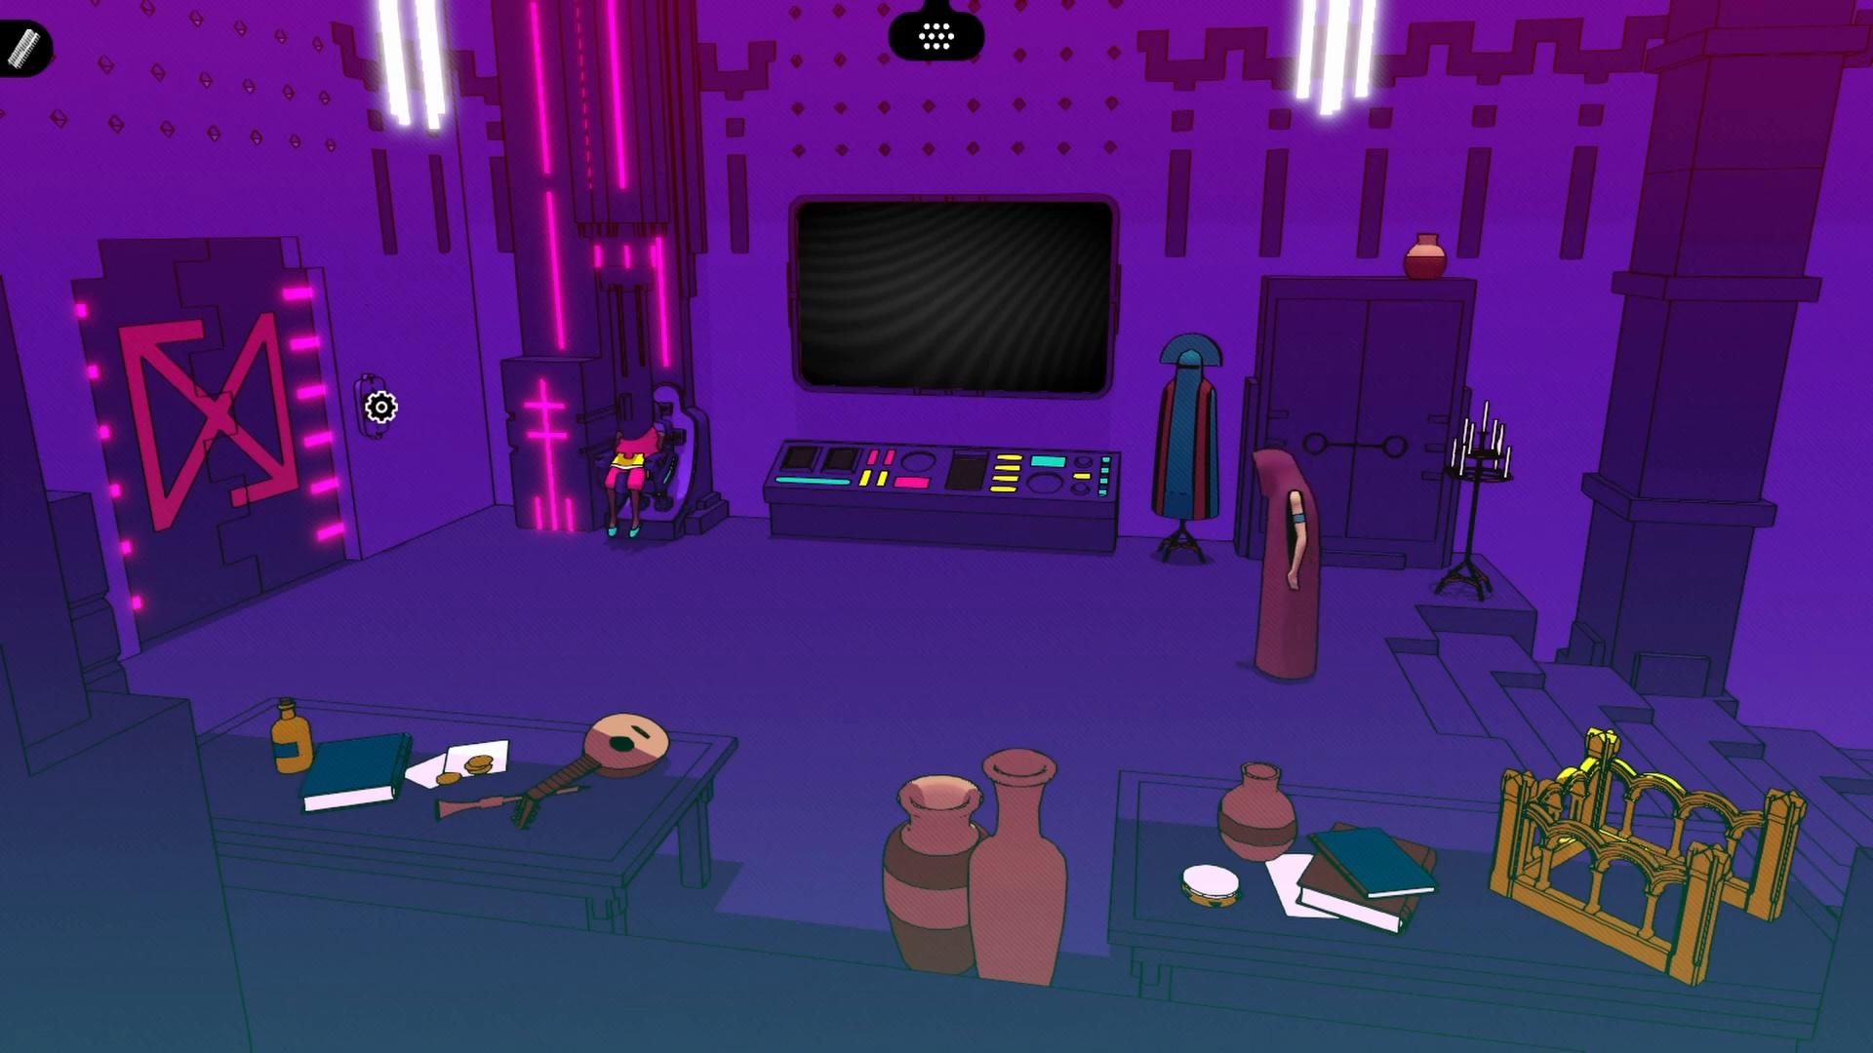
pyautogui.click(507, 478)
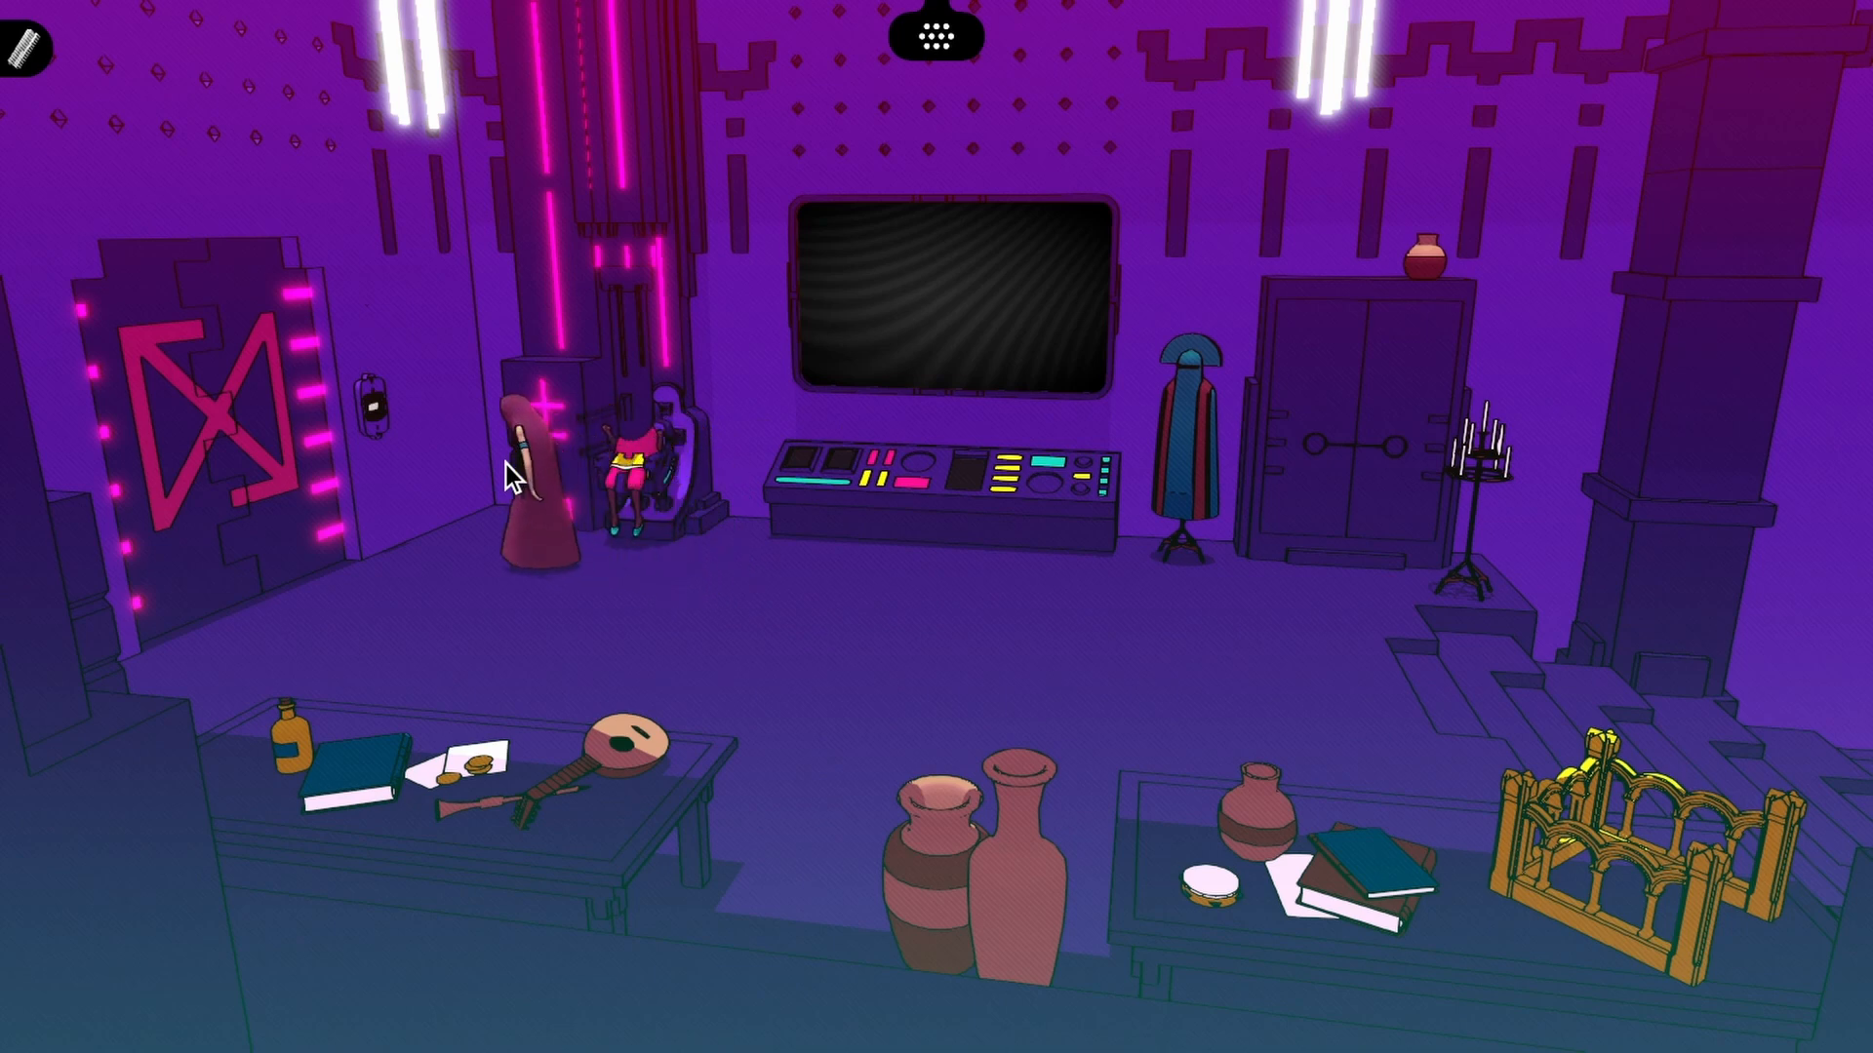
# Activate the wall terminal and fill its four caption slots describing the figure beside bottles
pyautogui.click(950, 298)
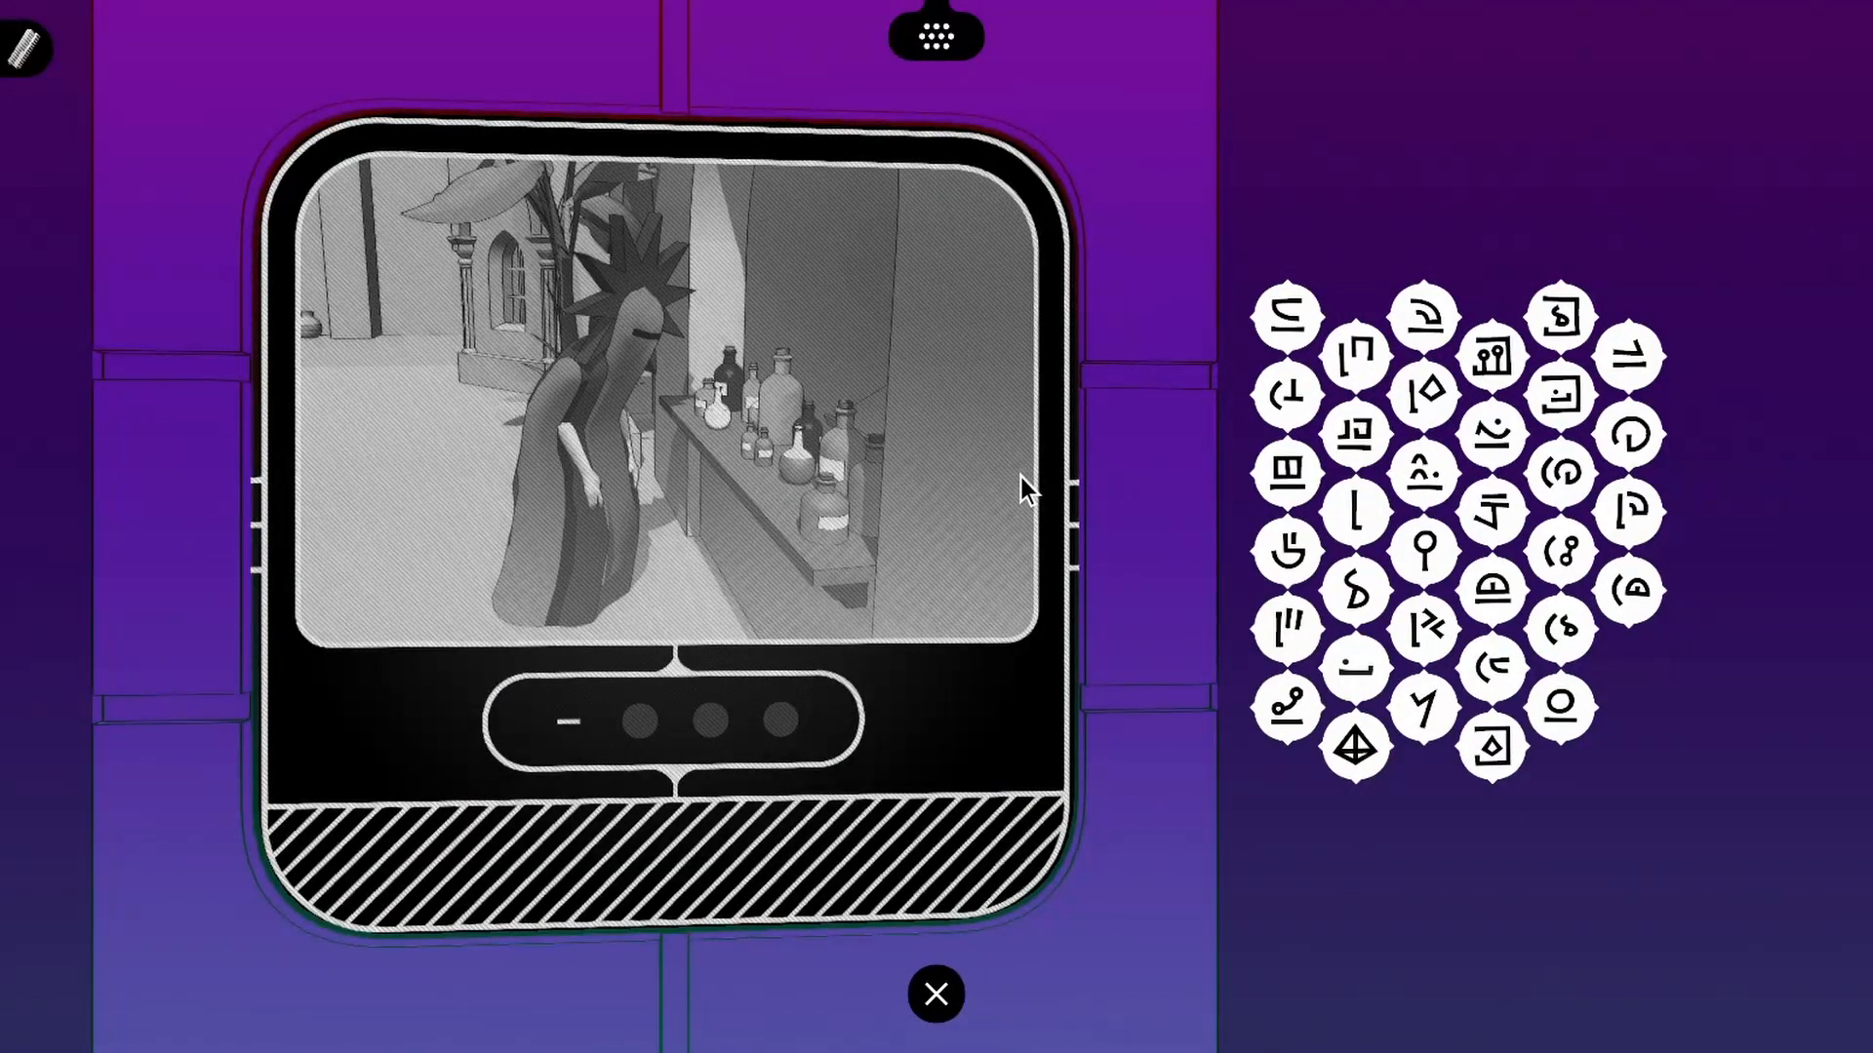
pyautogui.moveTo(640, 400)
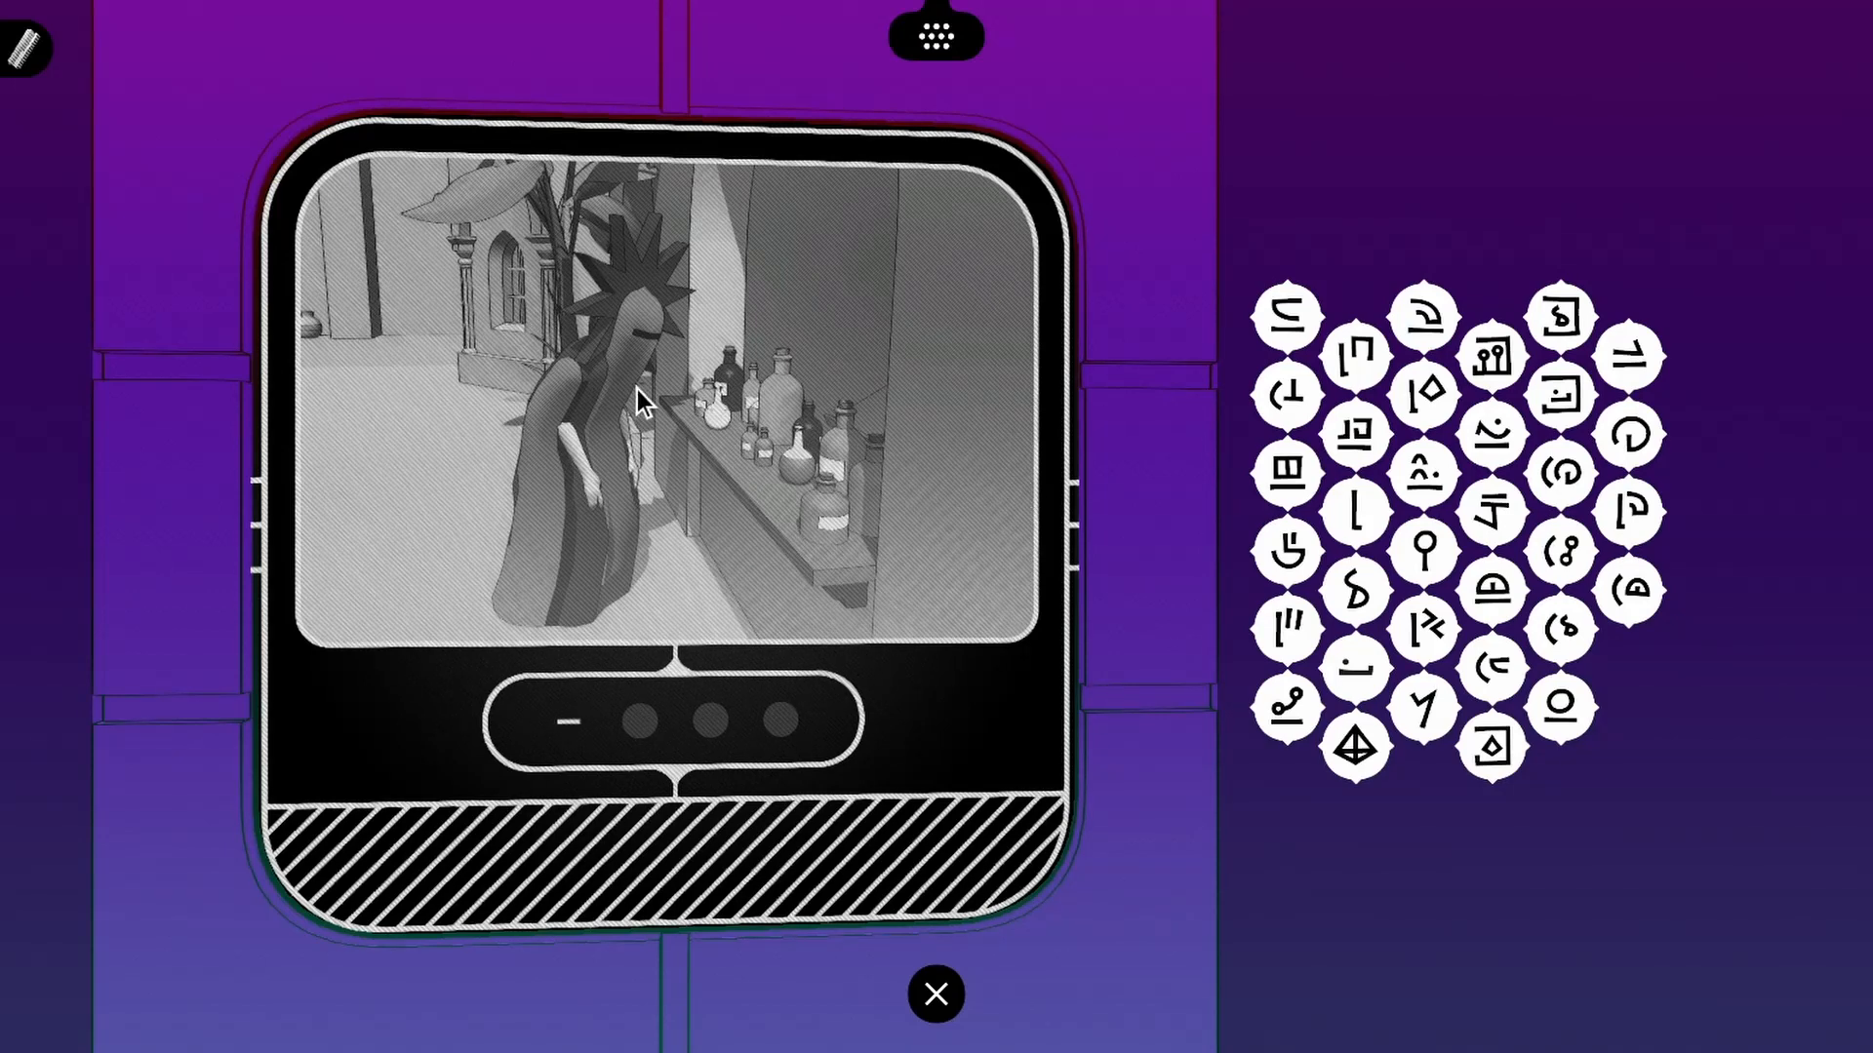
pyautogui.moveTo(1285, 318)
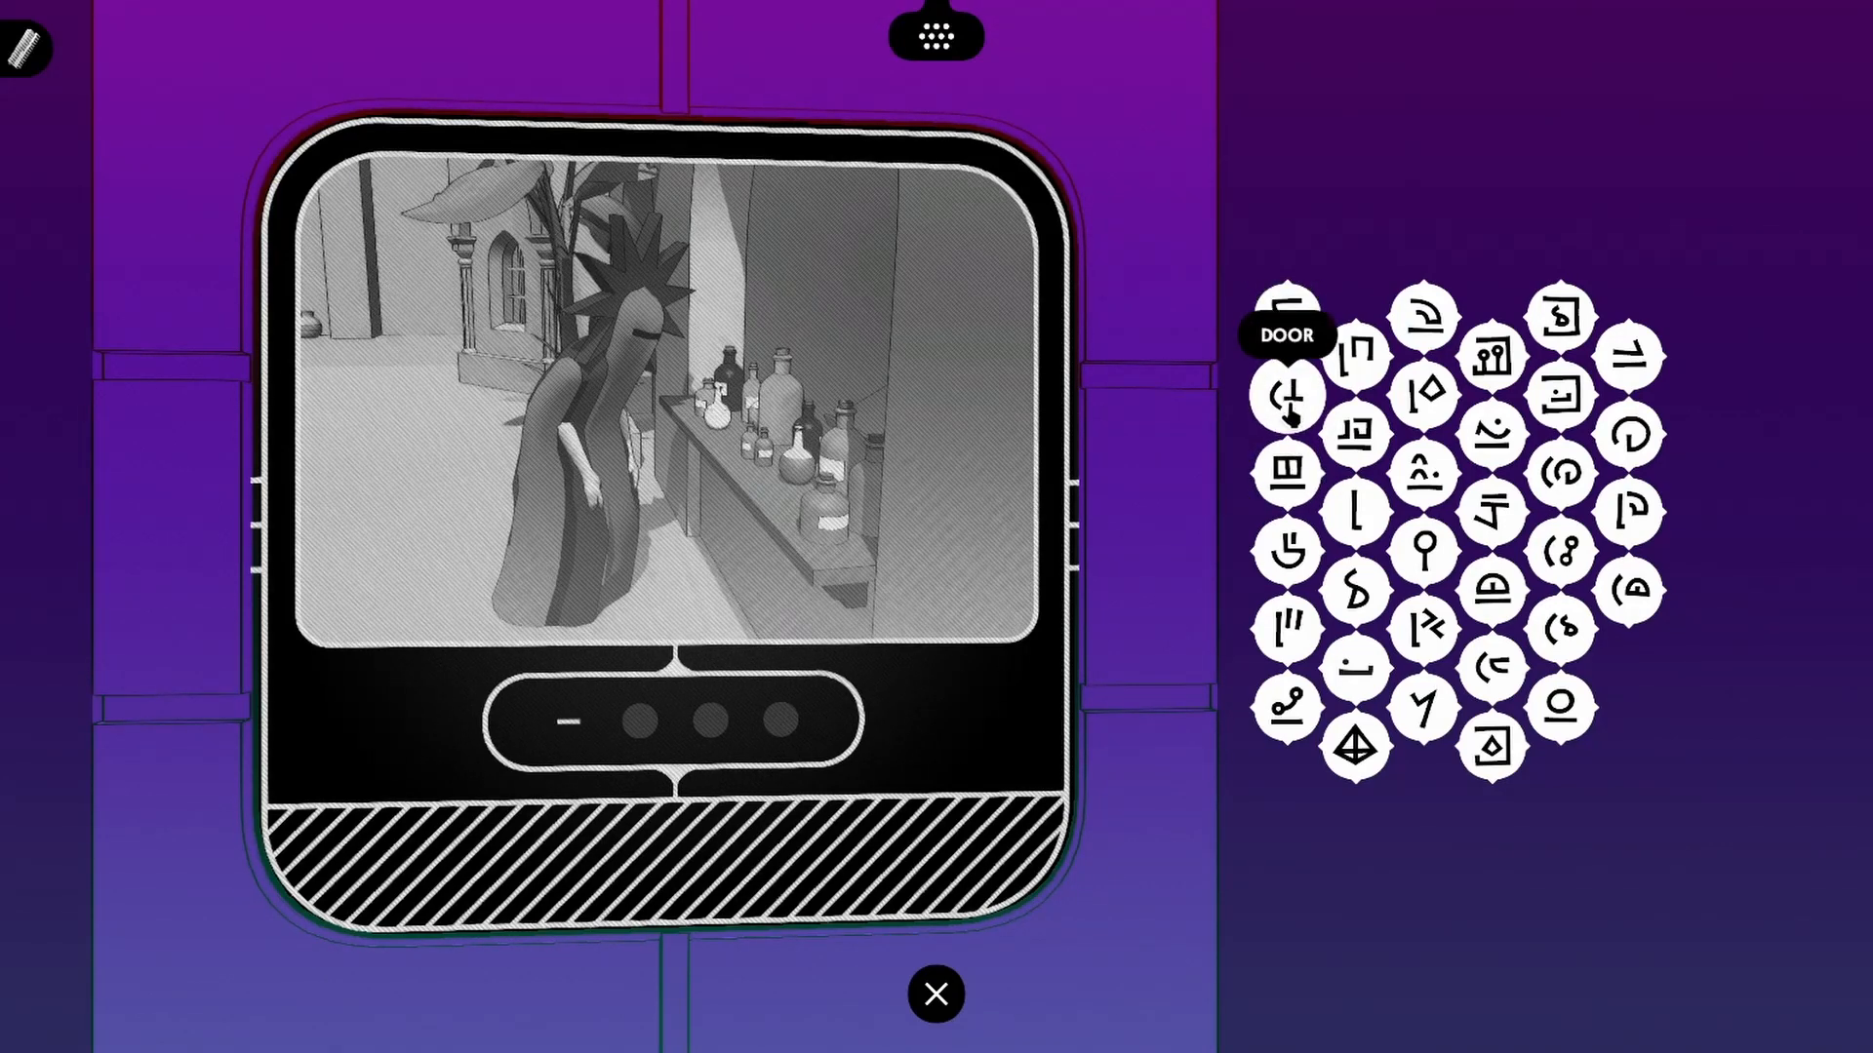
pyautogui.moveTo(1558, 316)
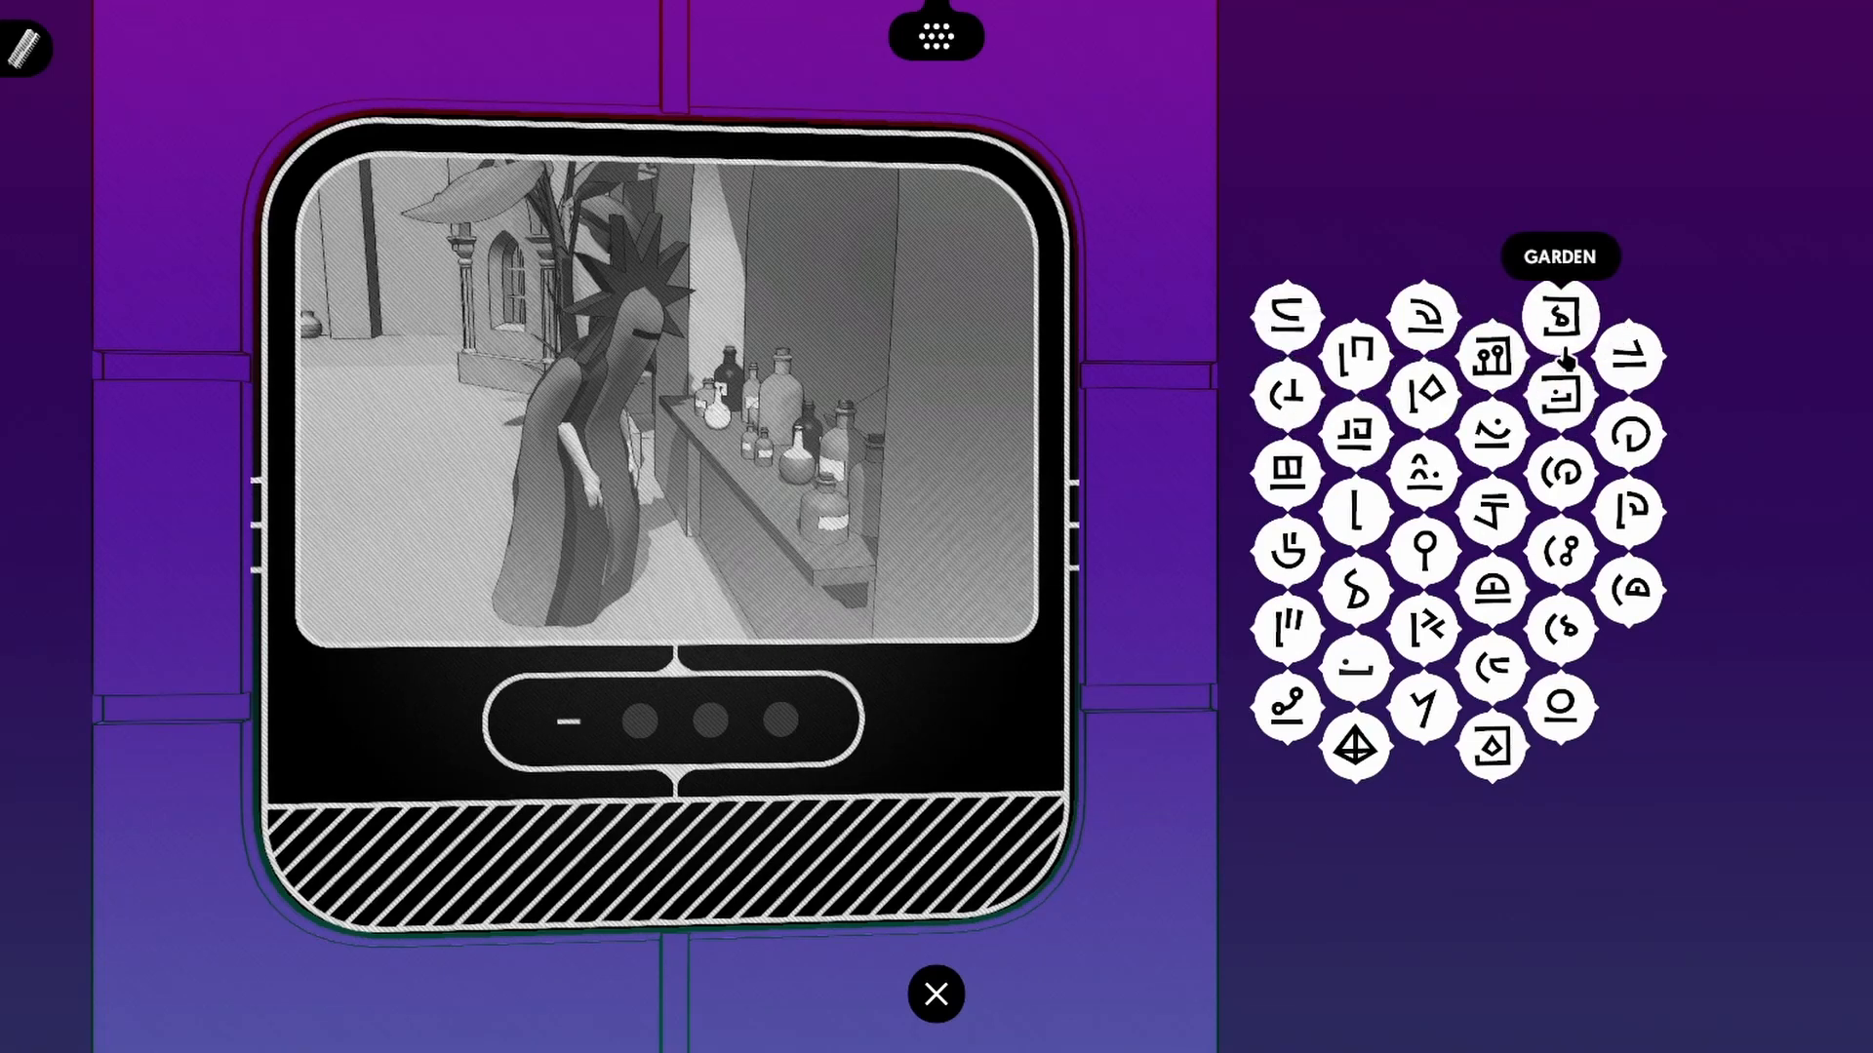
pyautogui.moveTo(1627, 551)
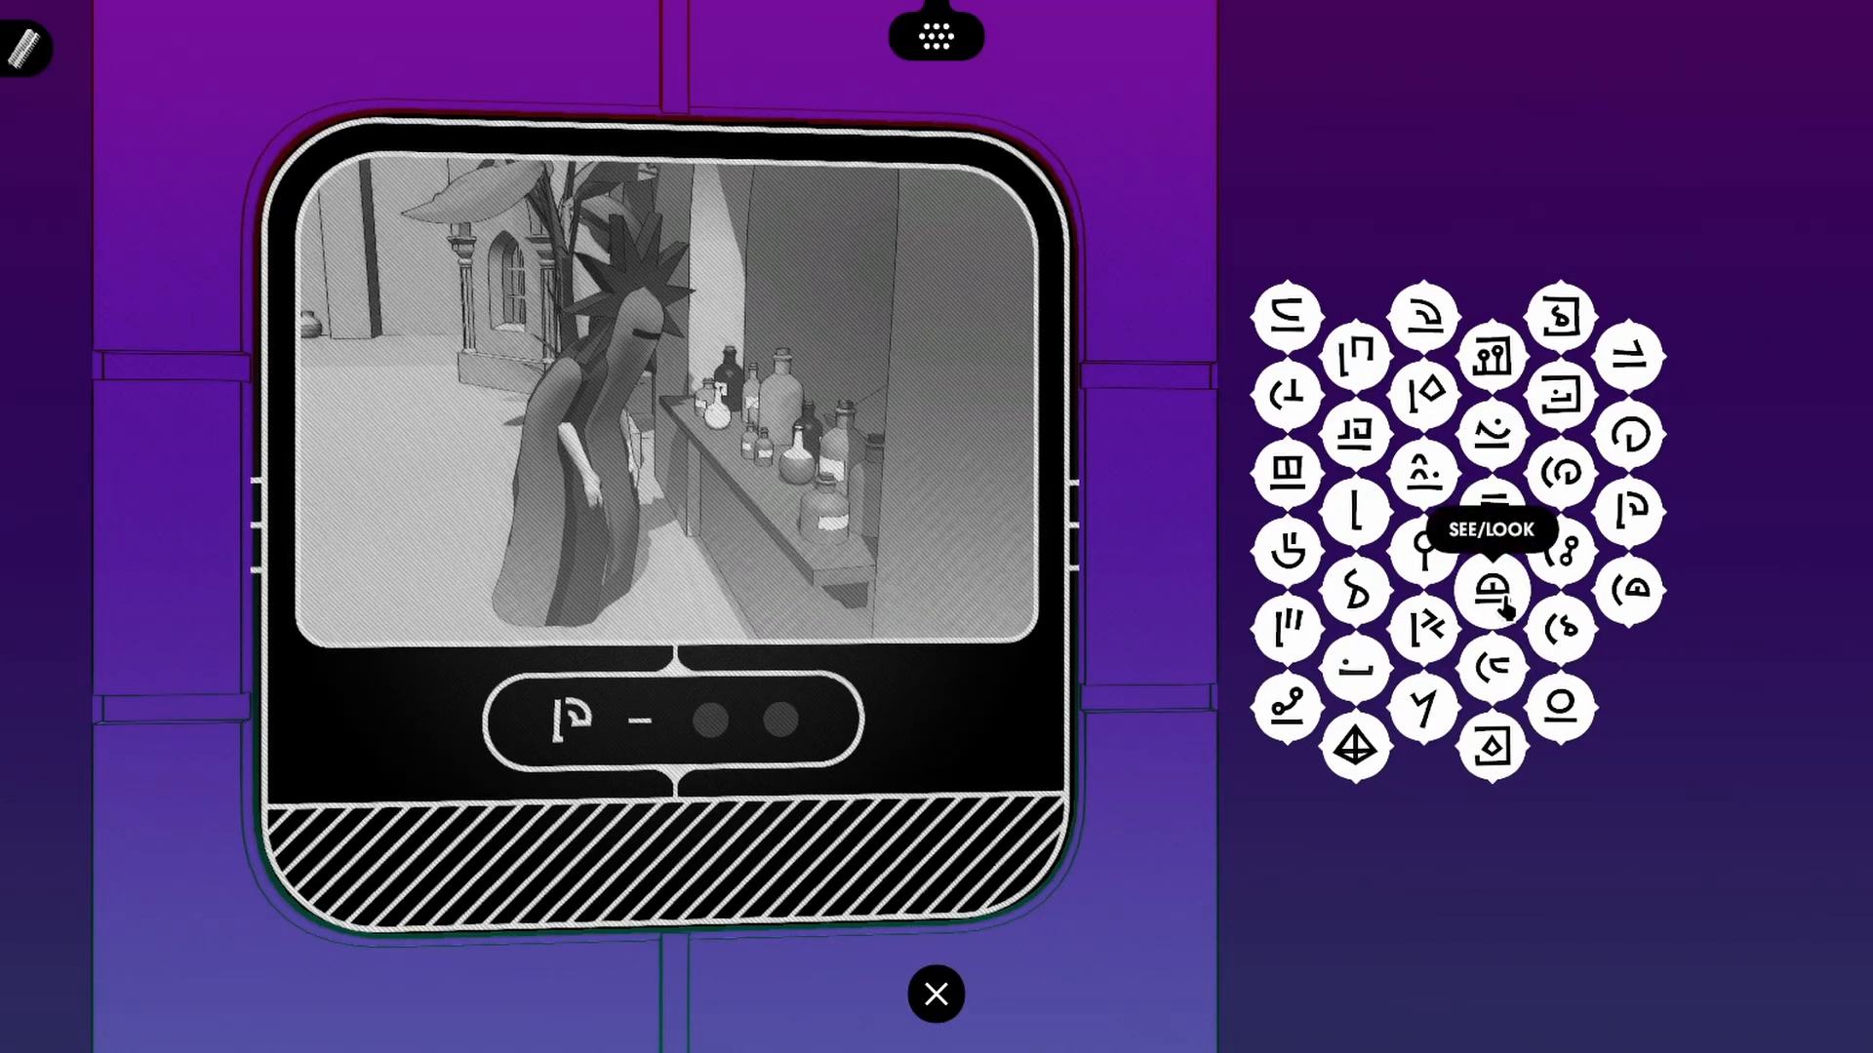
pyautogui.click(1488, 593)
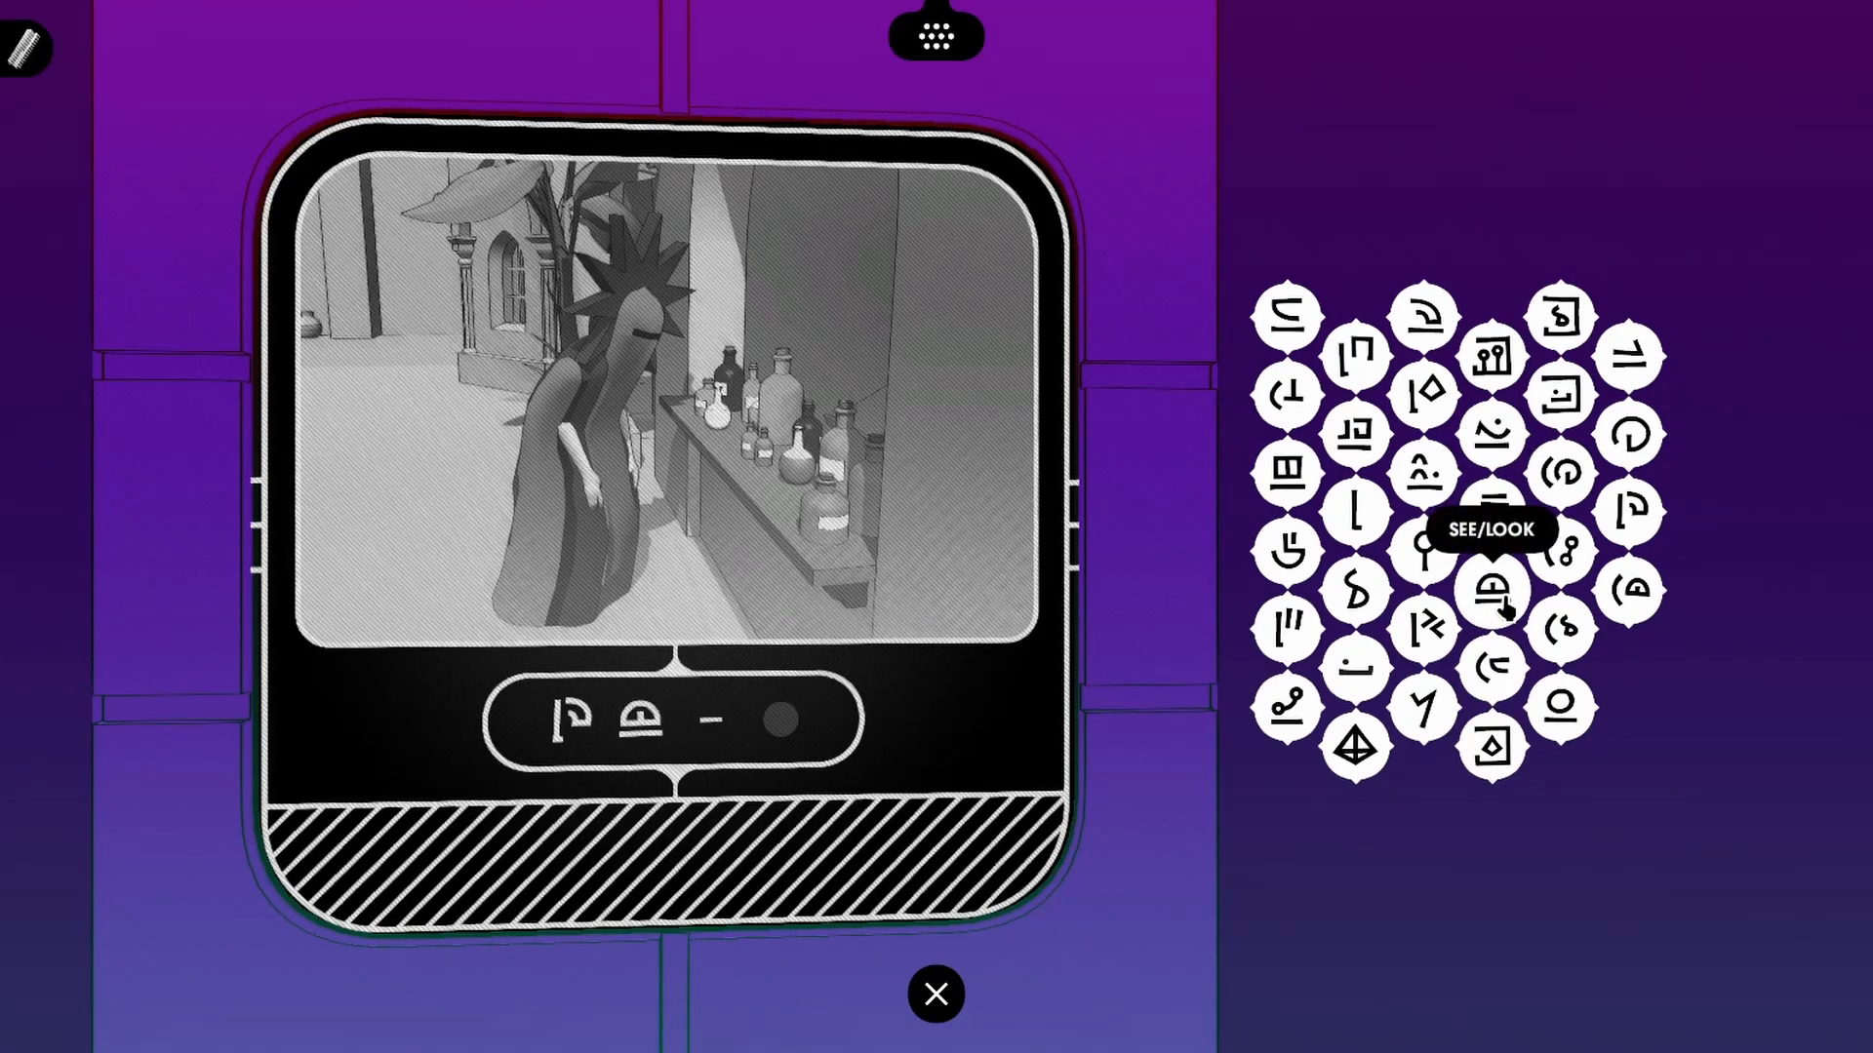
pyautogui.click(1488, 593)
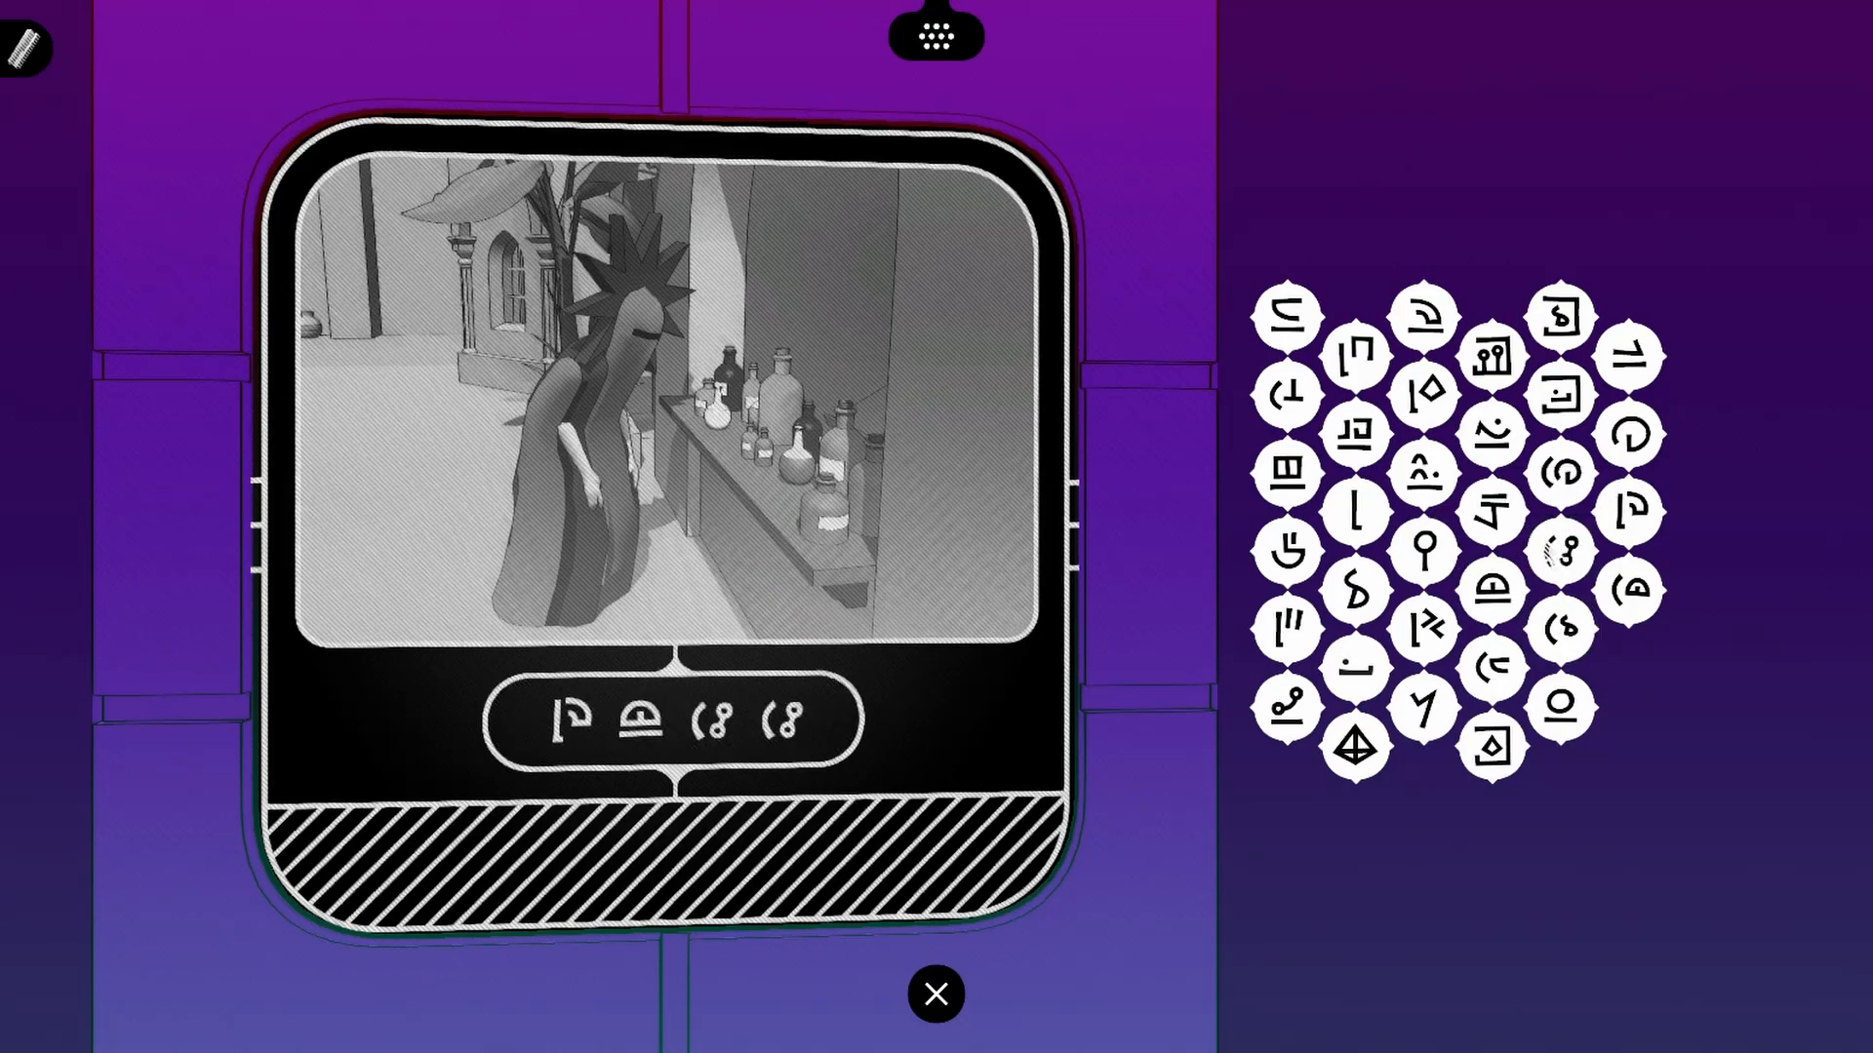
# Leave the solved terminal and return to the lab with the door now unsealed
pyautogui.click(935, 993)
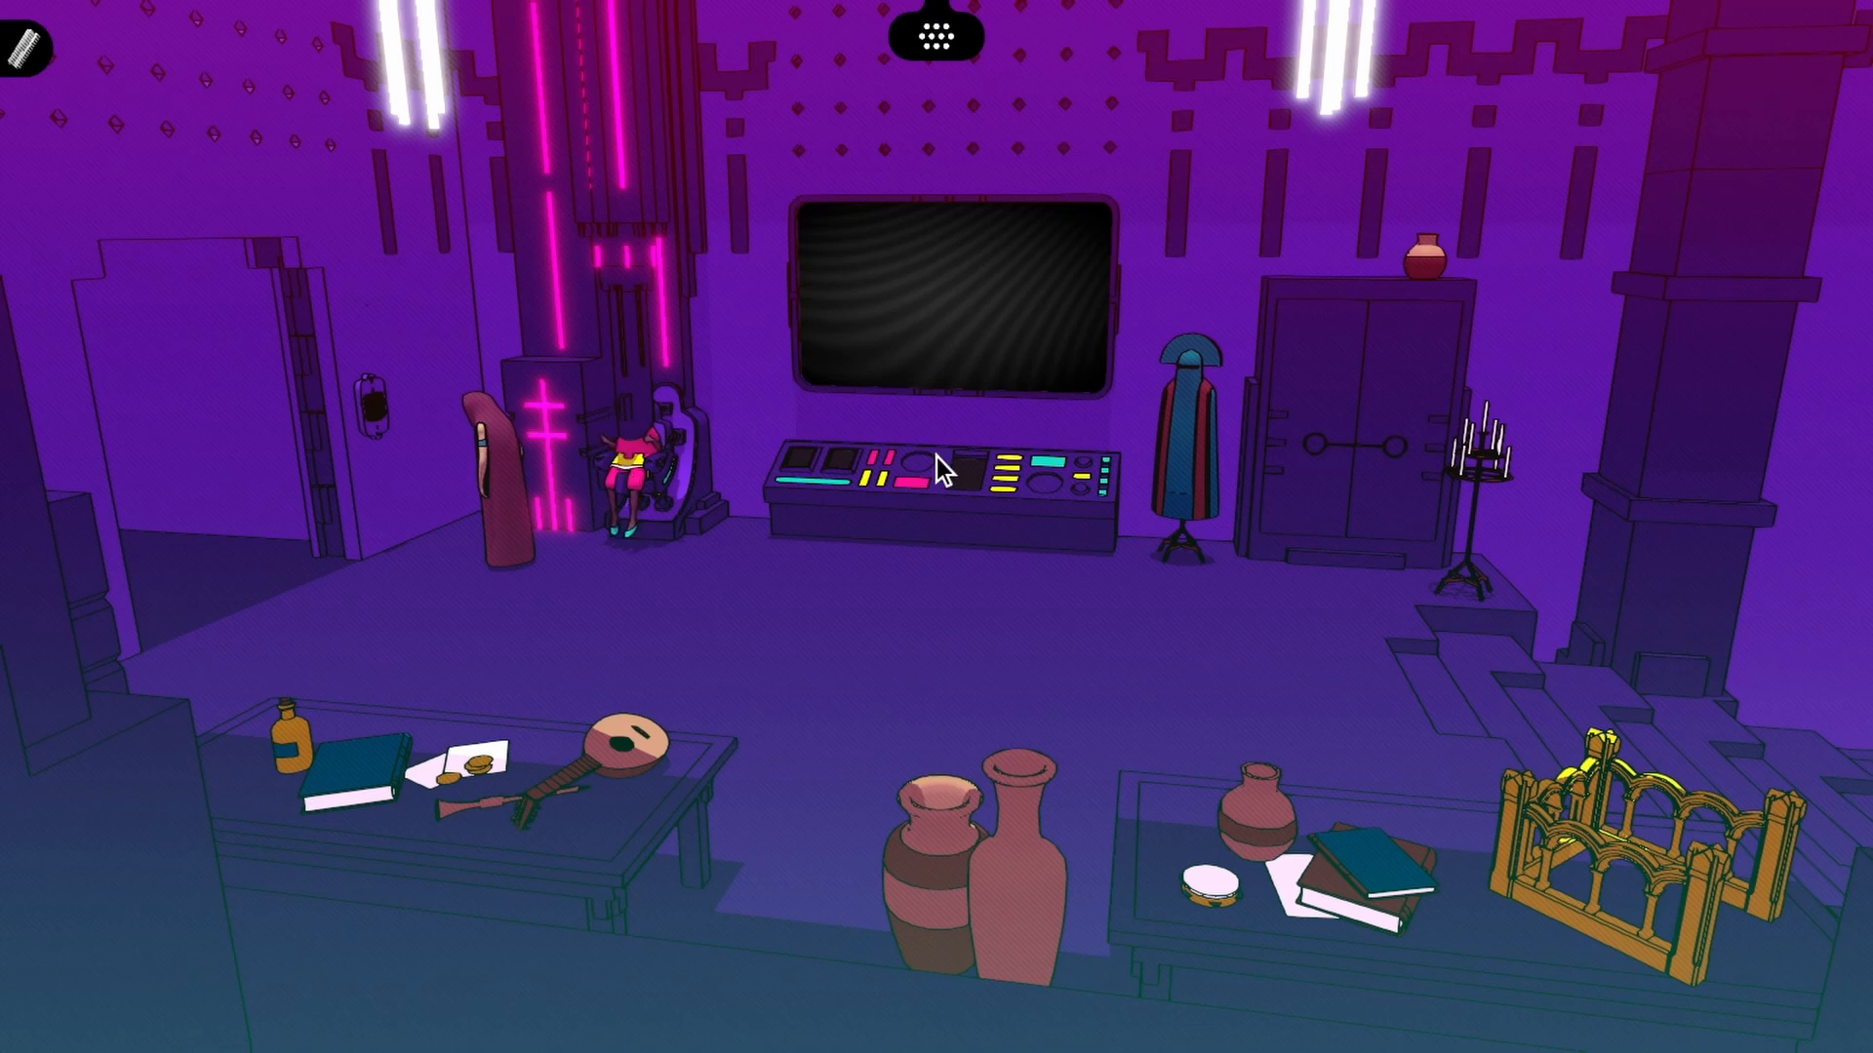
pyautogui.moveTo(1182, 412)
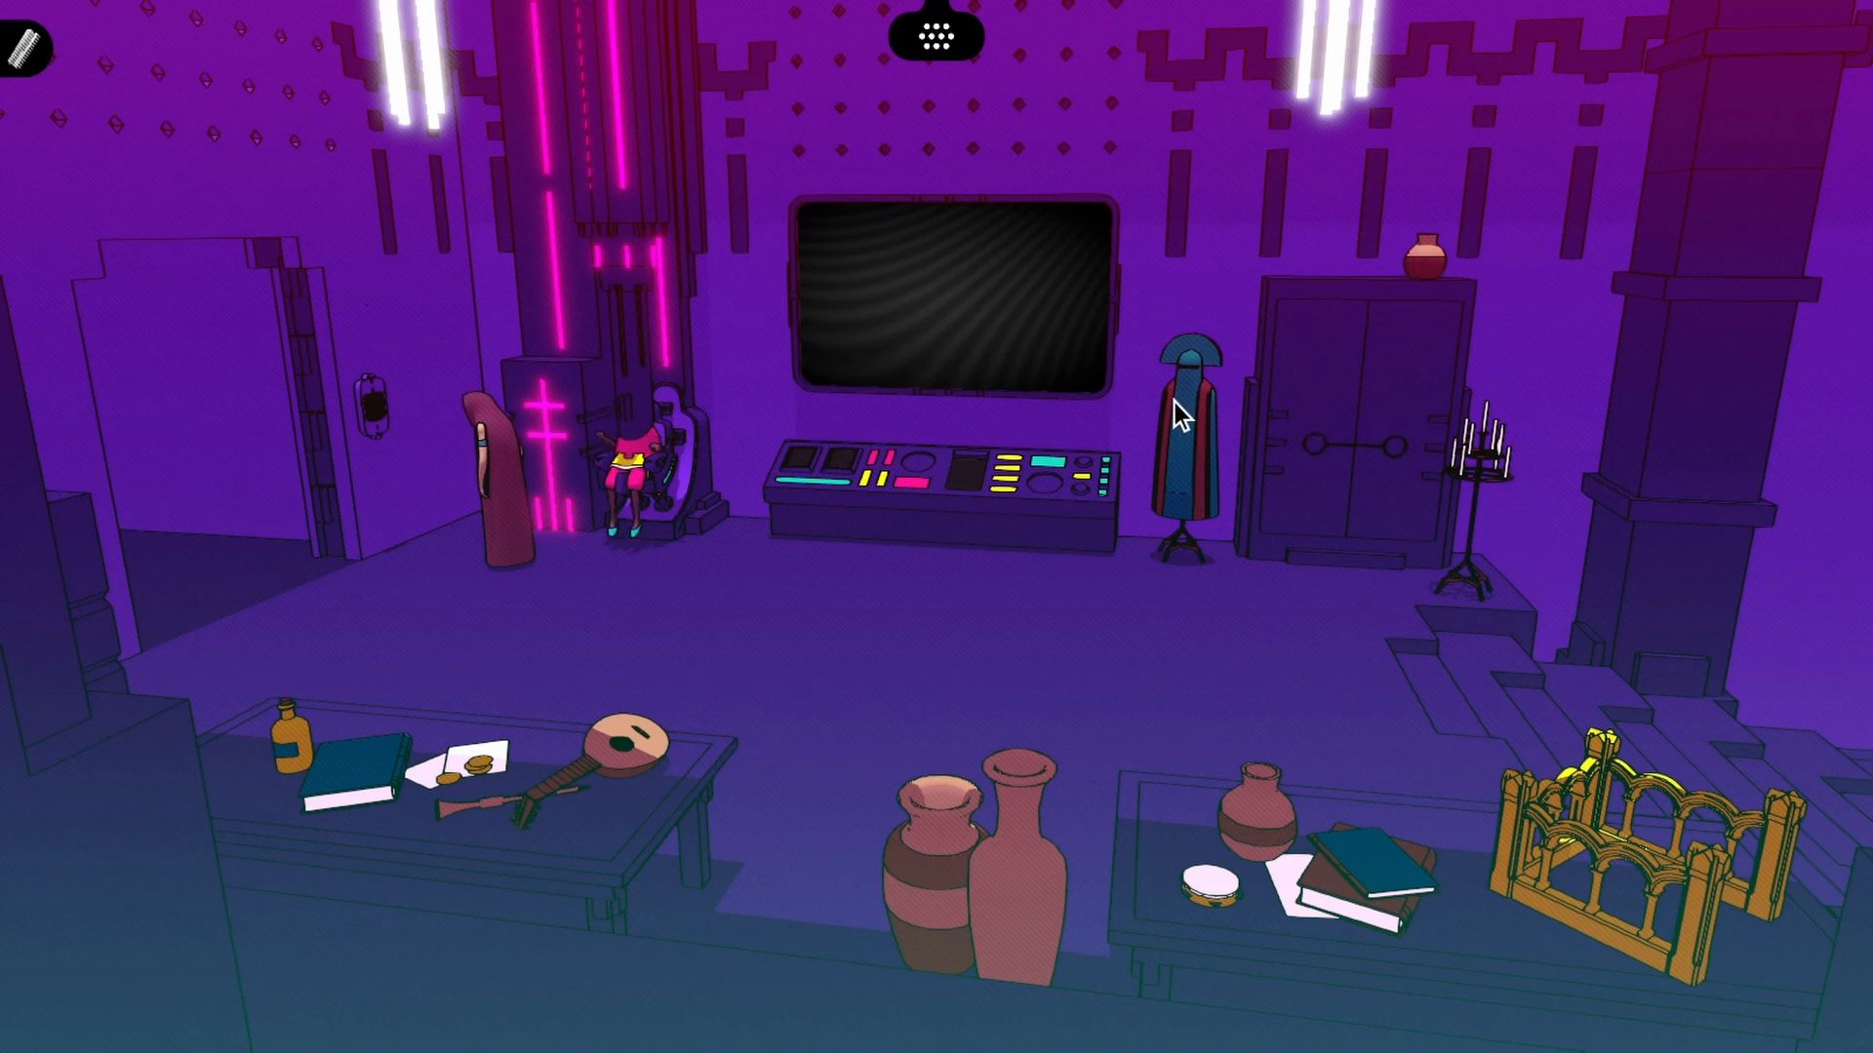
pyautogui.moveTo(269, 726)
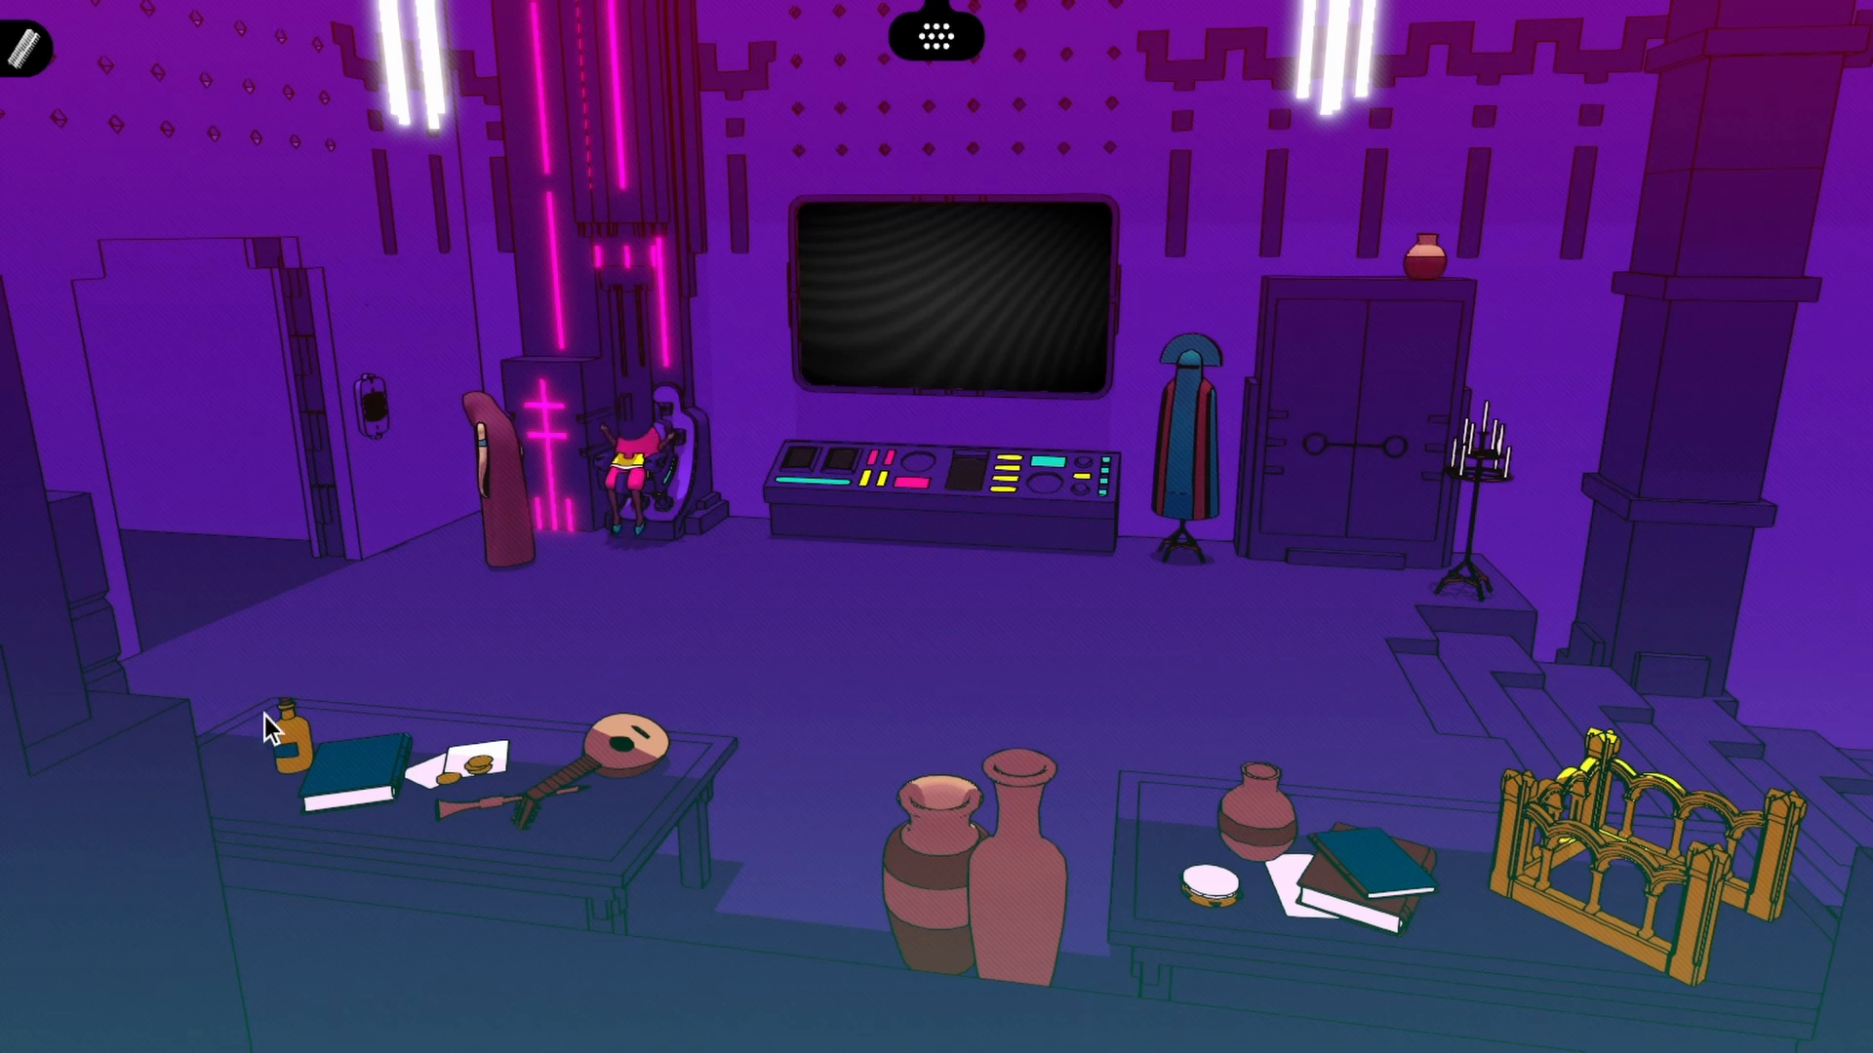
pyautogui.moveTo(1276, 935)
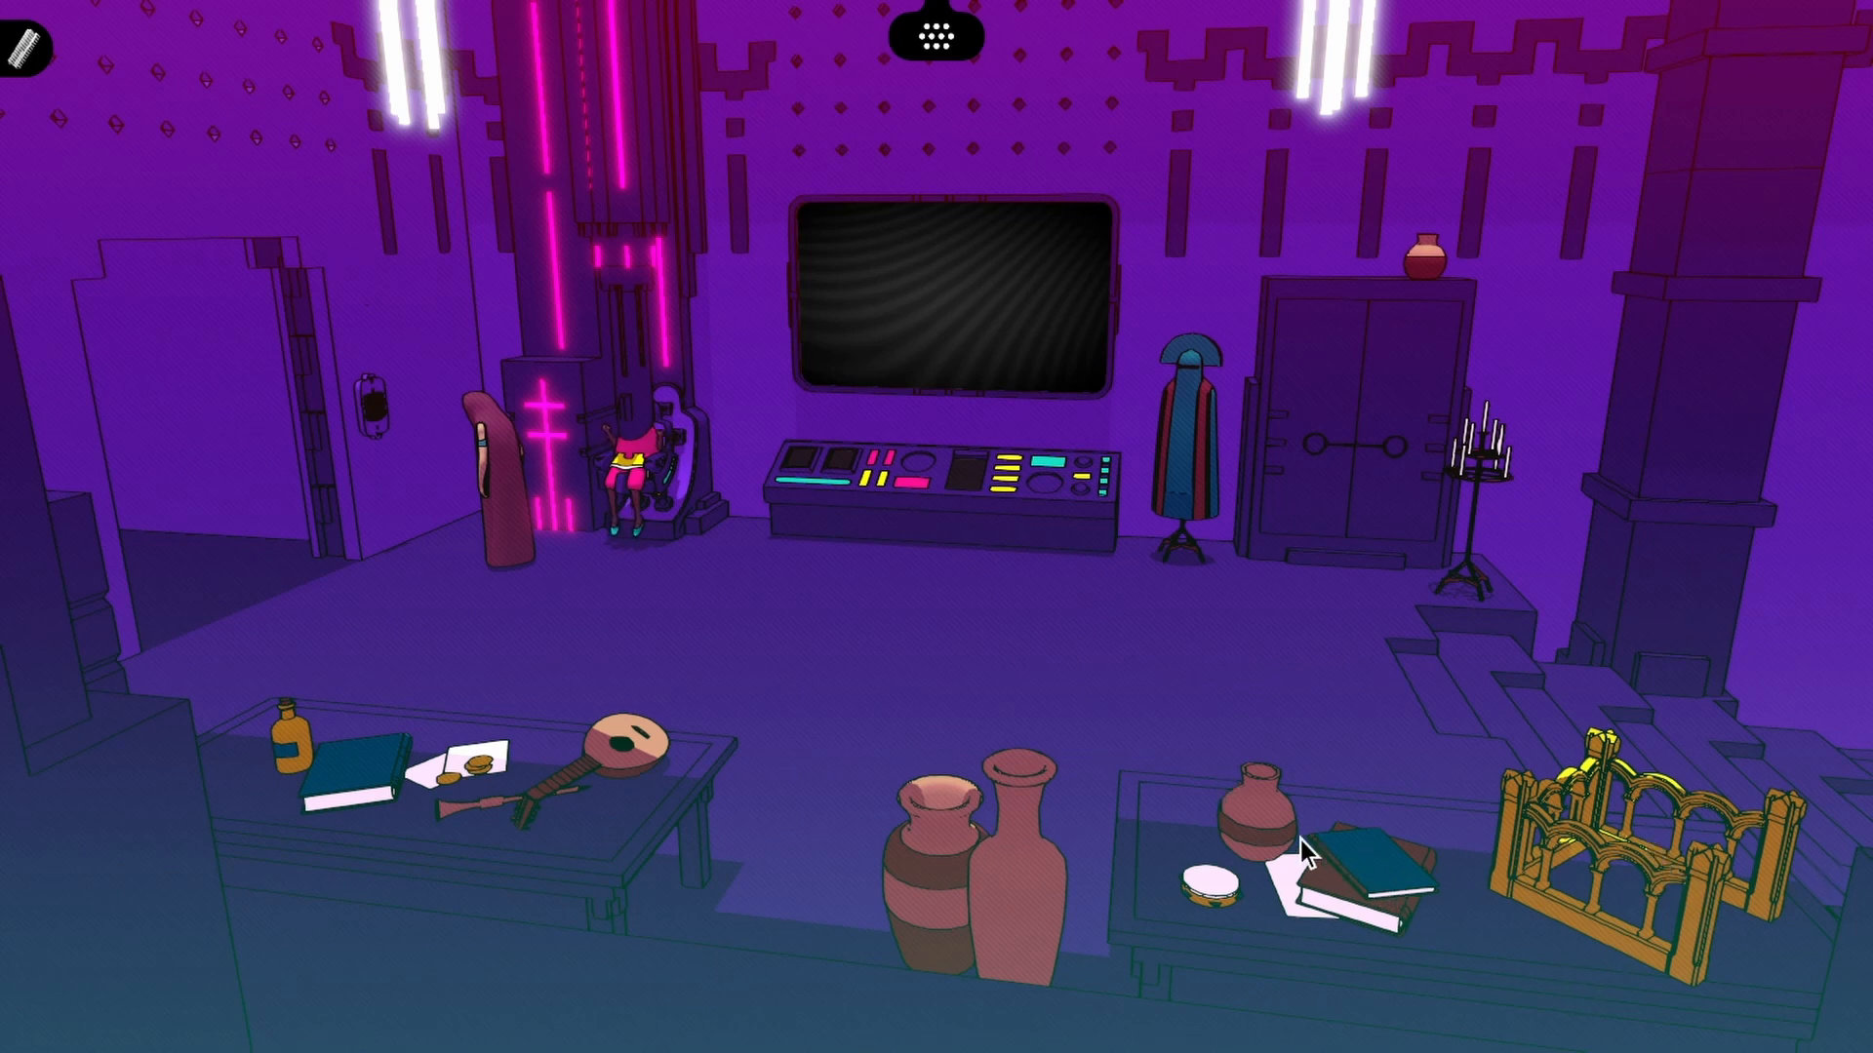
pyautogui.moveTo(938, 208)
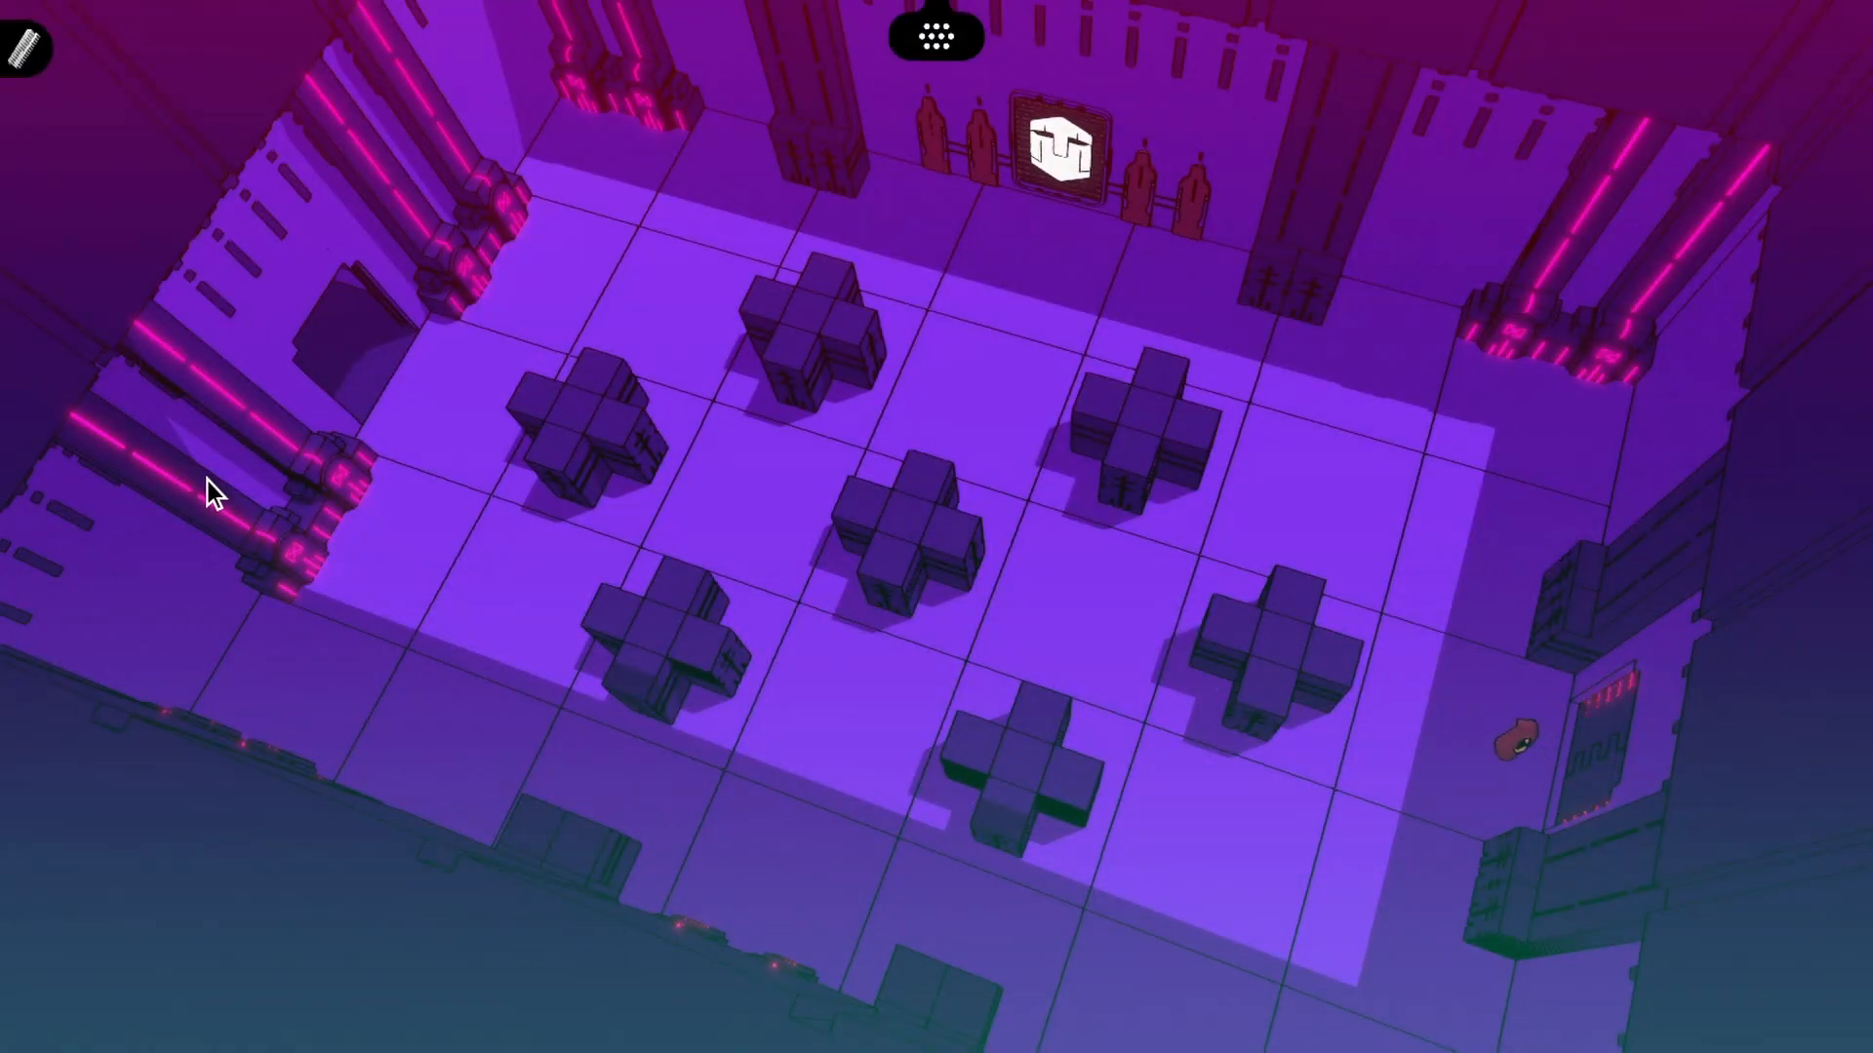
pyautogui.moveTo(1295, 736)
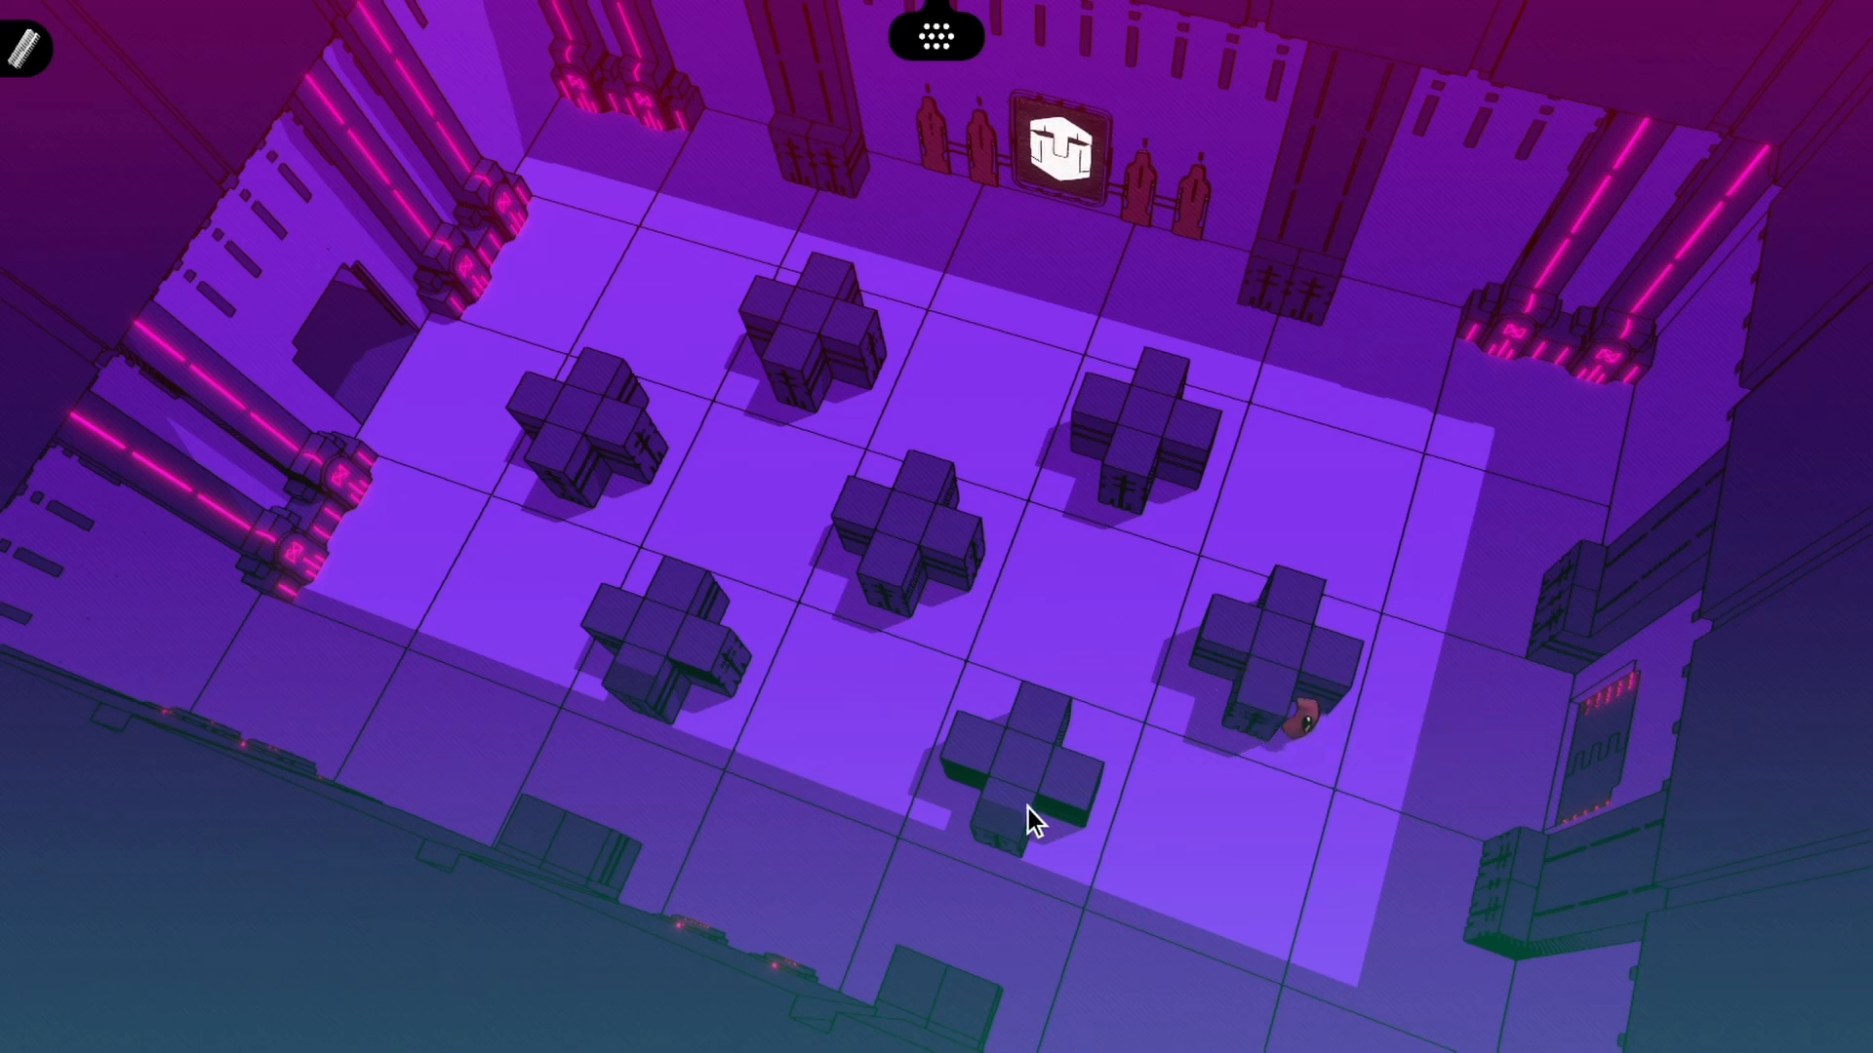
pyautogui.moveTo(964, 366)
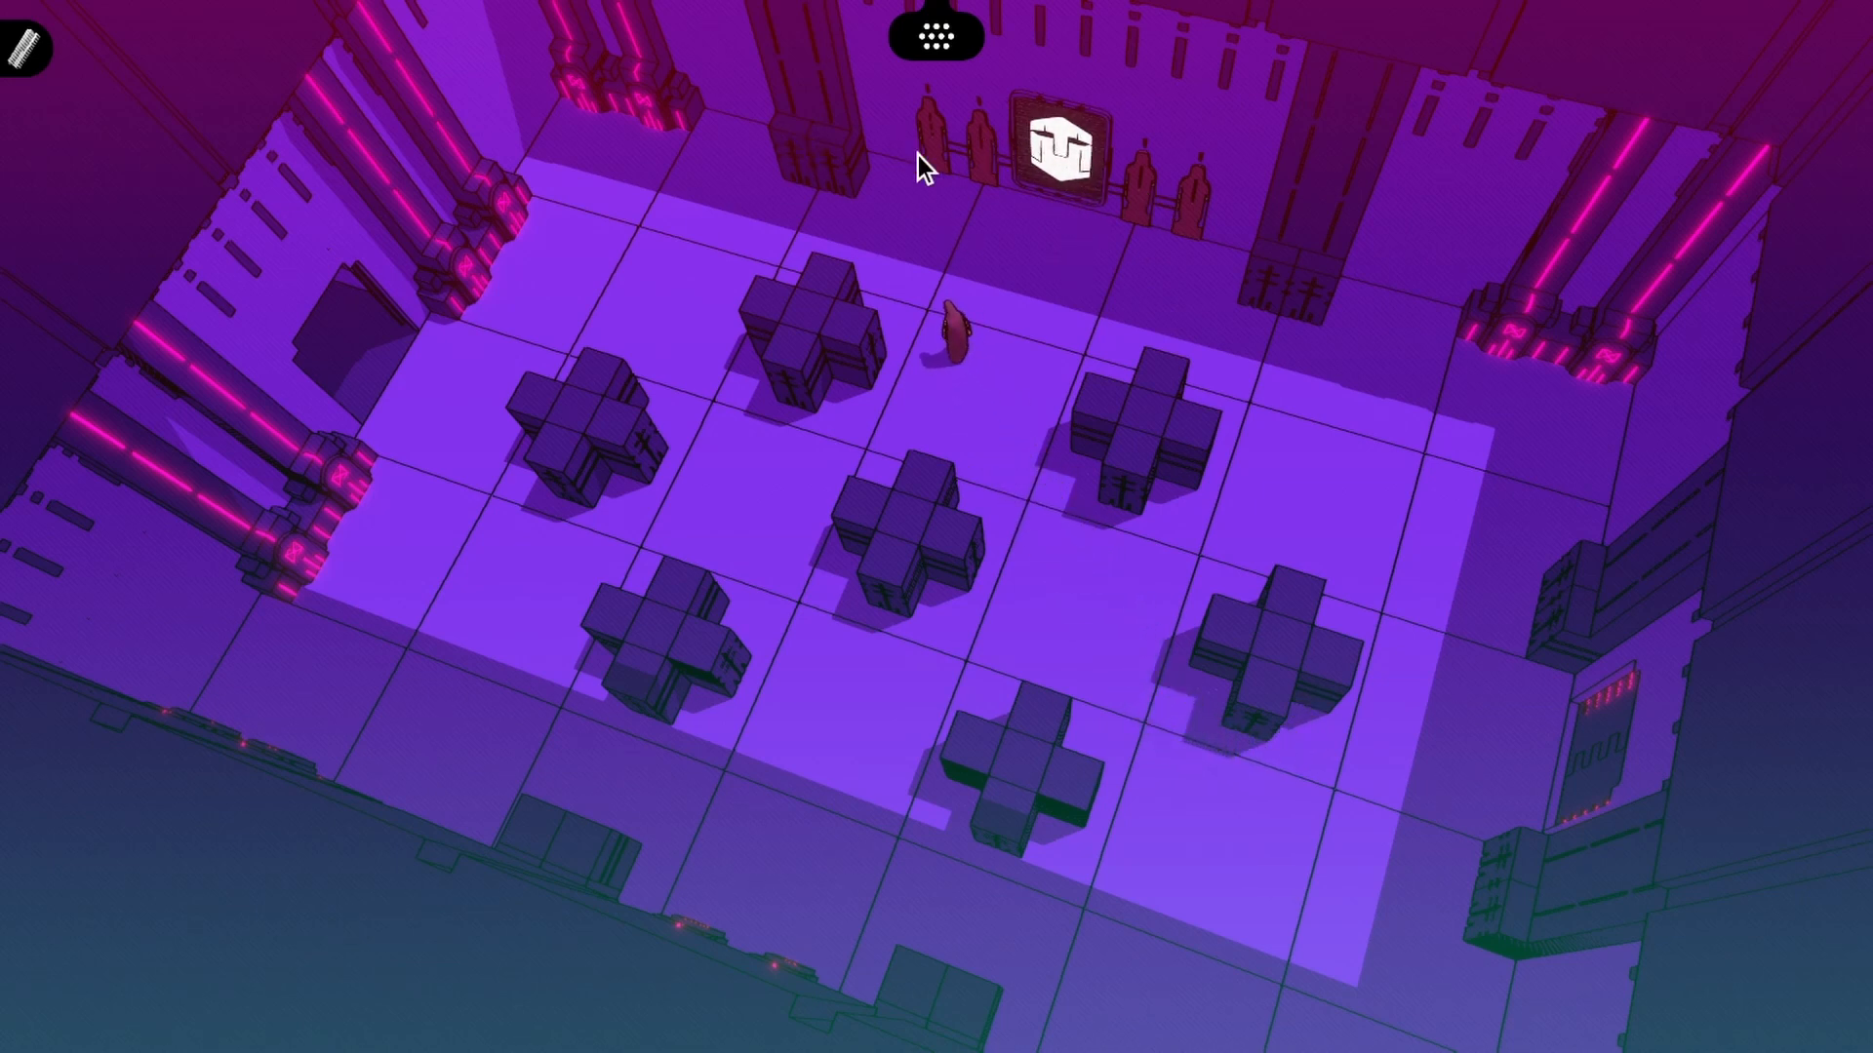
pyautogui.moveTo(451, 332)
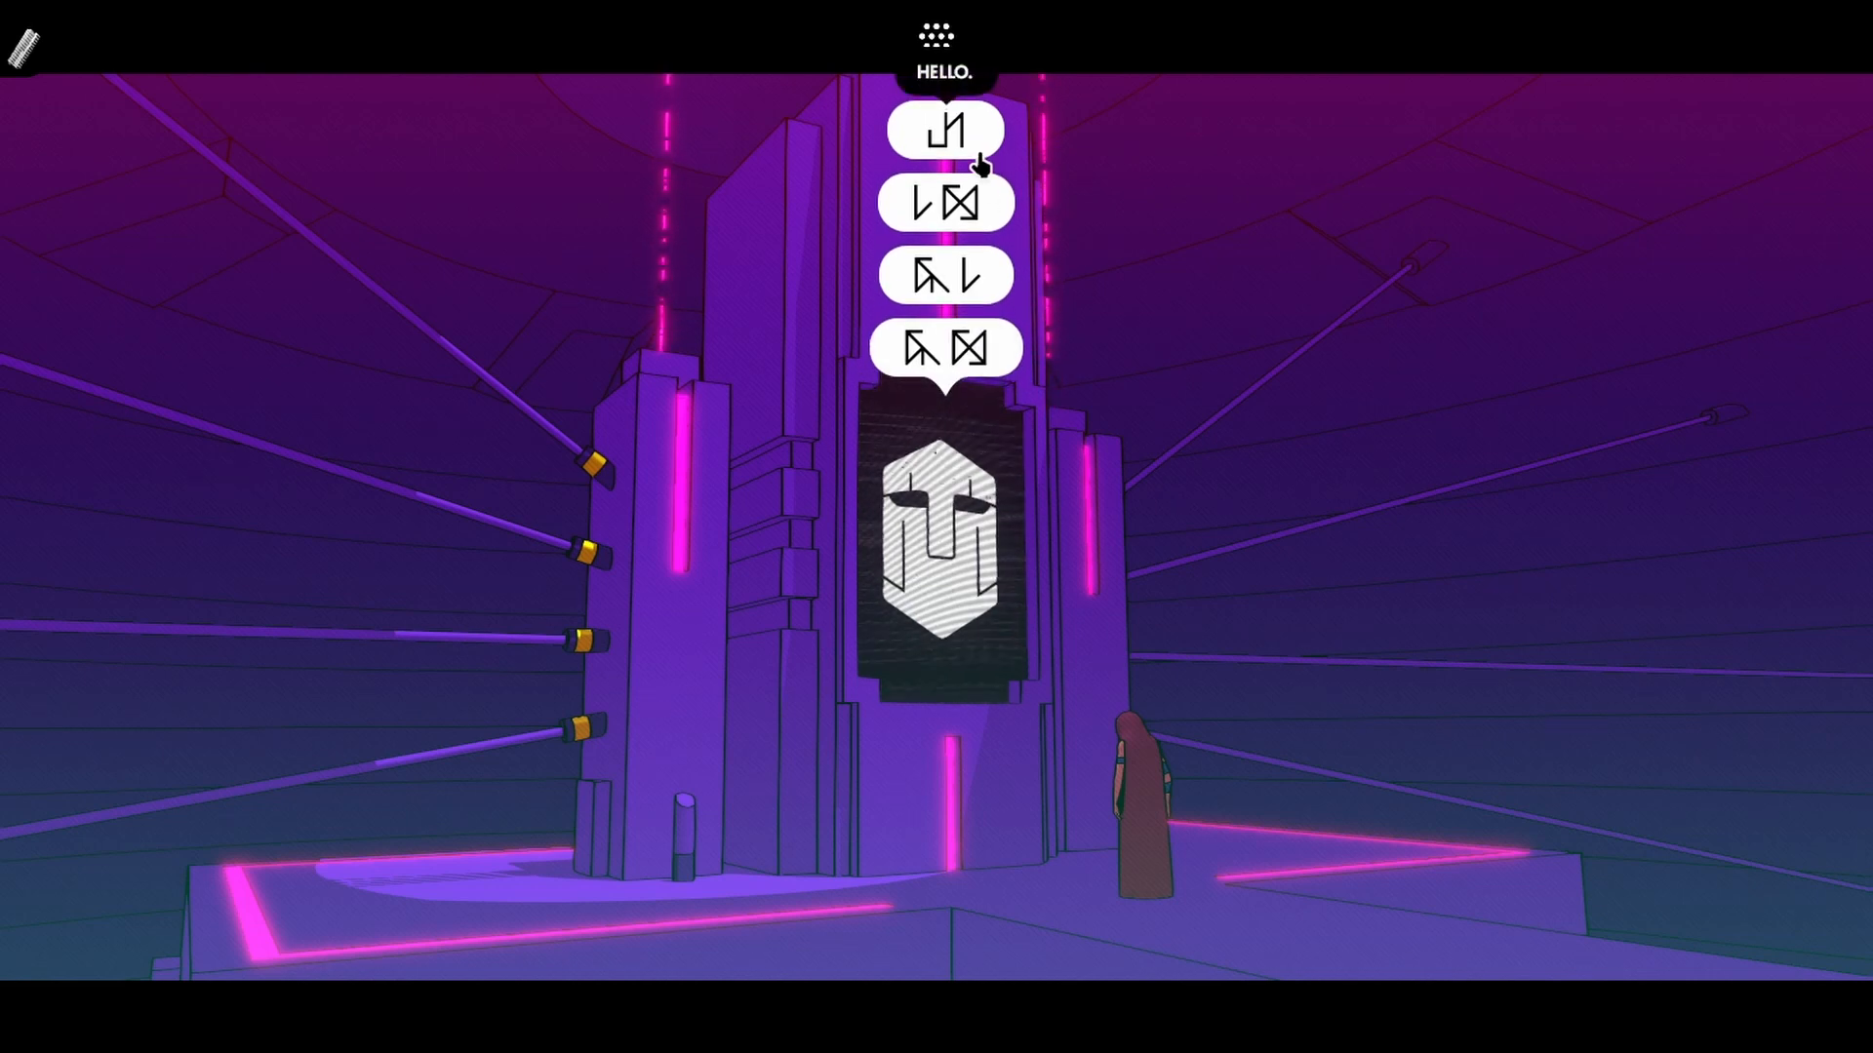
# Greet Exile with the hello phrase and give a glyph reply to the terminal
pyautogui.click(944, 129)
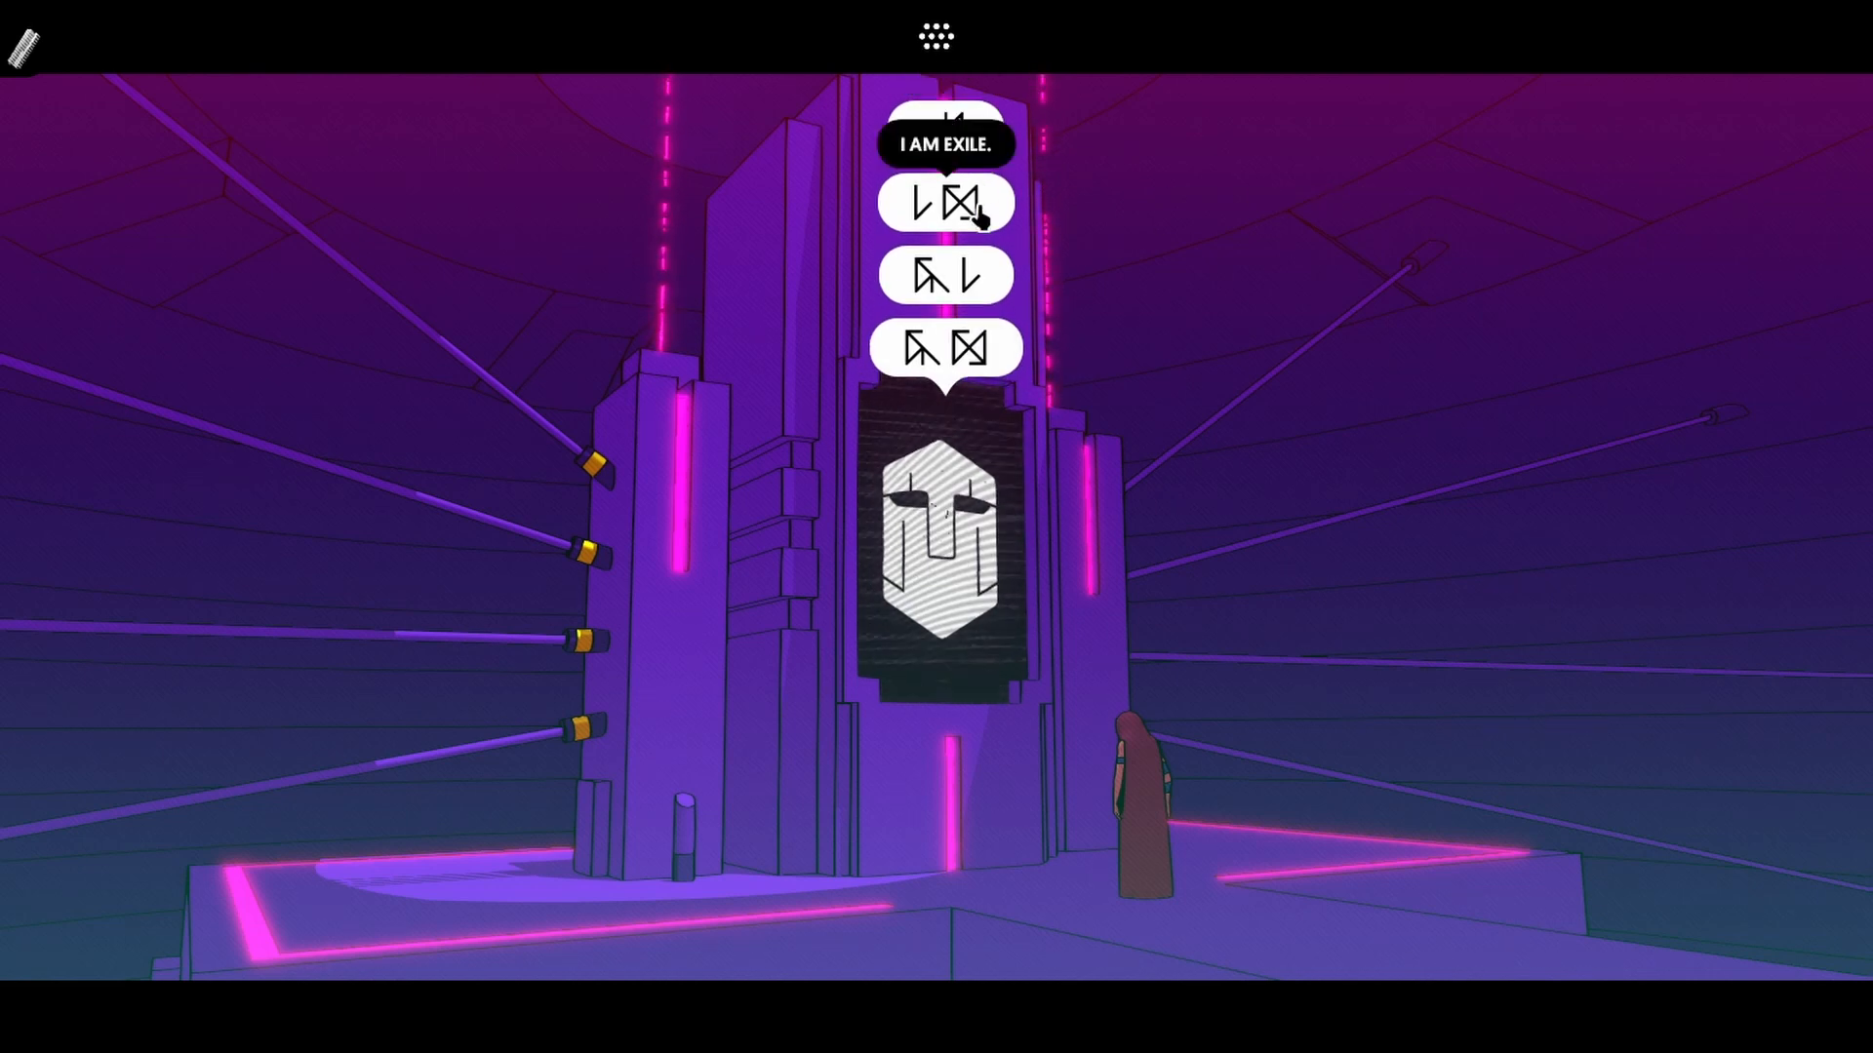
pyautogui.click(946, 201)
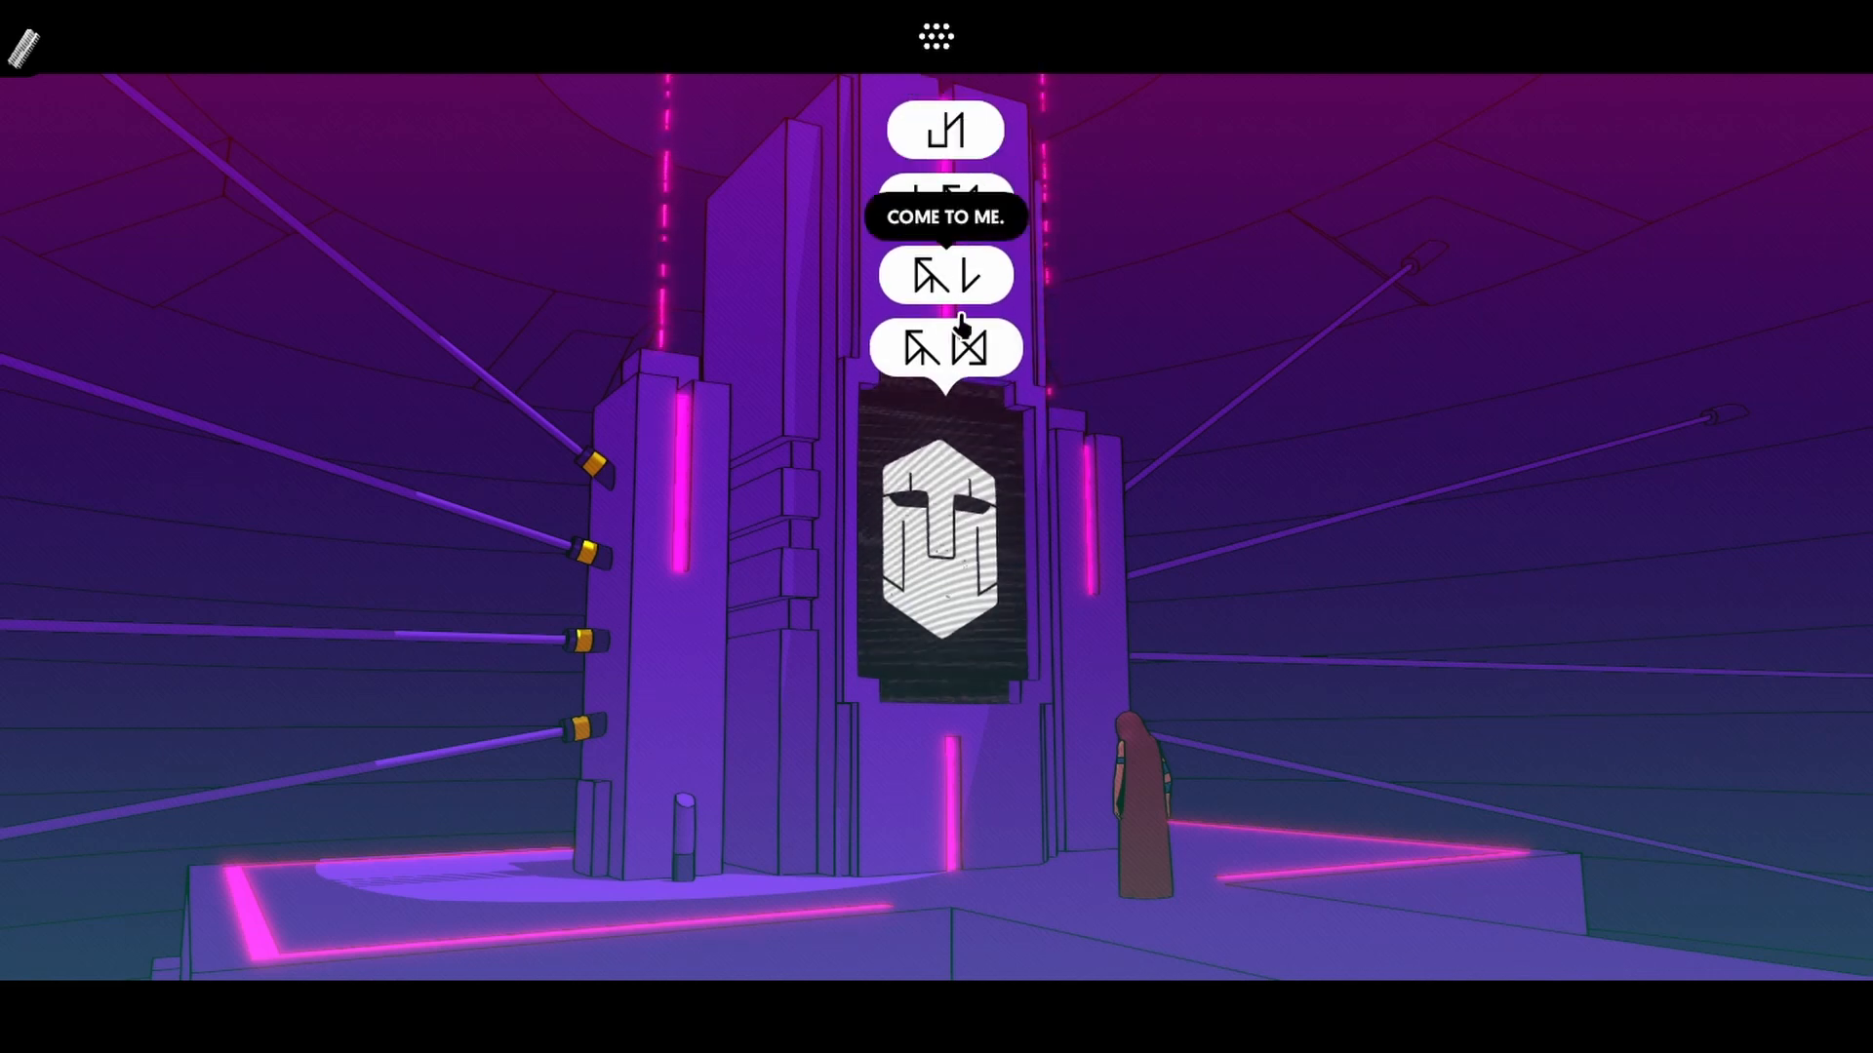
pyautogui.moveTo(833, 862)
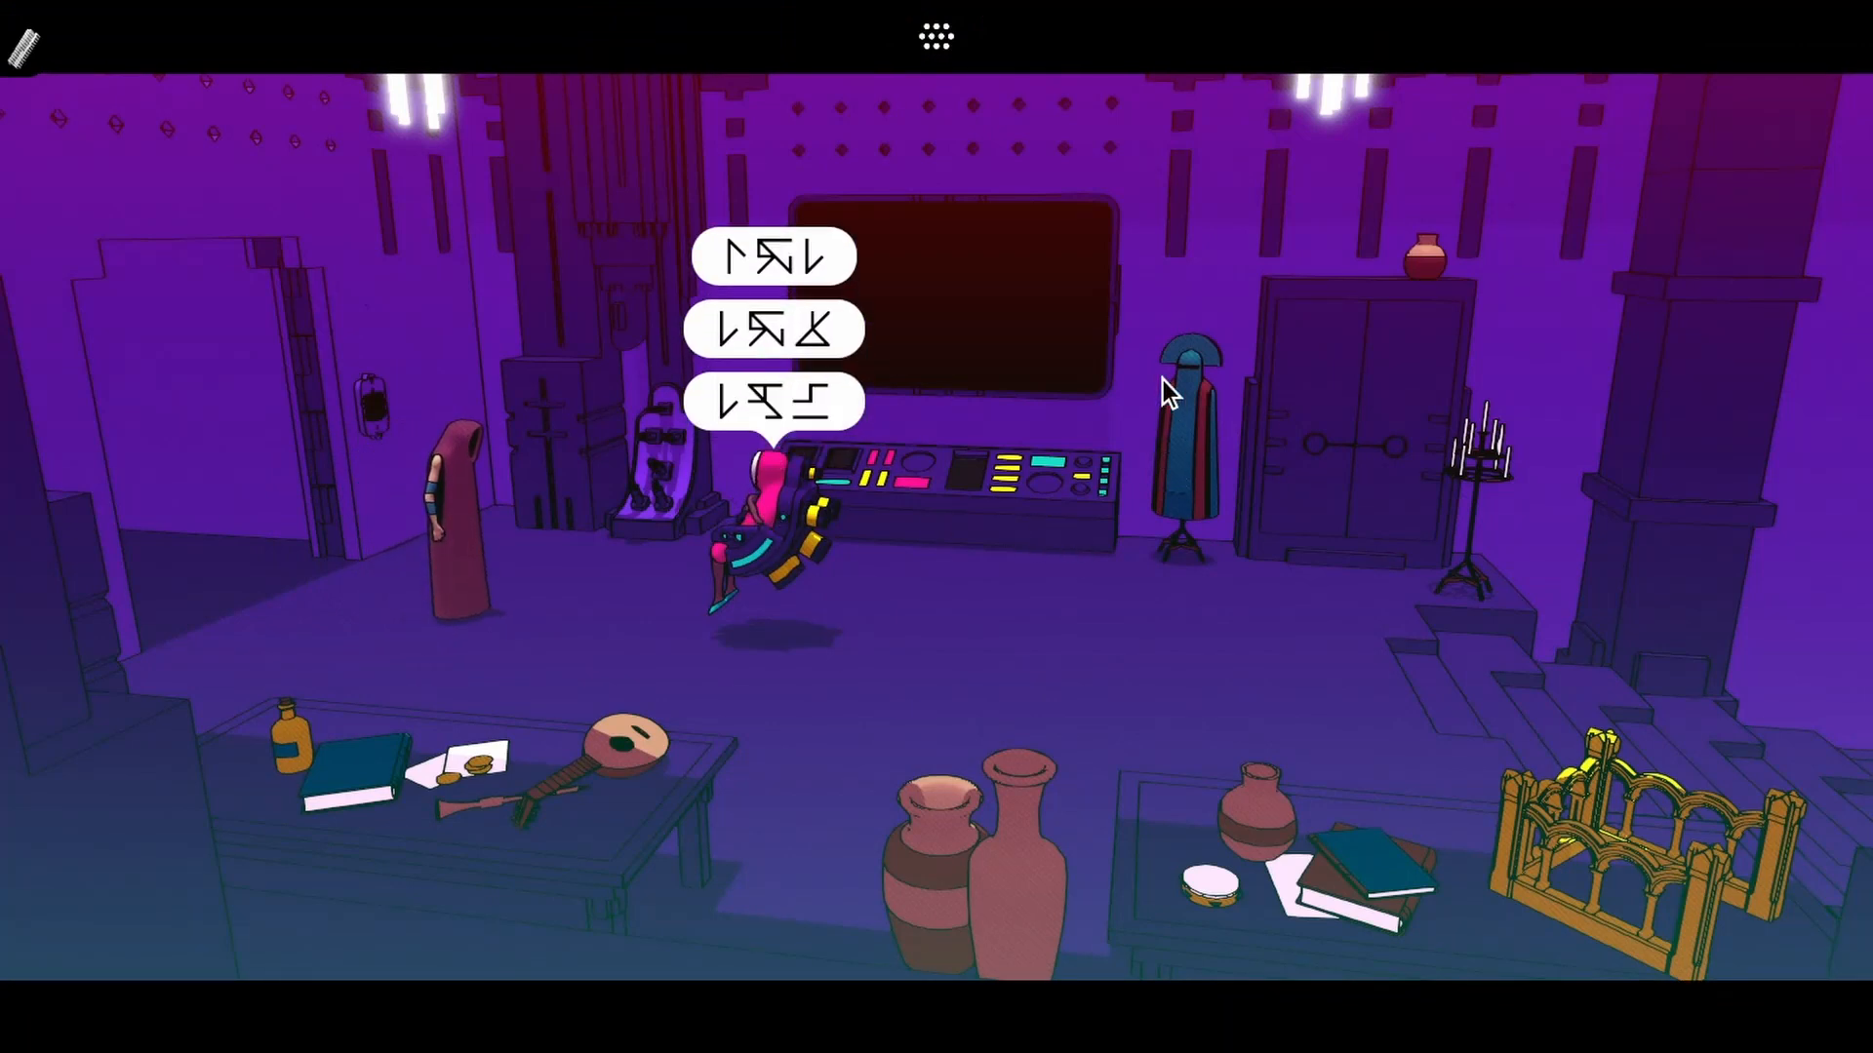
pyautogui.moveTo(772, 256)
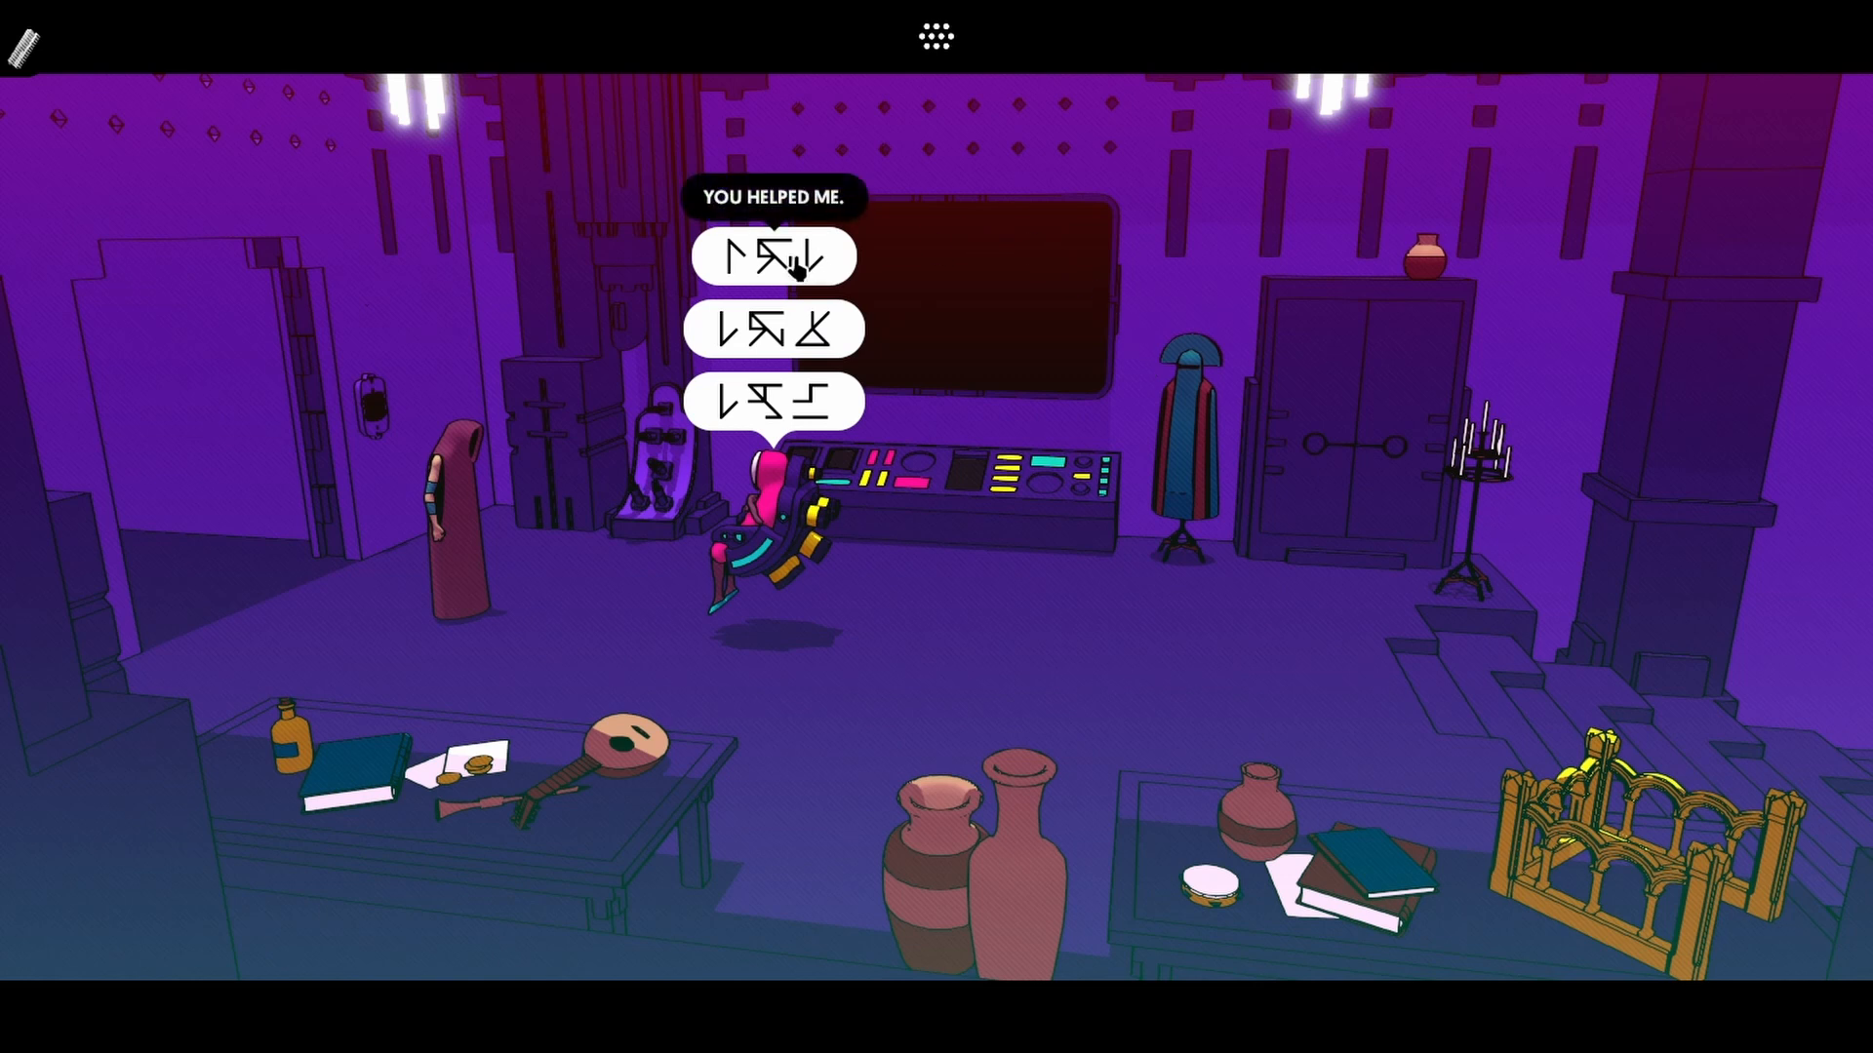
# Reply 'You helped me', then view the constellation page and tower overview on the device
pyautogui.click(773, 256)
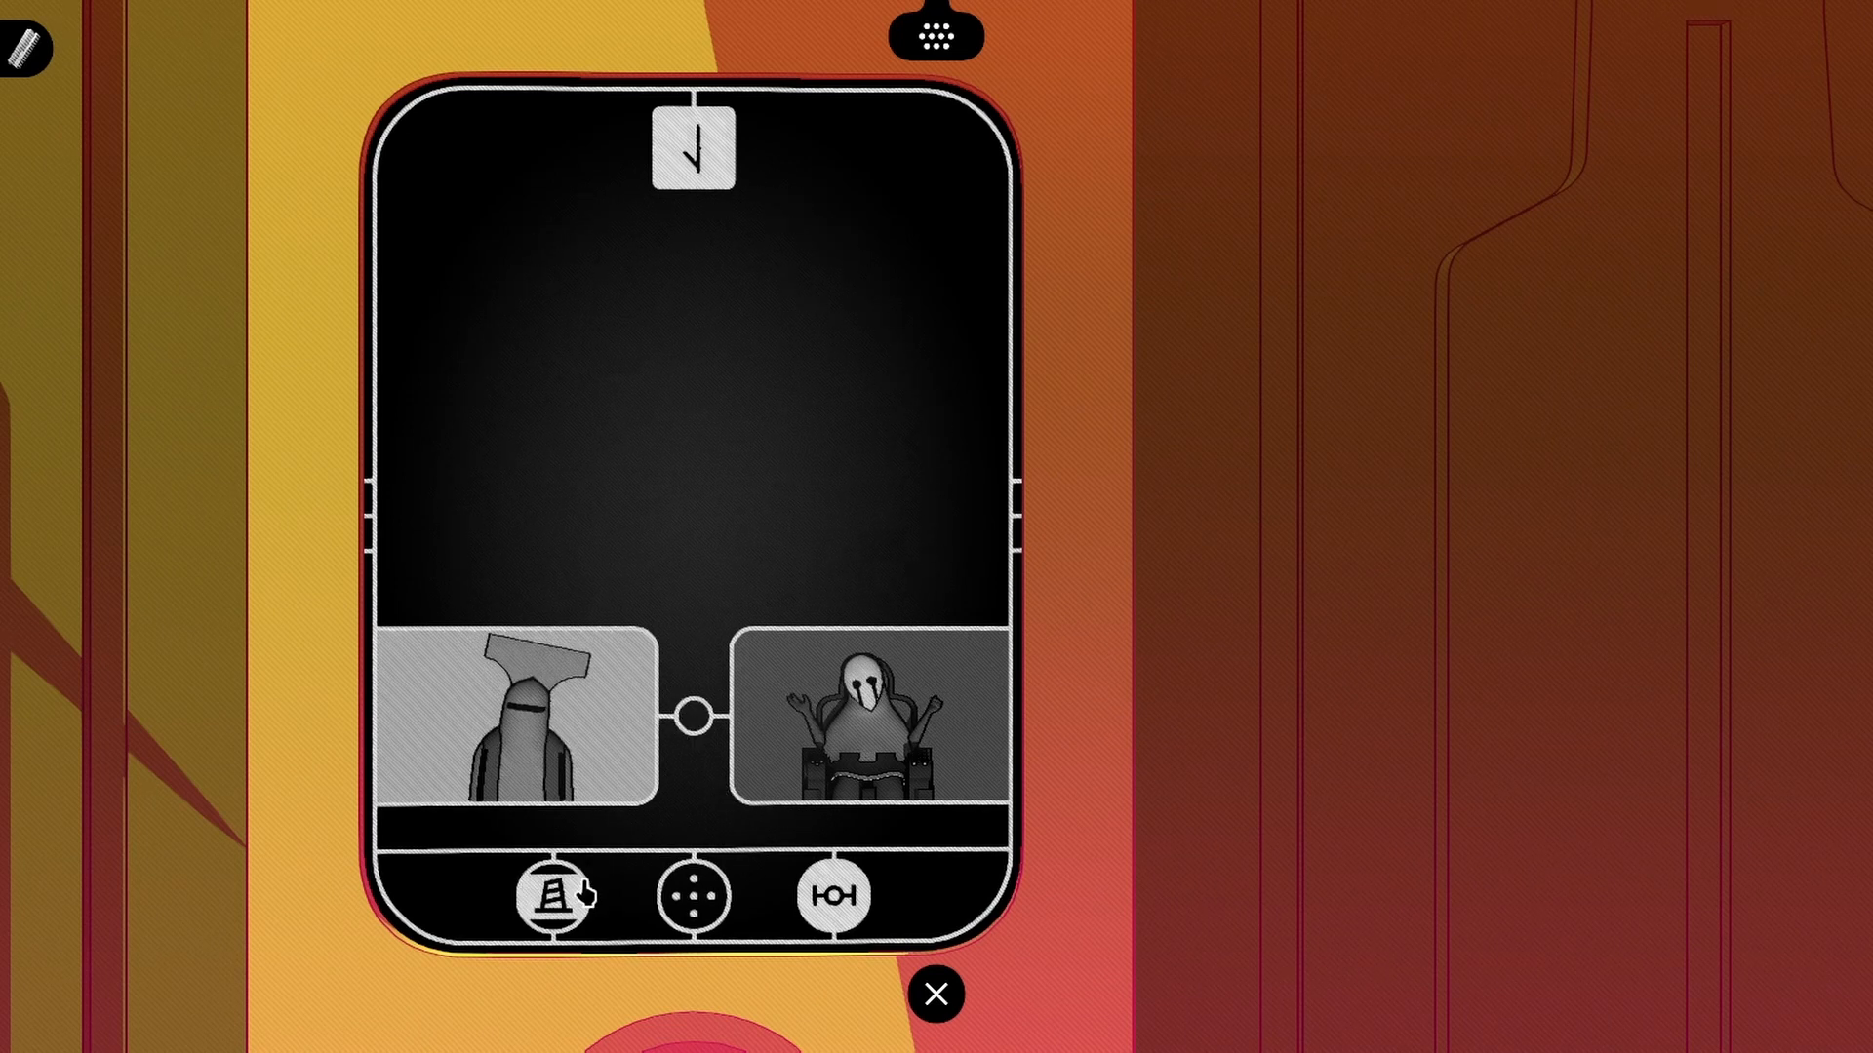
pyautogui.click(693, 898)
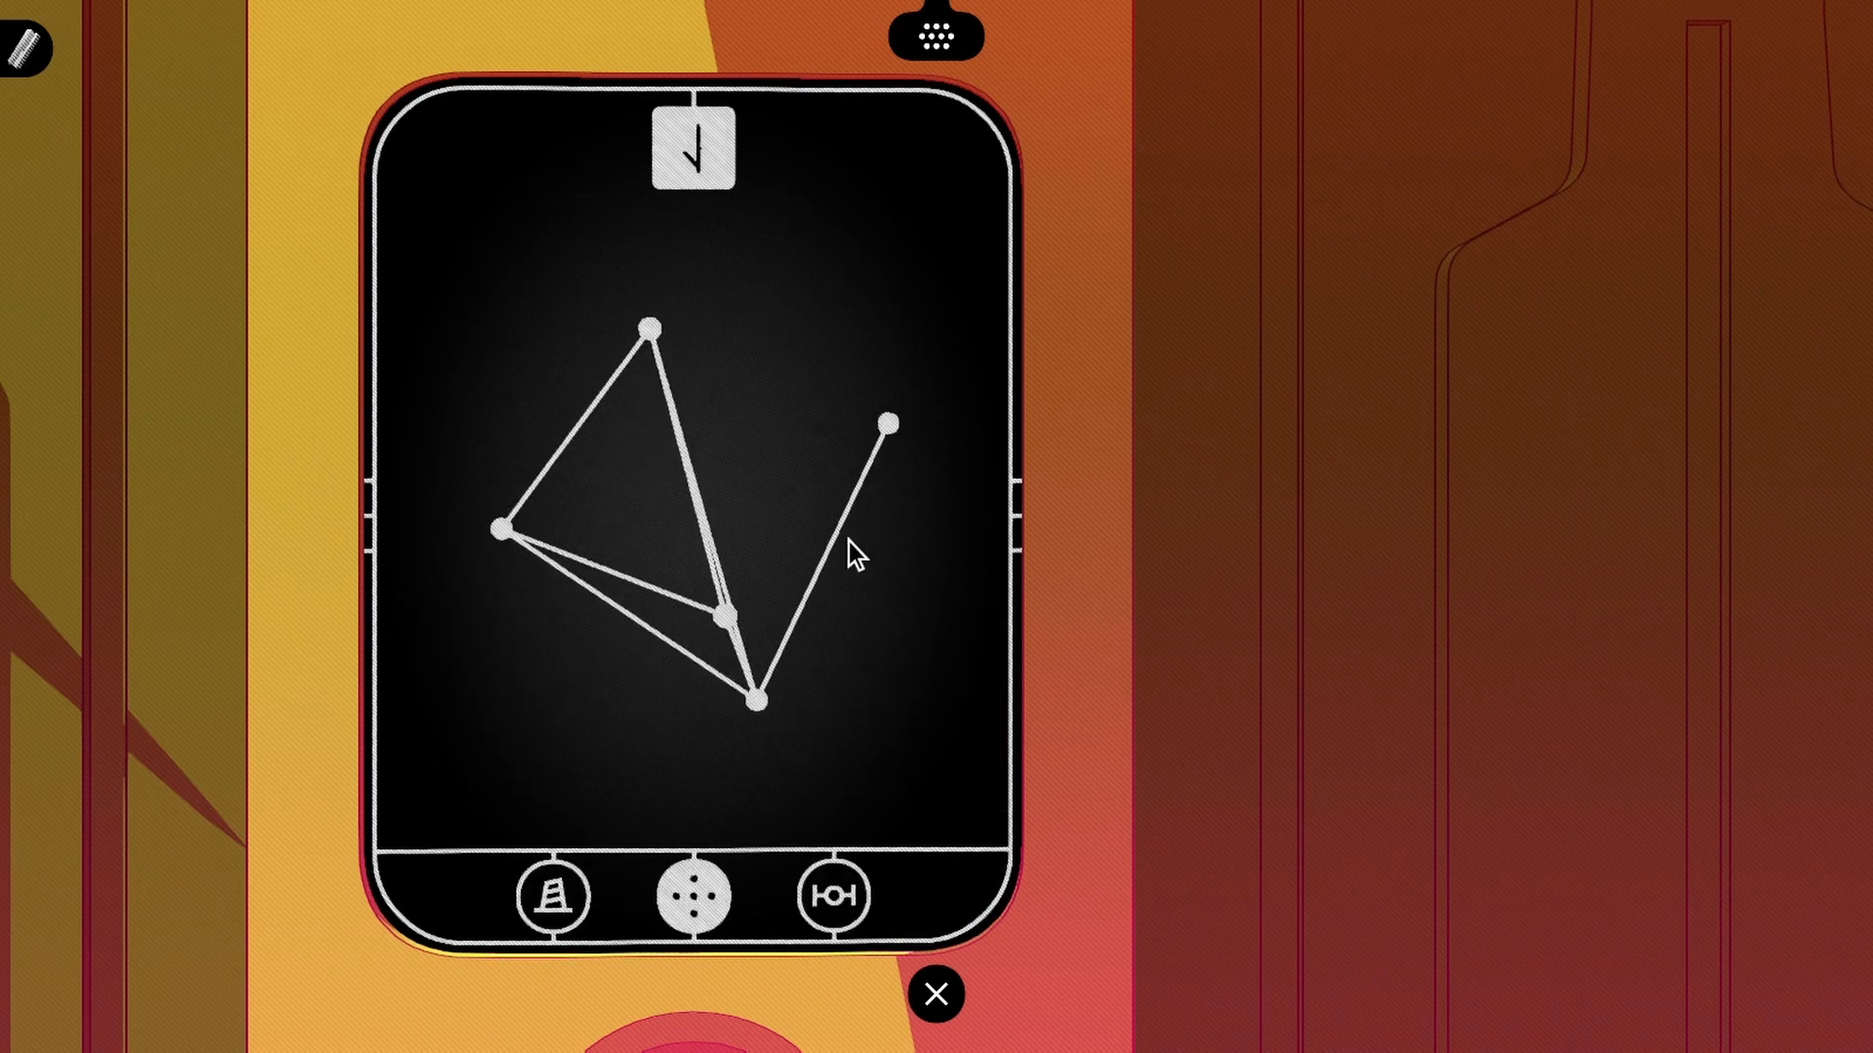
pyautogui.click(552, 896)
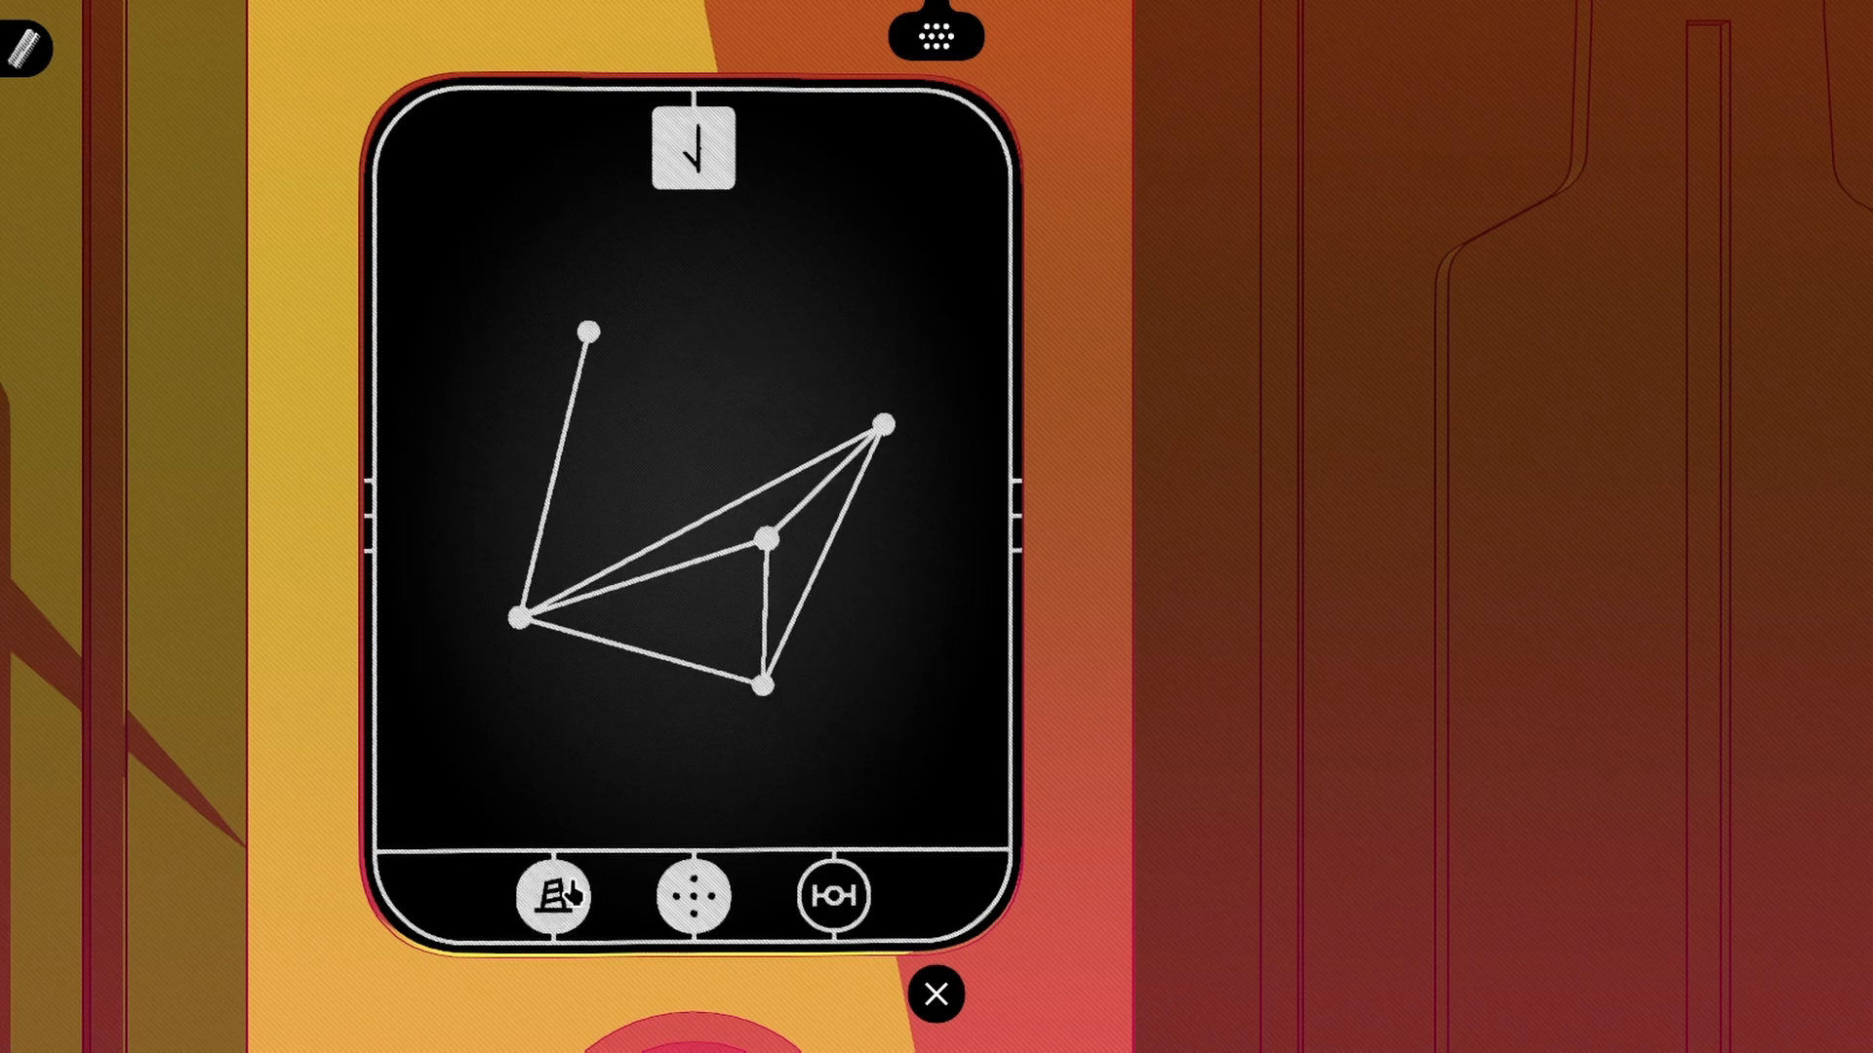
pyautogui.click(552, 895)
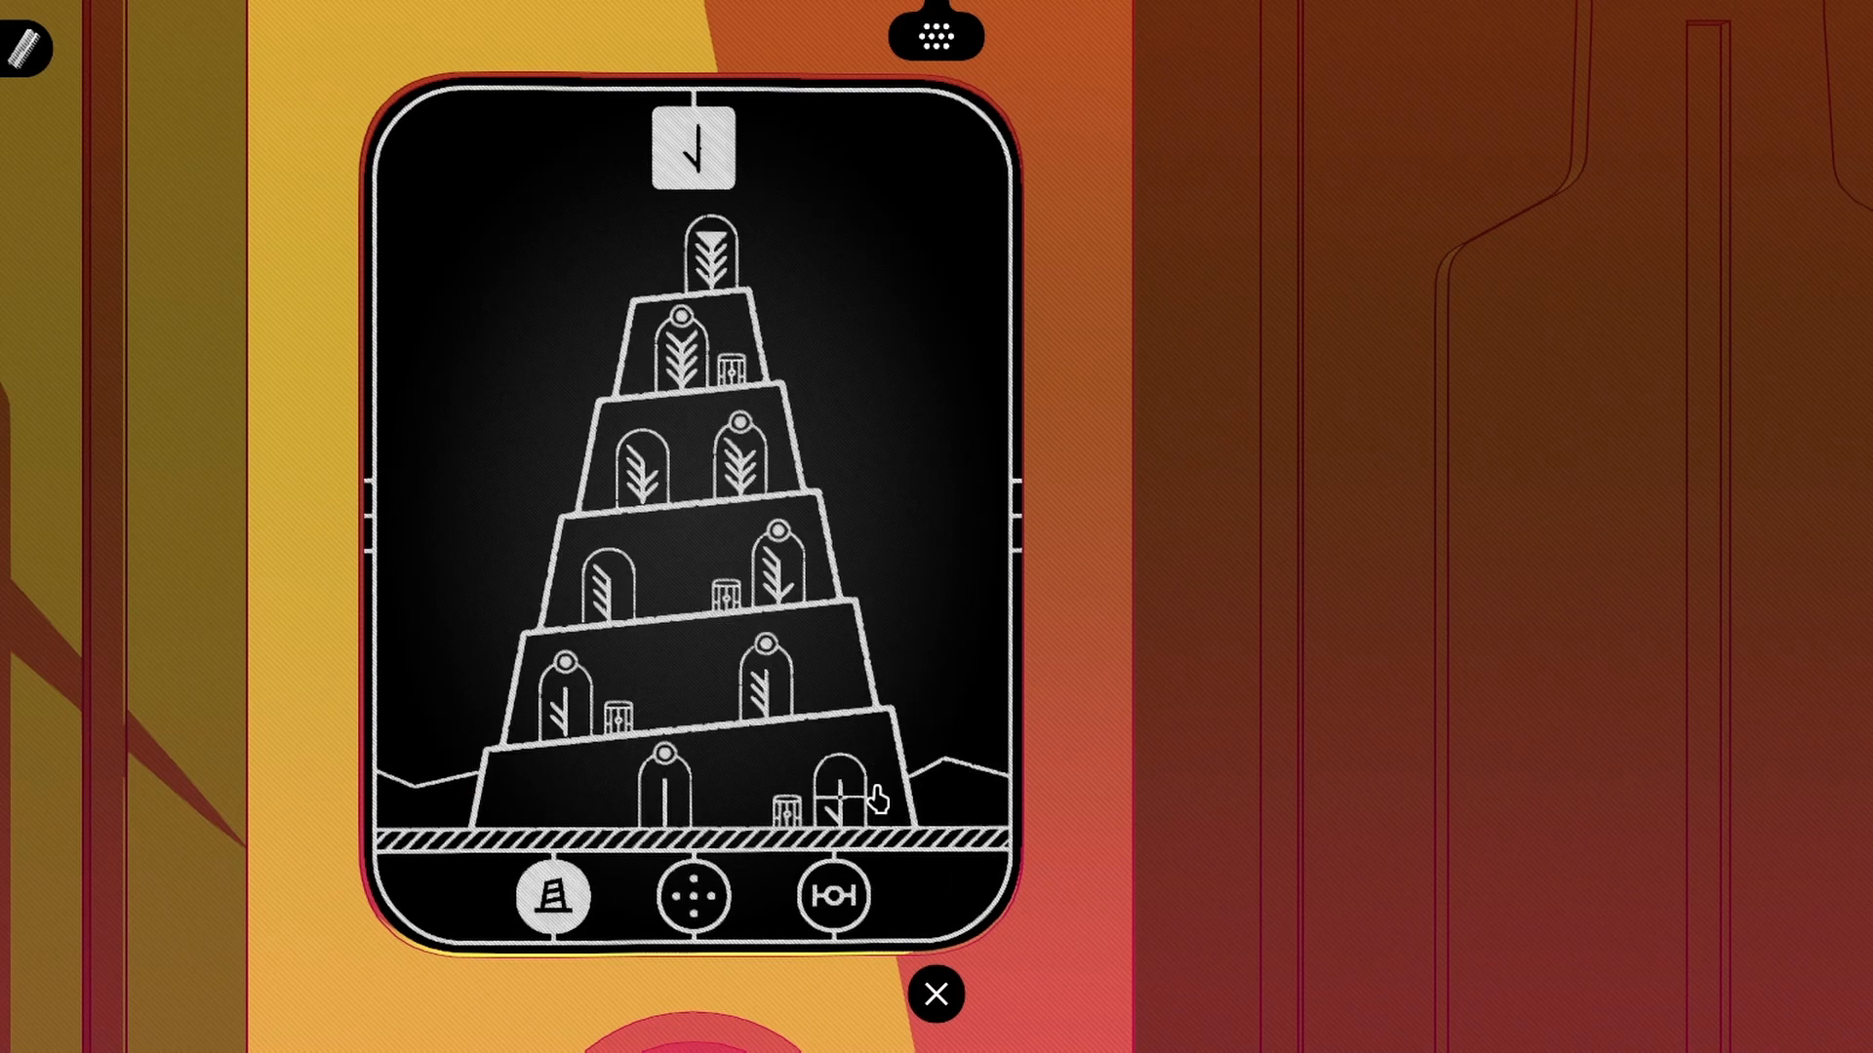
# Travel to the tower's lowest-level door and walk into the red statue plaza
pyautogui.click(934, 993)
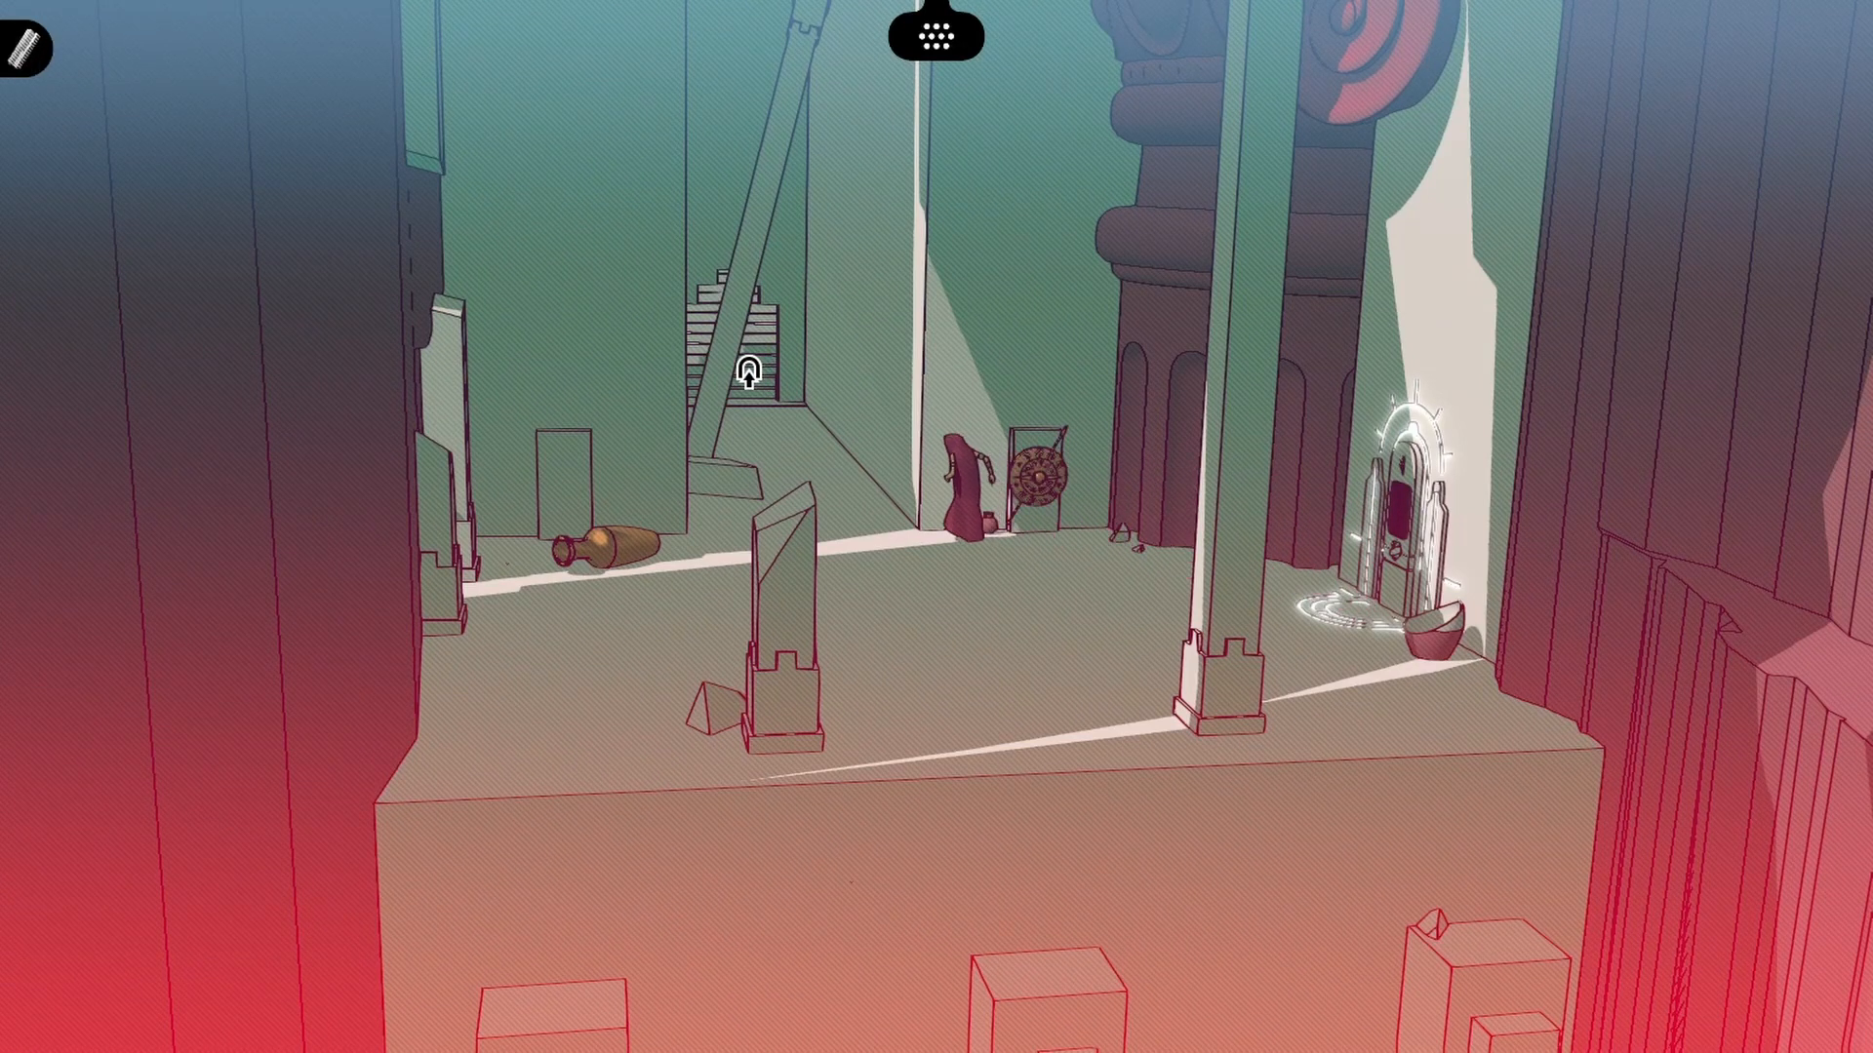
pyautogui.click(974, 626)
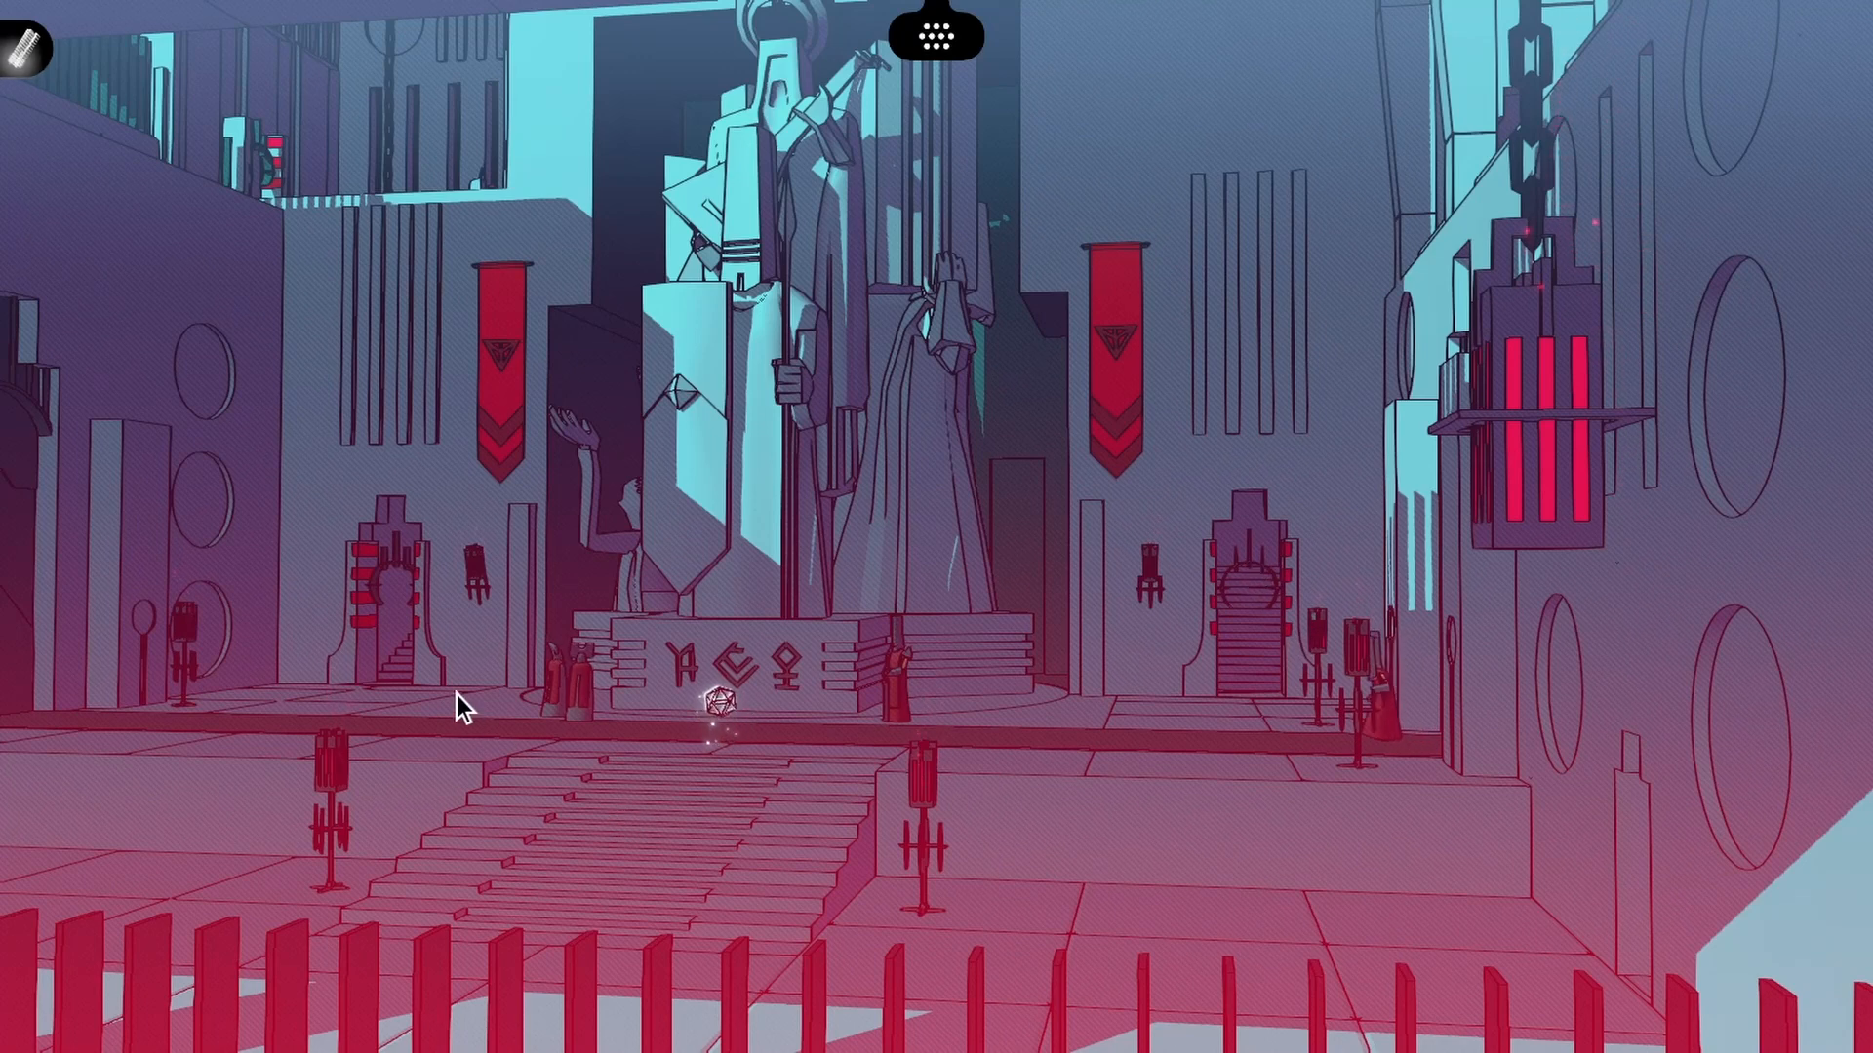
pyautogui.moveTo(1268, 595)
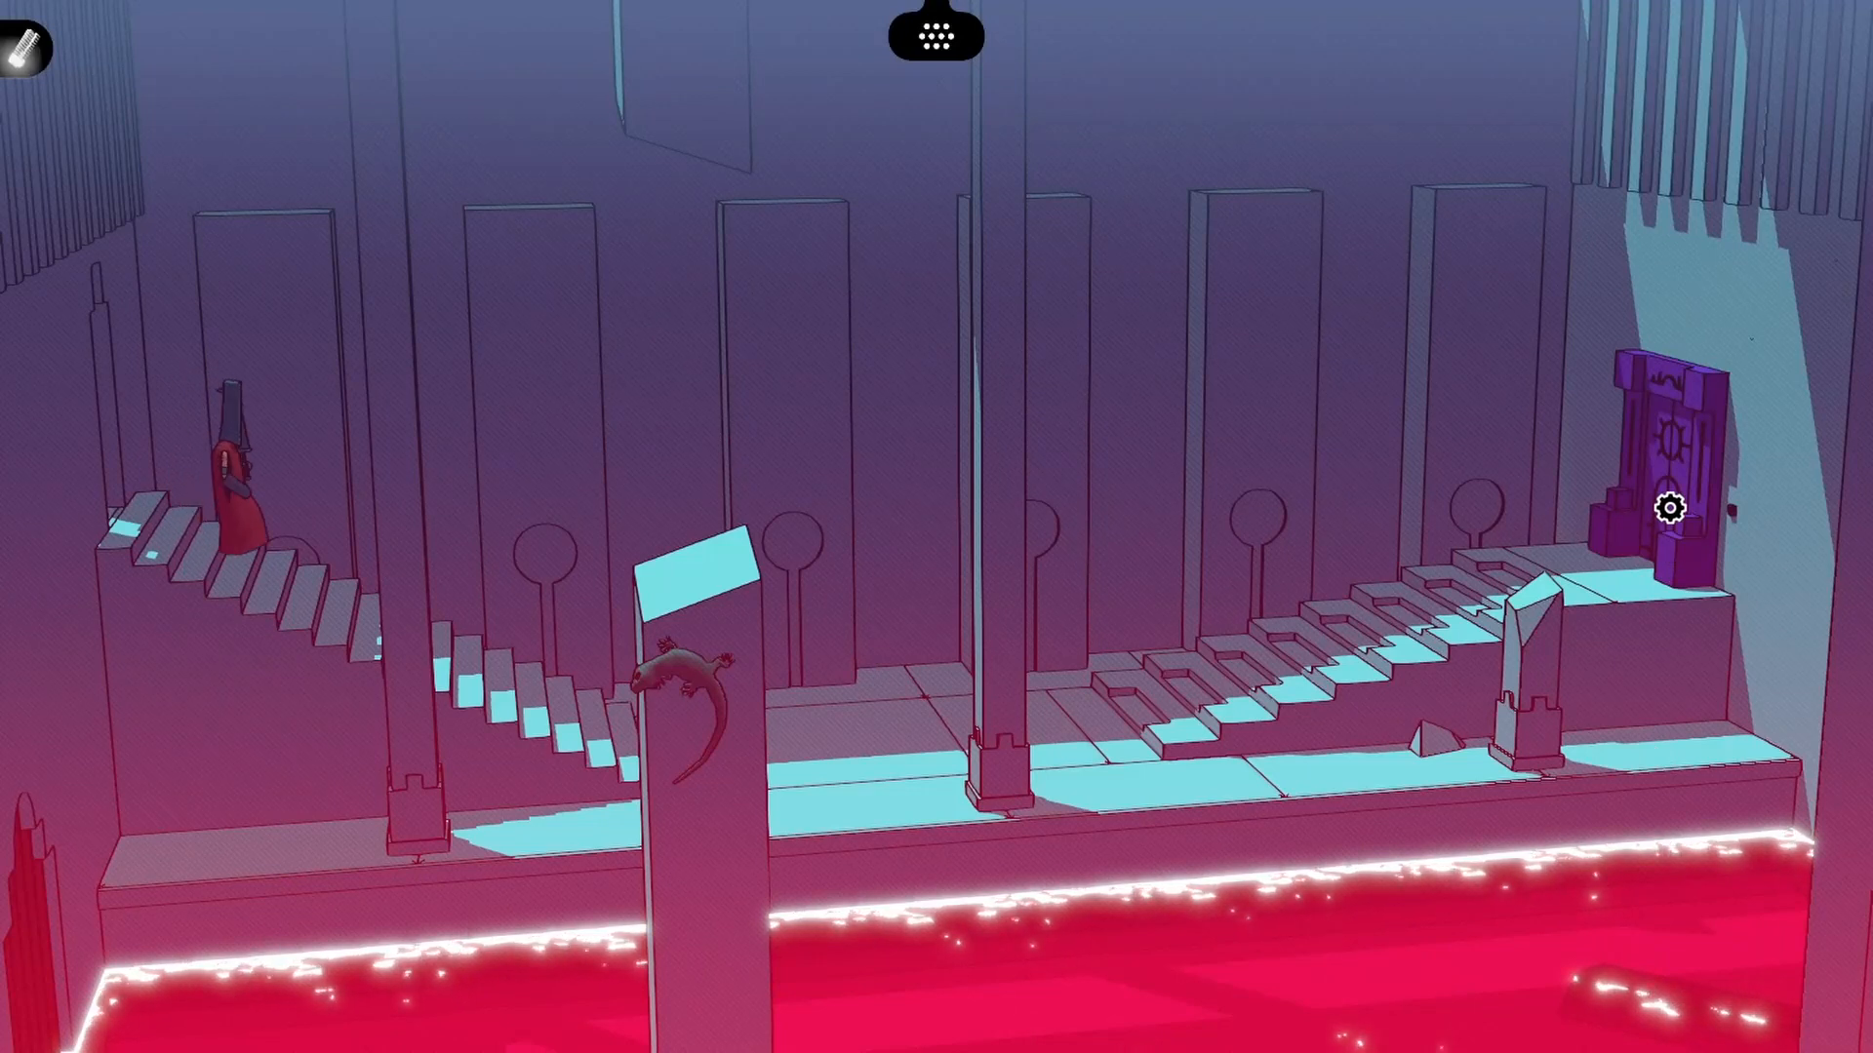
# Inspect the carved tablet and the glyph-pair note on the lab desk, then put them down
pyautogui.press('Right')
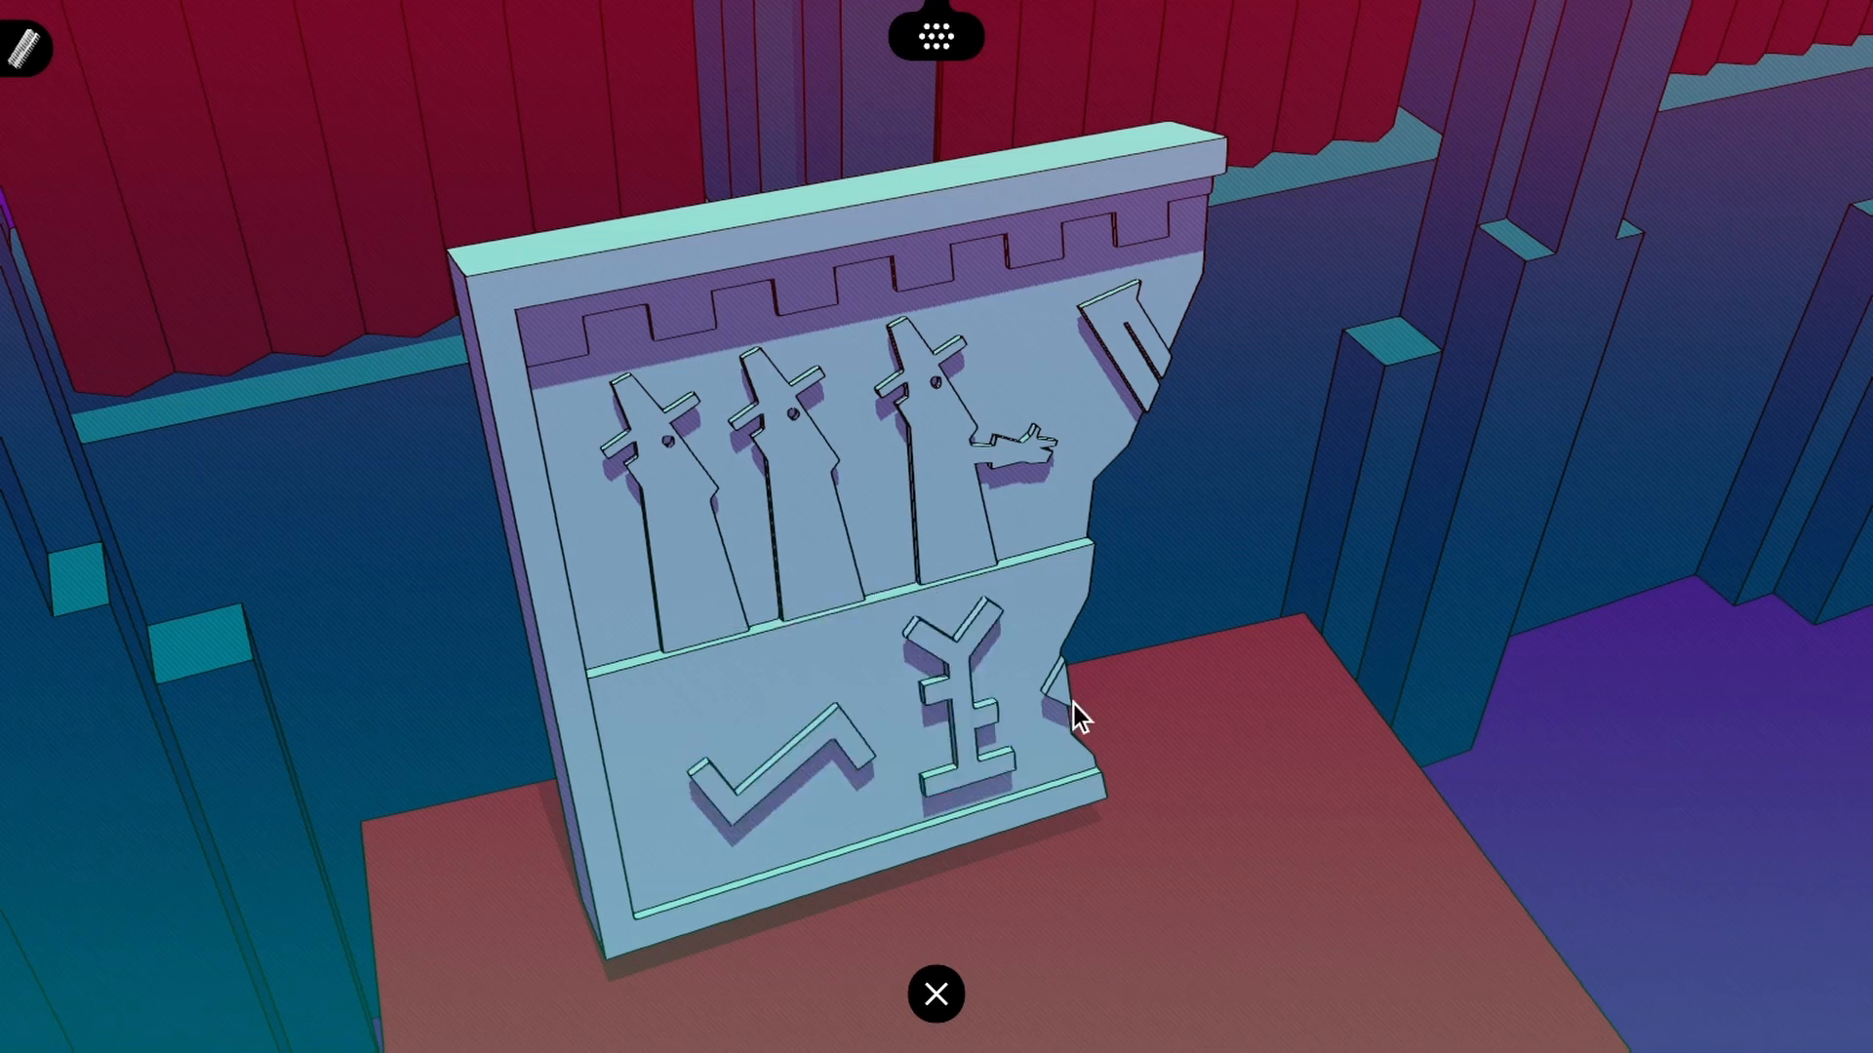
pyautogui.moveTo(1081, 281)
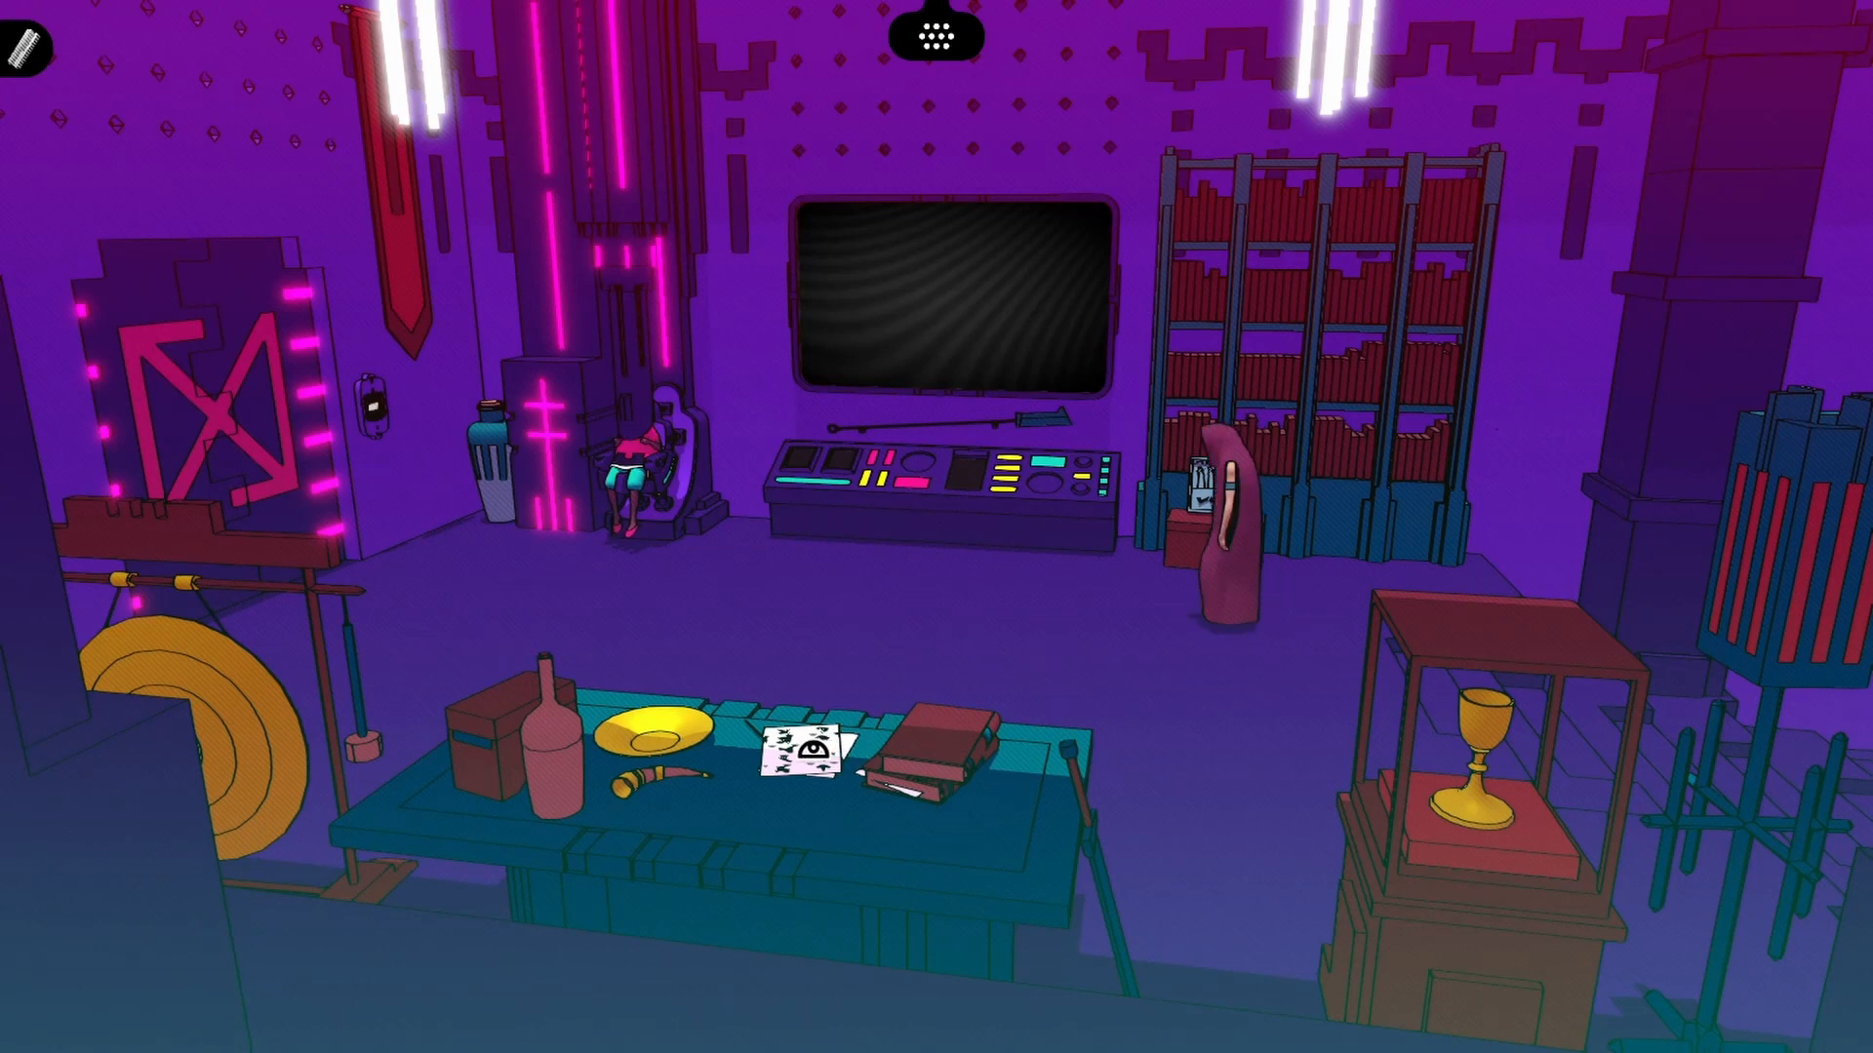
pyautogui.click(796, 737)
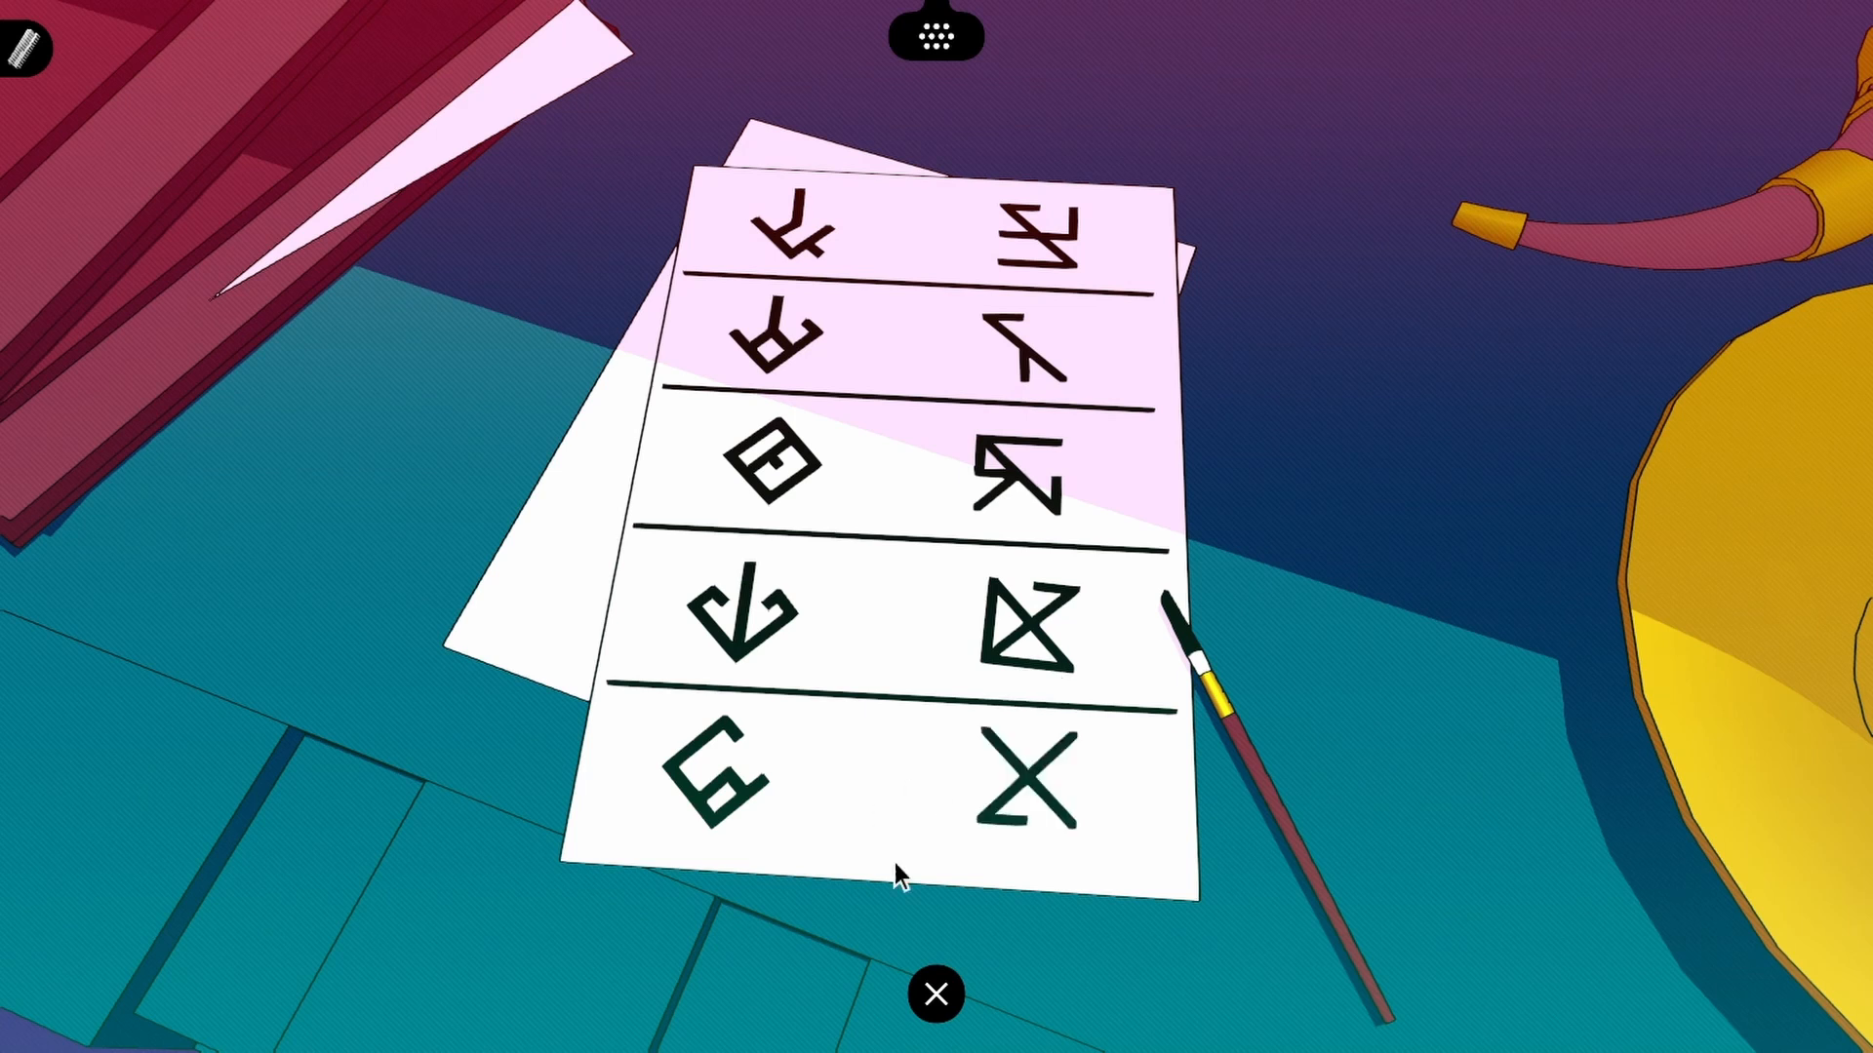
pyautogui.click(935, 993)
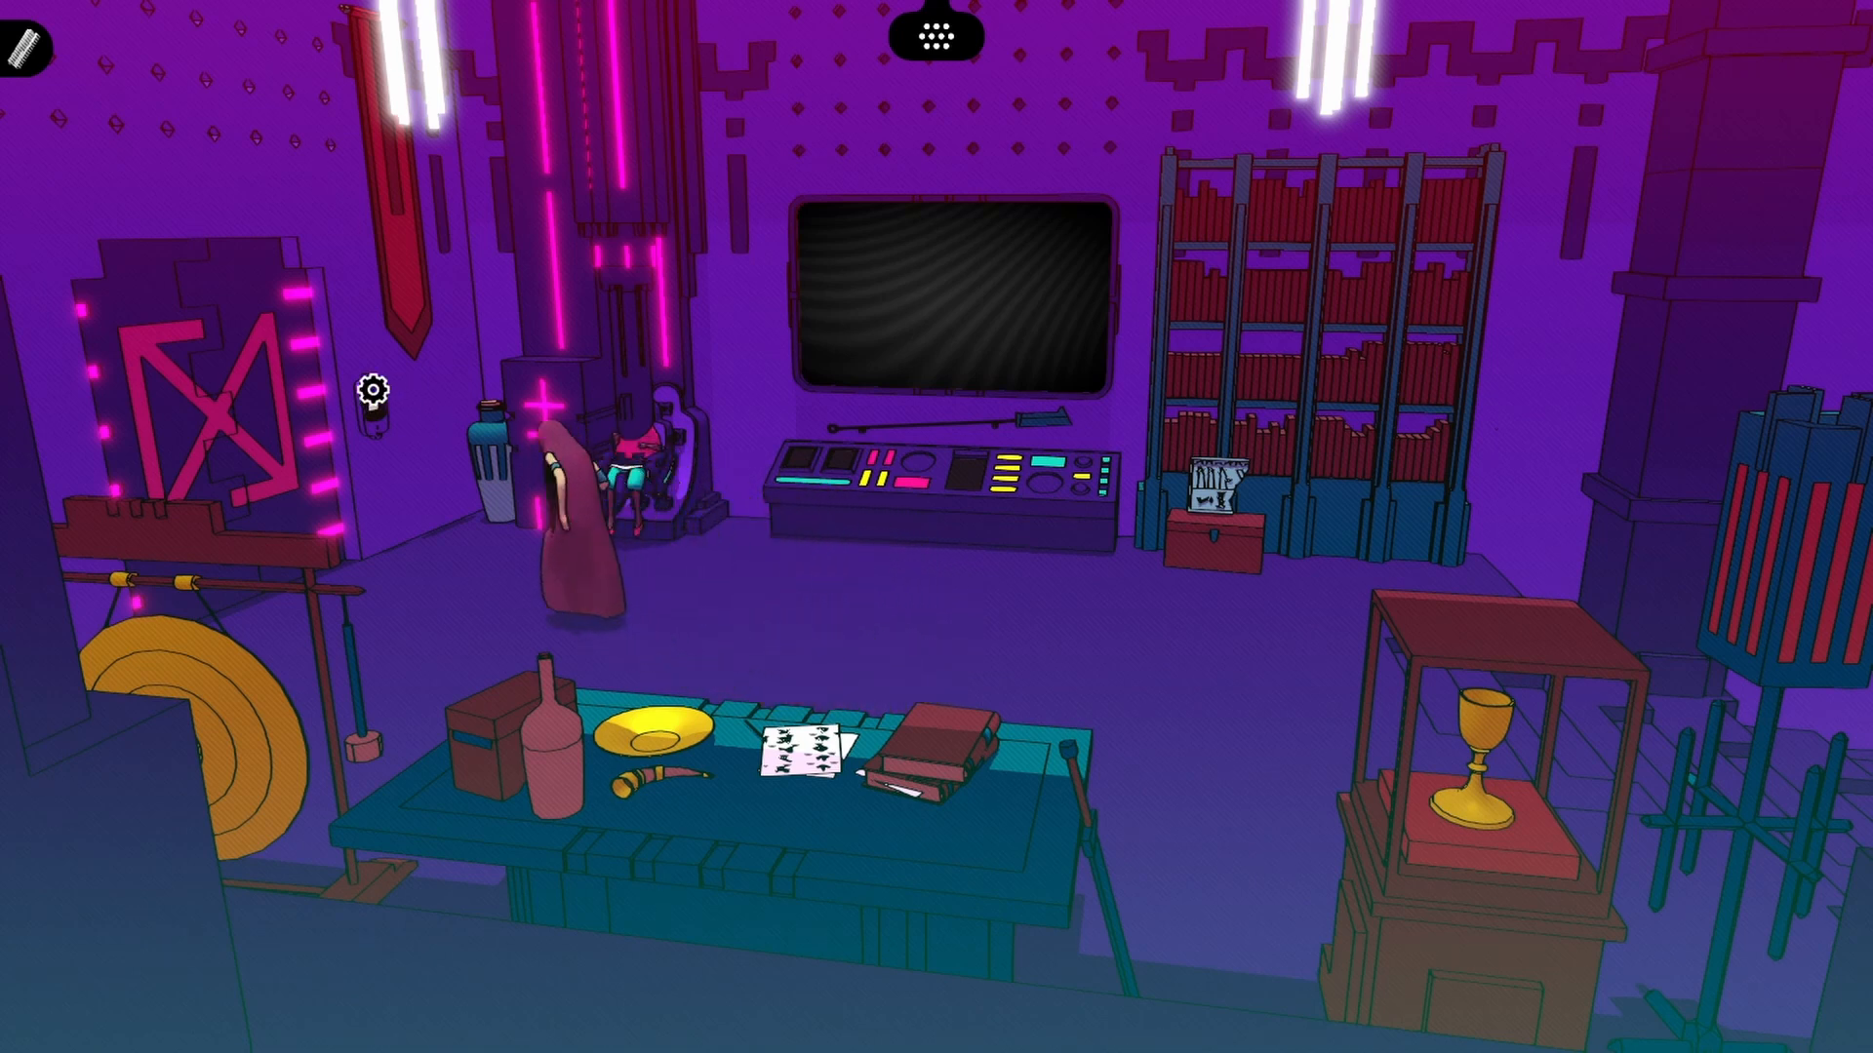
# Examine the ship picture panel and enter the first glyphs, including plural, toward its caption
pyautogui.click(950, 299)
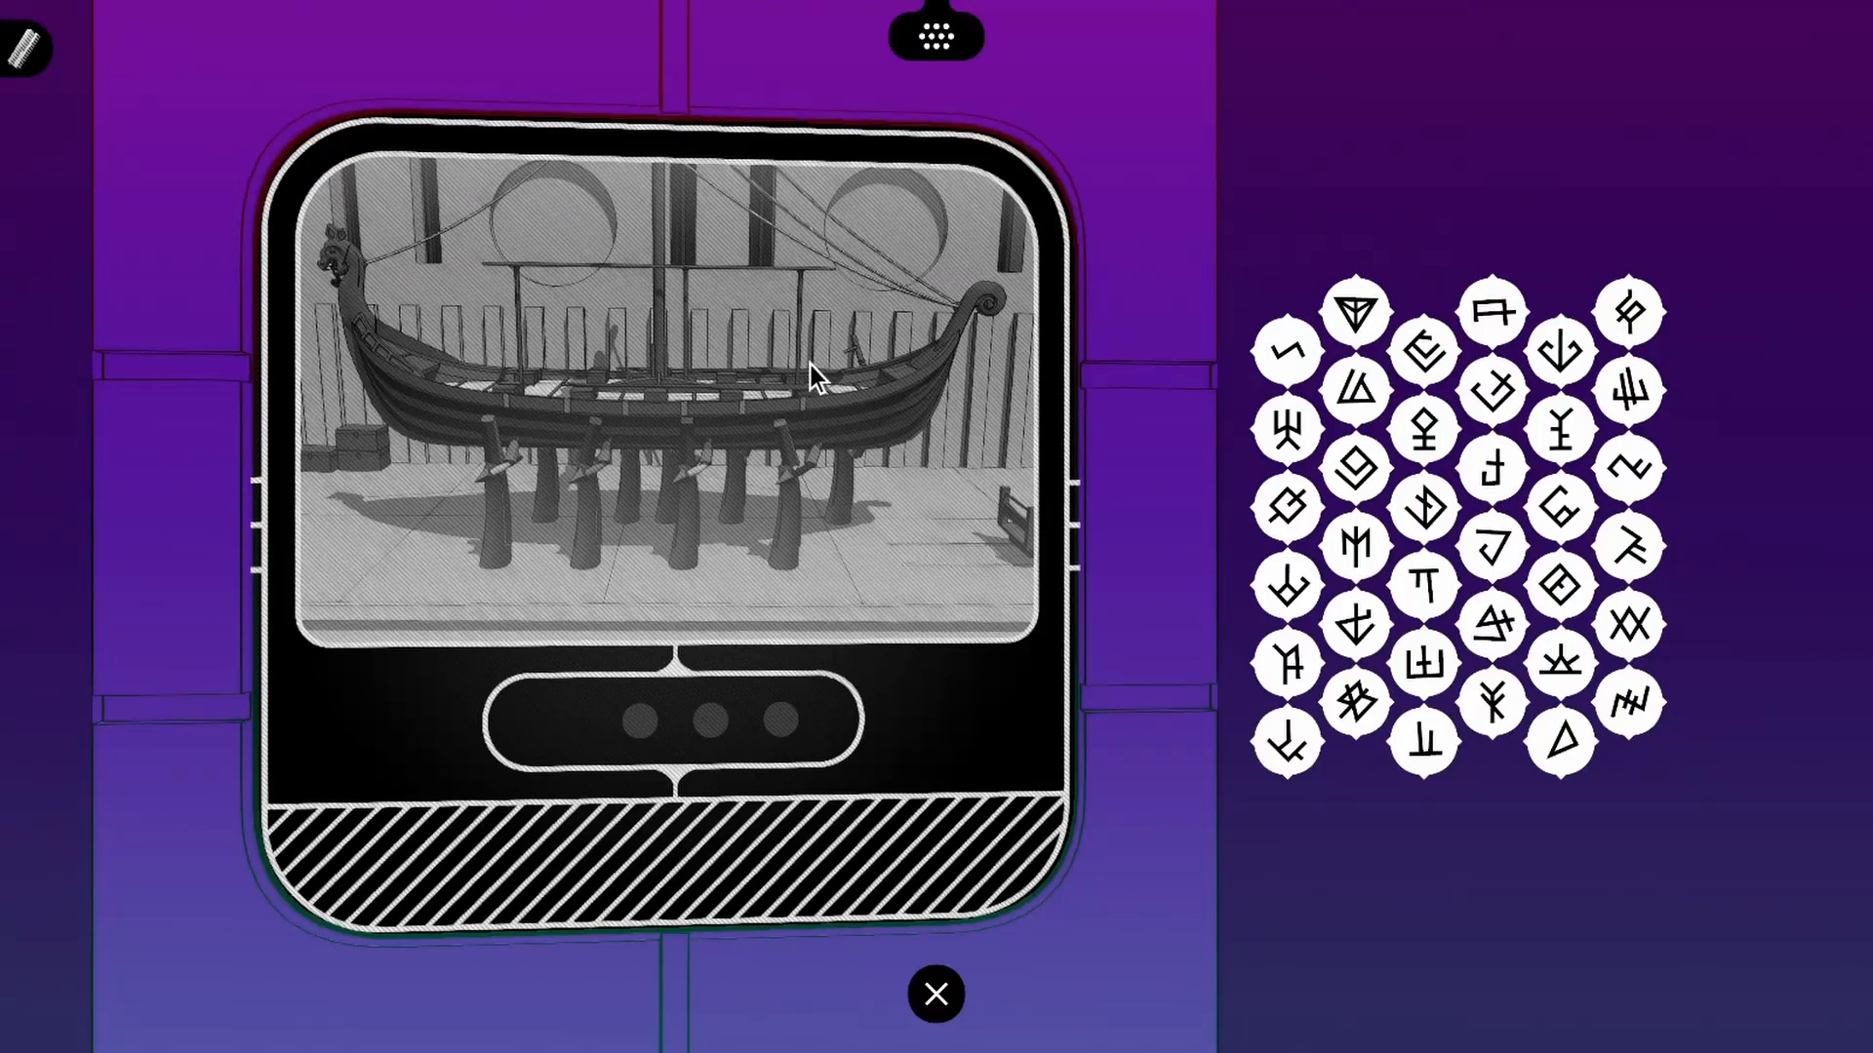
pyautogui.moveTo(809, 382)
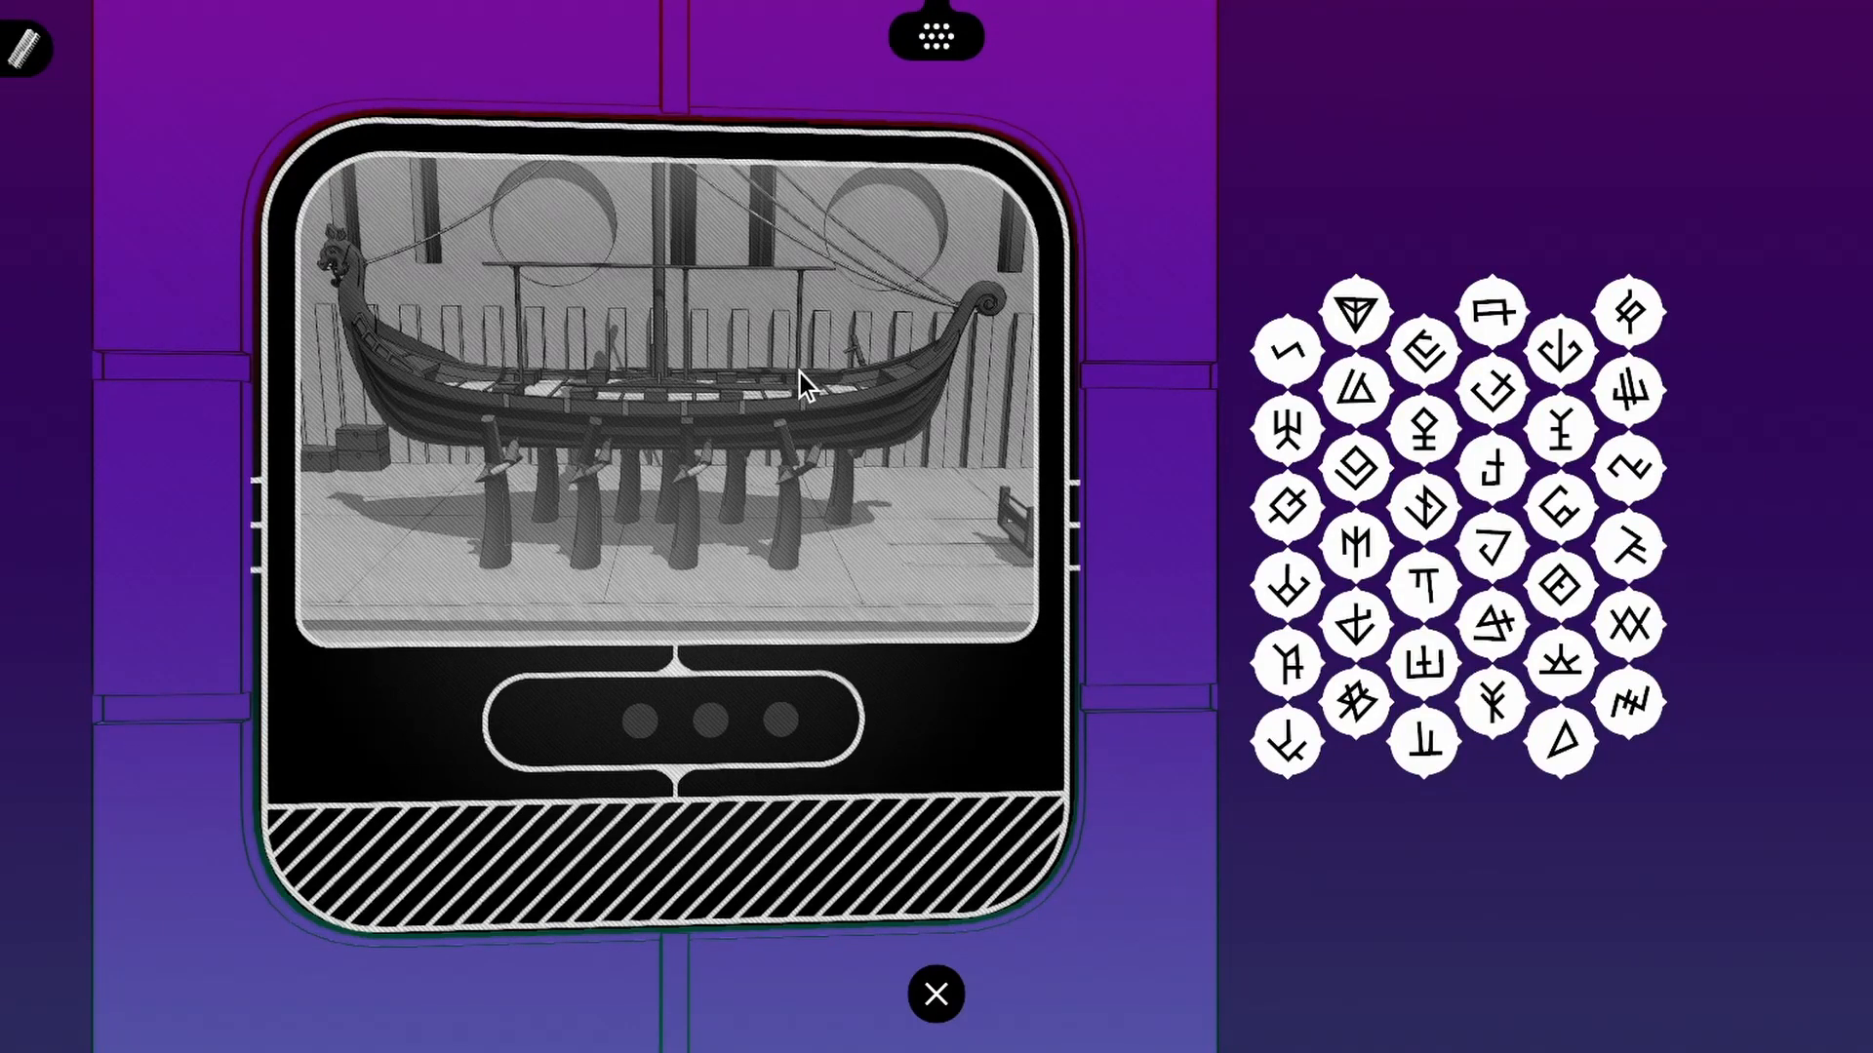
pyautogui.moveTo(1048, 386)
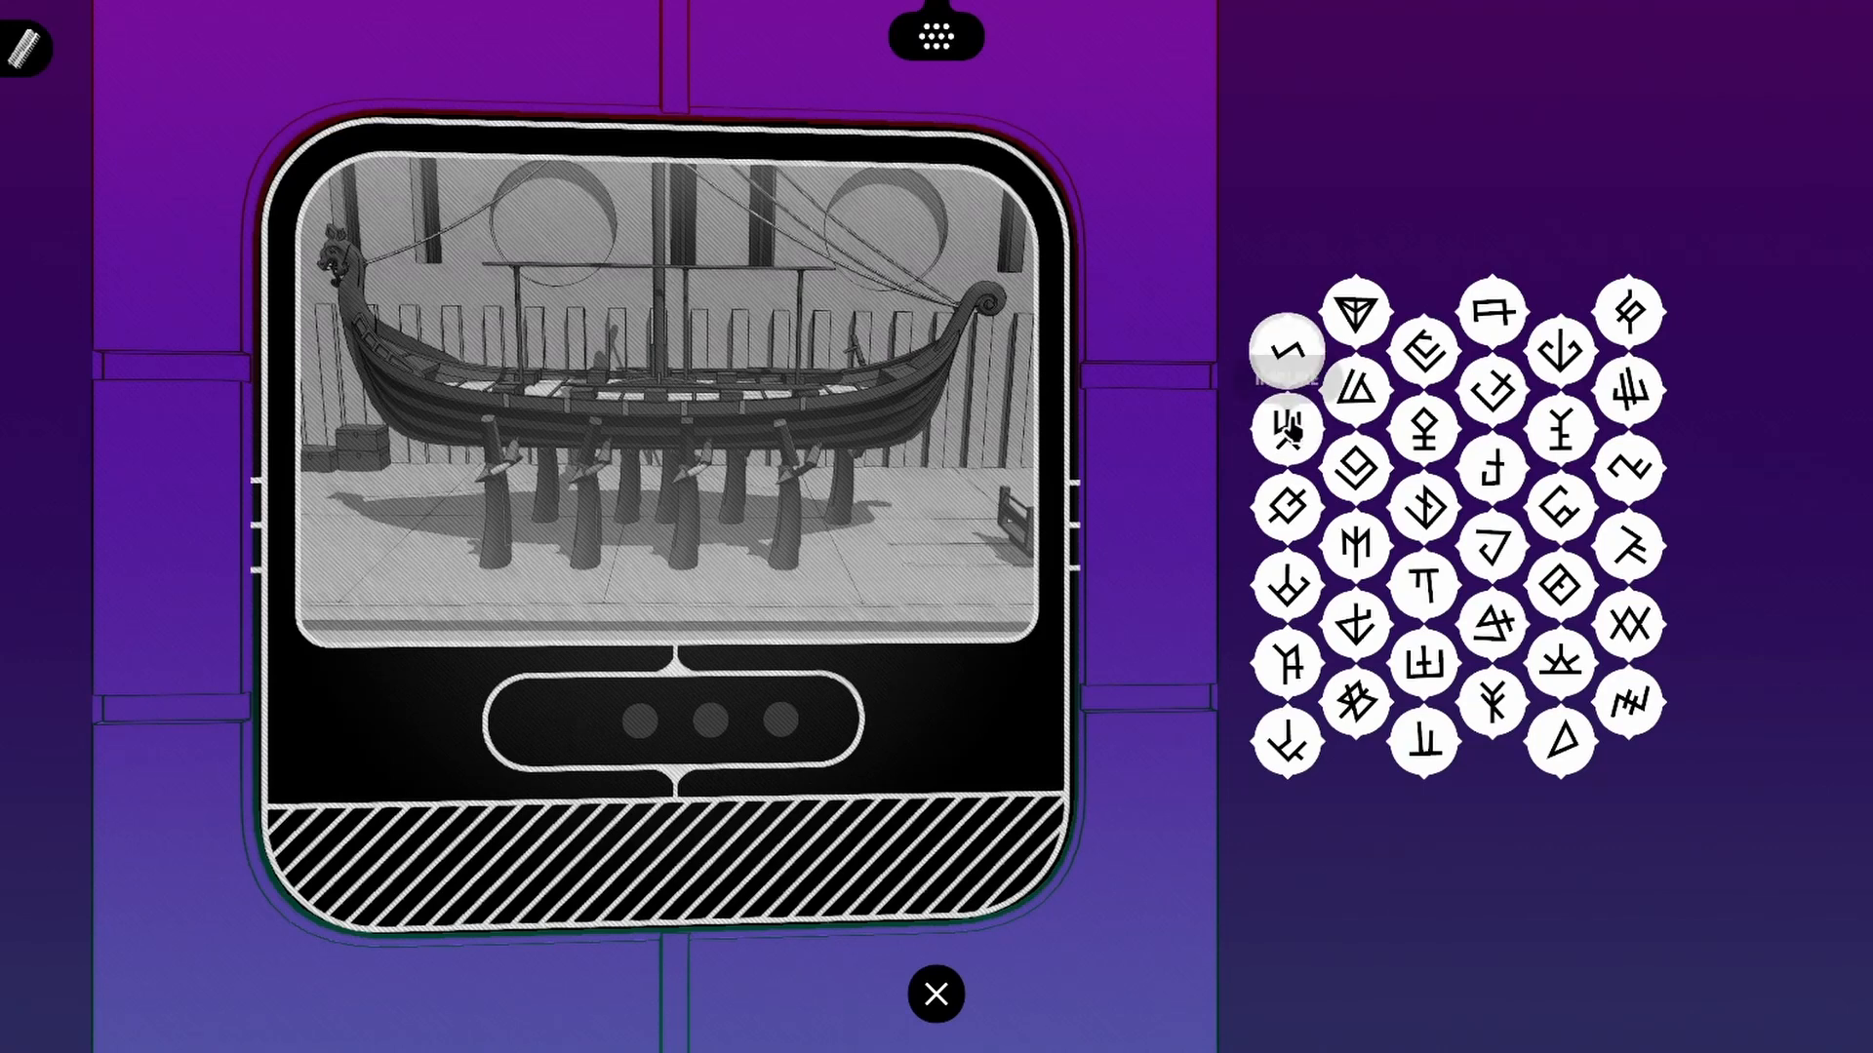
pyautogui.moveTo(1285, 663)
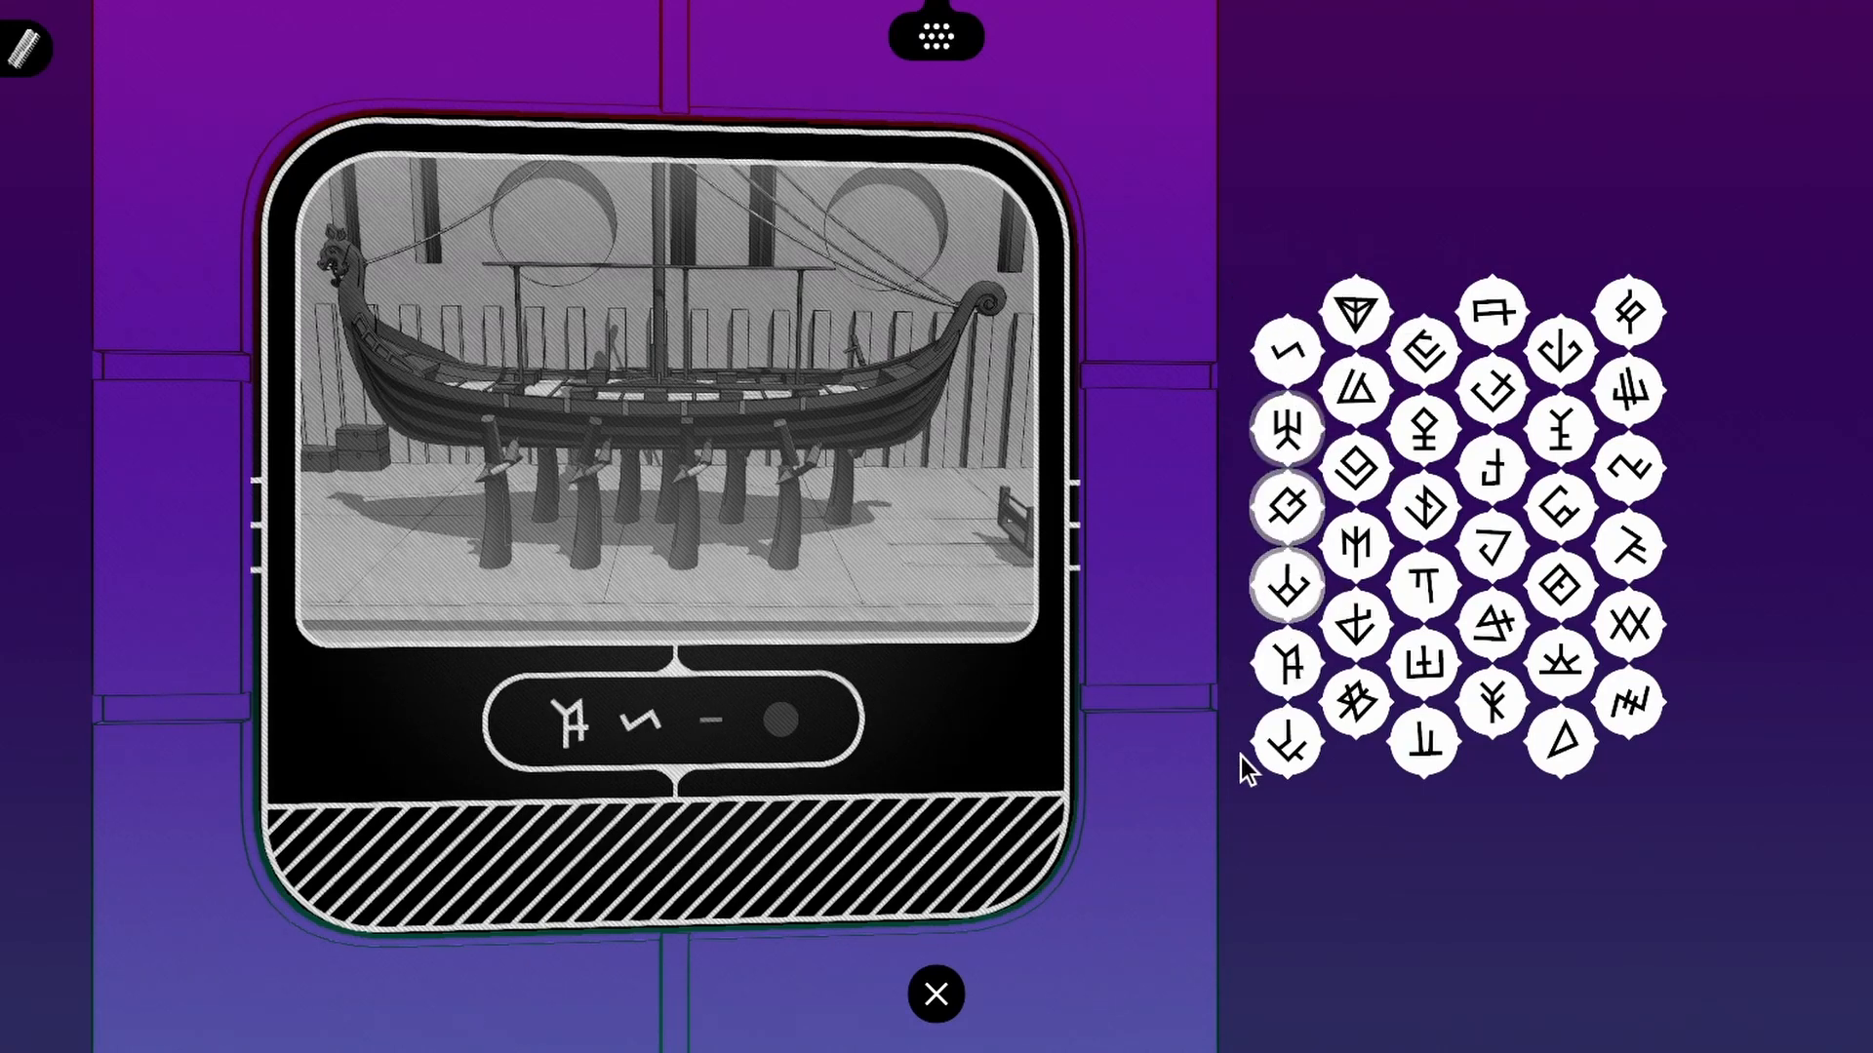
pyautogui.click(1285, 349)
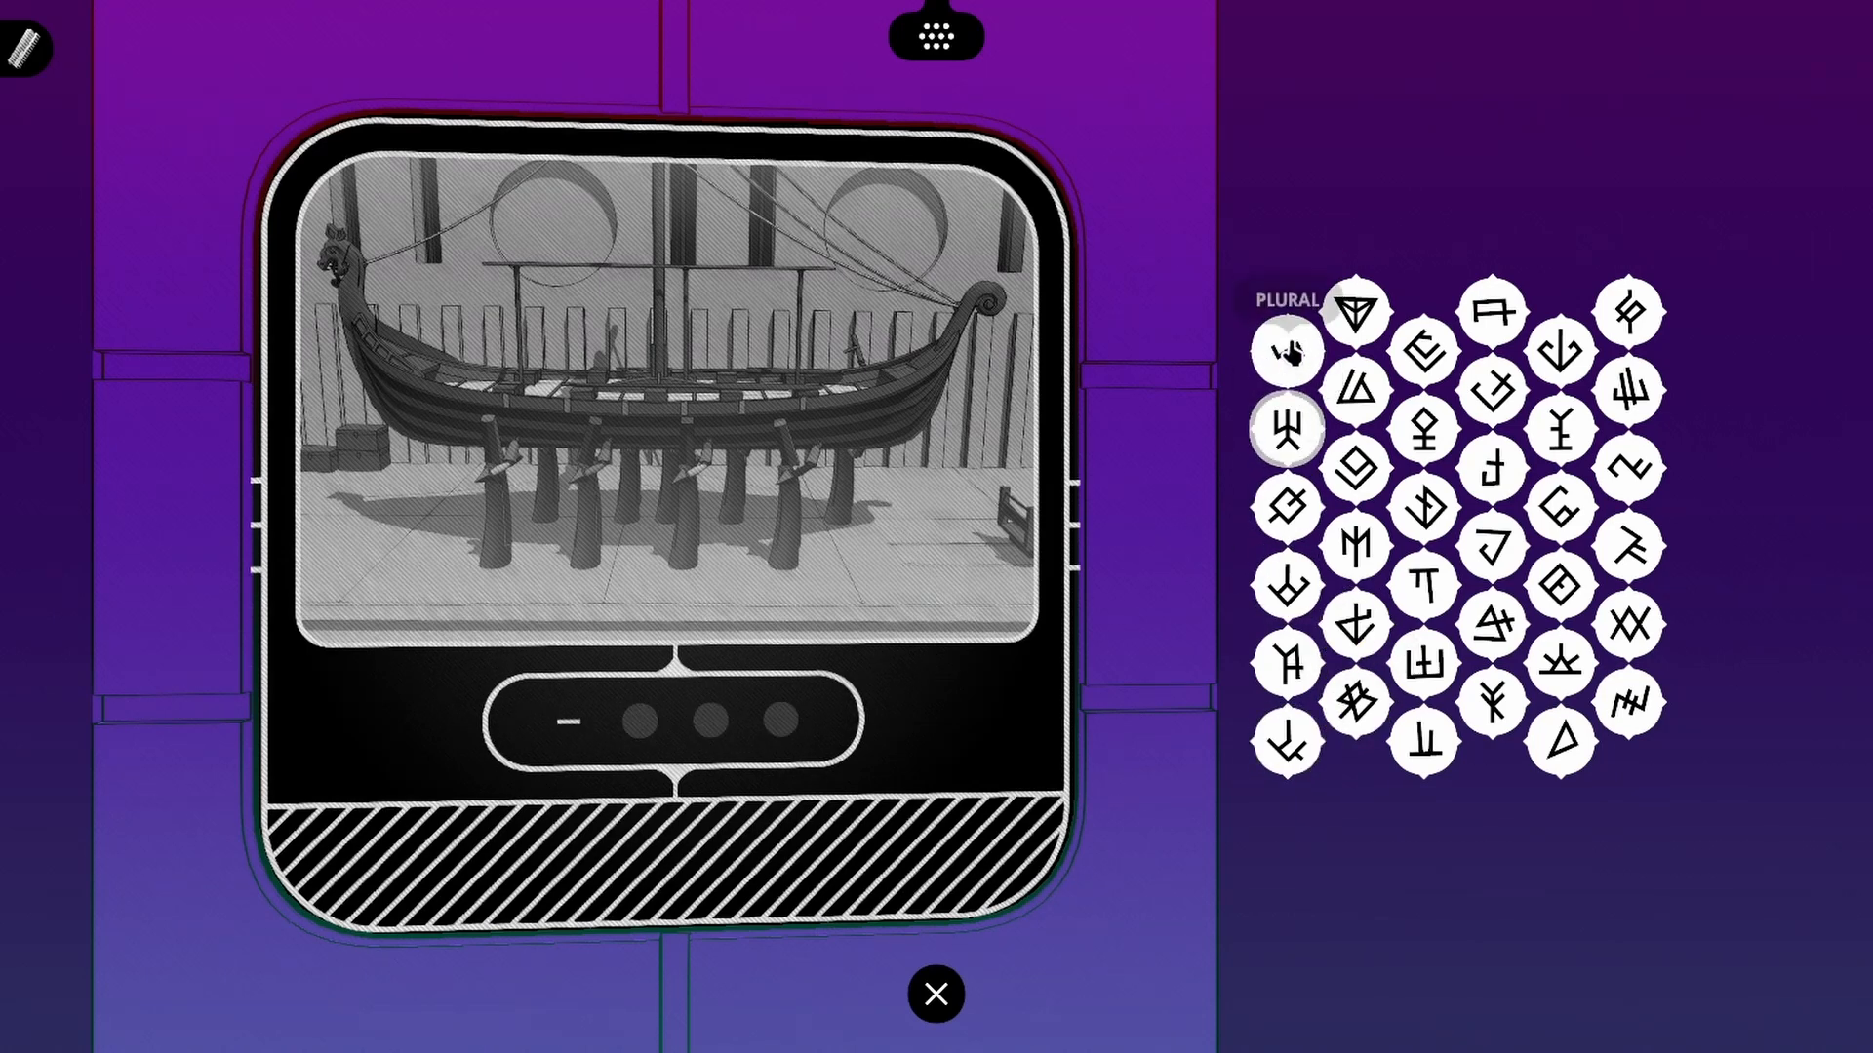
pyautogui.click(1286, 661)
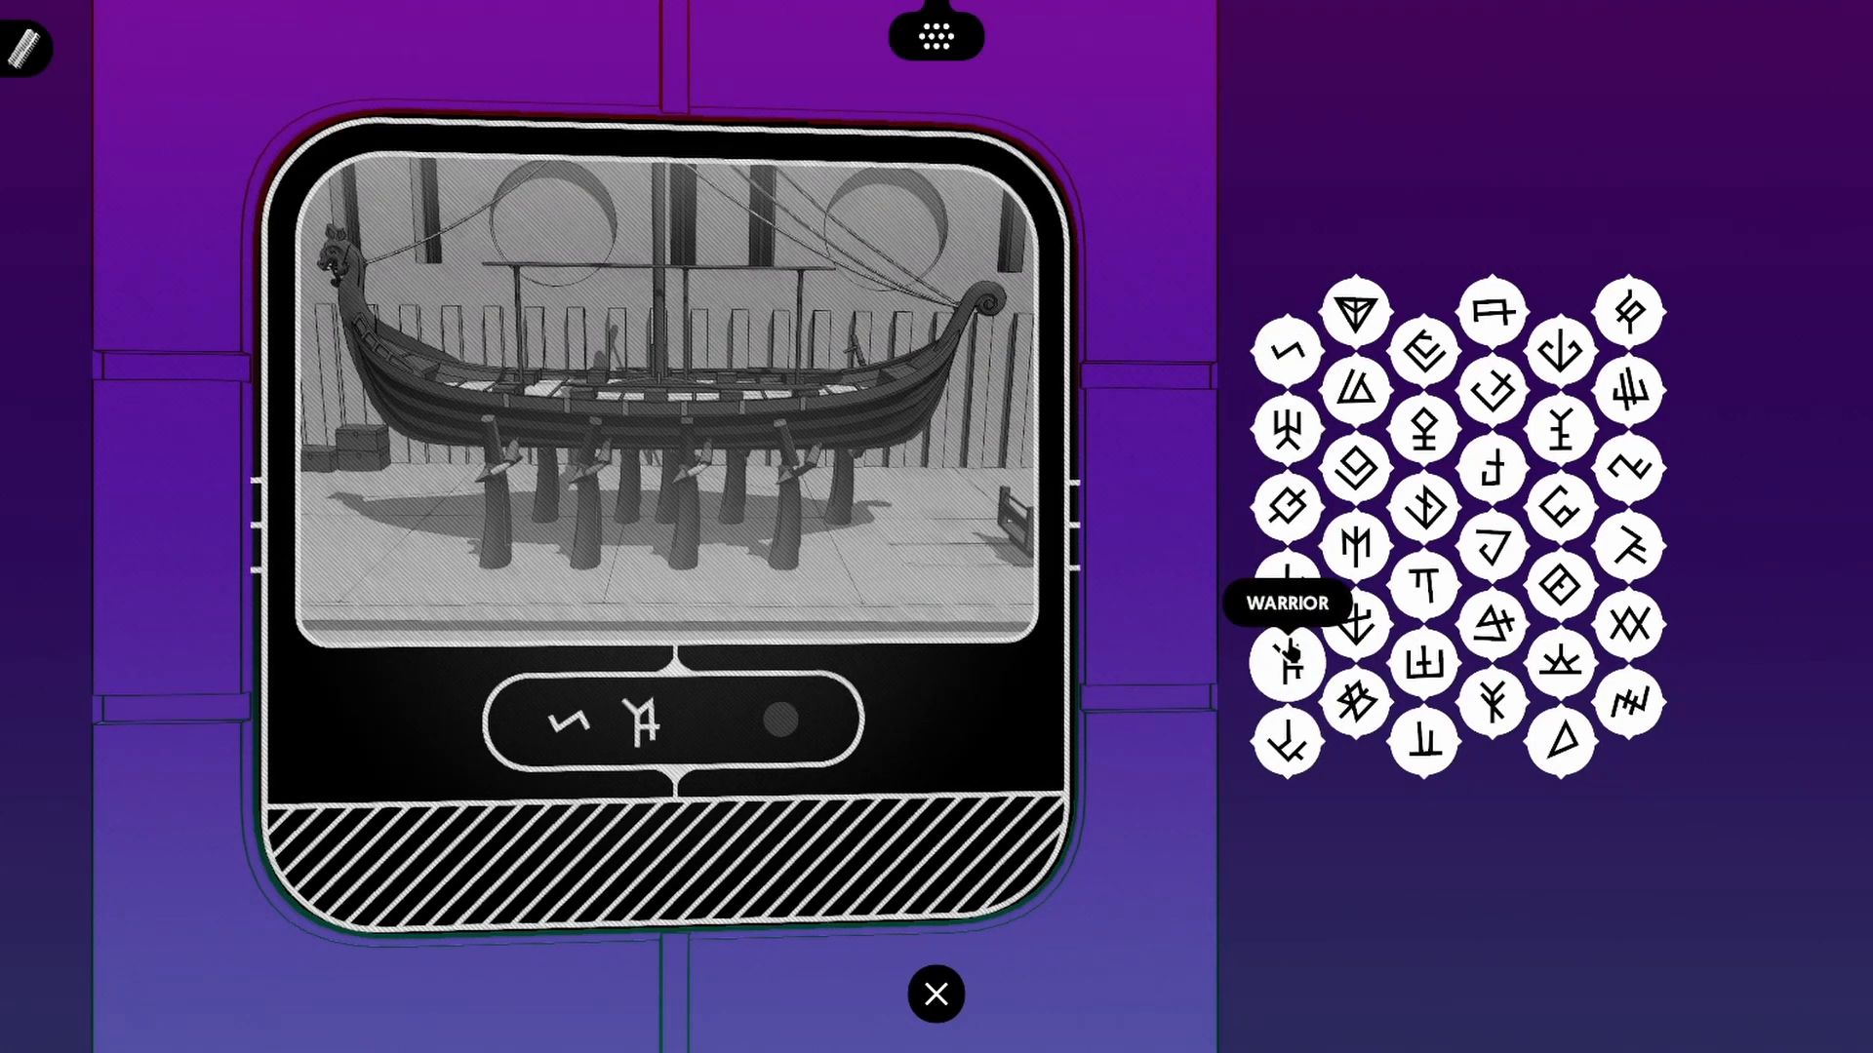
pyautogui.moveTo(1491, 705)
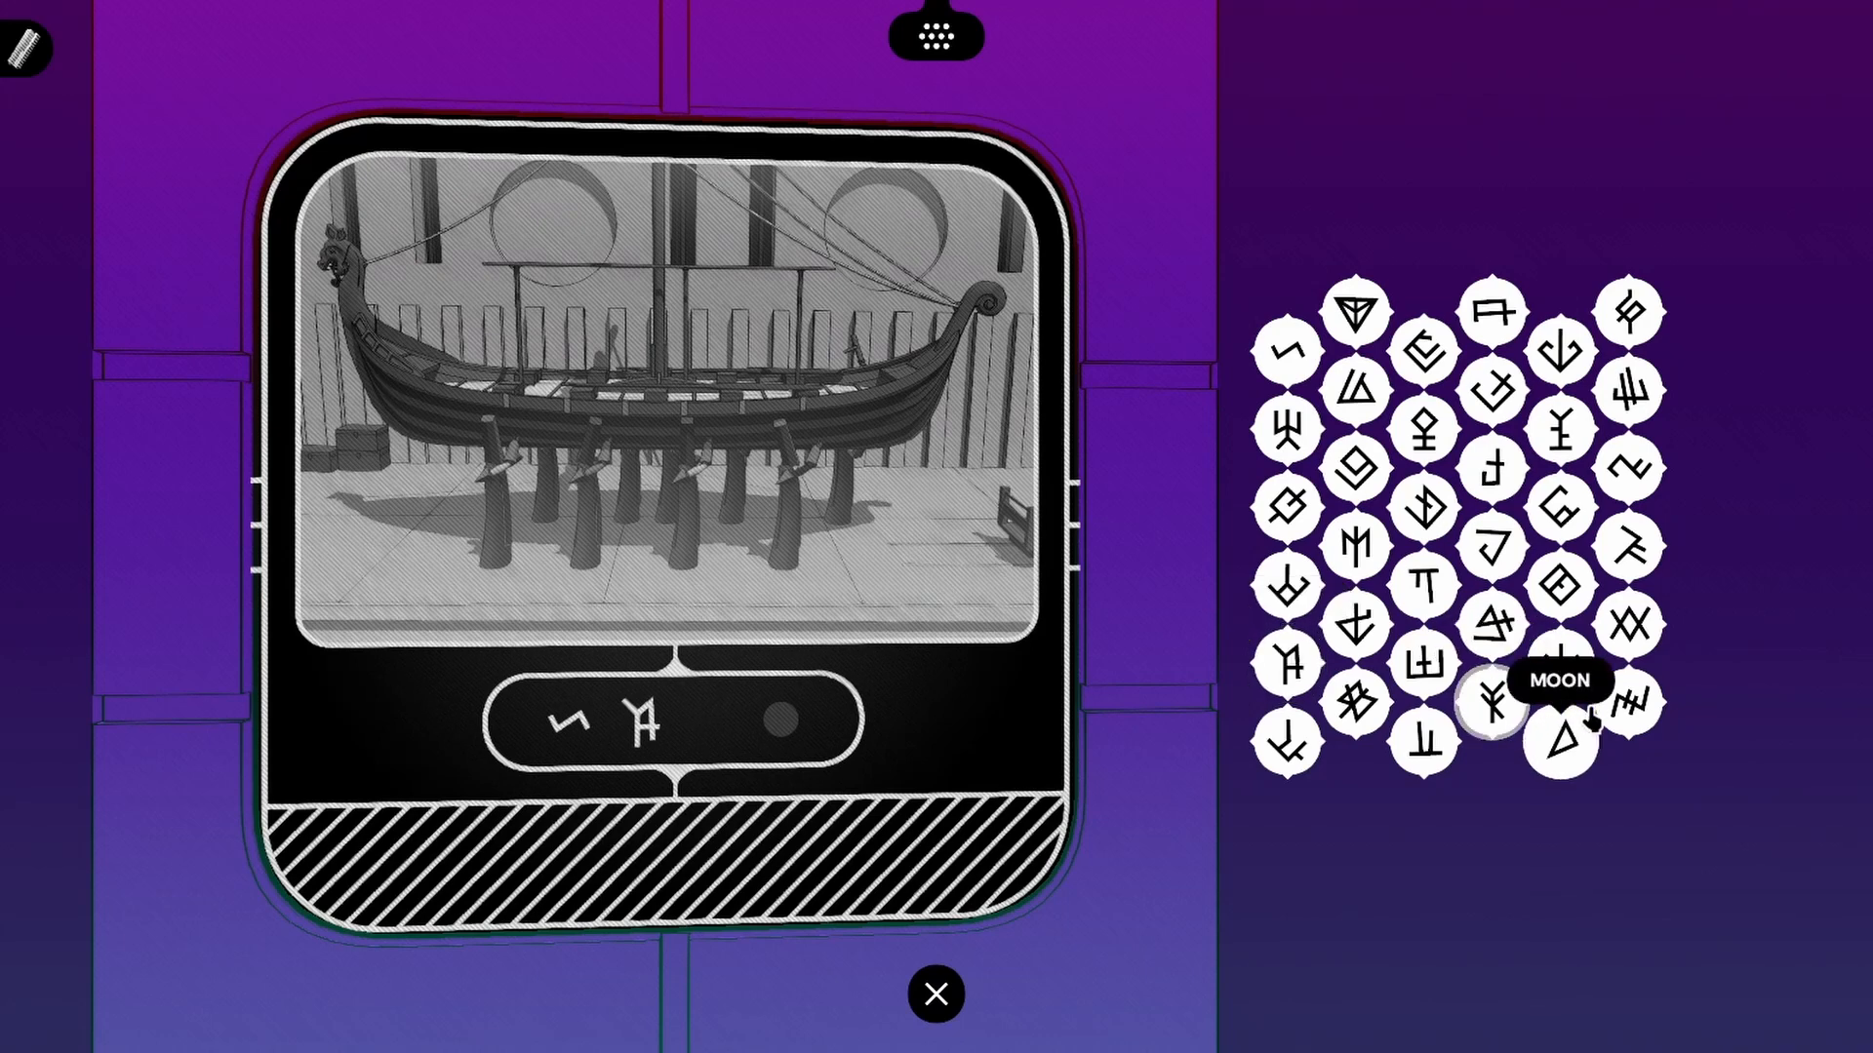
pyautogui.moveTo(1627, 571)
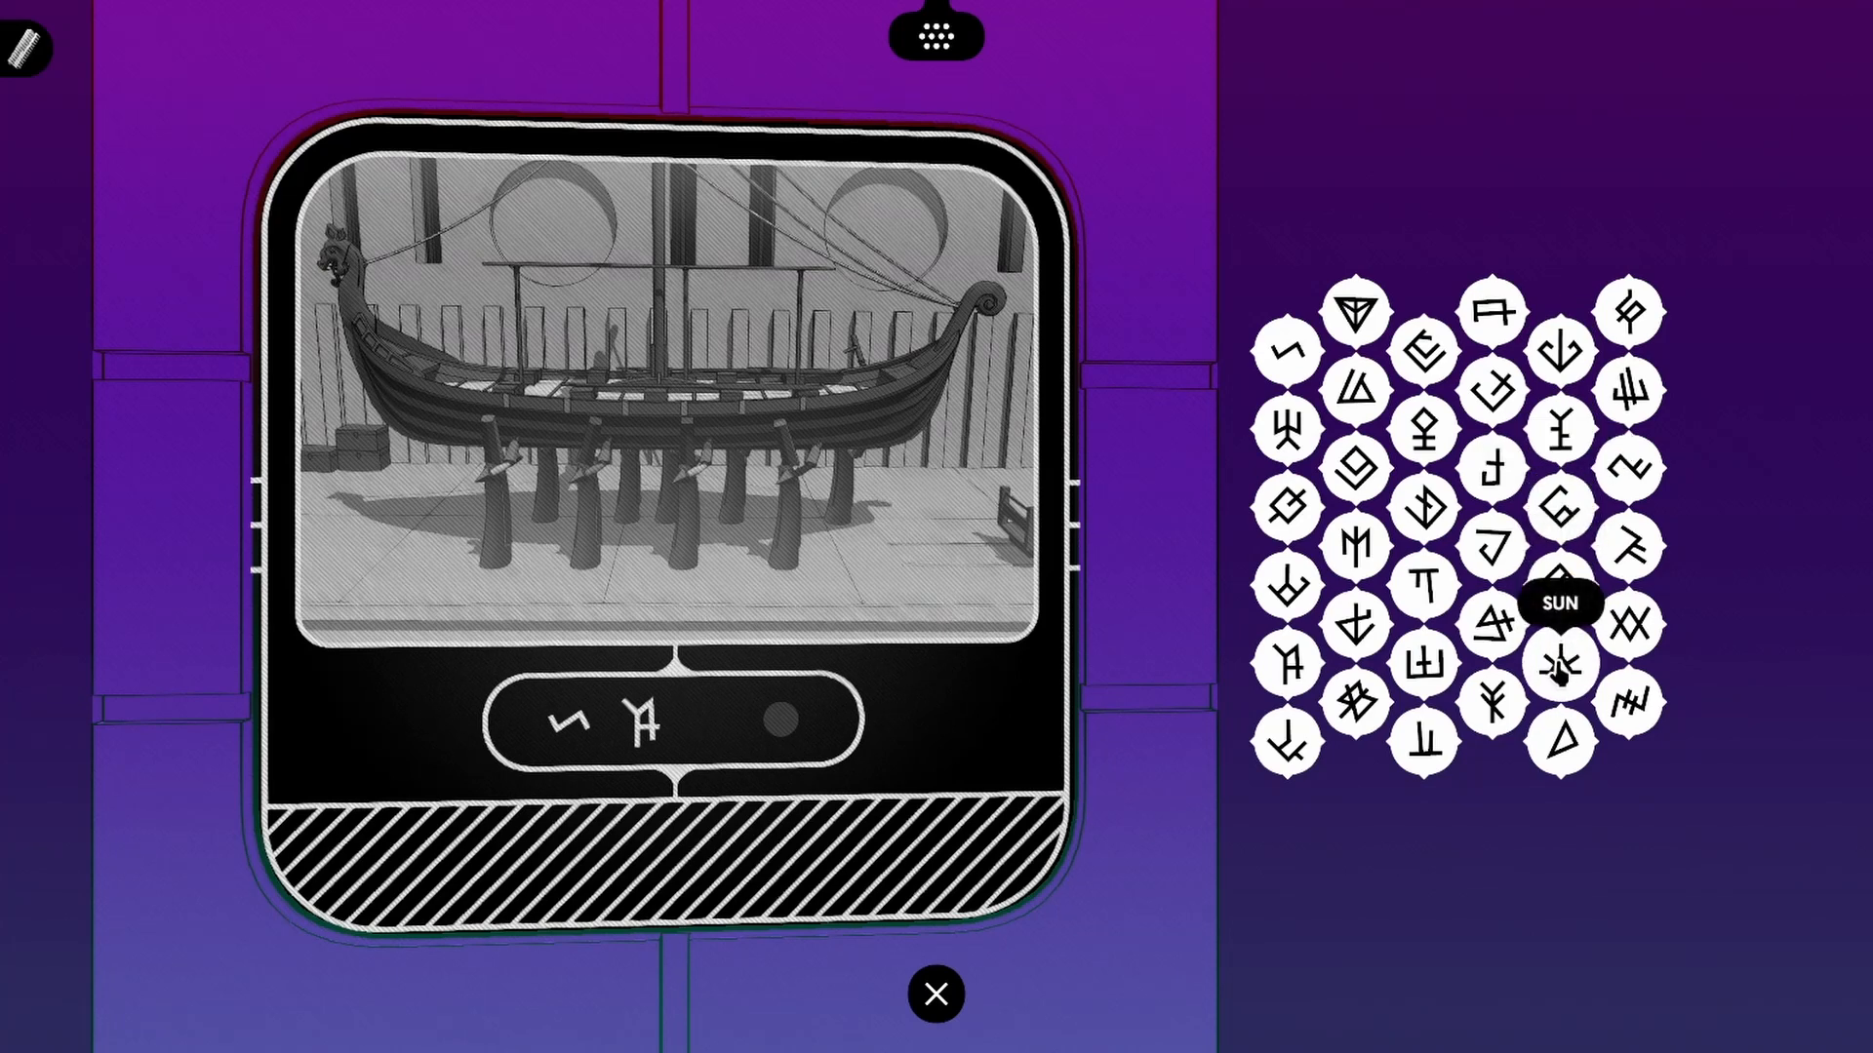
pyautogui.moveTo(1488, 466)
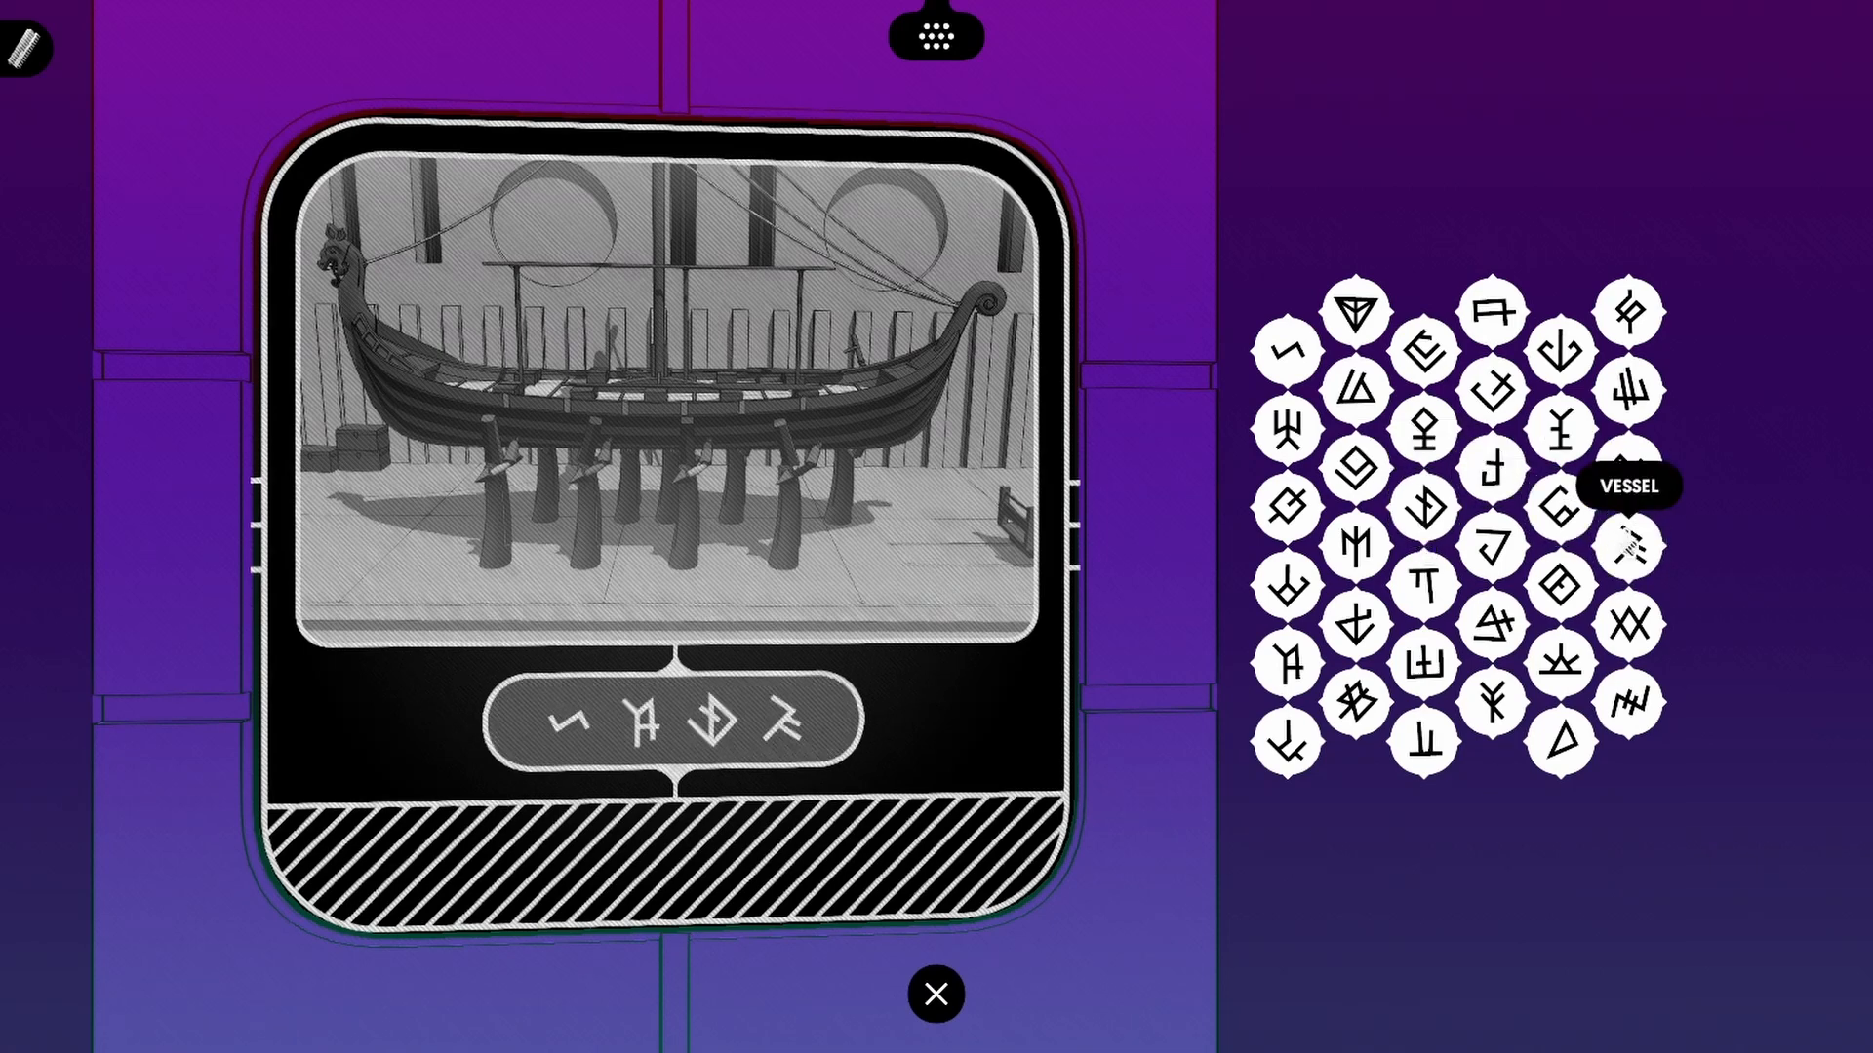
# Walk back through the fortress, replying about fearing death, to the stair hall over the red floor
pyautogui.click(934, 993)
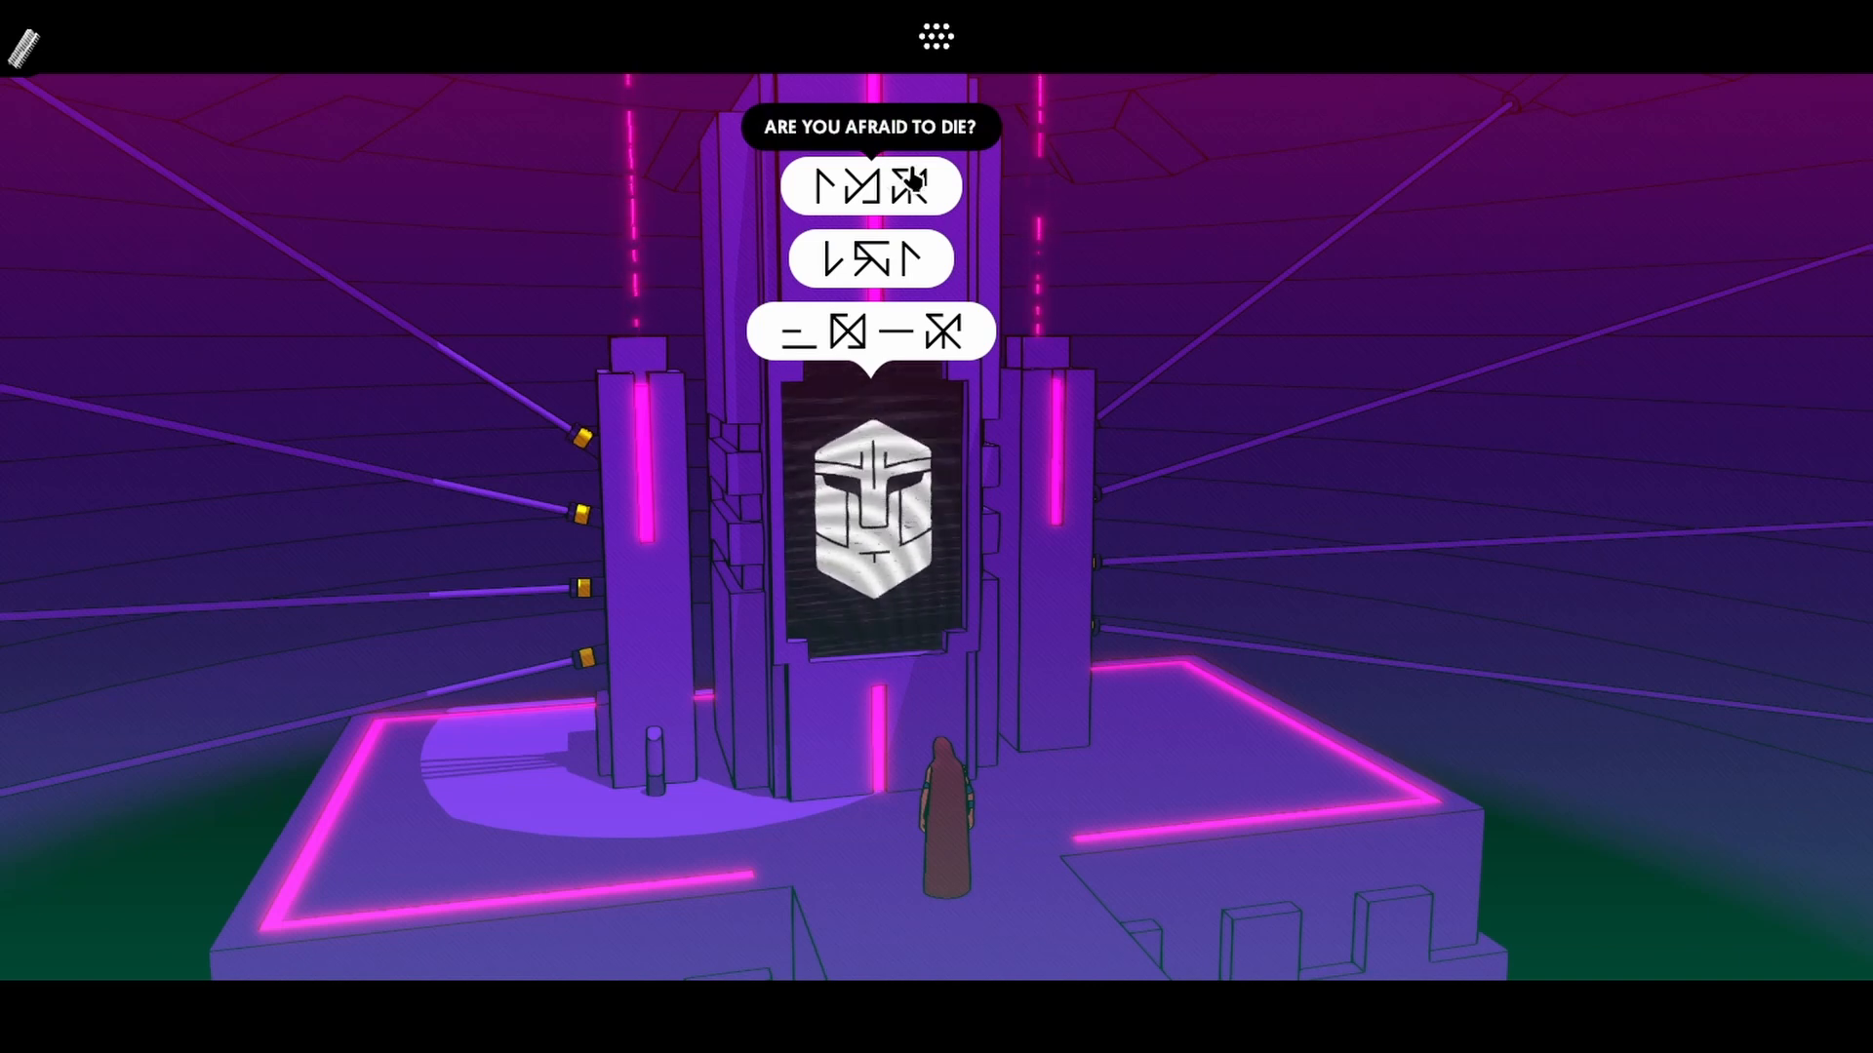
pyautogui.click(870, 187)
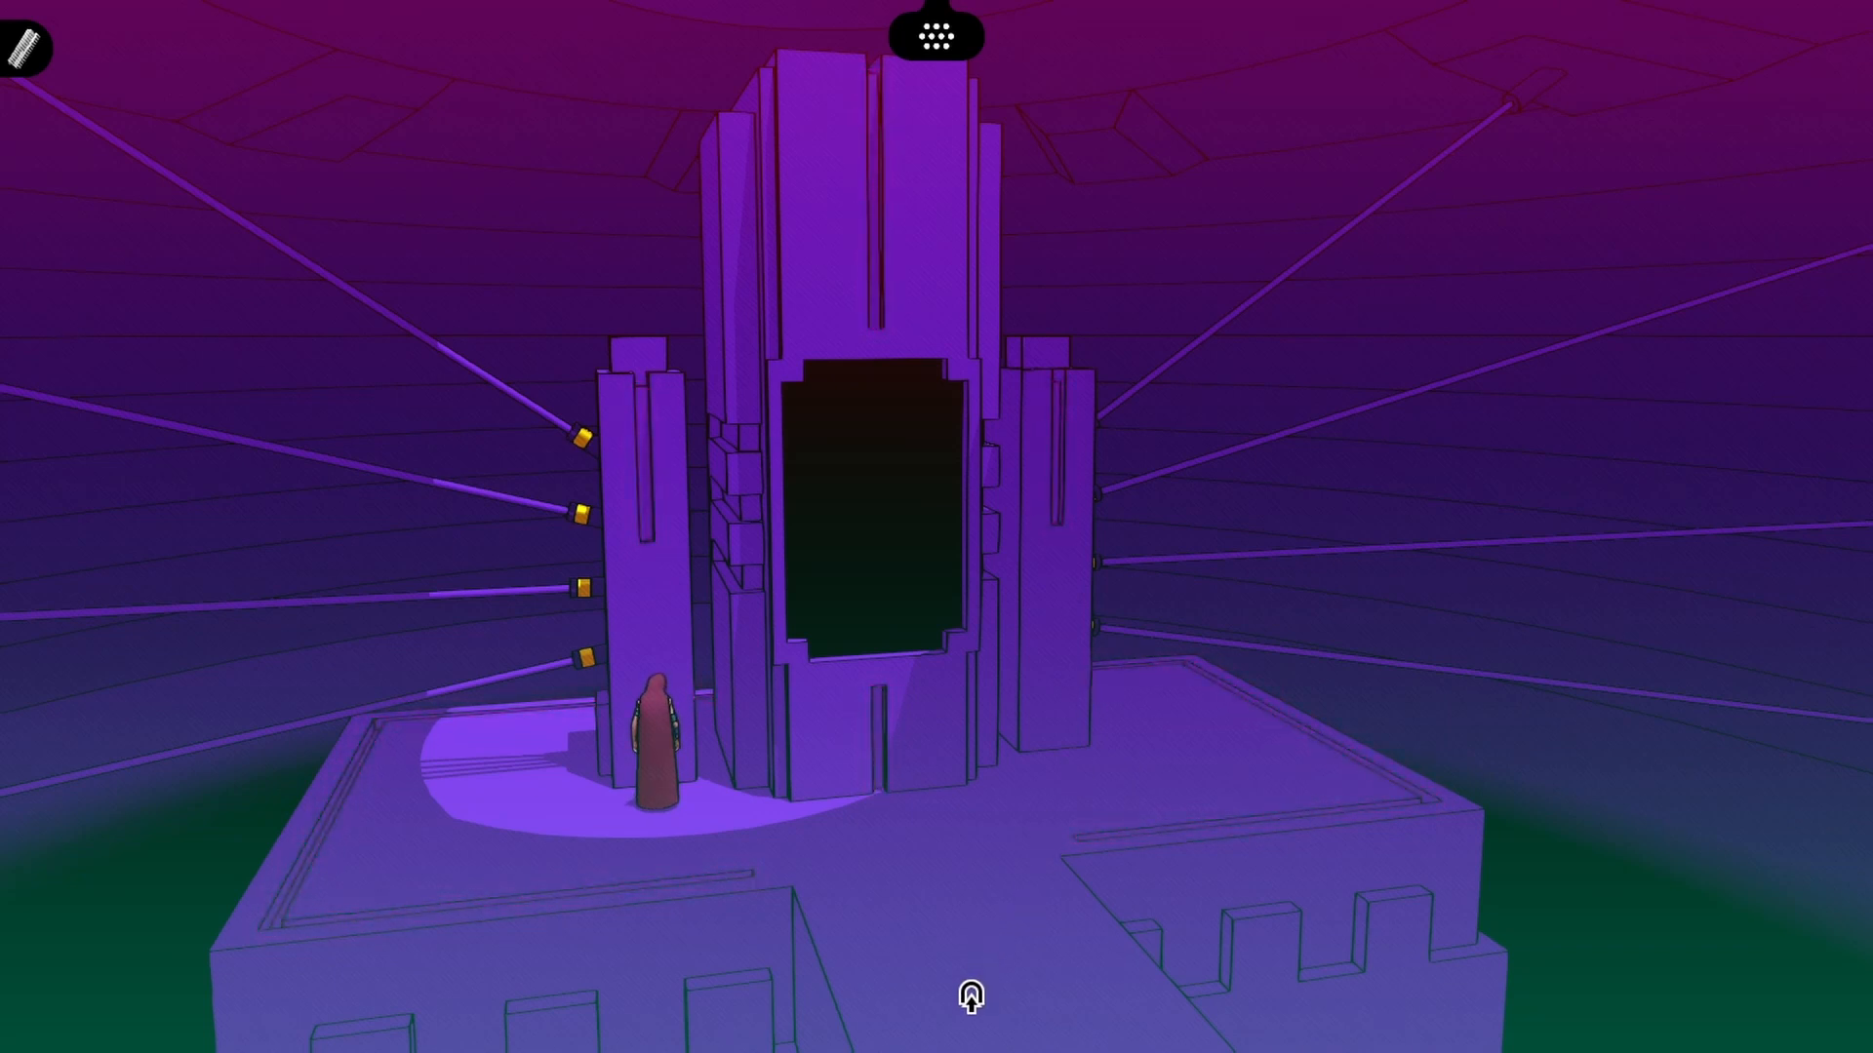
pyautogui.click(967, 995)
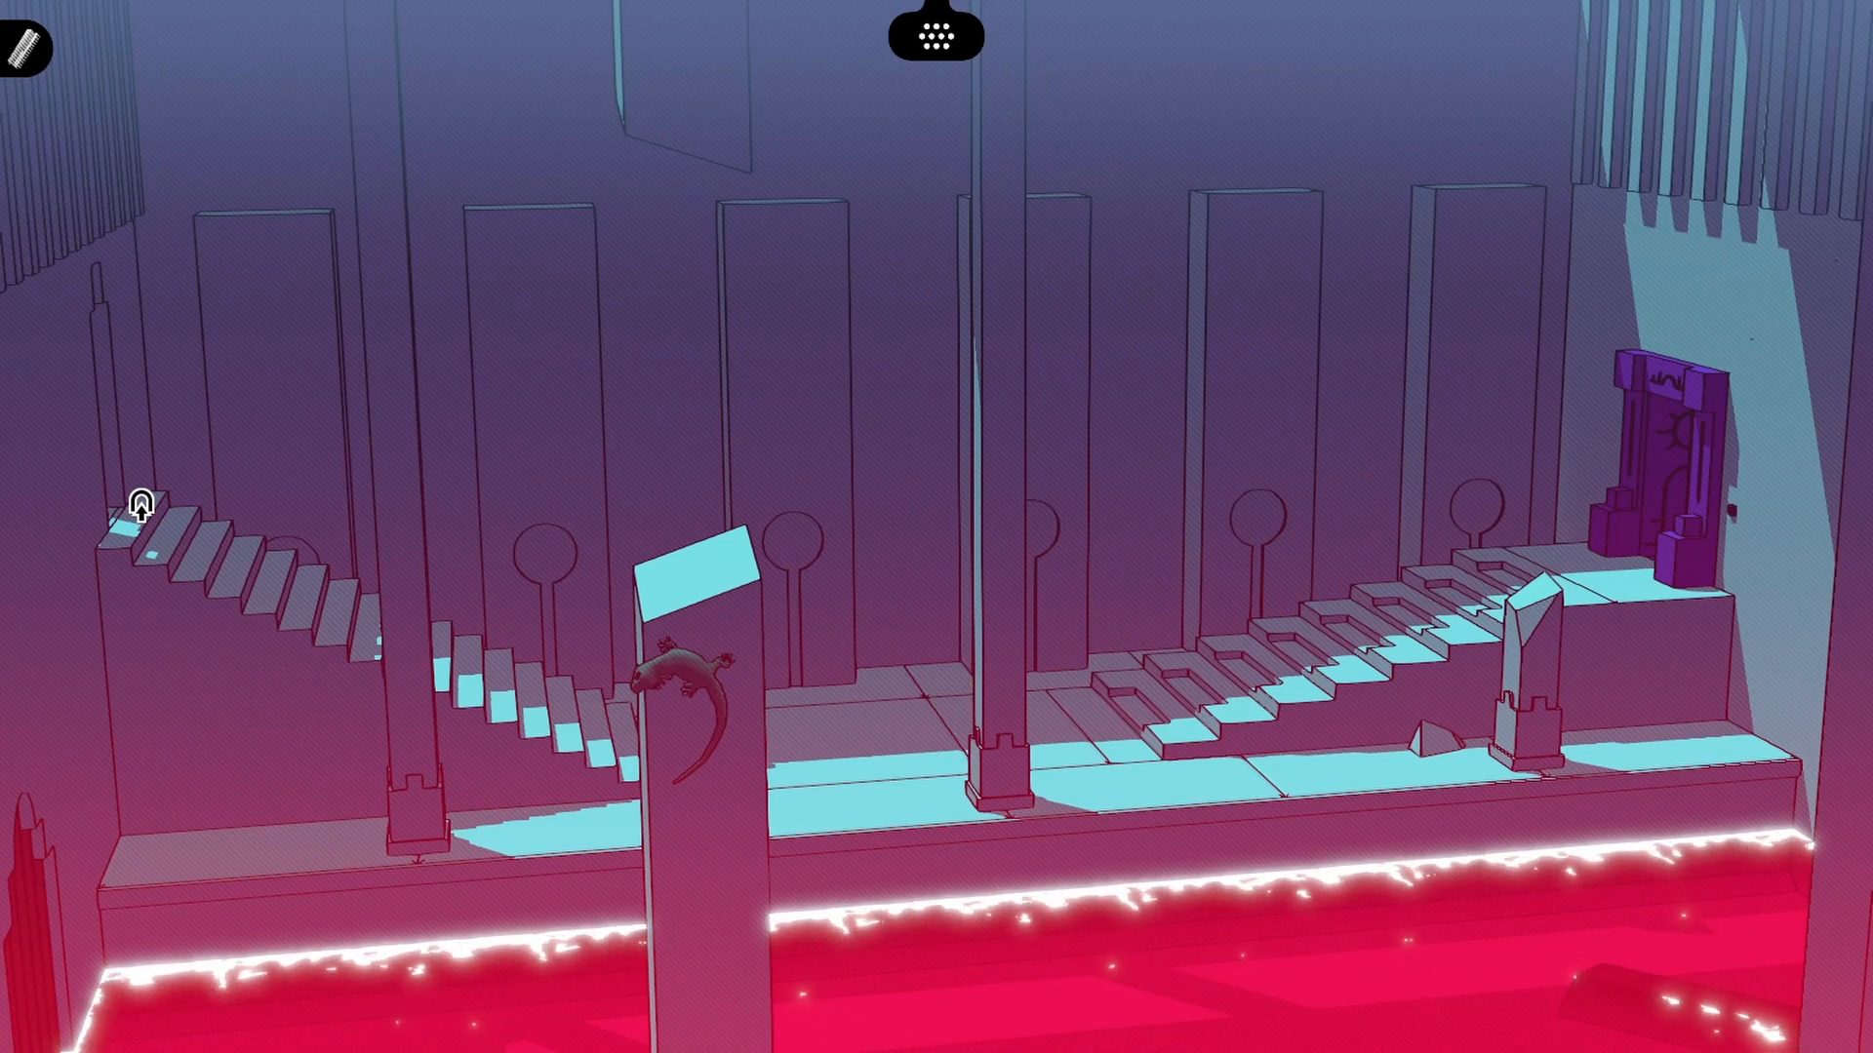
pyautogui.moveTo(143, 525)
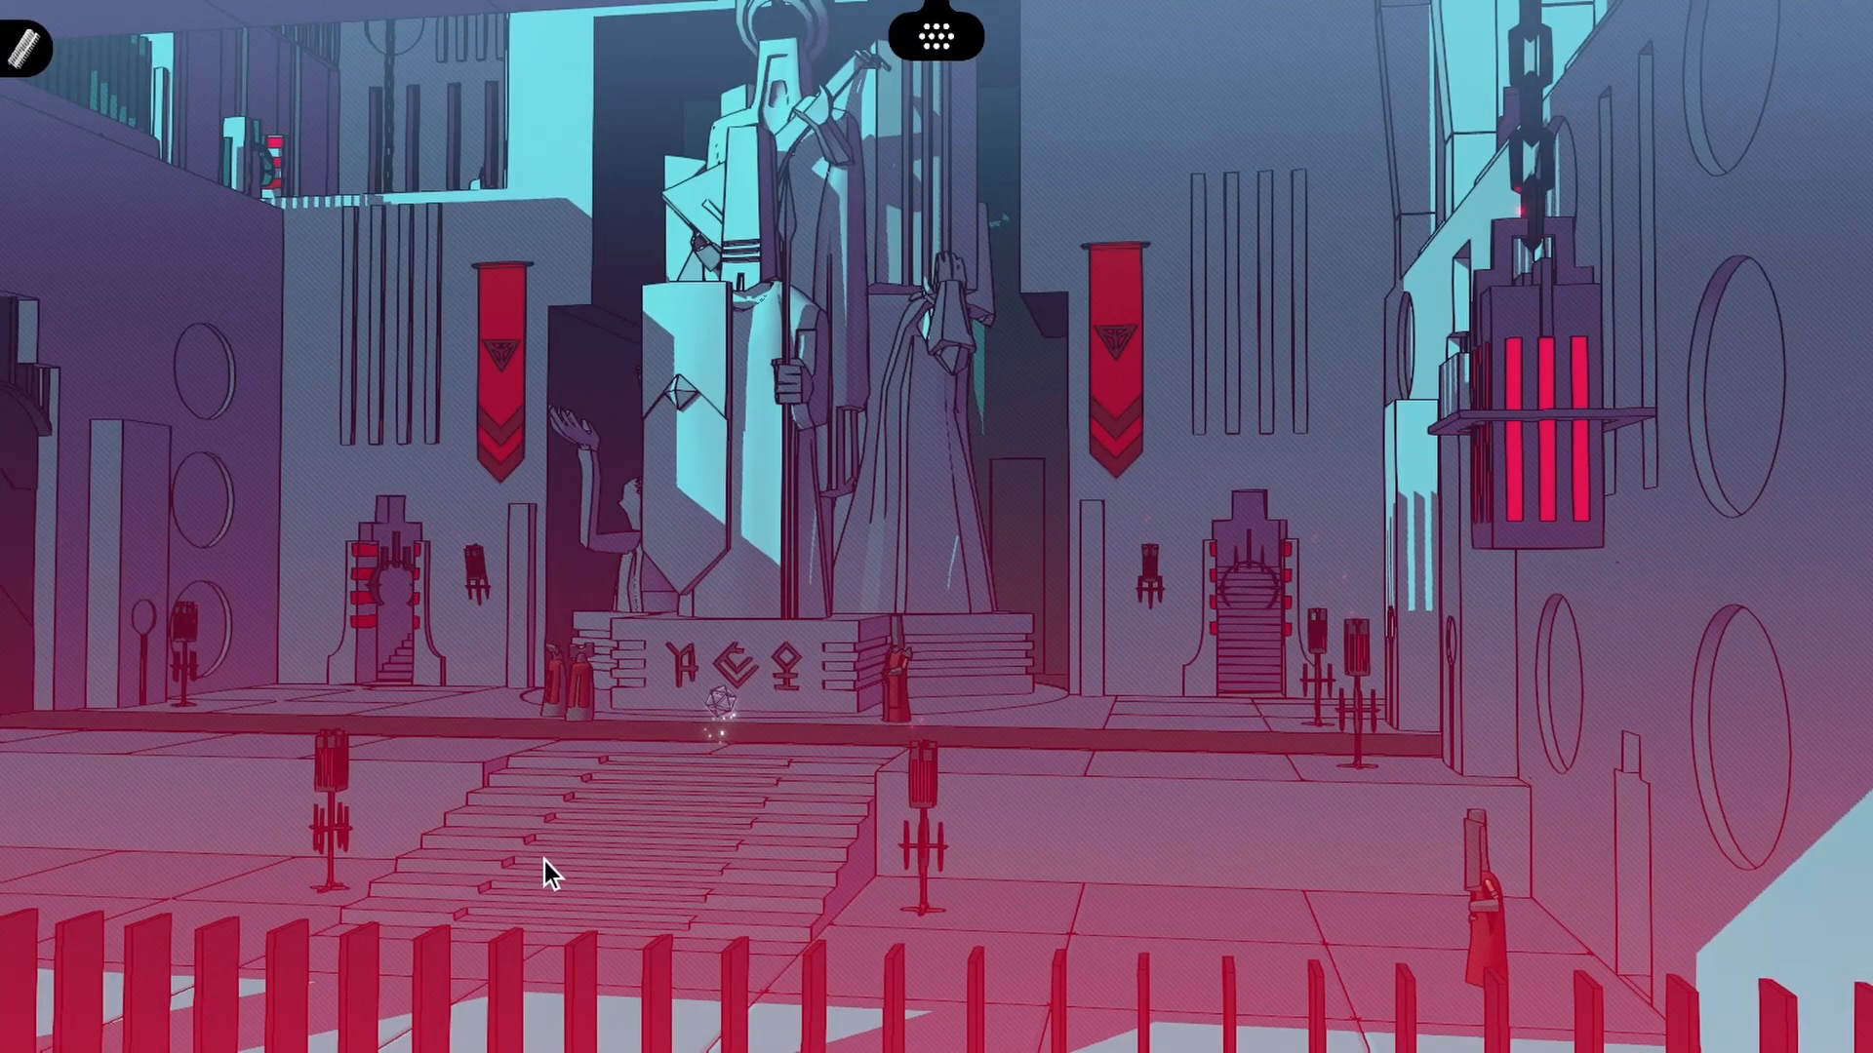
pyautogui.moveTo(1467, 675)
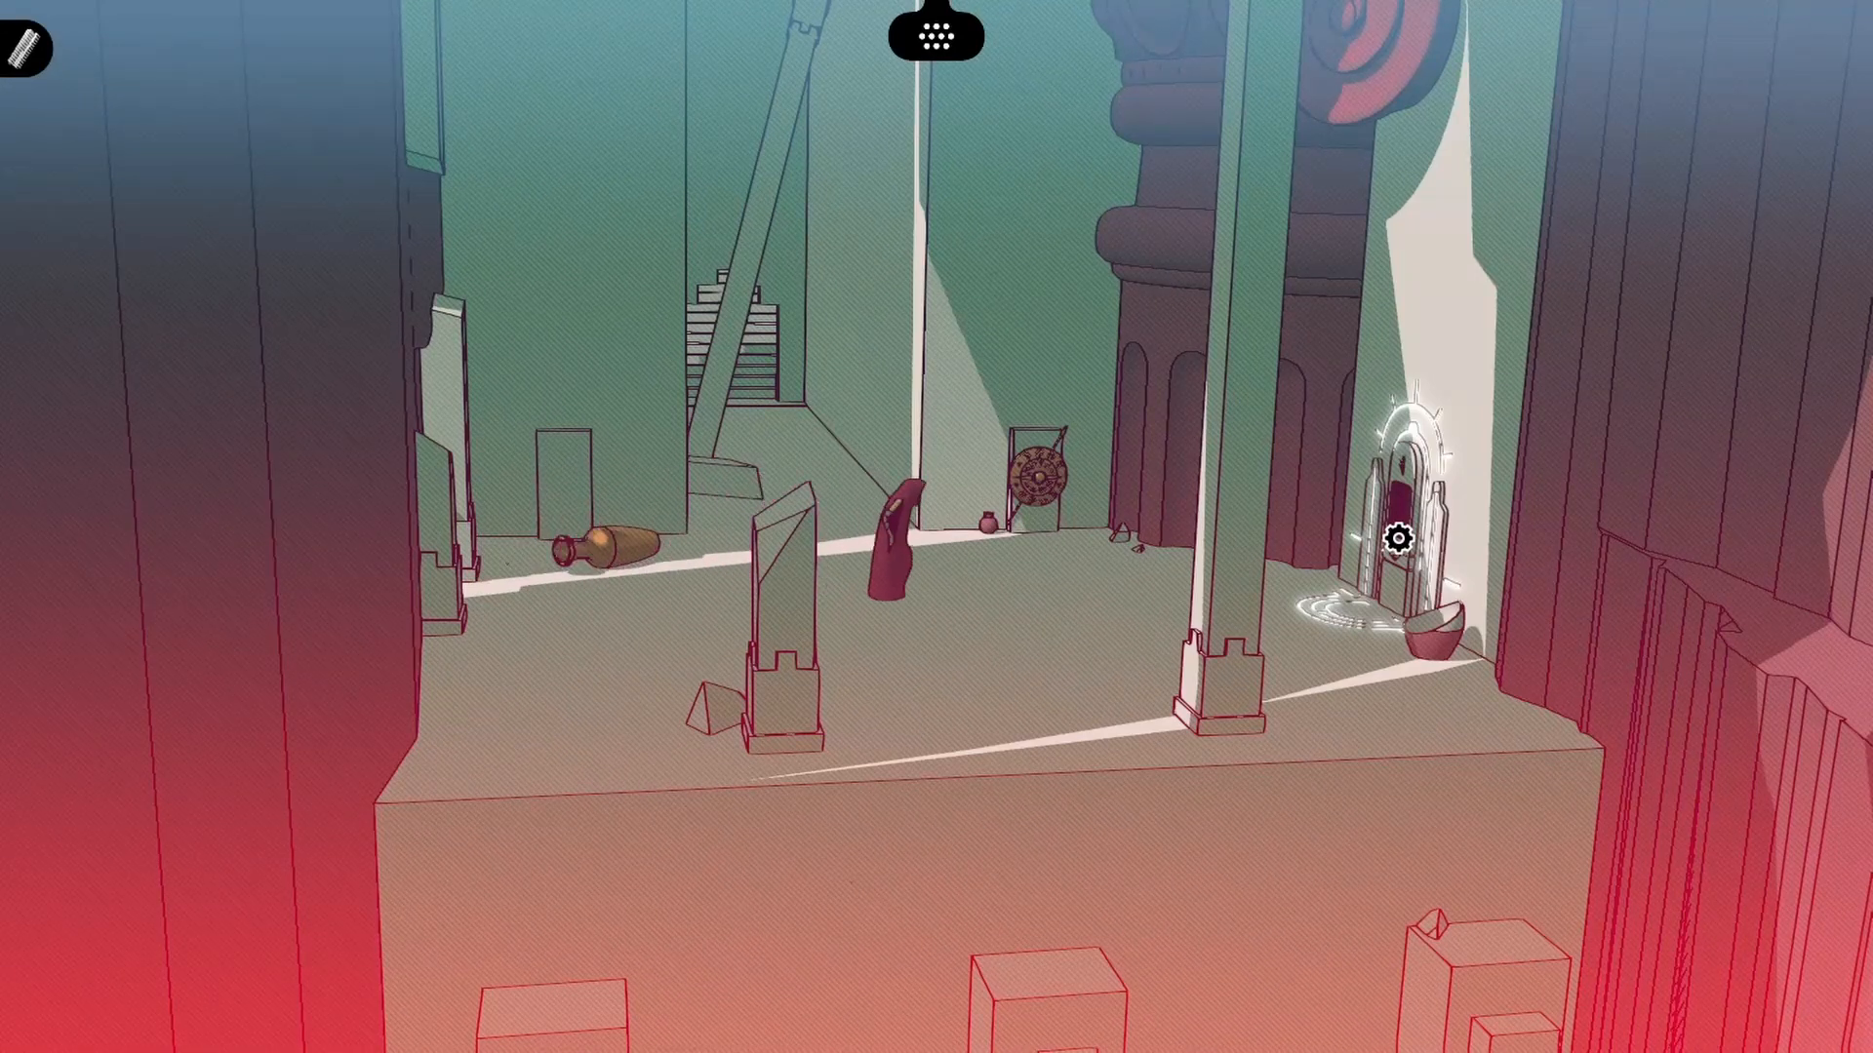
# Choose a tower floor on the map and walk up to the purple terminal
pyautogui.click(1401, 550)
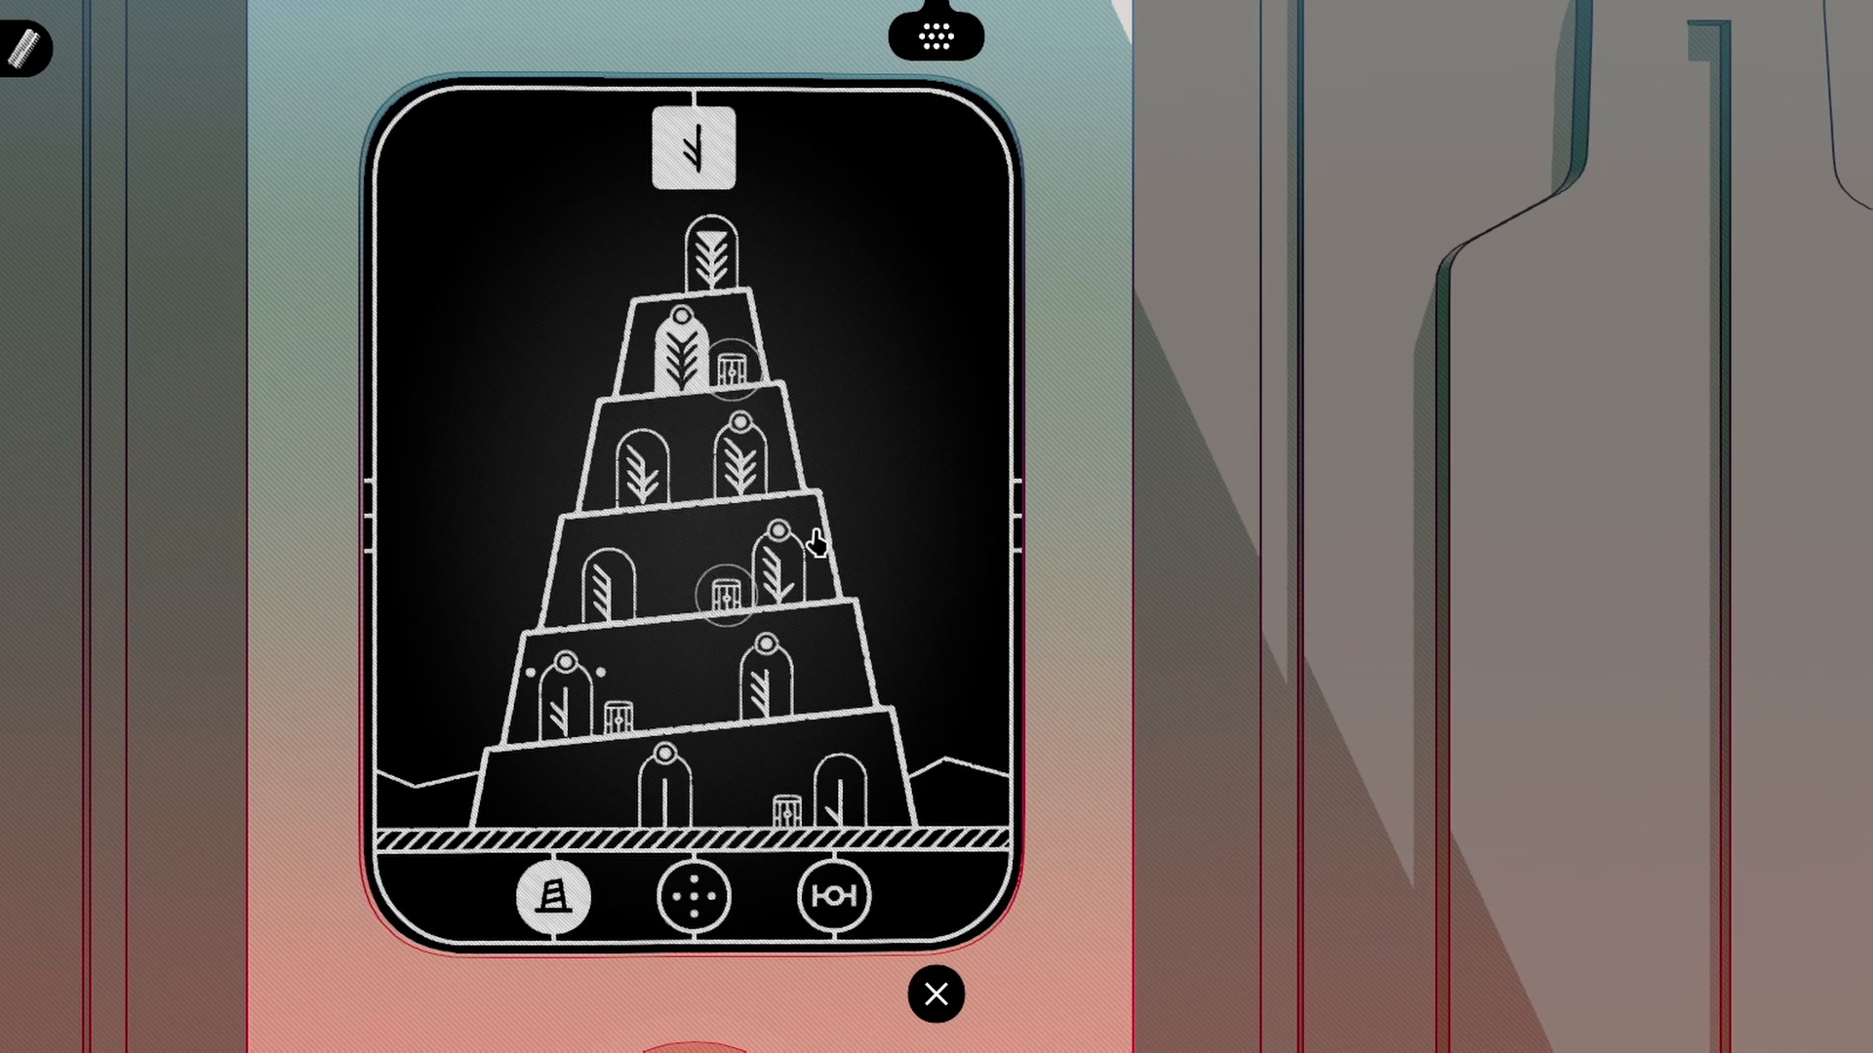
pyautogui.click(934, 993)
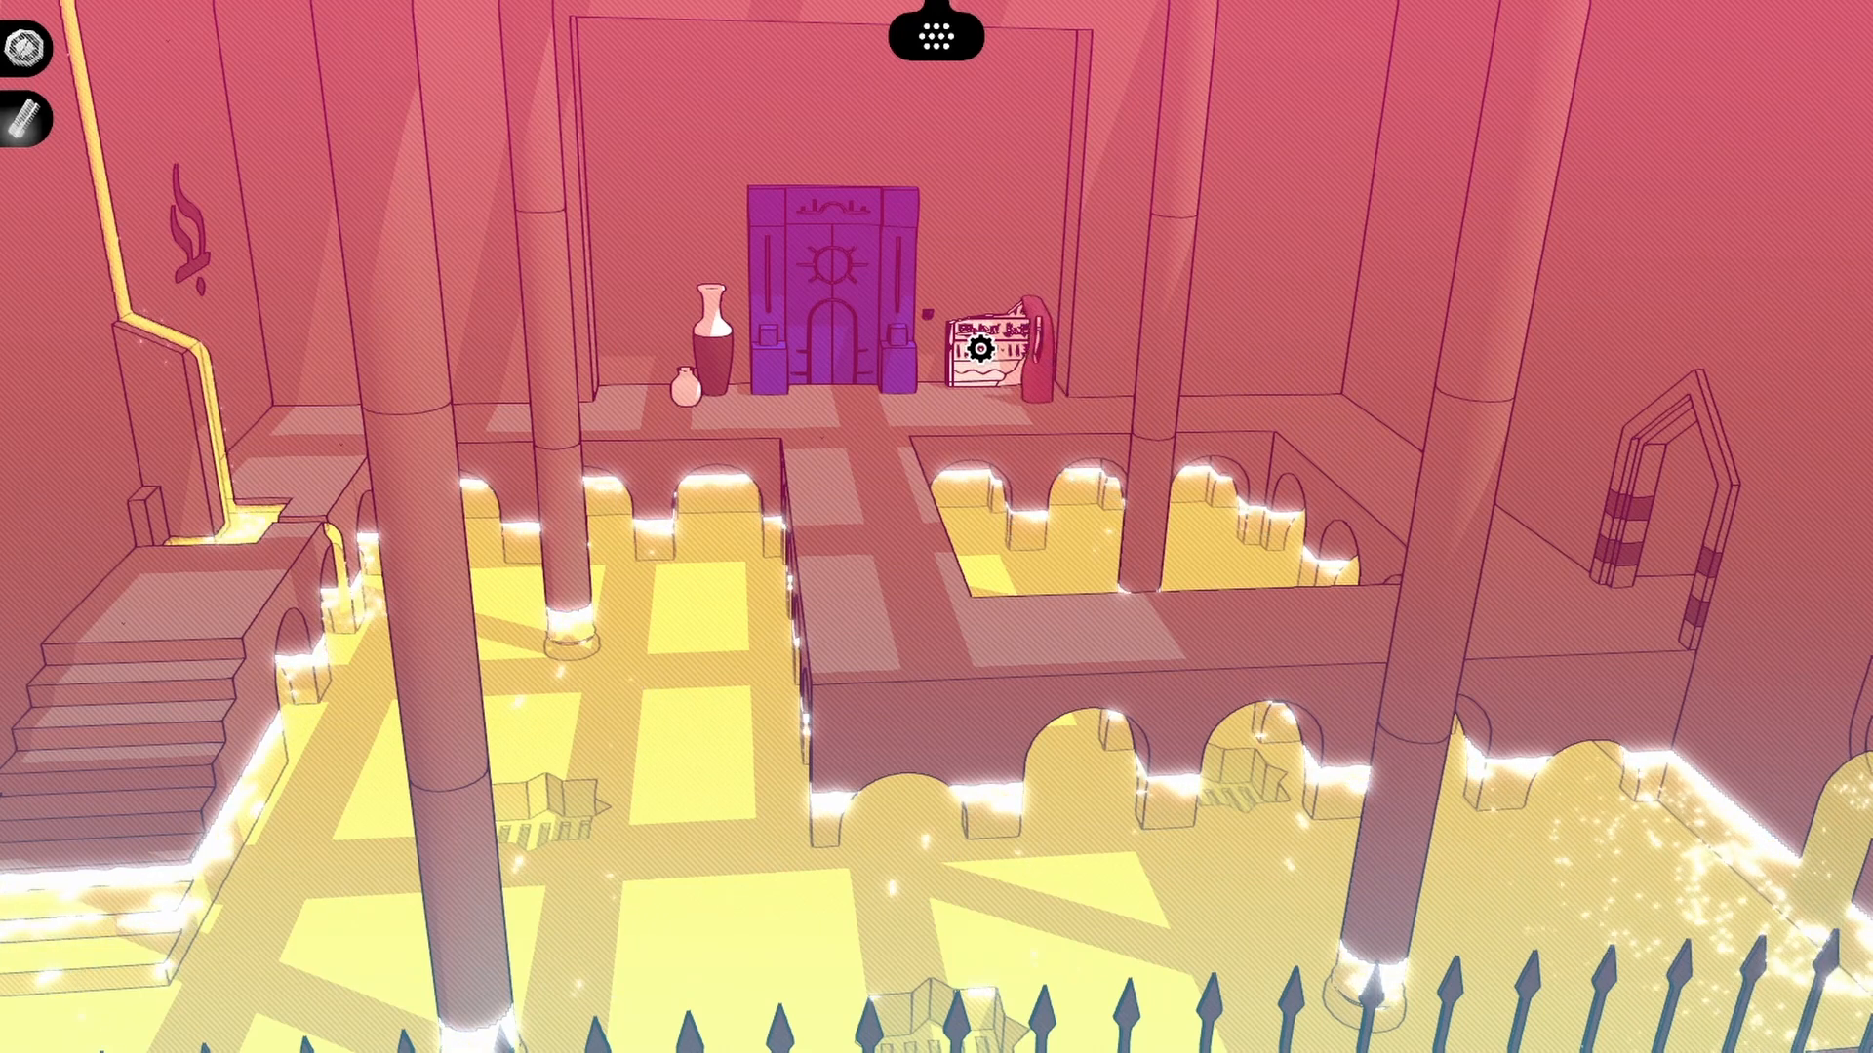
# Examine the stone tablet's glyphs, then use the compass to return to the Exiles' room
pyautogui.click(991, 340)
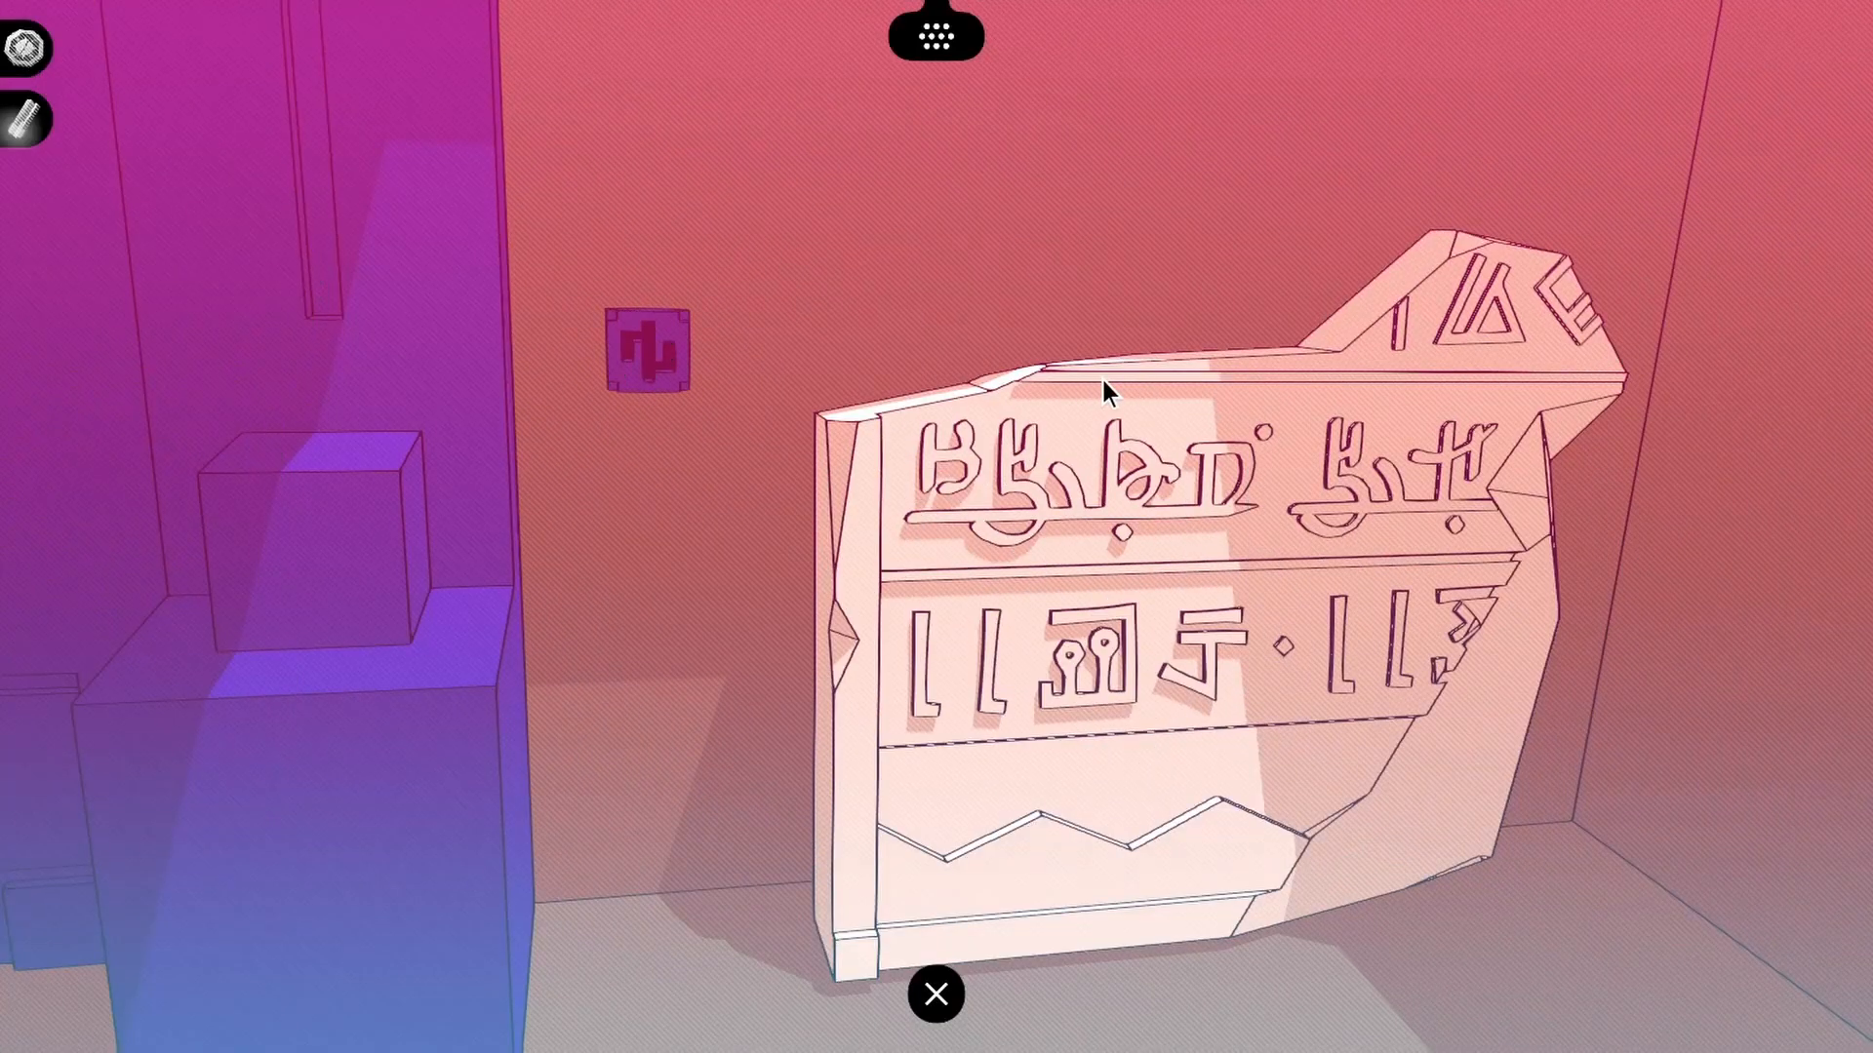
pyautogui.moveTo(1408, 669)
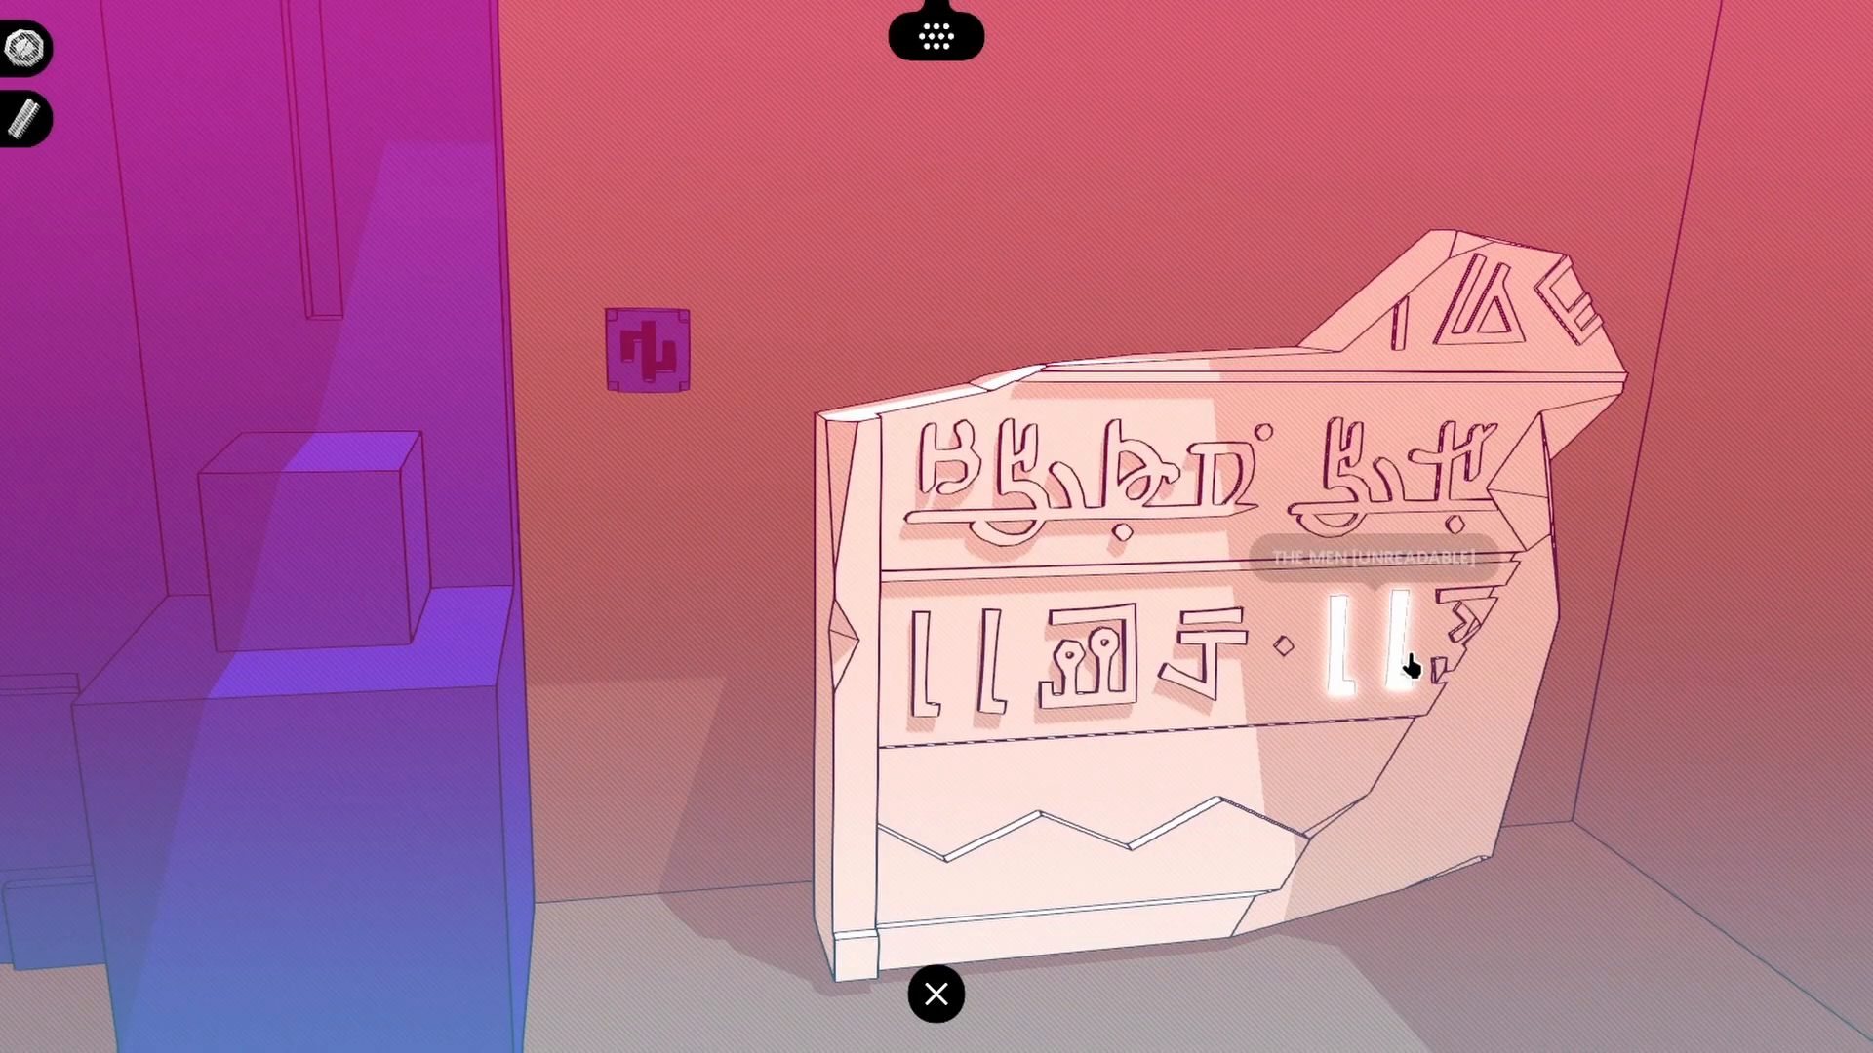
pyautogui.click(934, 993)
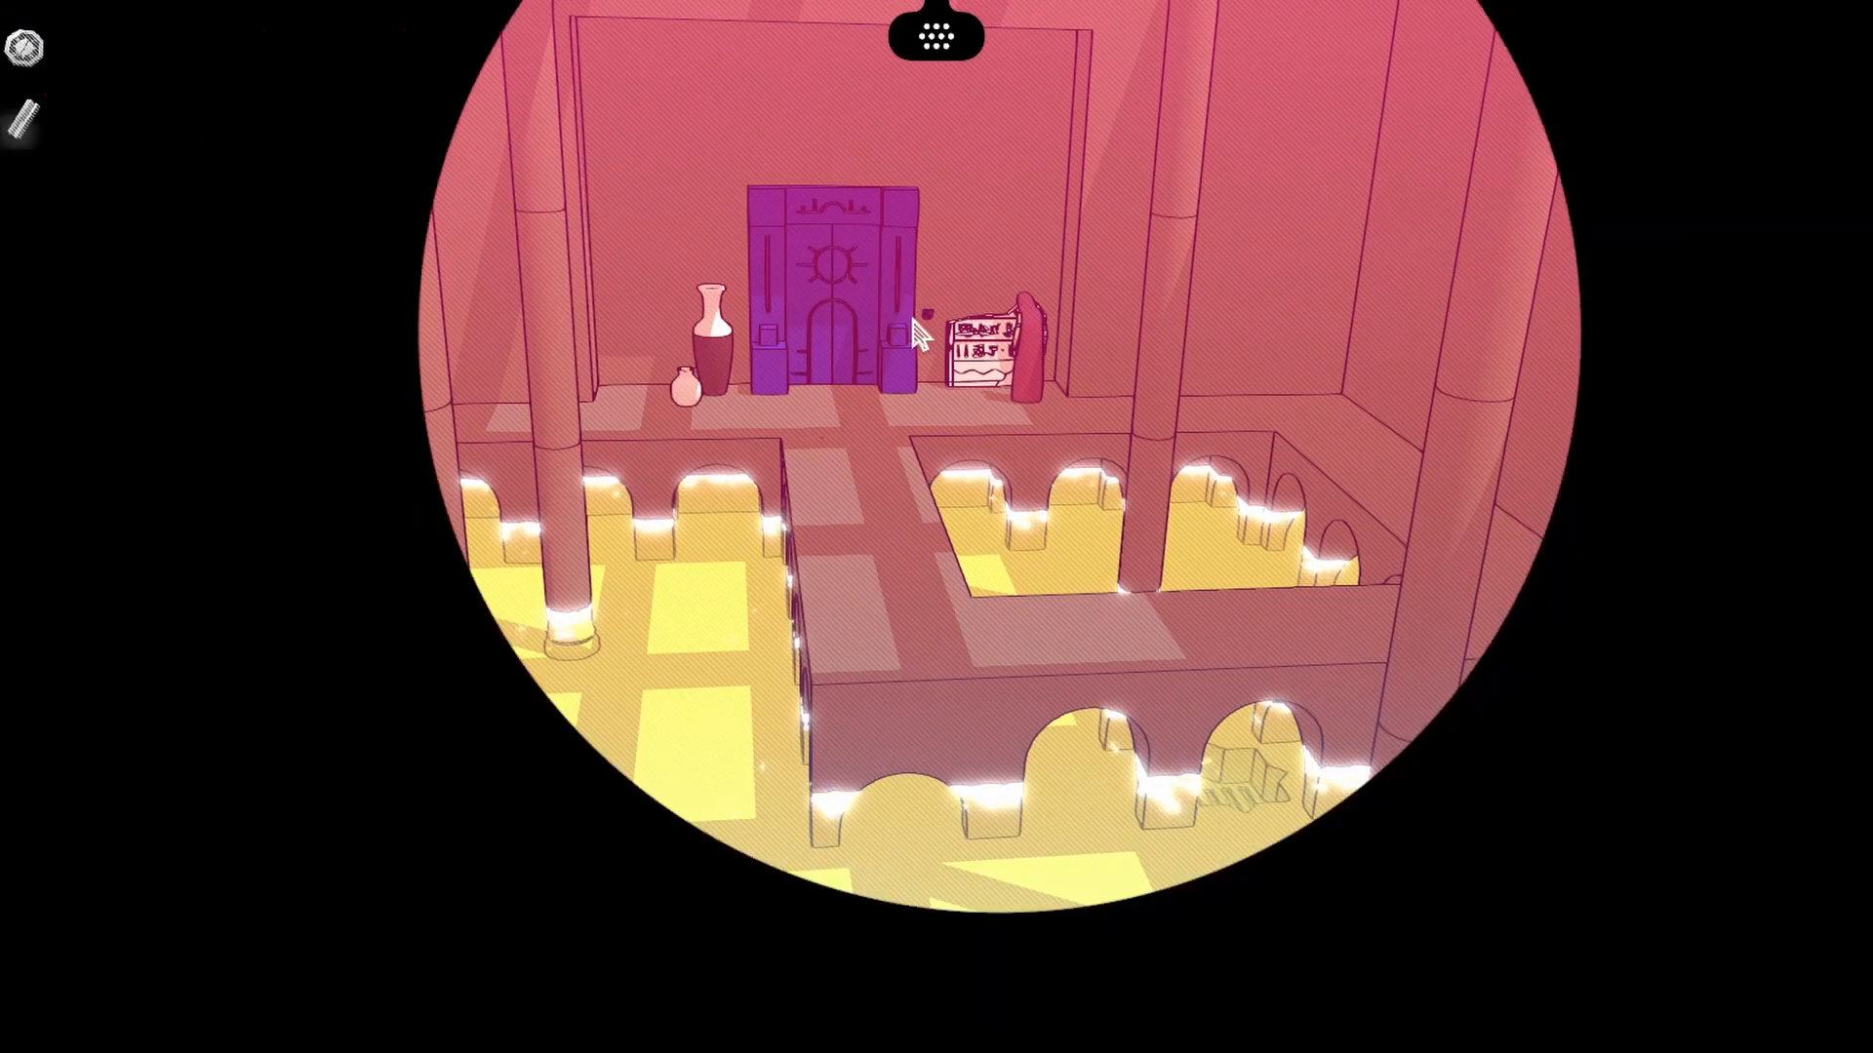
pyautogui.click(991, 347)
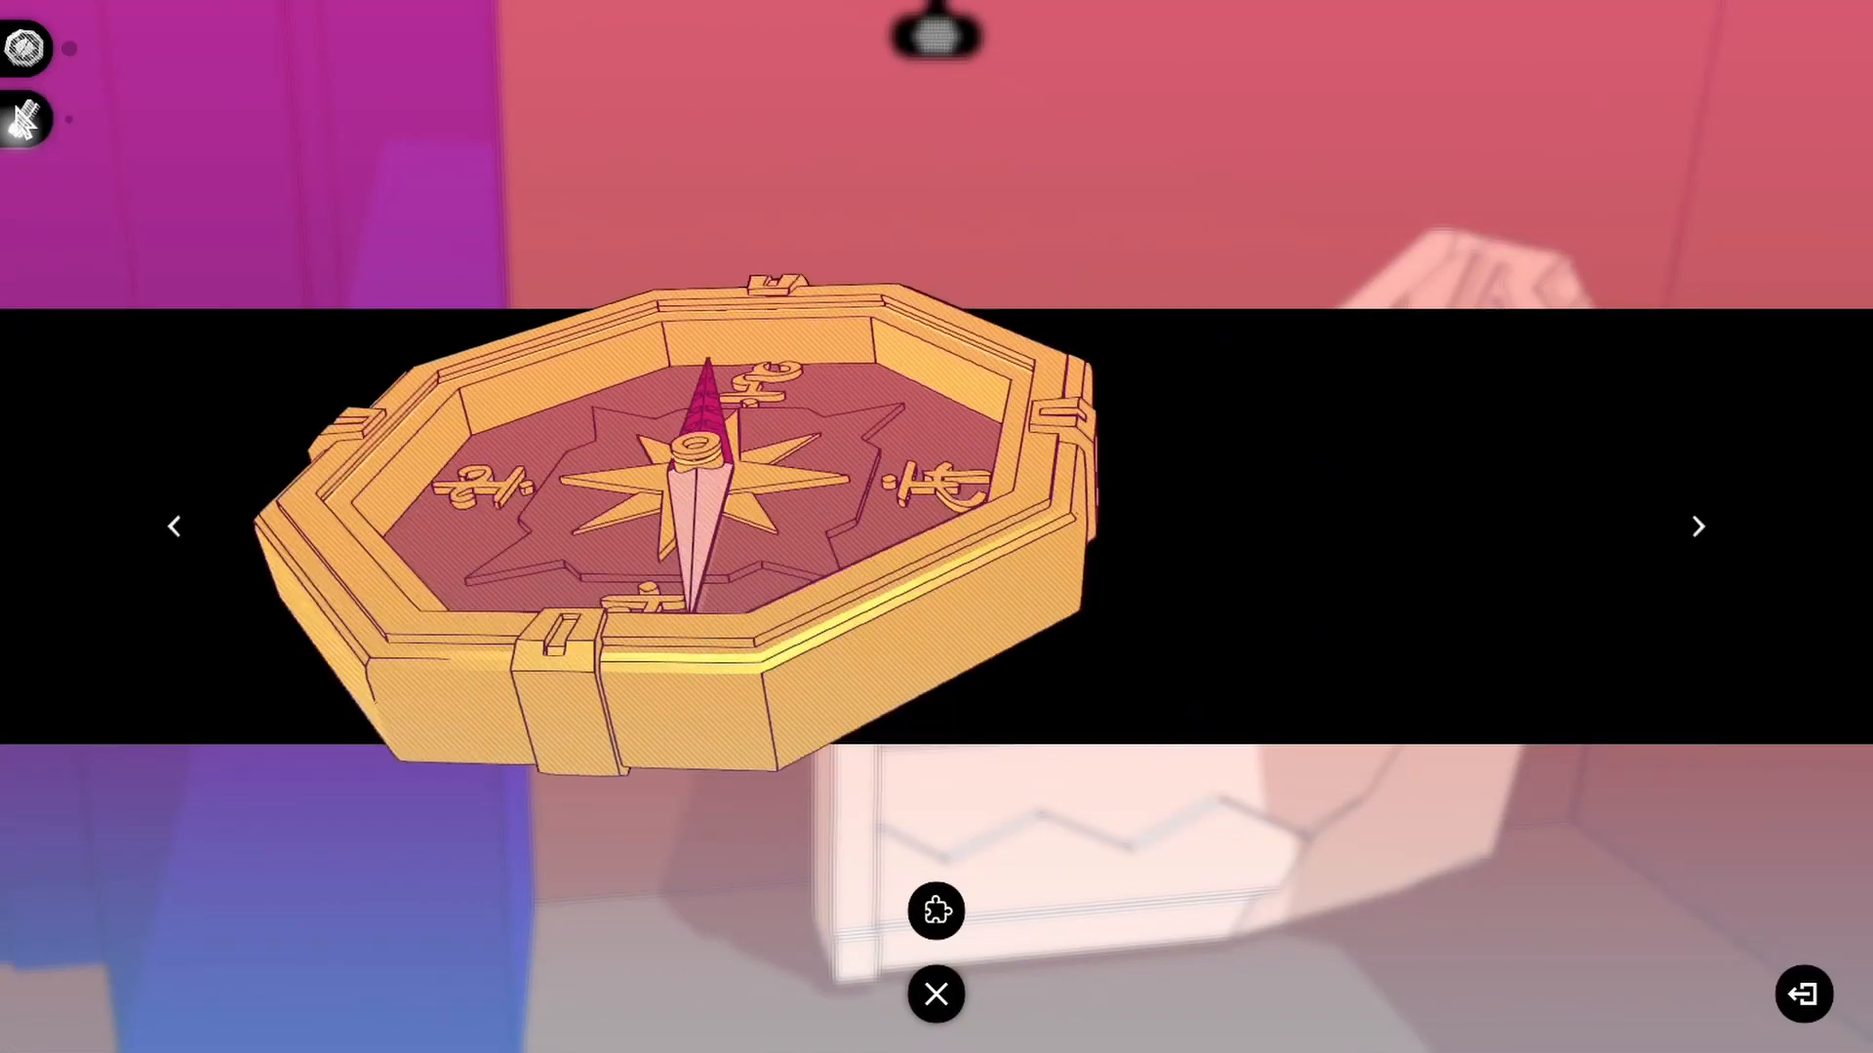
pyautogui.click(934, 993)
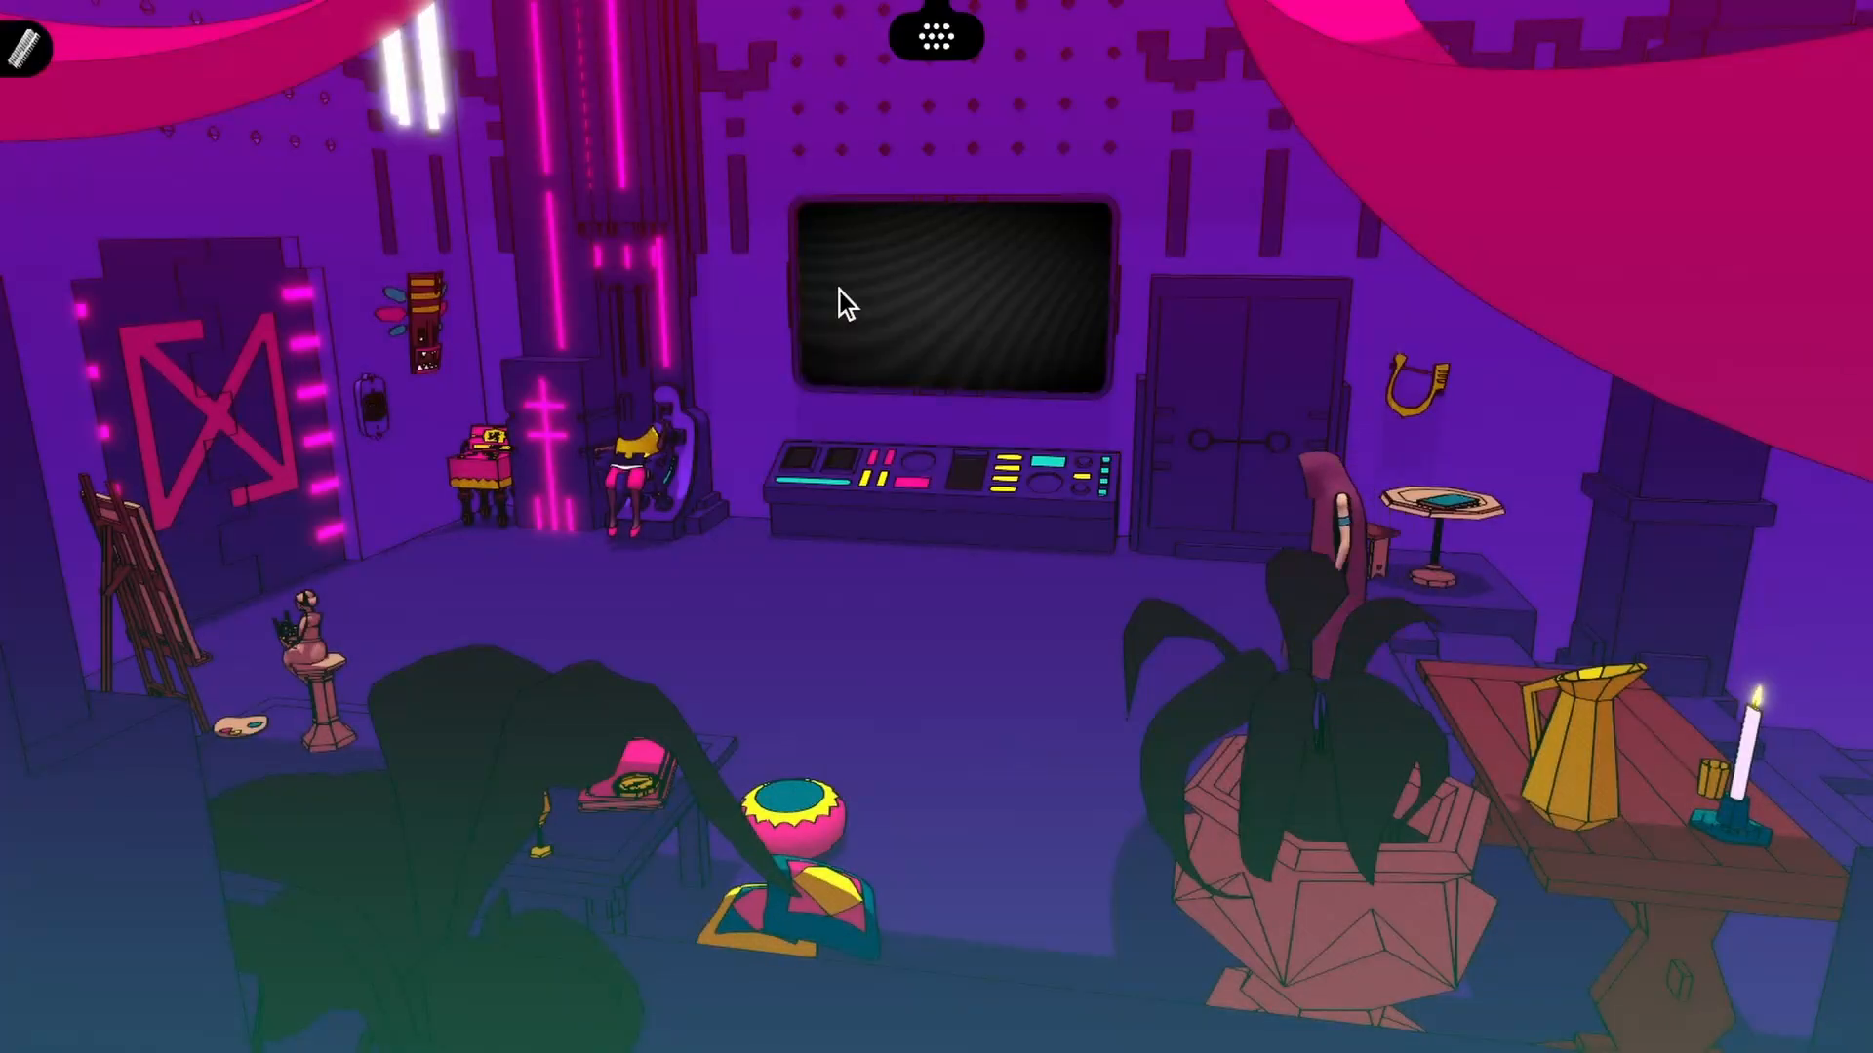
pyautogui.moveTo(1451, 507)
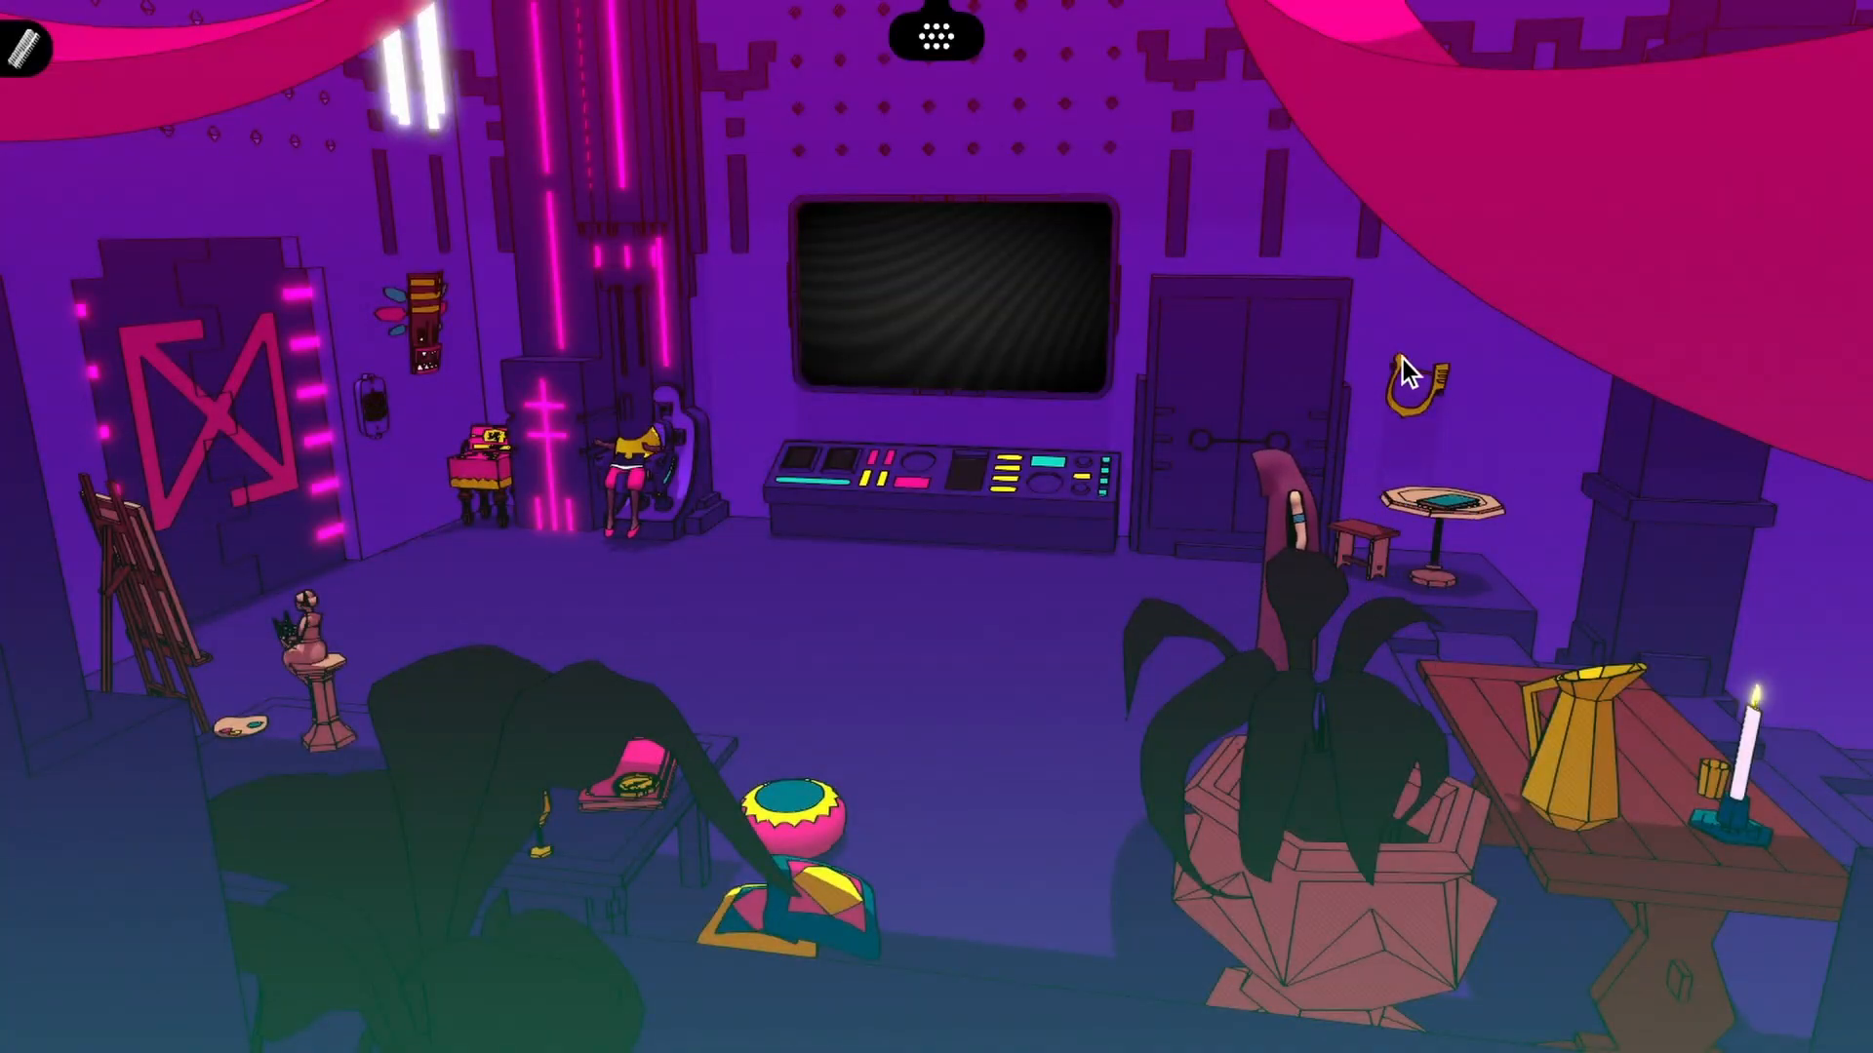
pyautogui.moveTo(1637, 699)
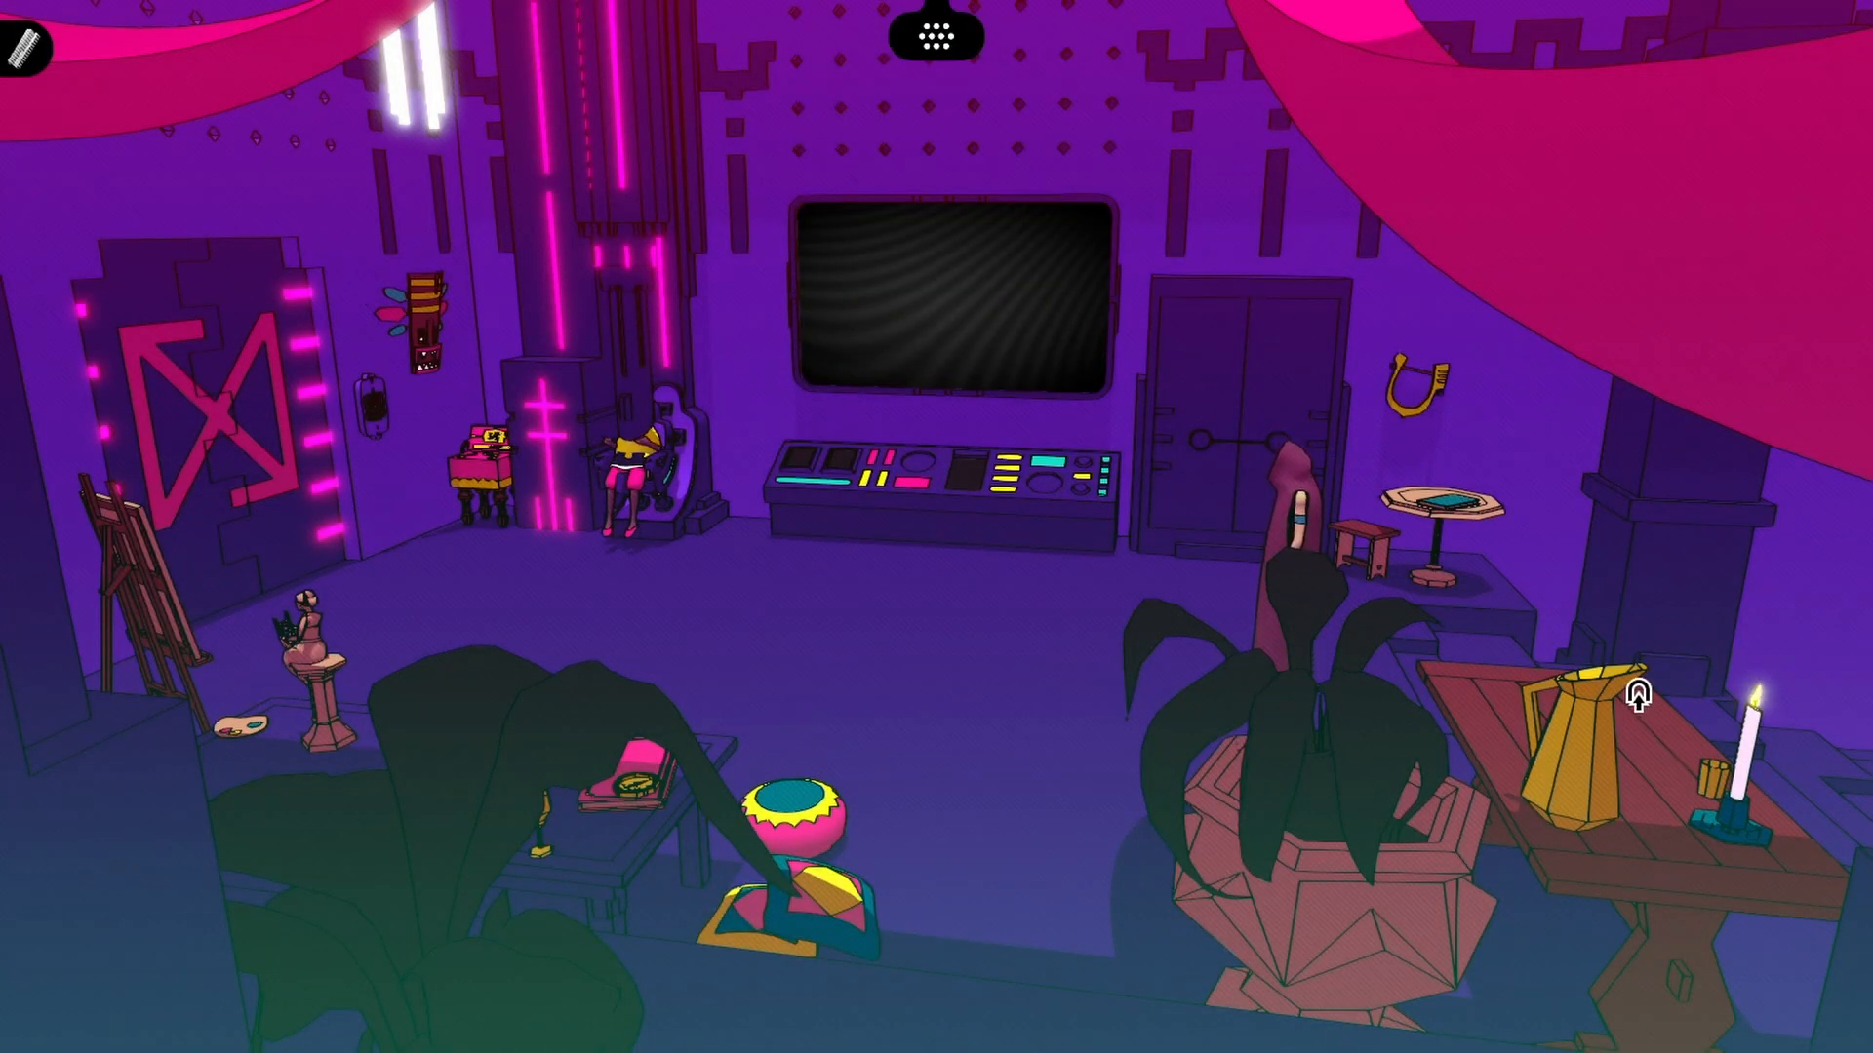
pyautogui.moveTo(273, 645)
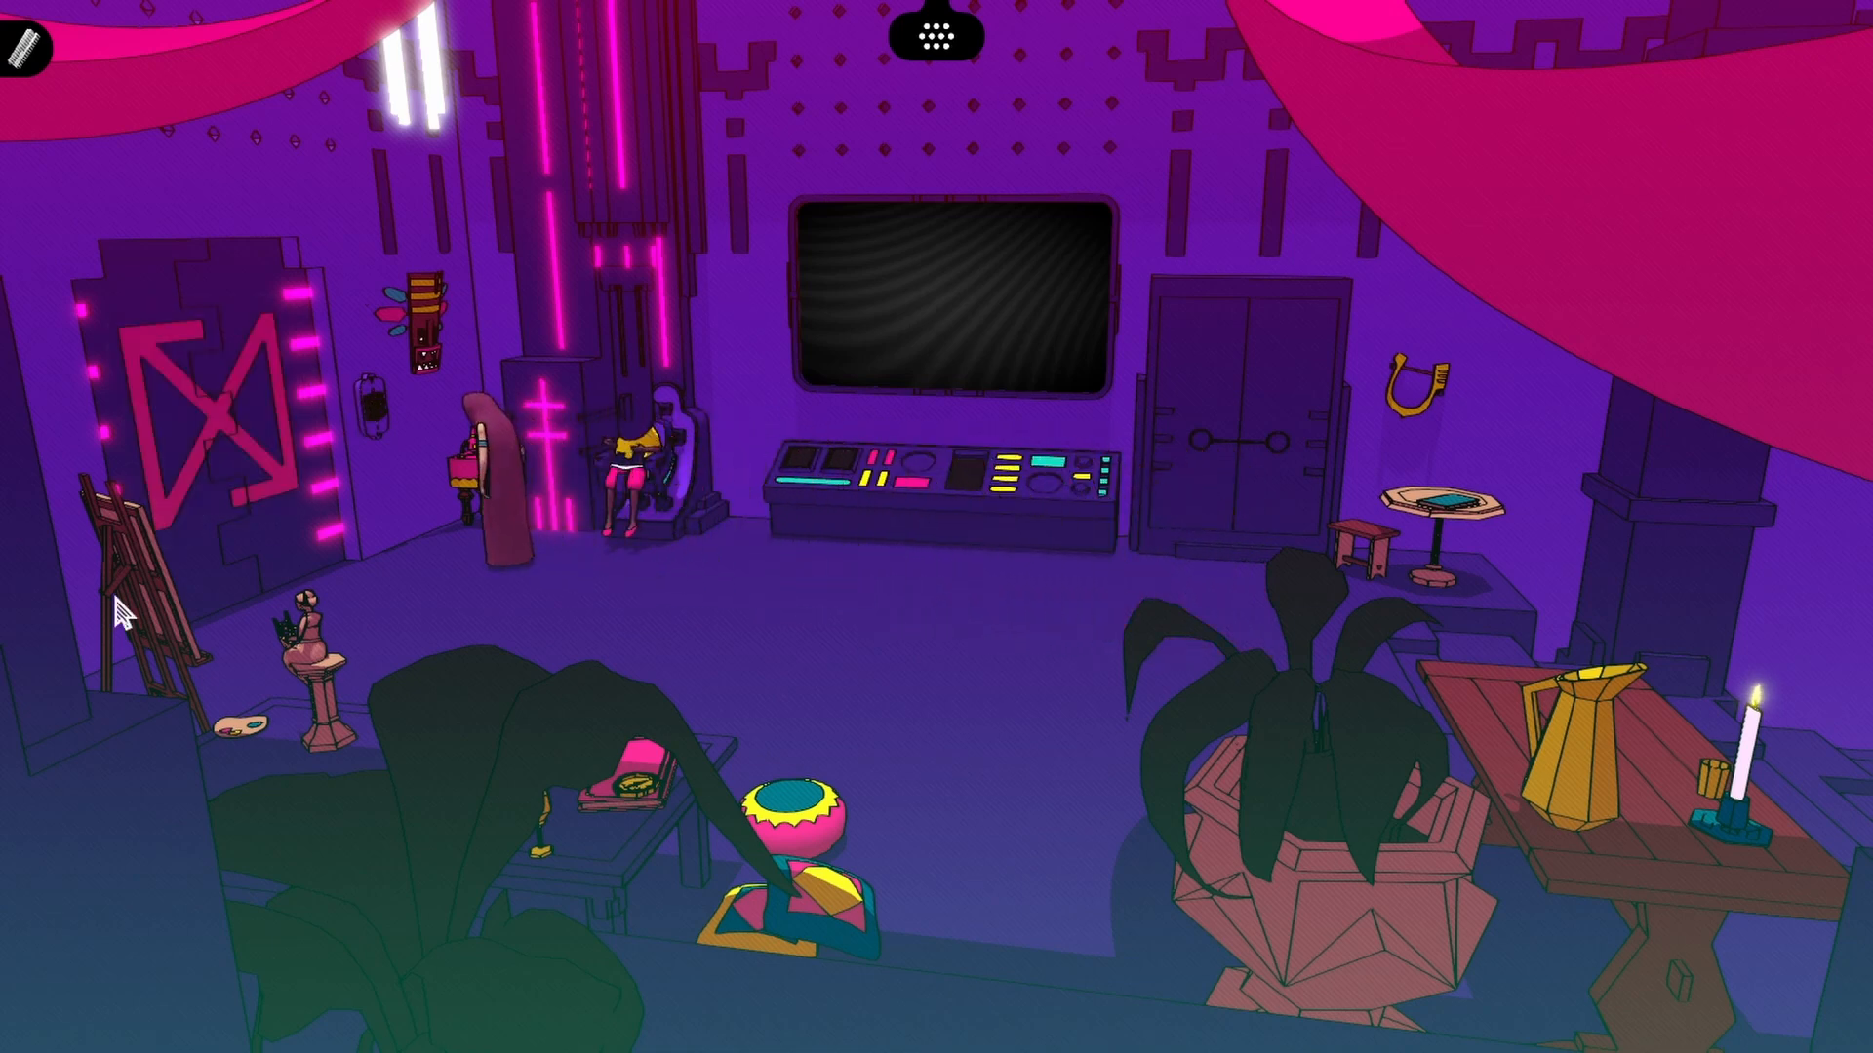
# Fill the empty caption slots for the palace-steps image with matching glyphs
pyautogui.click(954, 304)
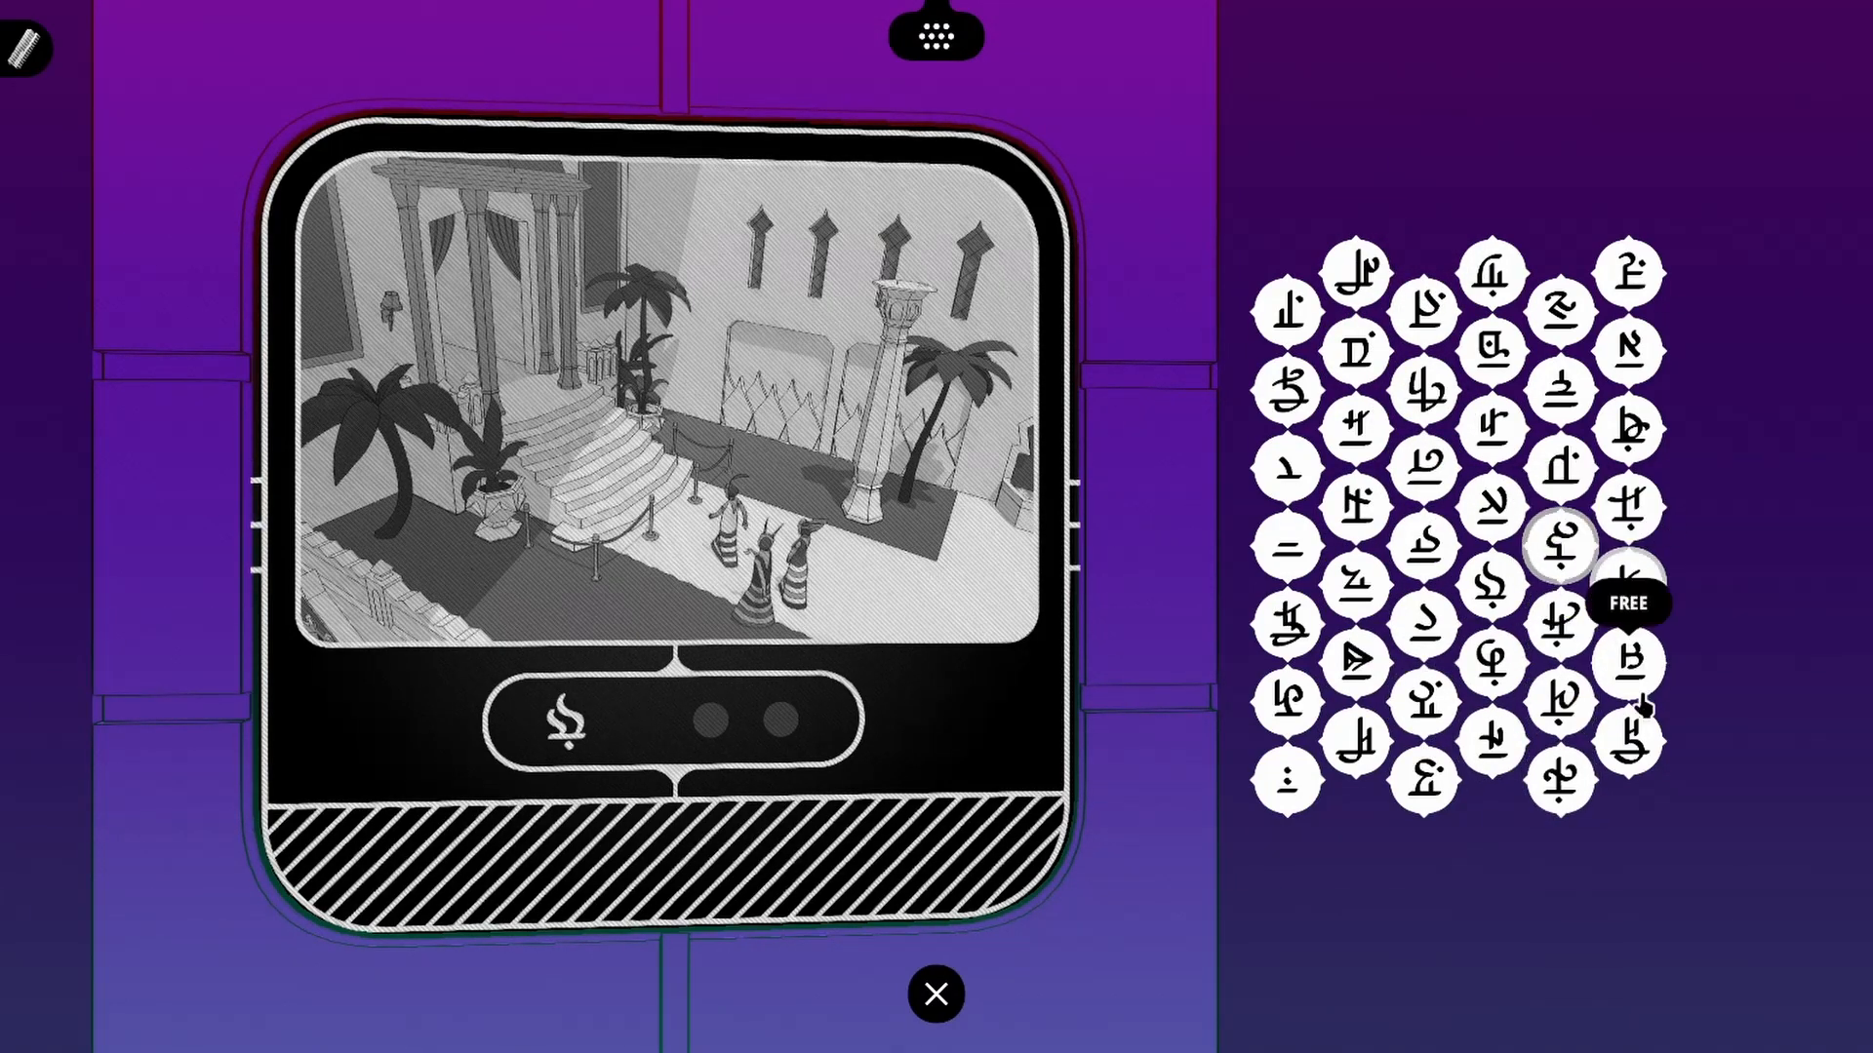
pyautogui.moveTo(1627, 501)
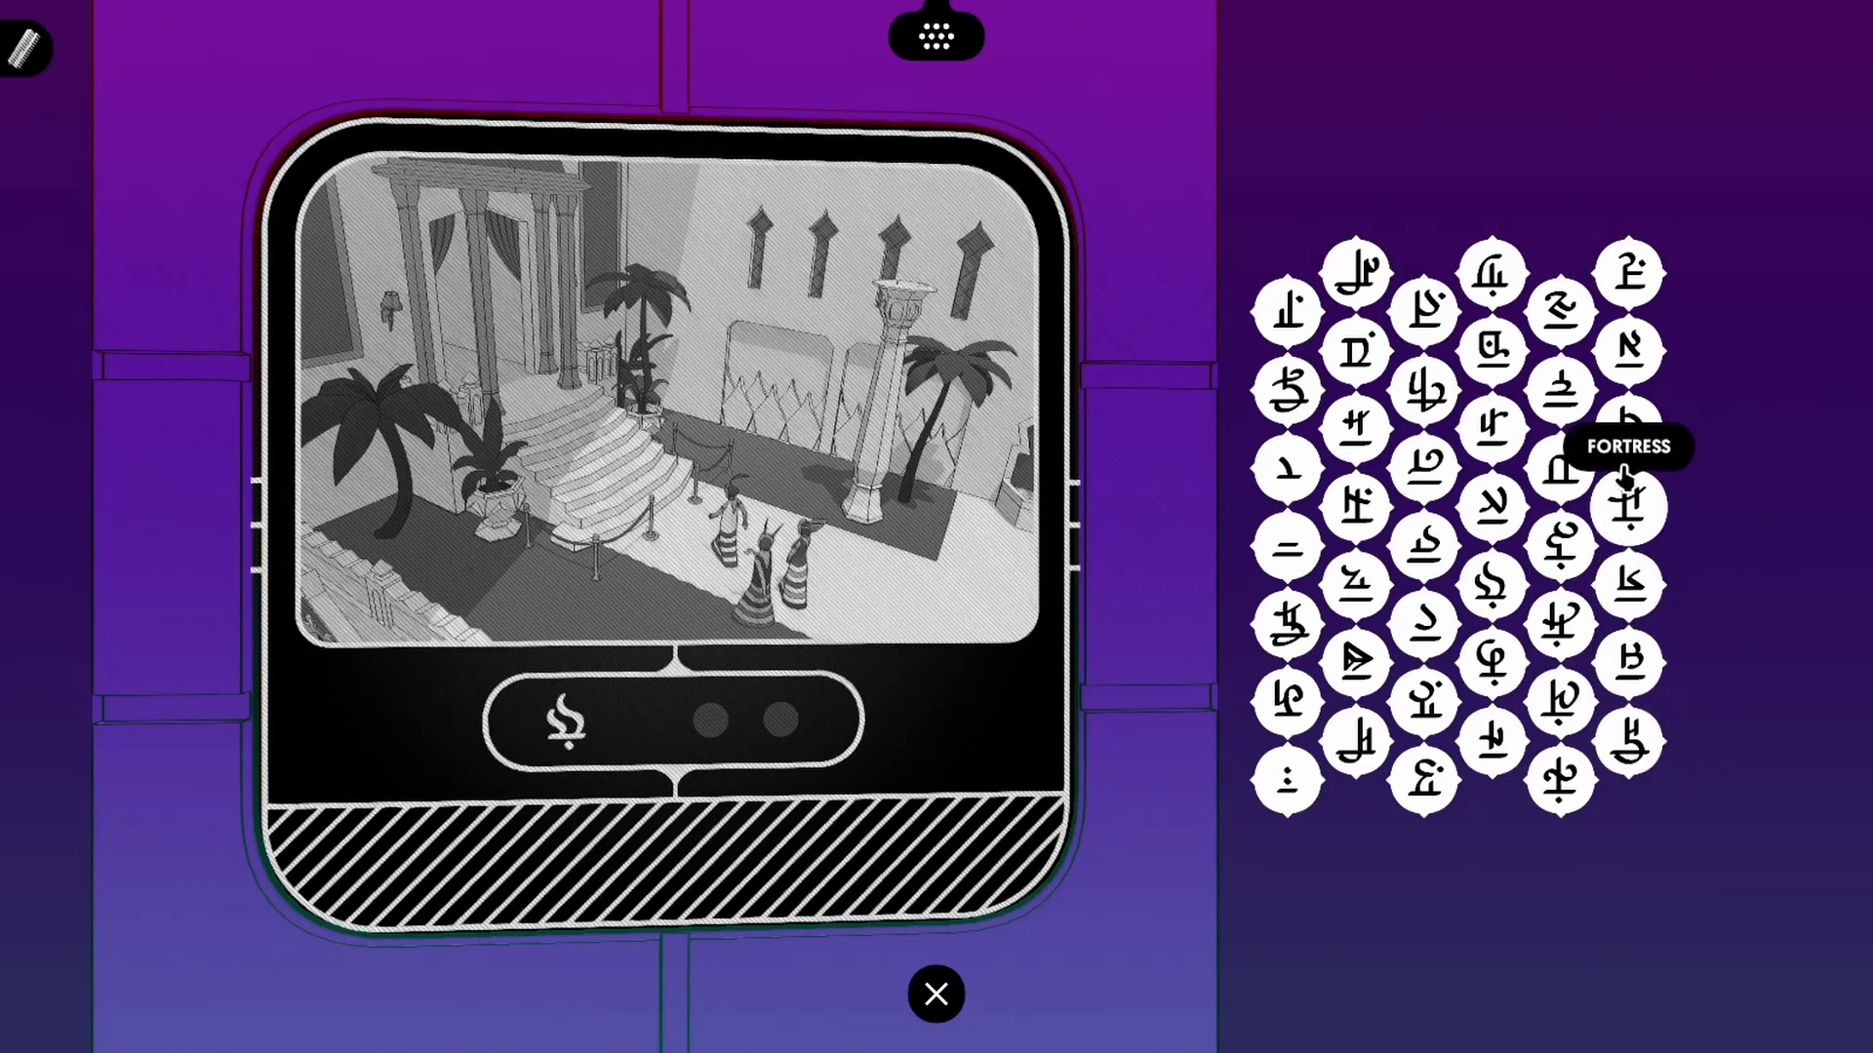
pyautogui.moveTo(1287, 394)
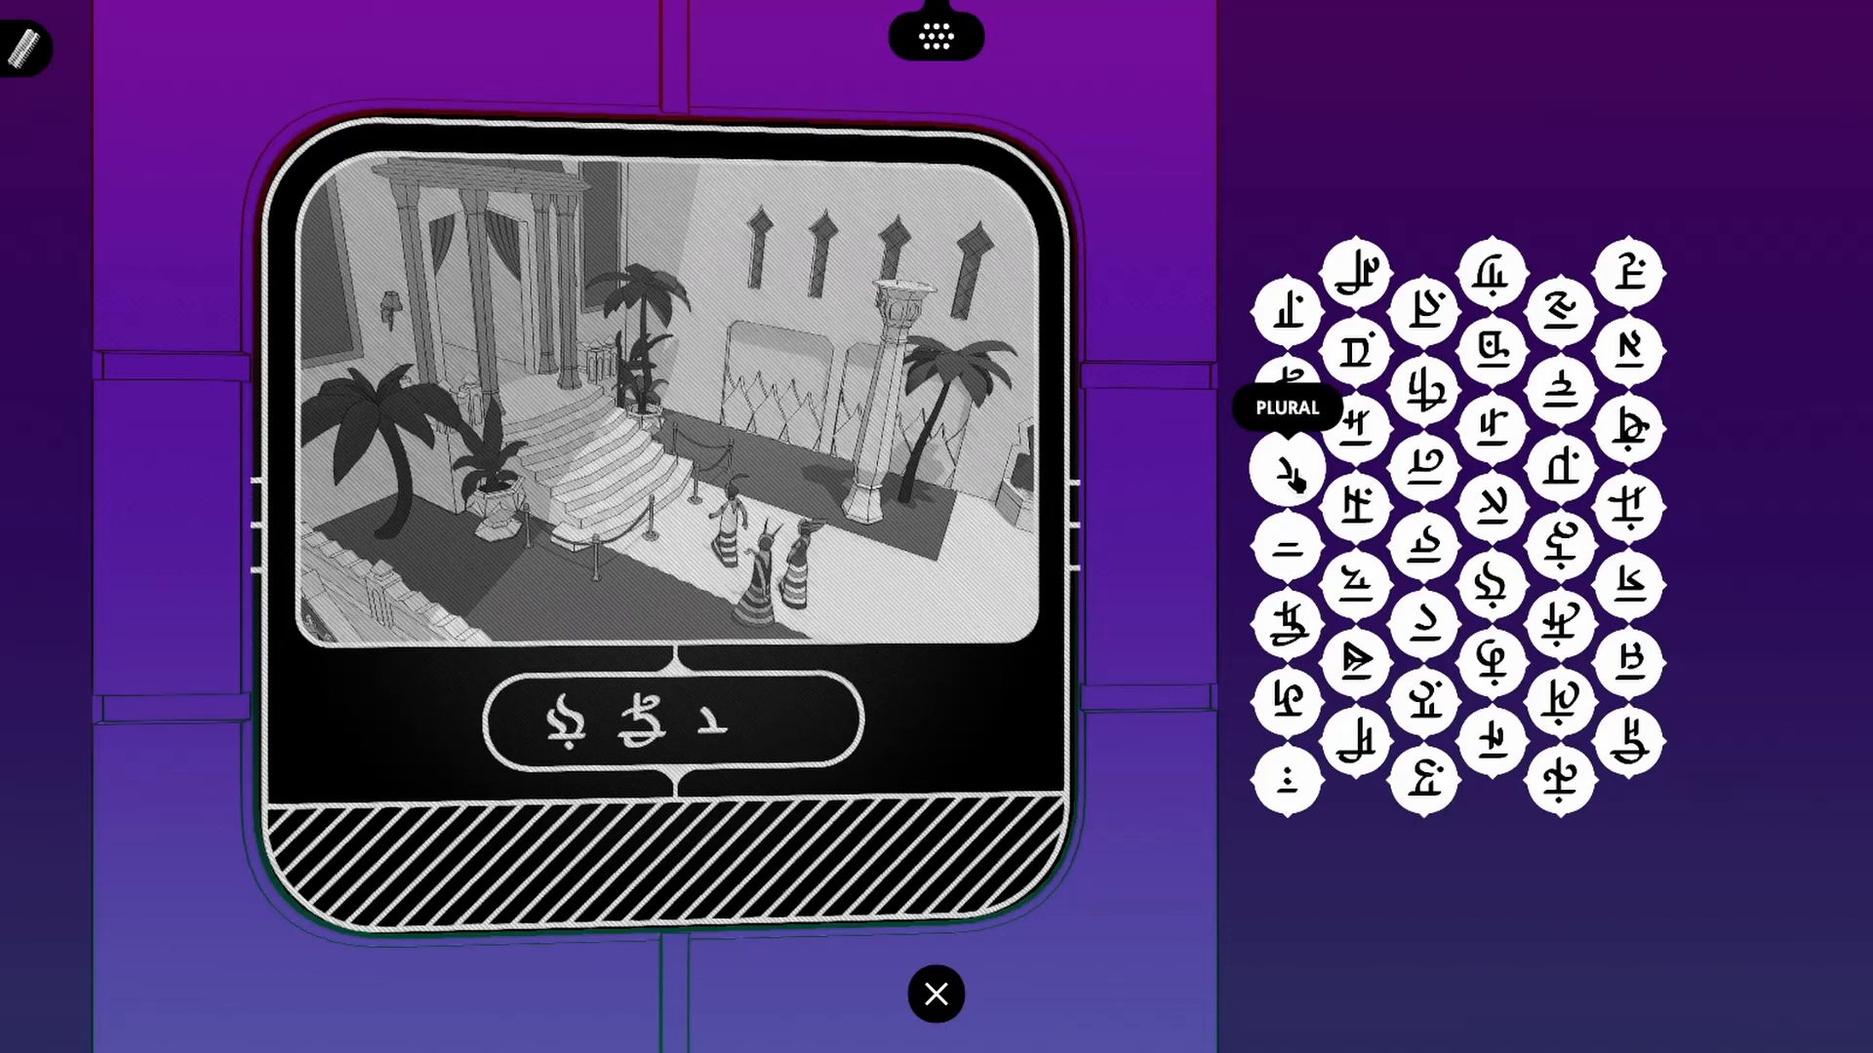
pyautogui.moveTo(1558, 314)
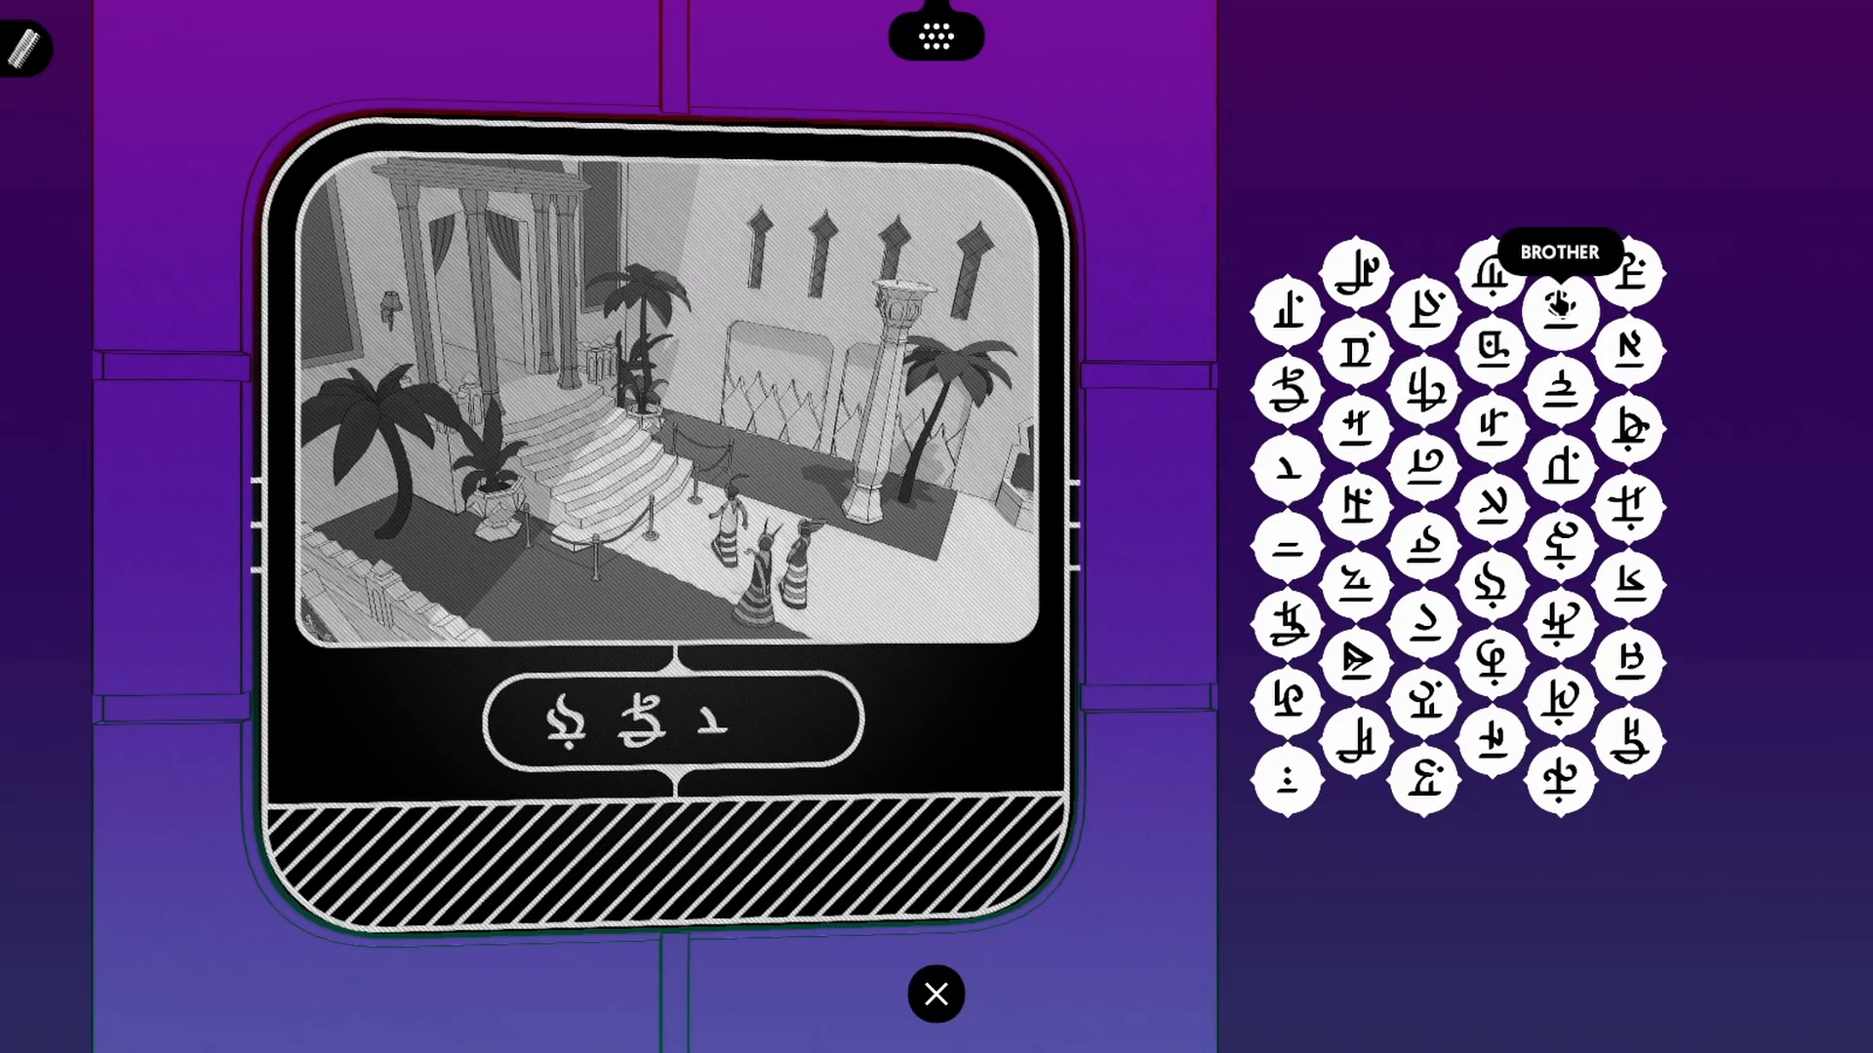
pyautogui.moveTo(1558, 393)
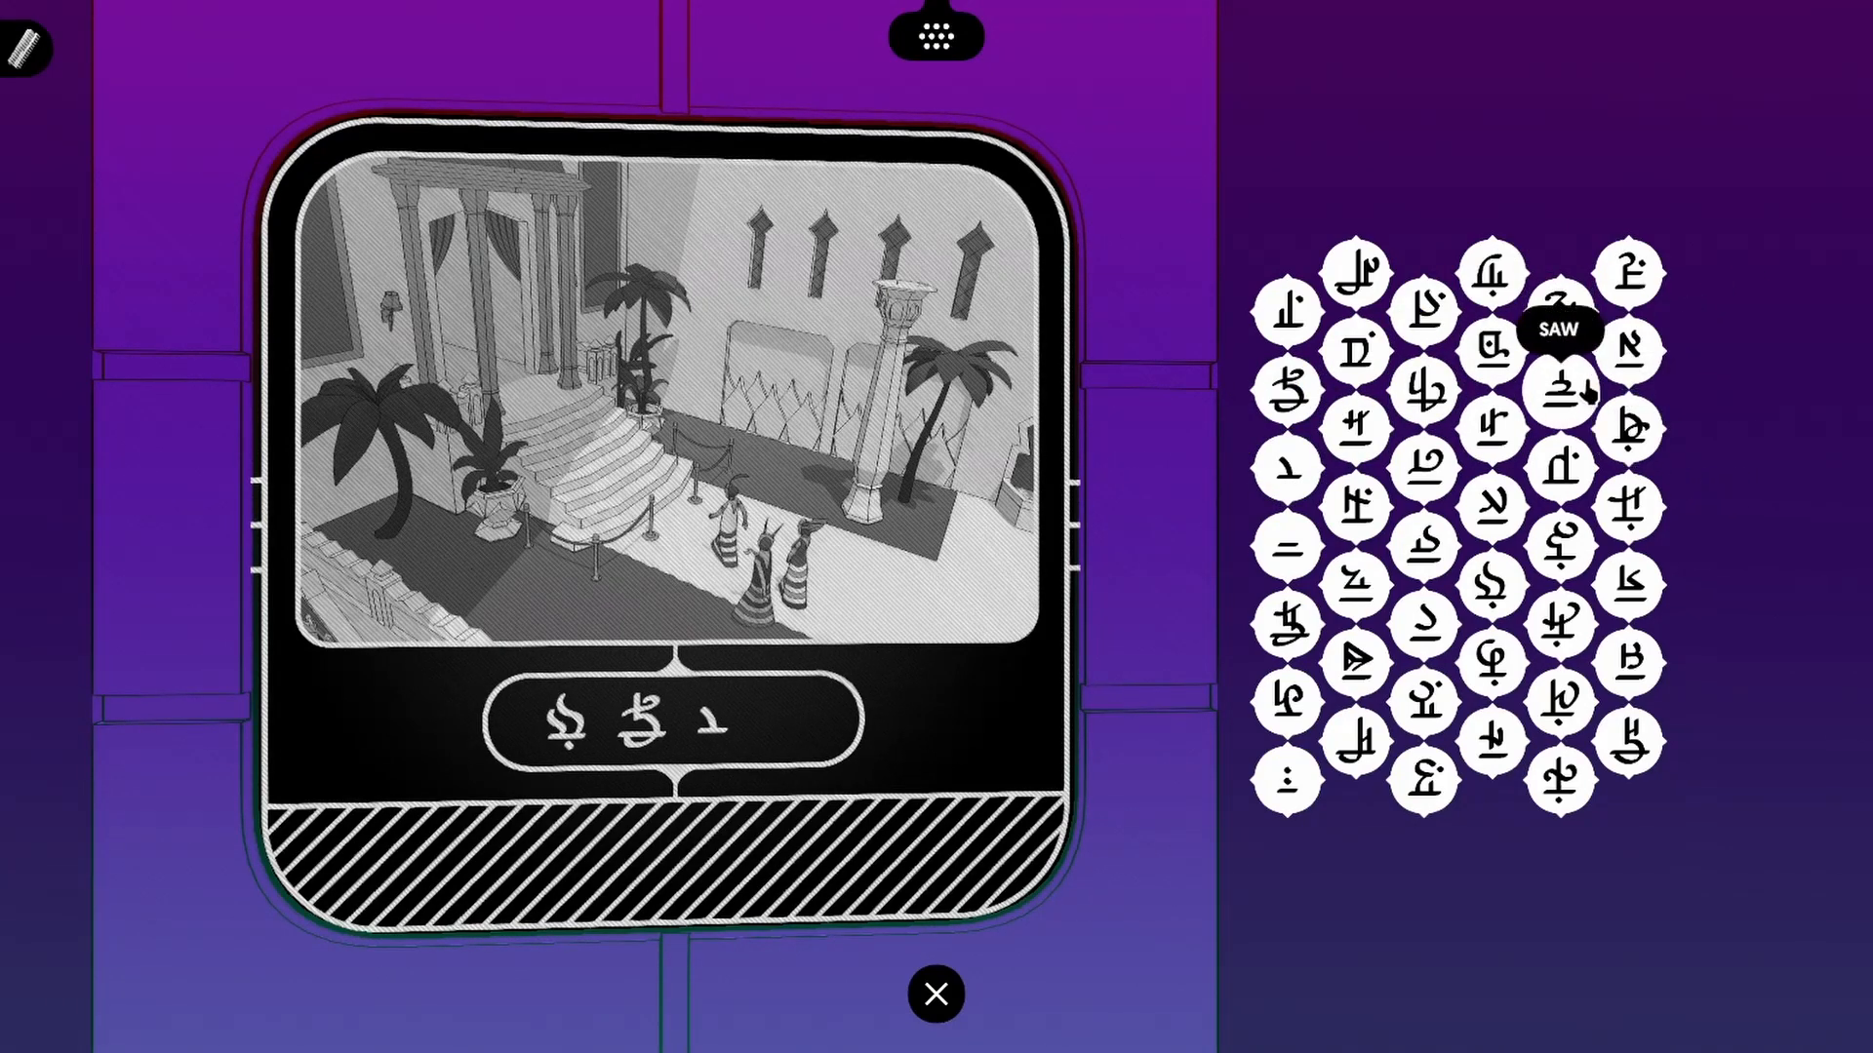
pyautogui.moveTo(1559, 776)
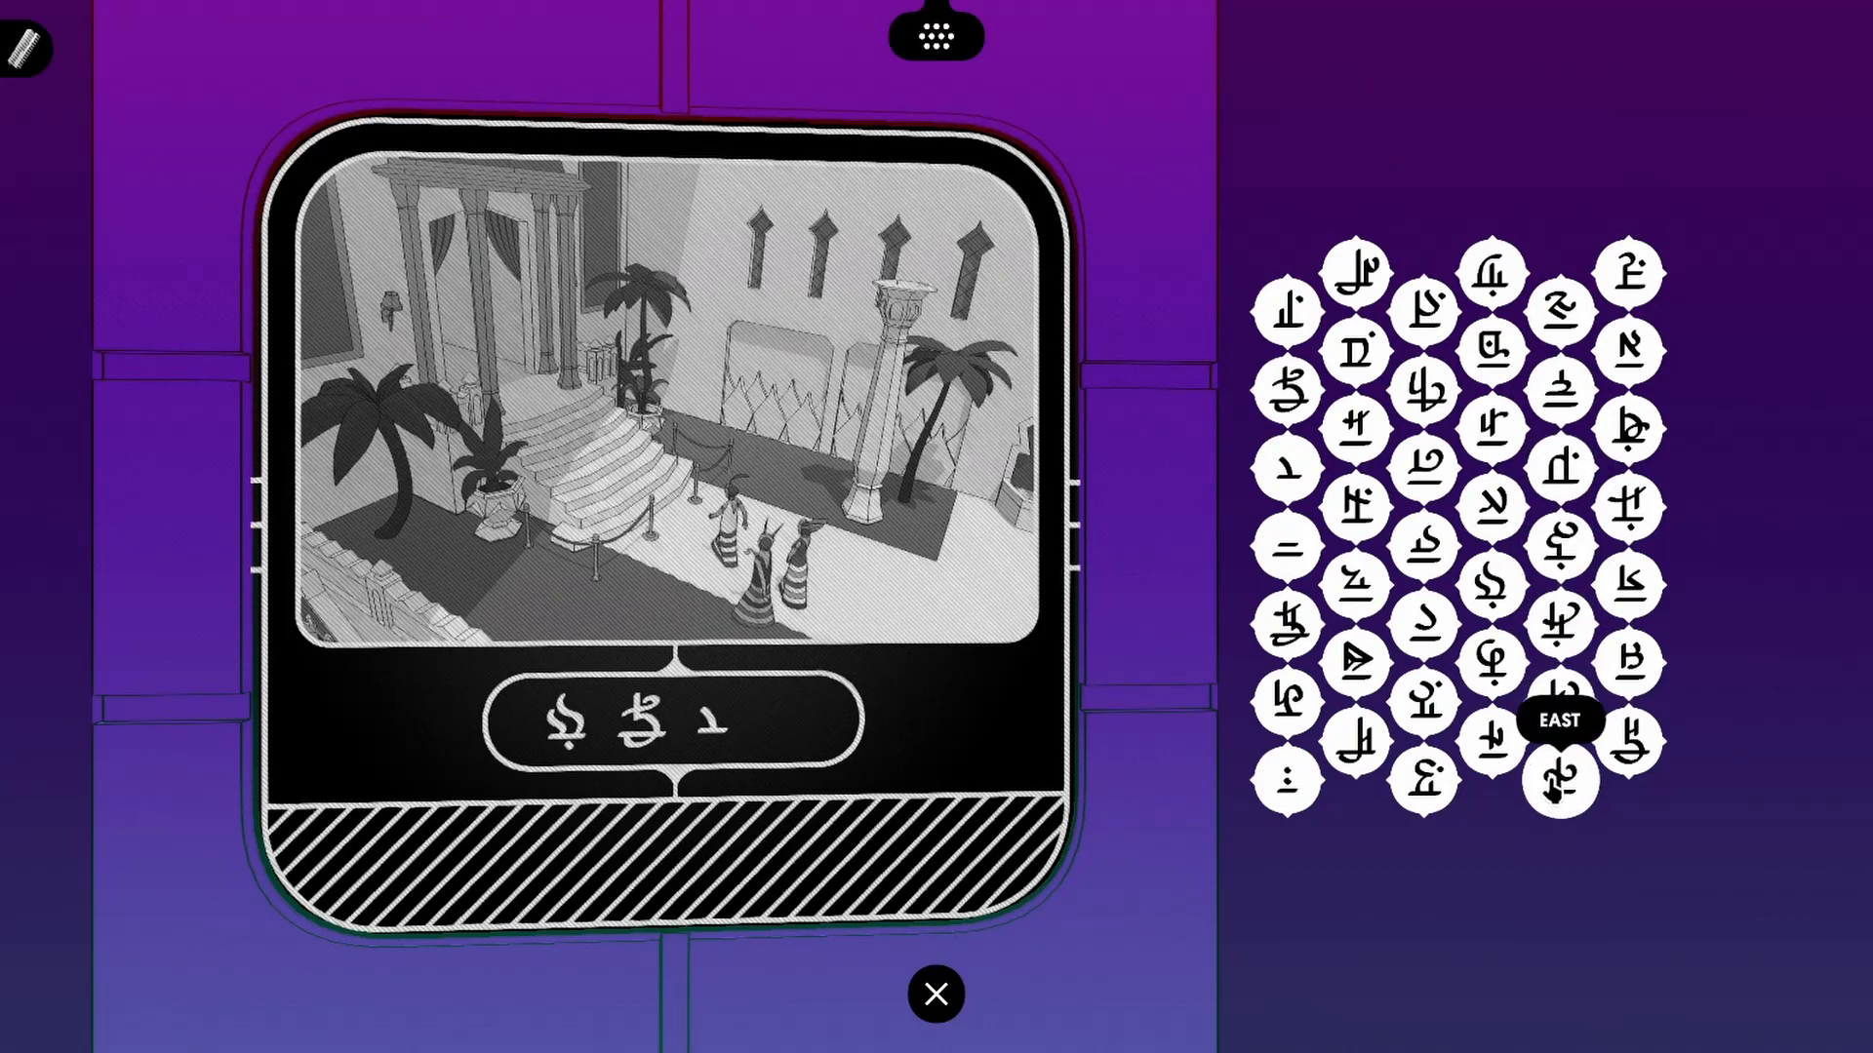
pyautogui.moveTo(1627, 423)
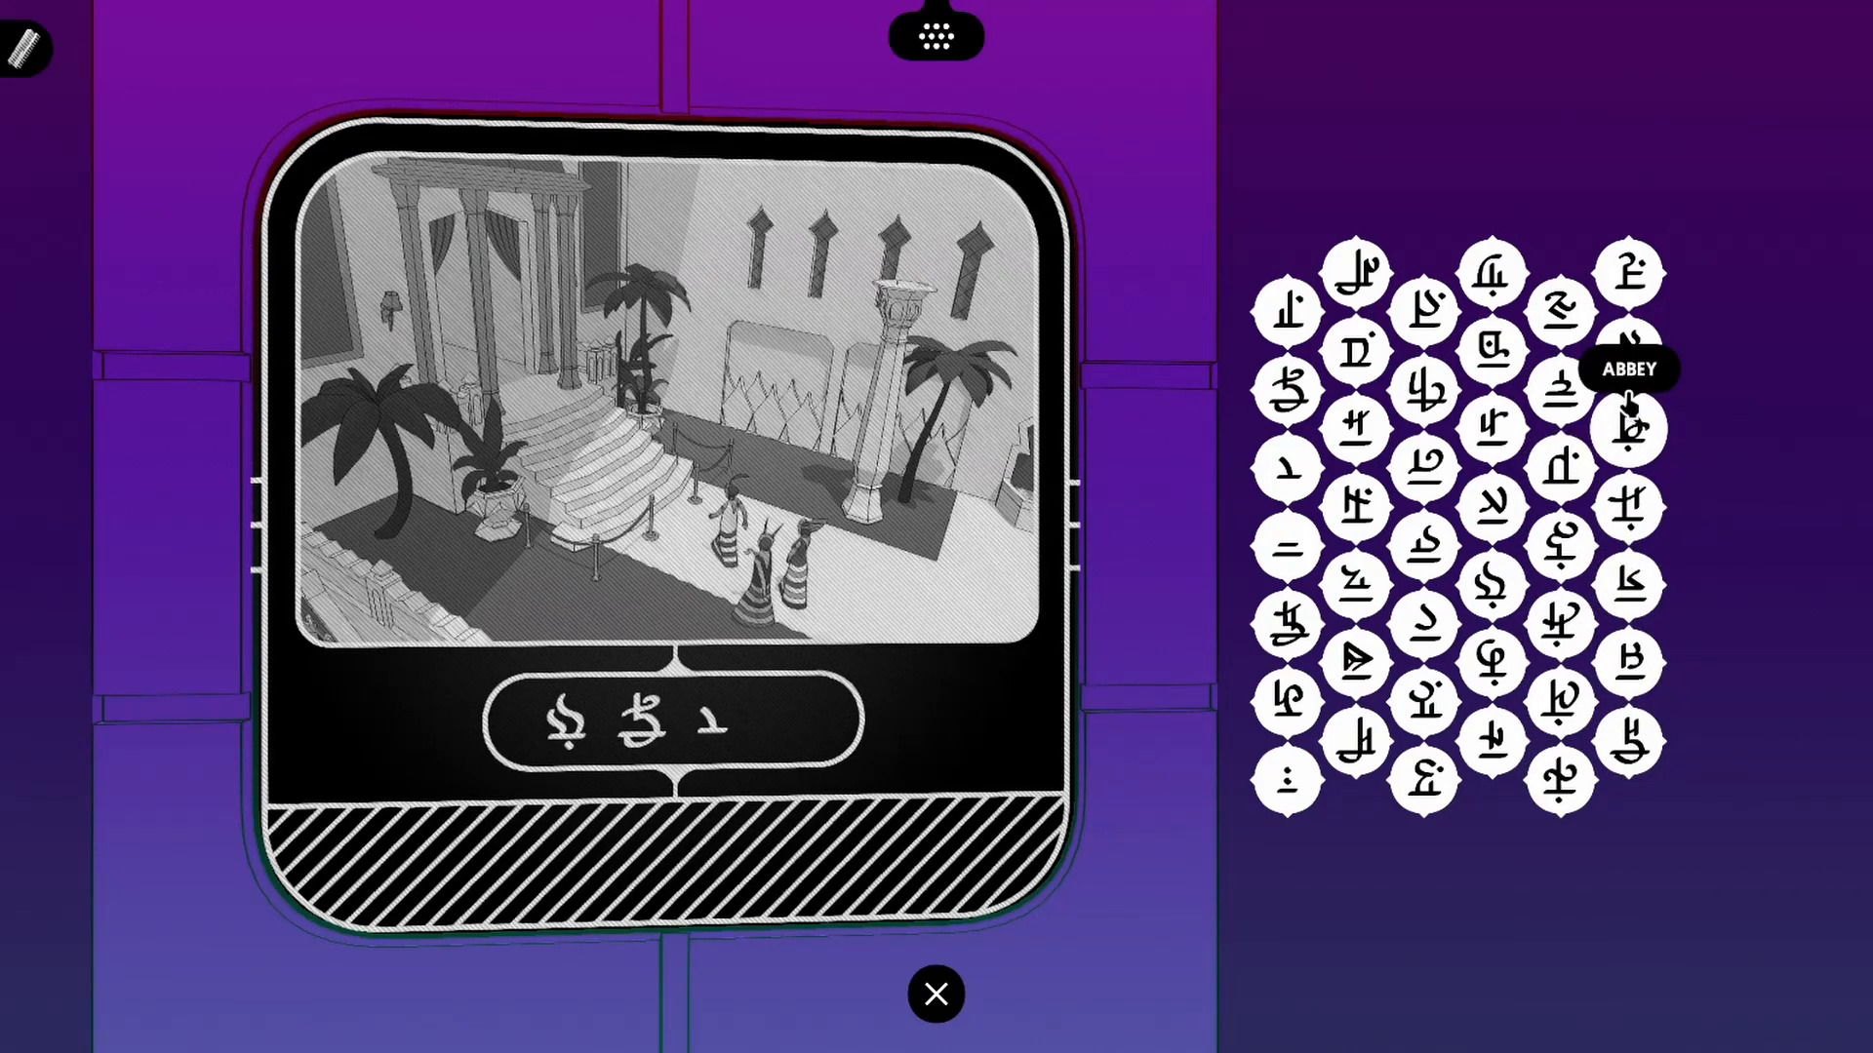
pyautogui.moveTo(1490, 427)
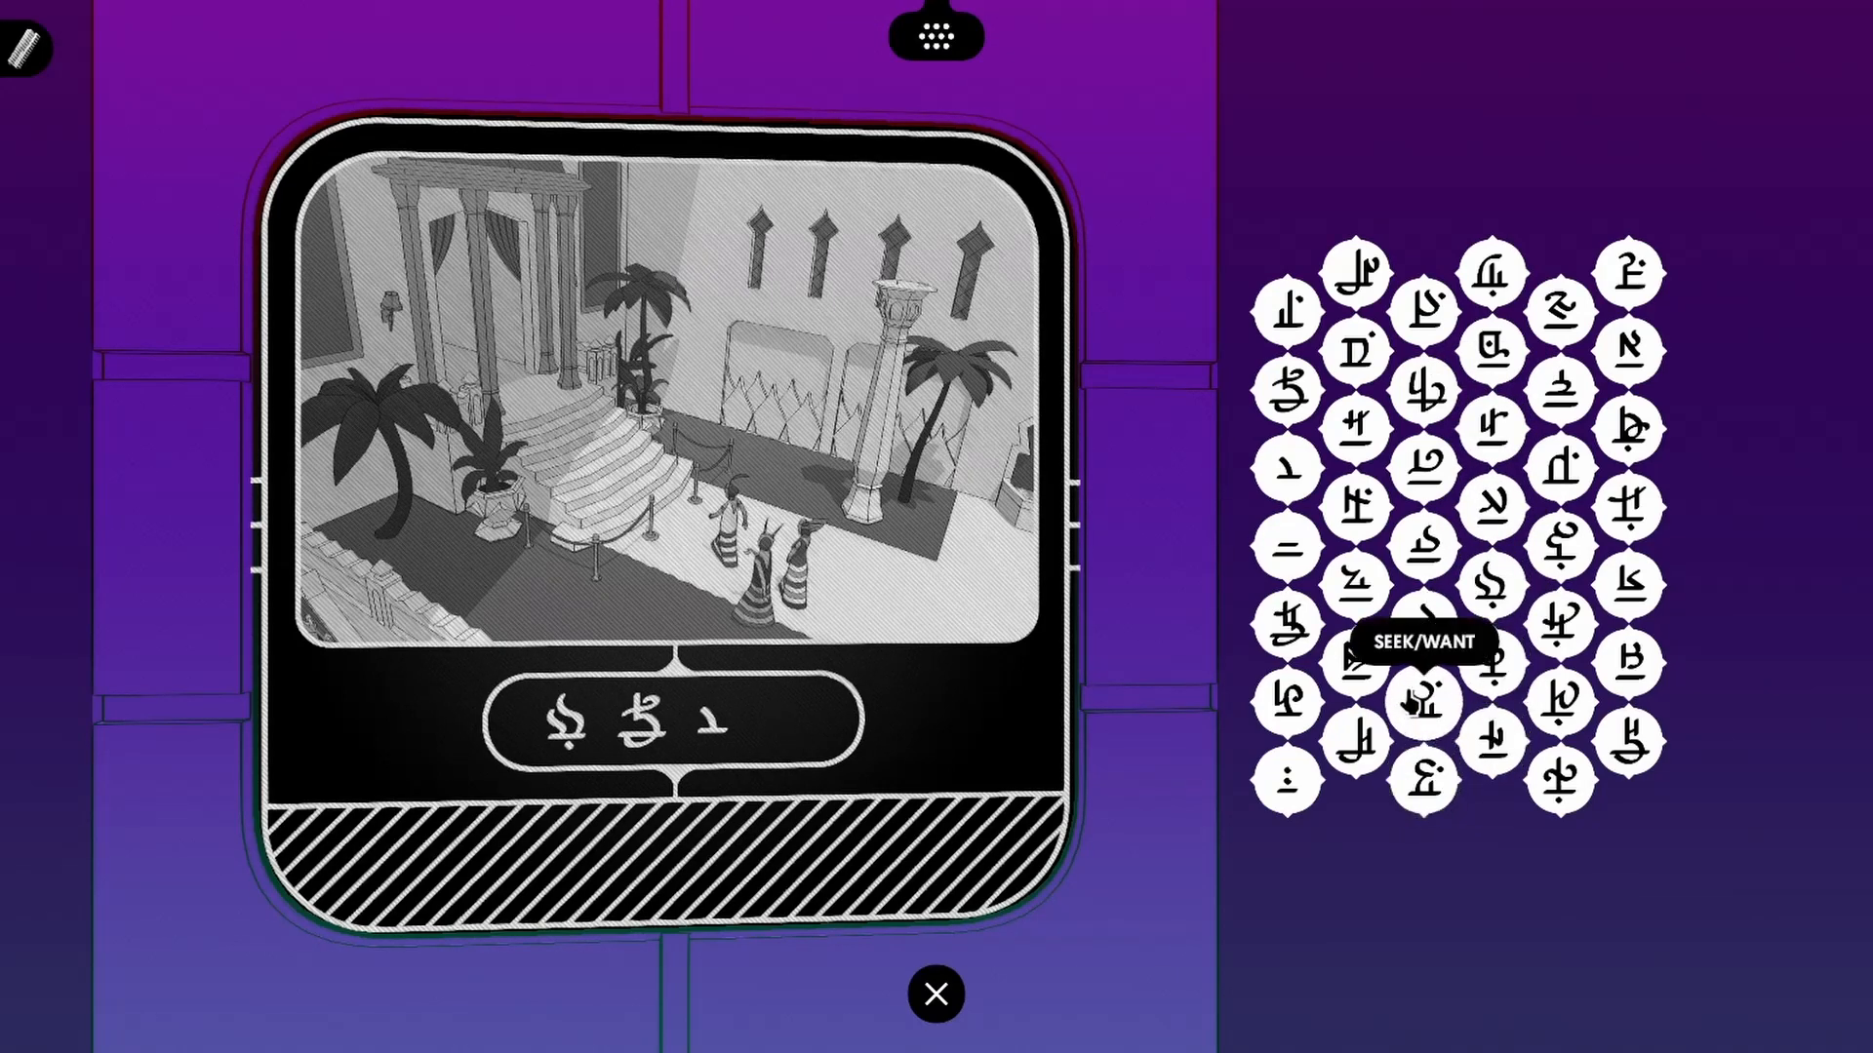
pyautogui.moveTo(1423, 310)
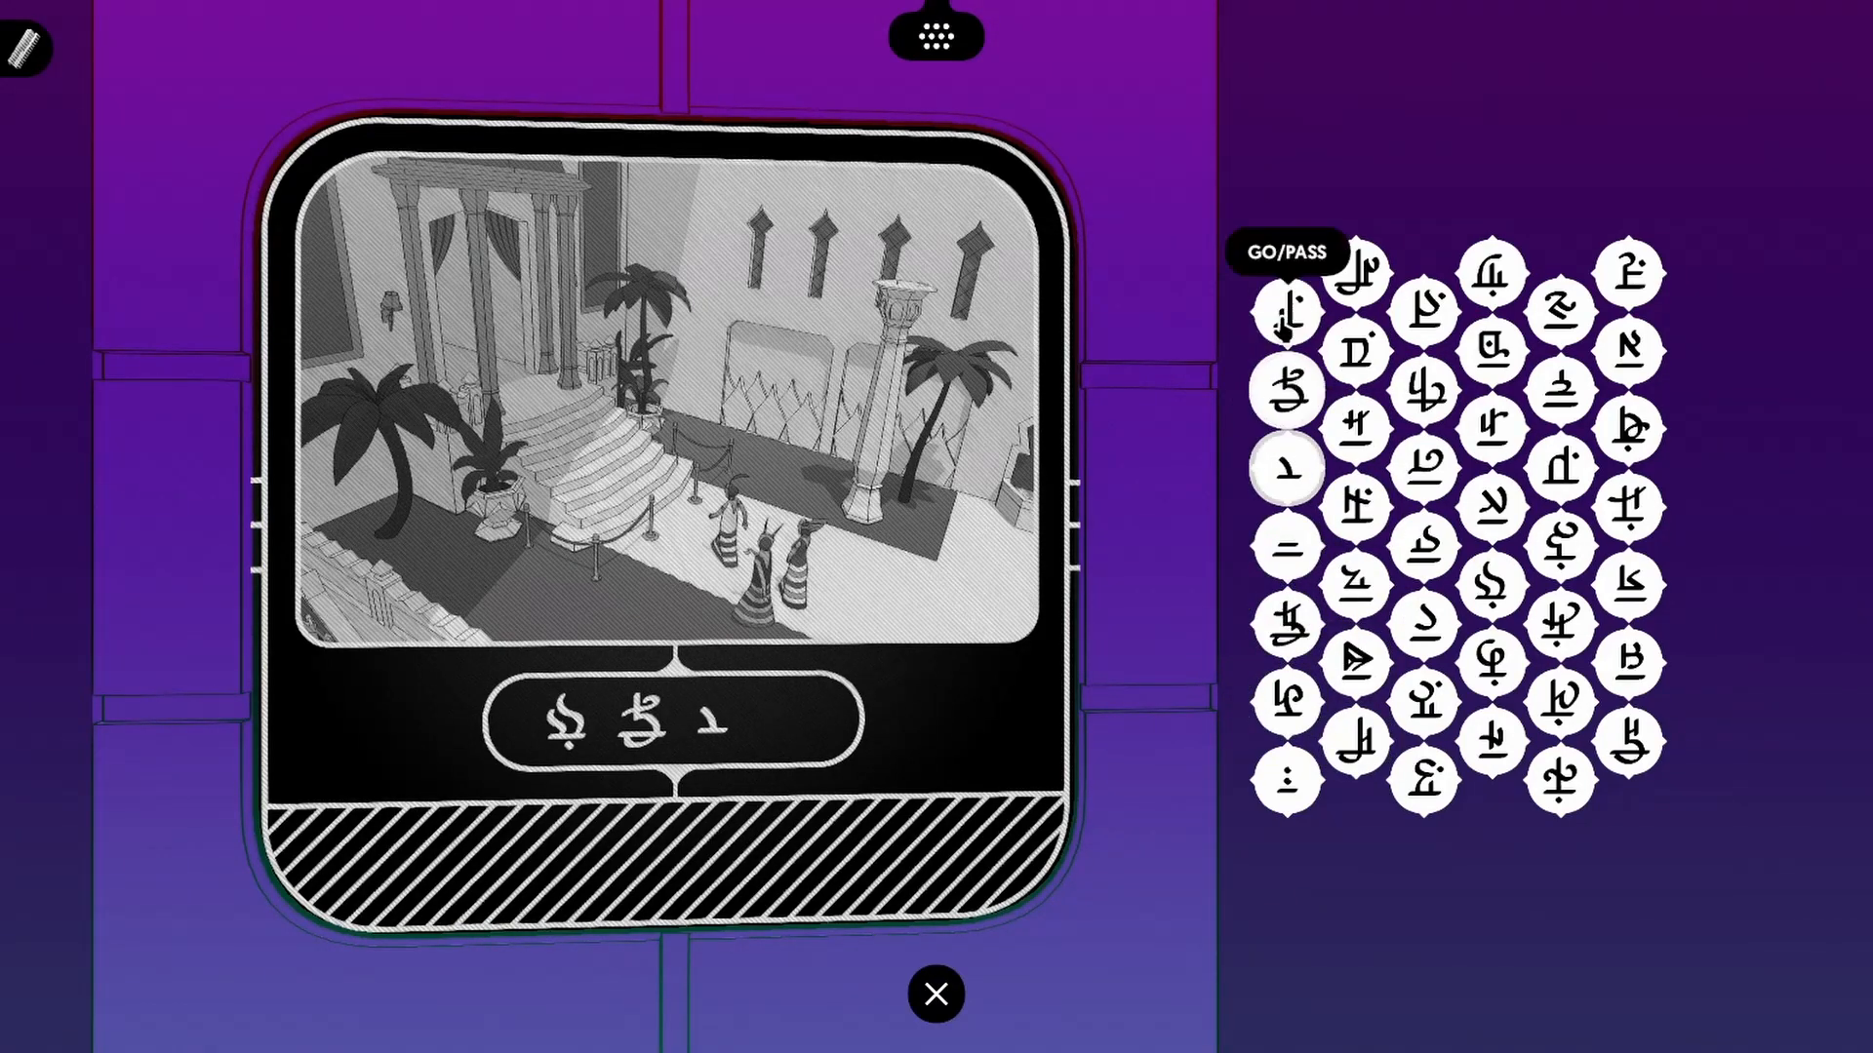
pyautogui.click(935, 993)
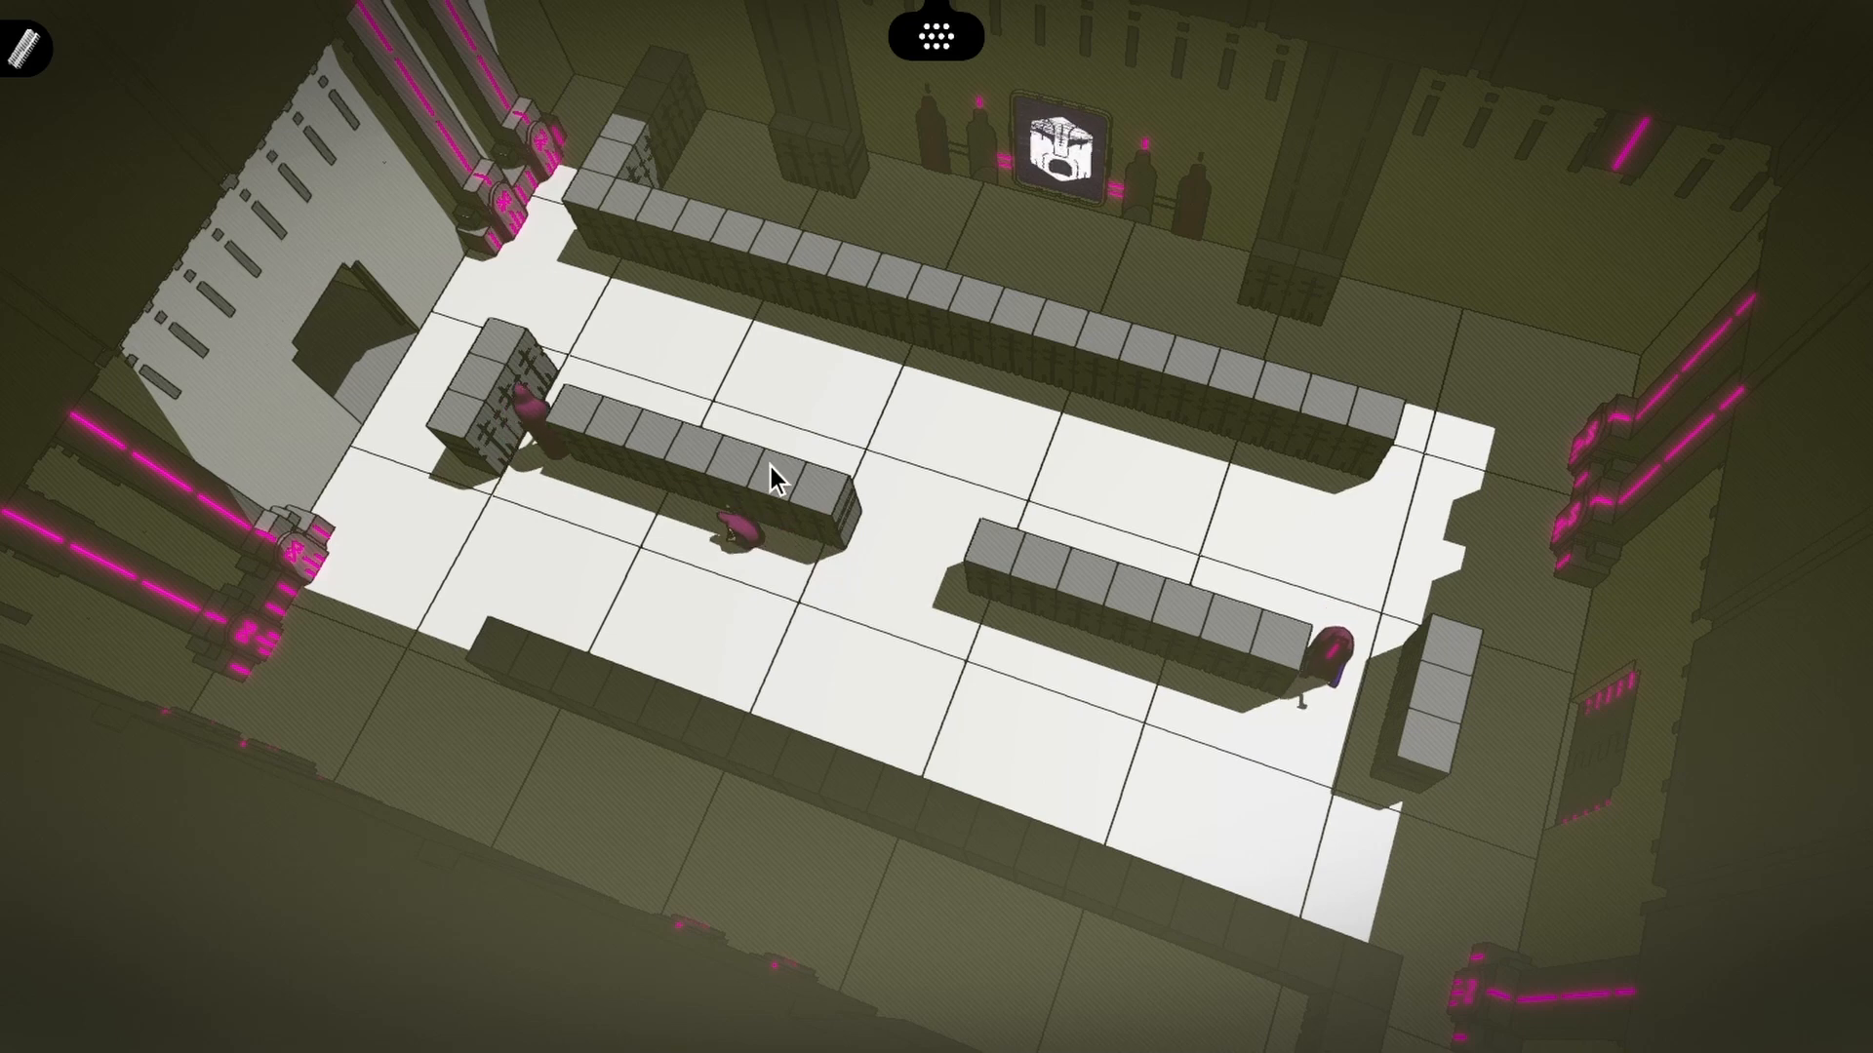
# Walk into the dark doorway at the base of the purple tower
pyautogui.click(501, 359)
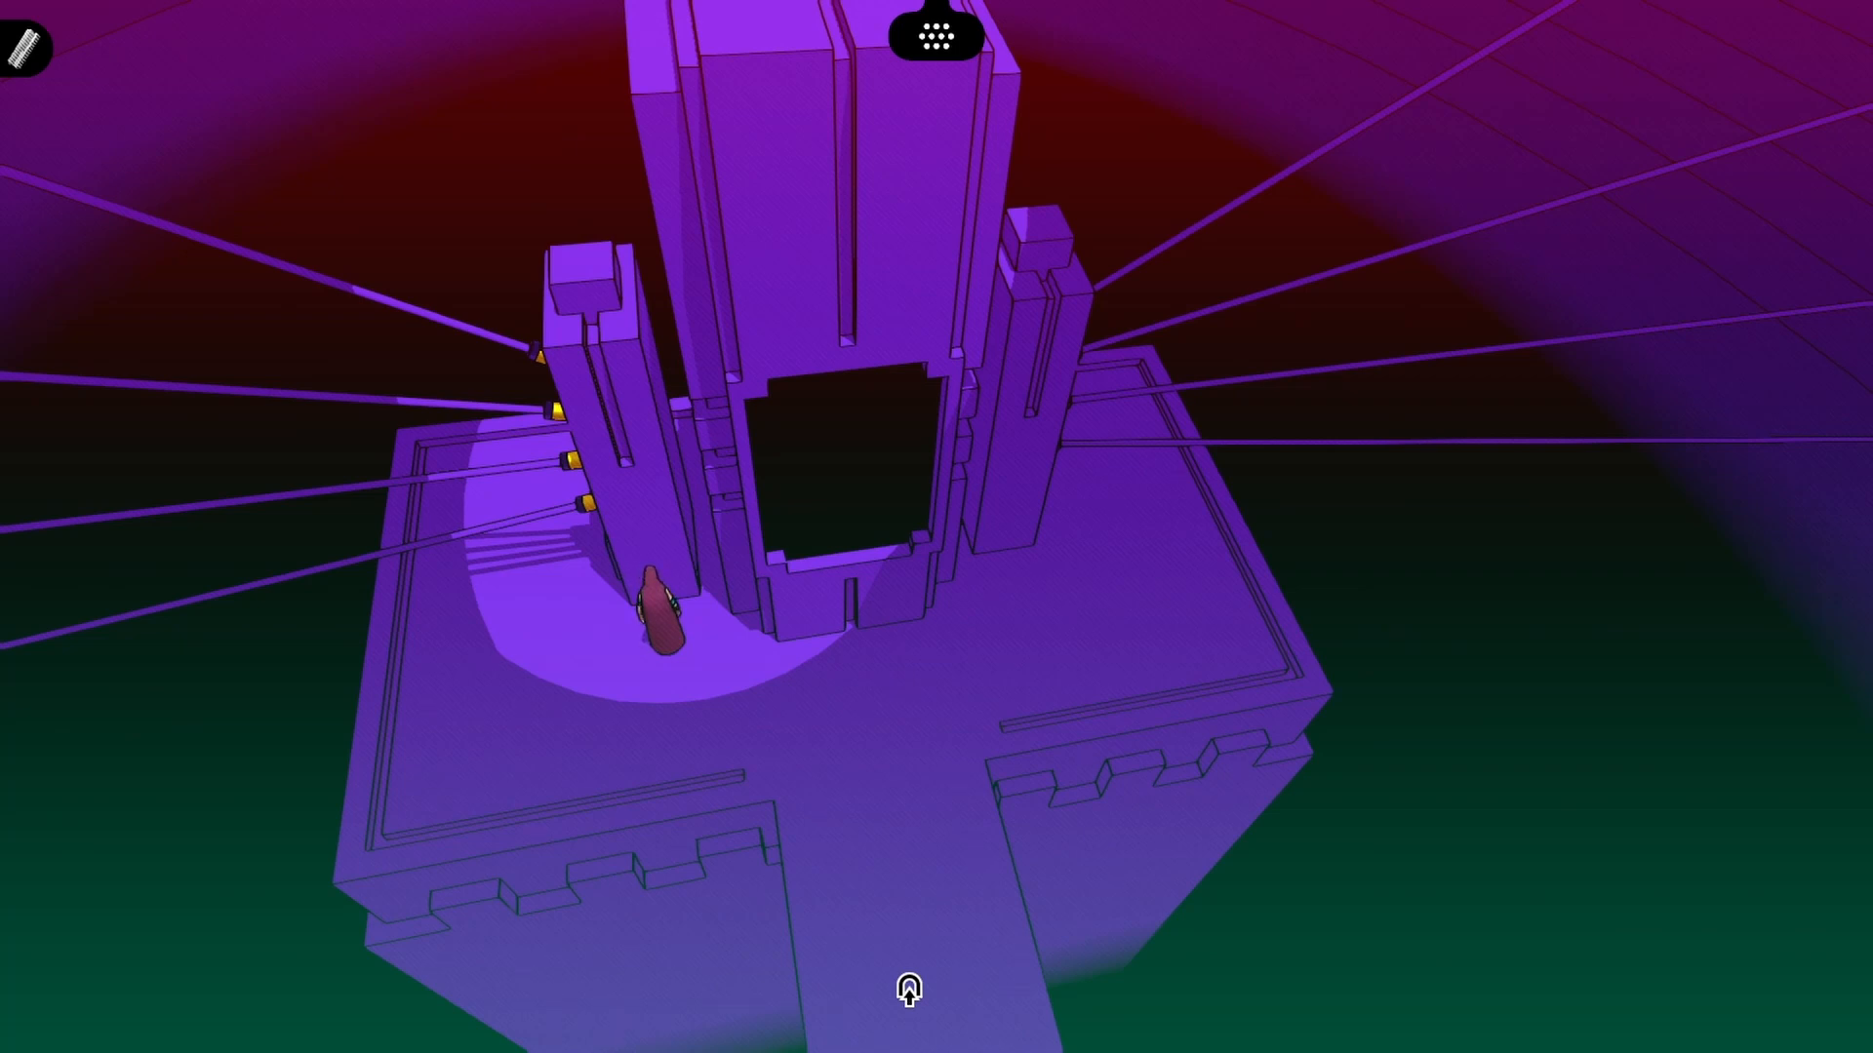
pyautogui.click(907, 989)
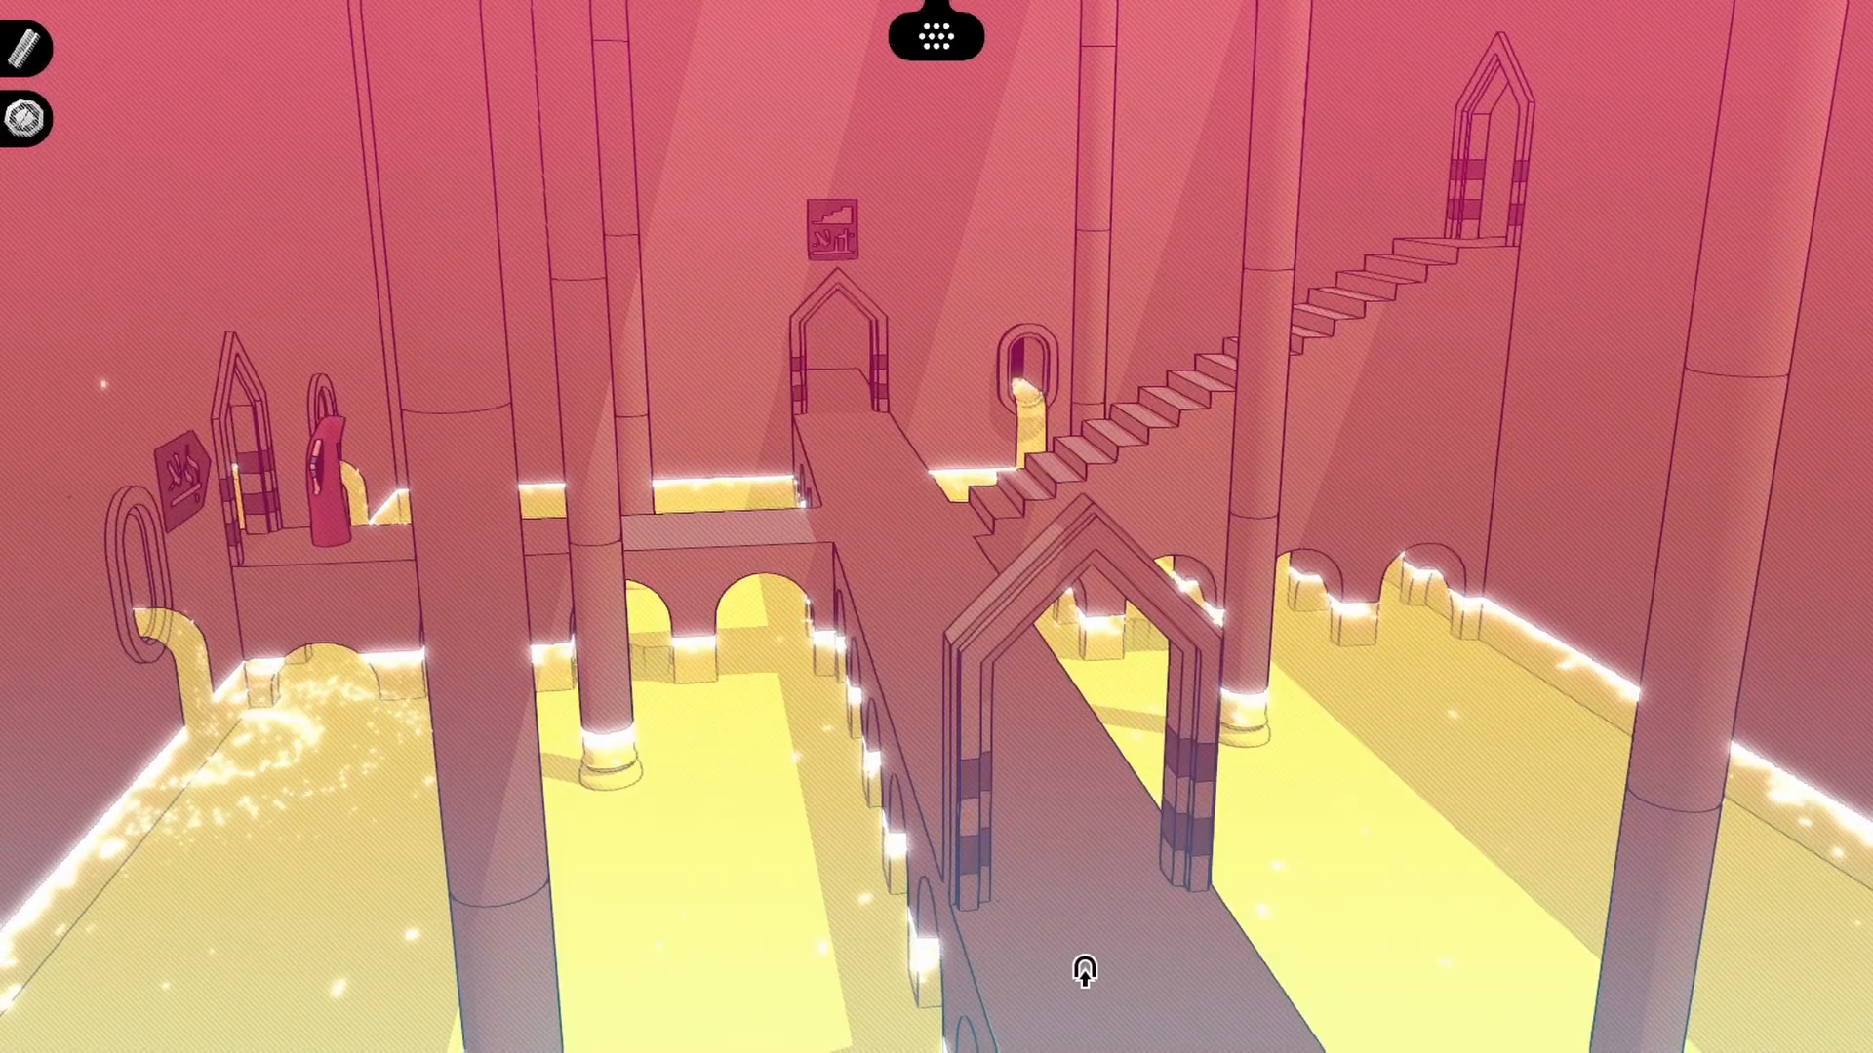
pyautogui.moveTo(831, 245)
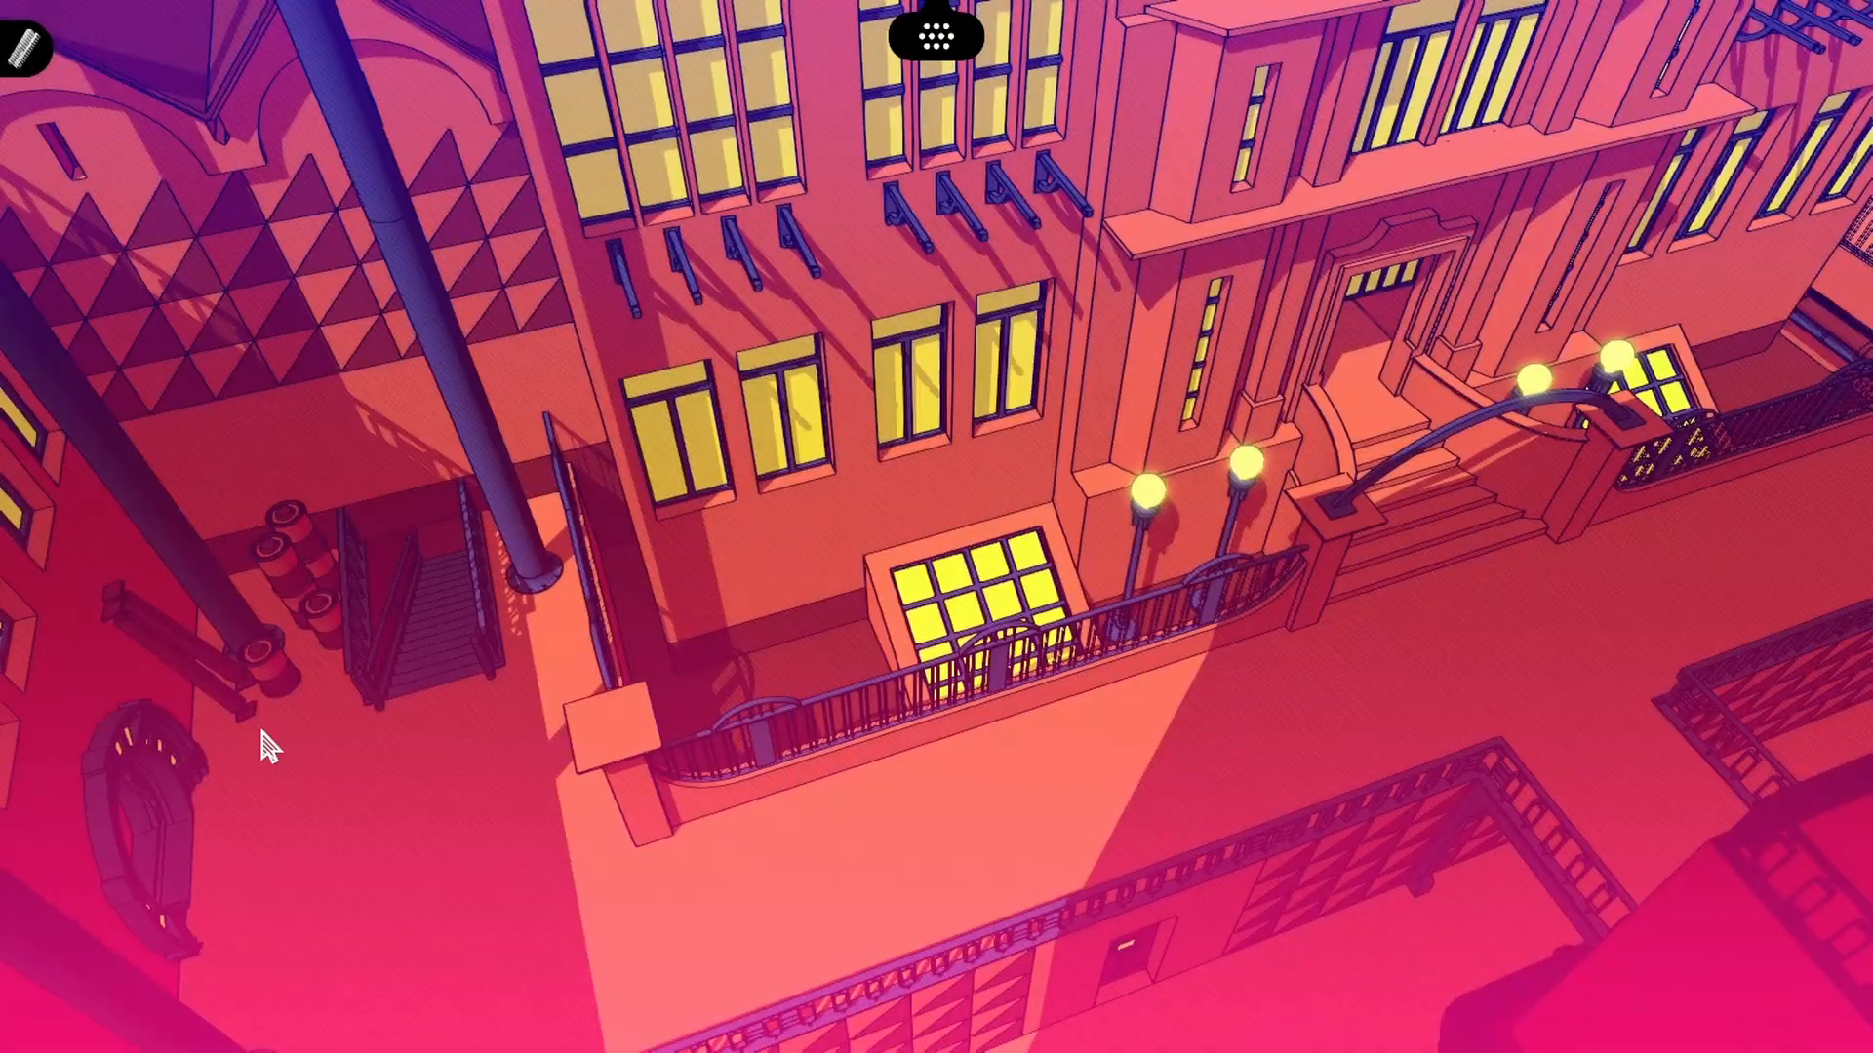
pyautogui.moveTo(445, 582)
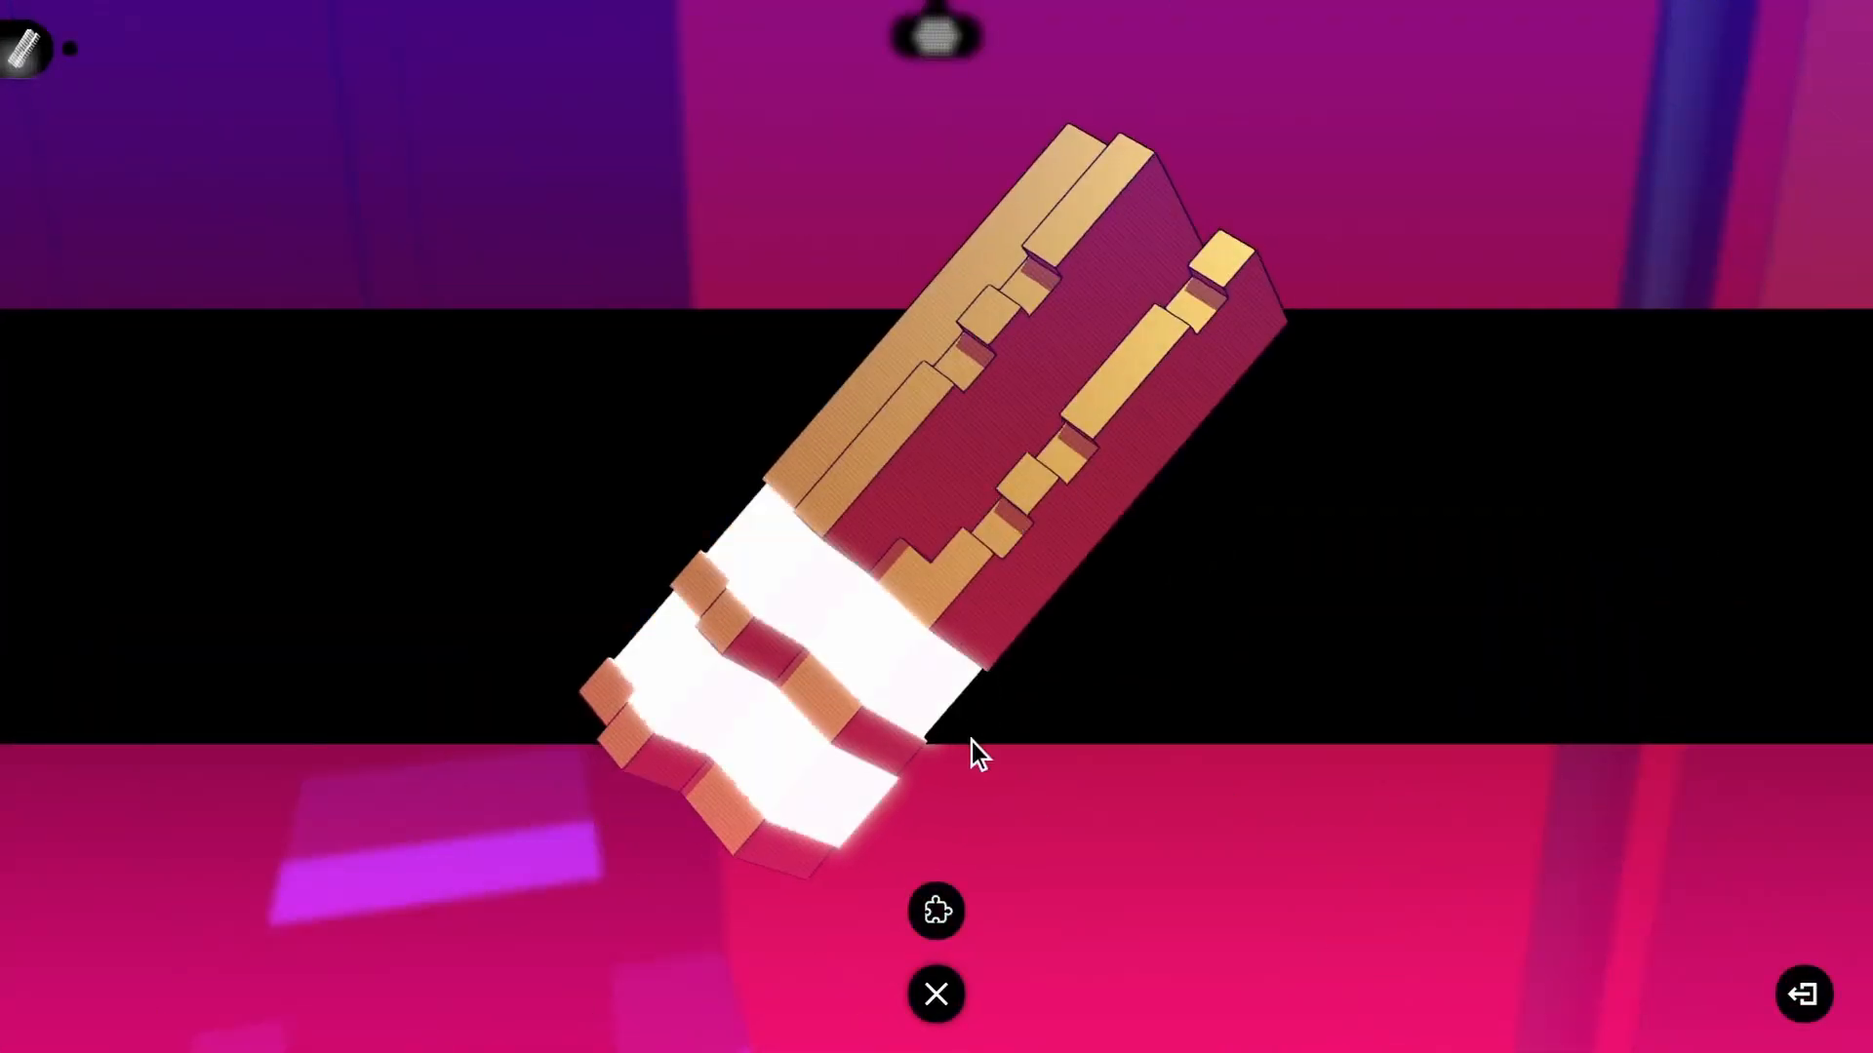
# Pull the glowing plug out of the terminal below the lamplit street
pyautogui.click(934, 993)
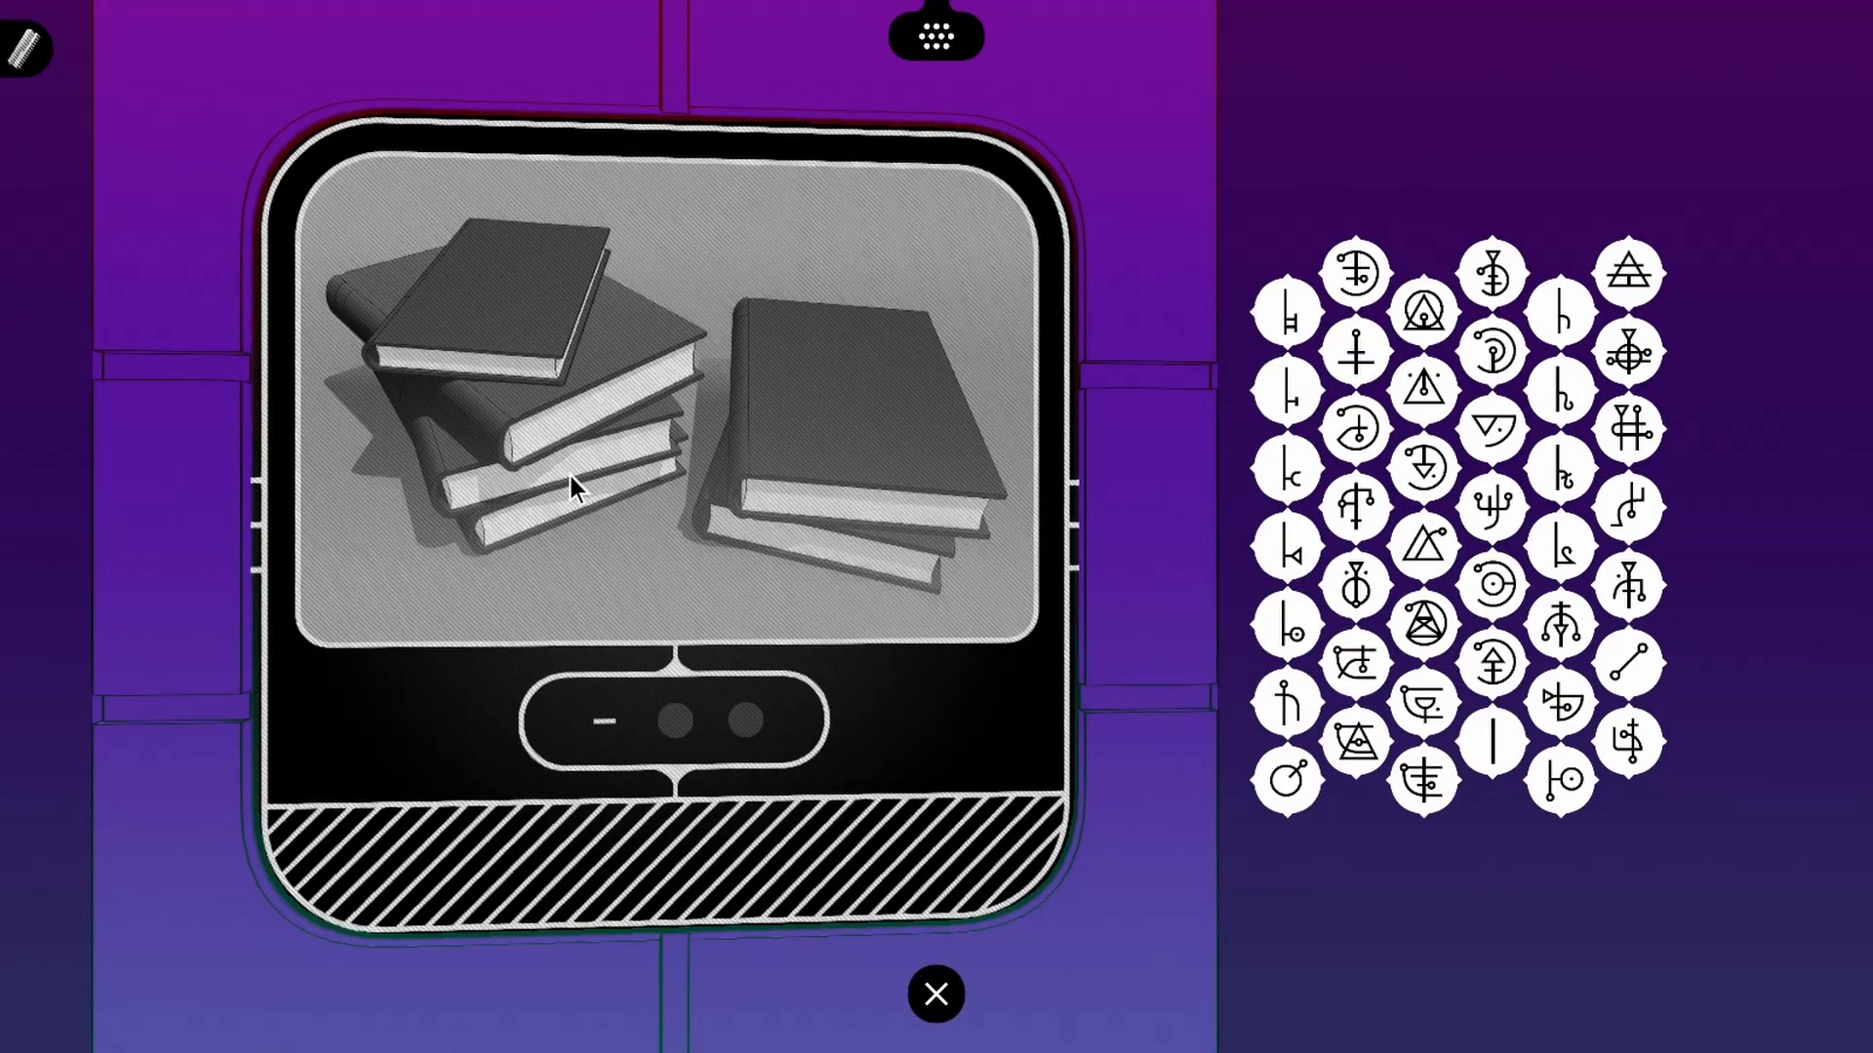
pyautogui.moveTo(996, 449)
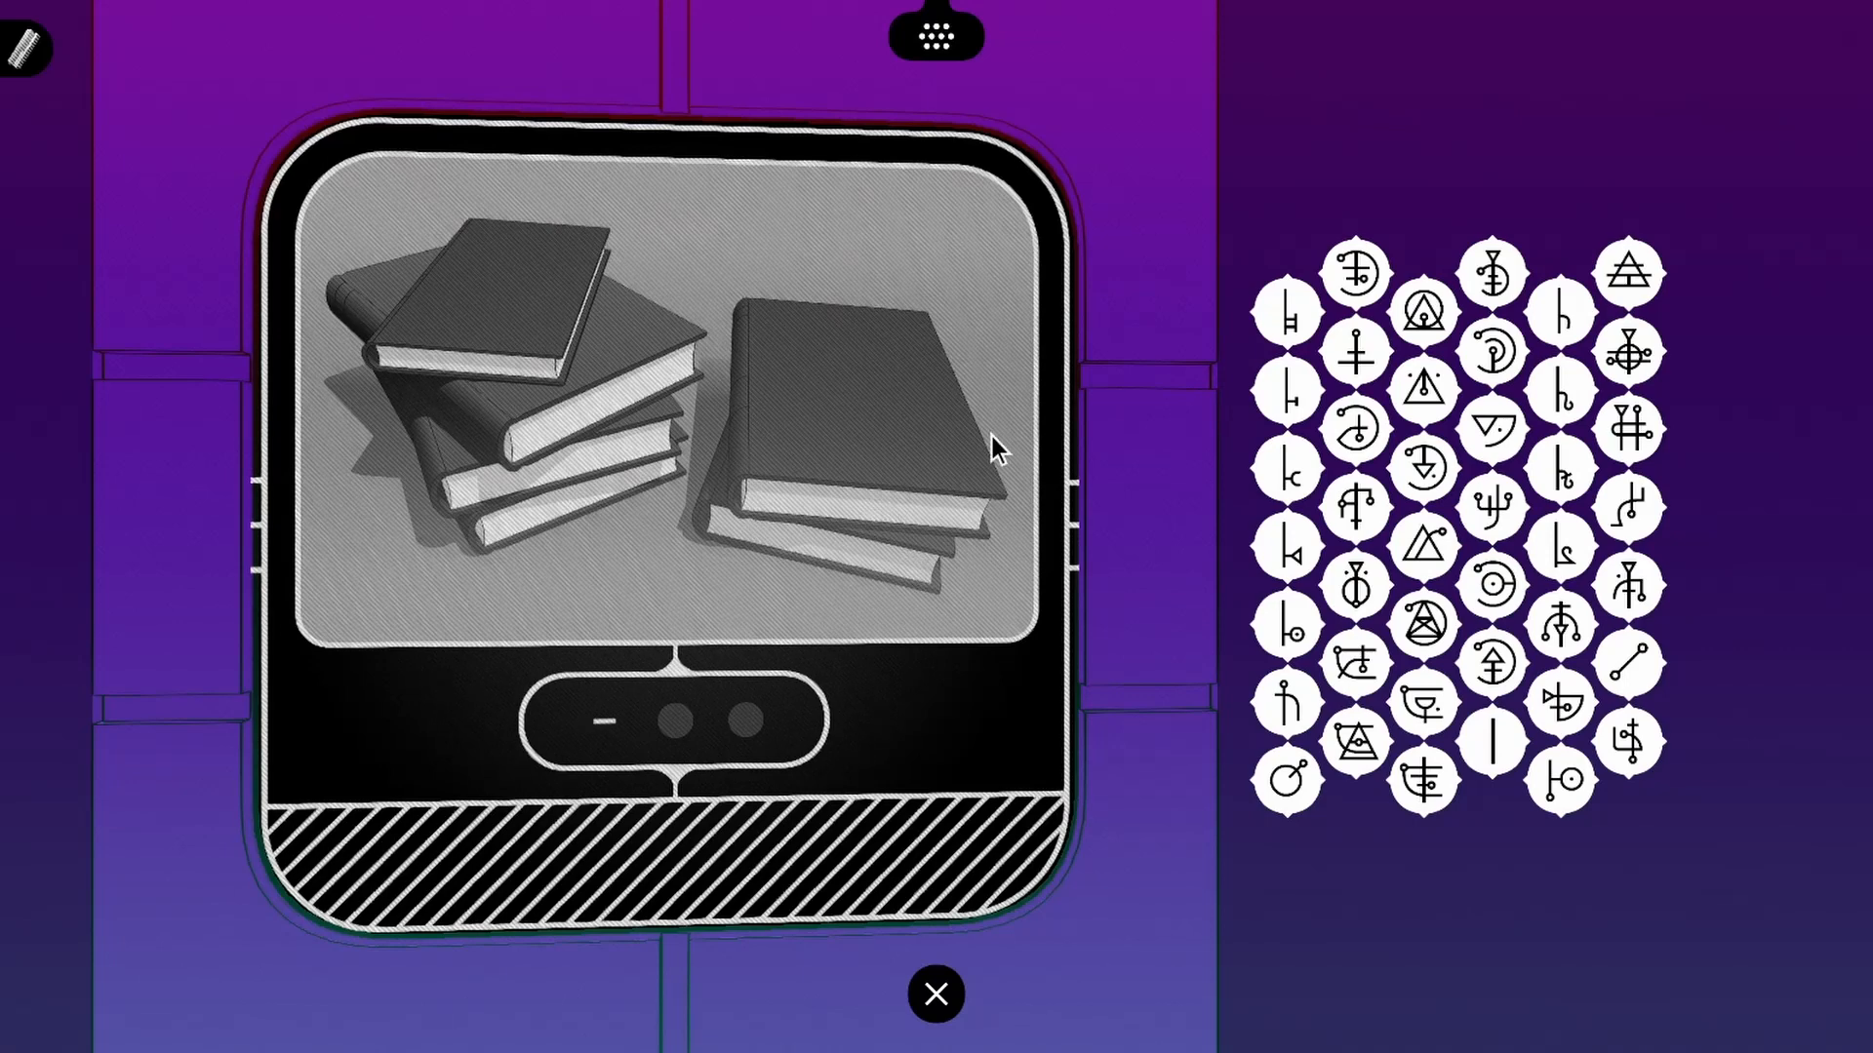
pyautogui.moveTo(897, 572)
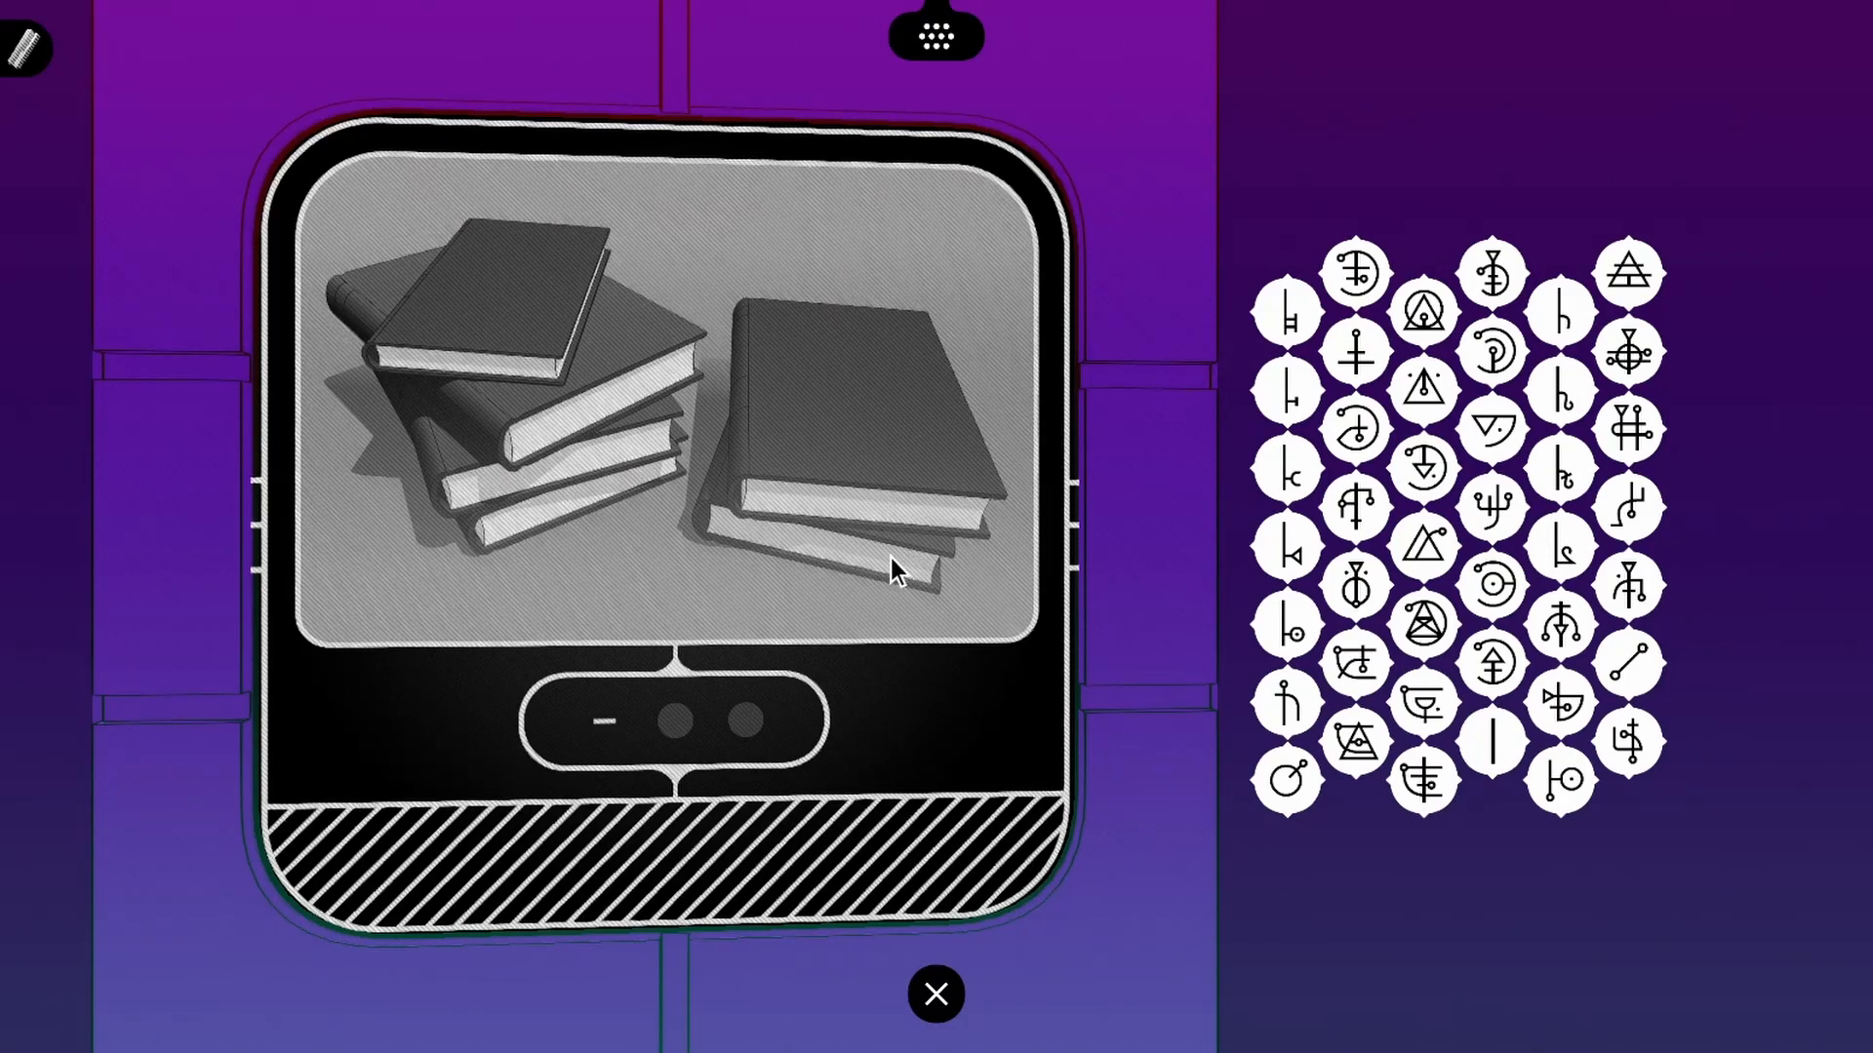
pyautogui.moveTo(896, 561)
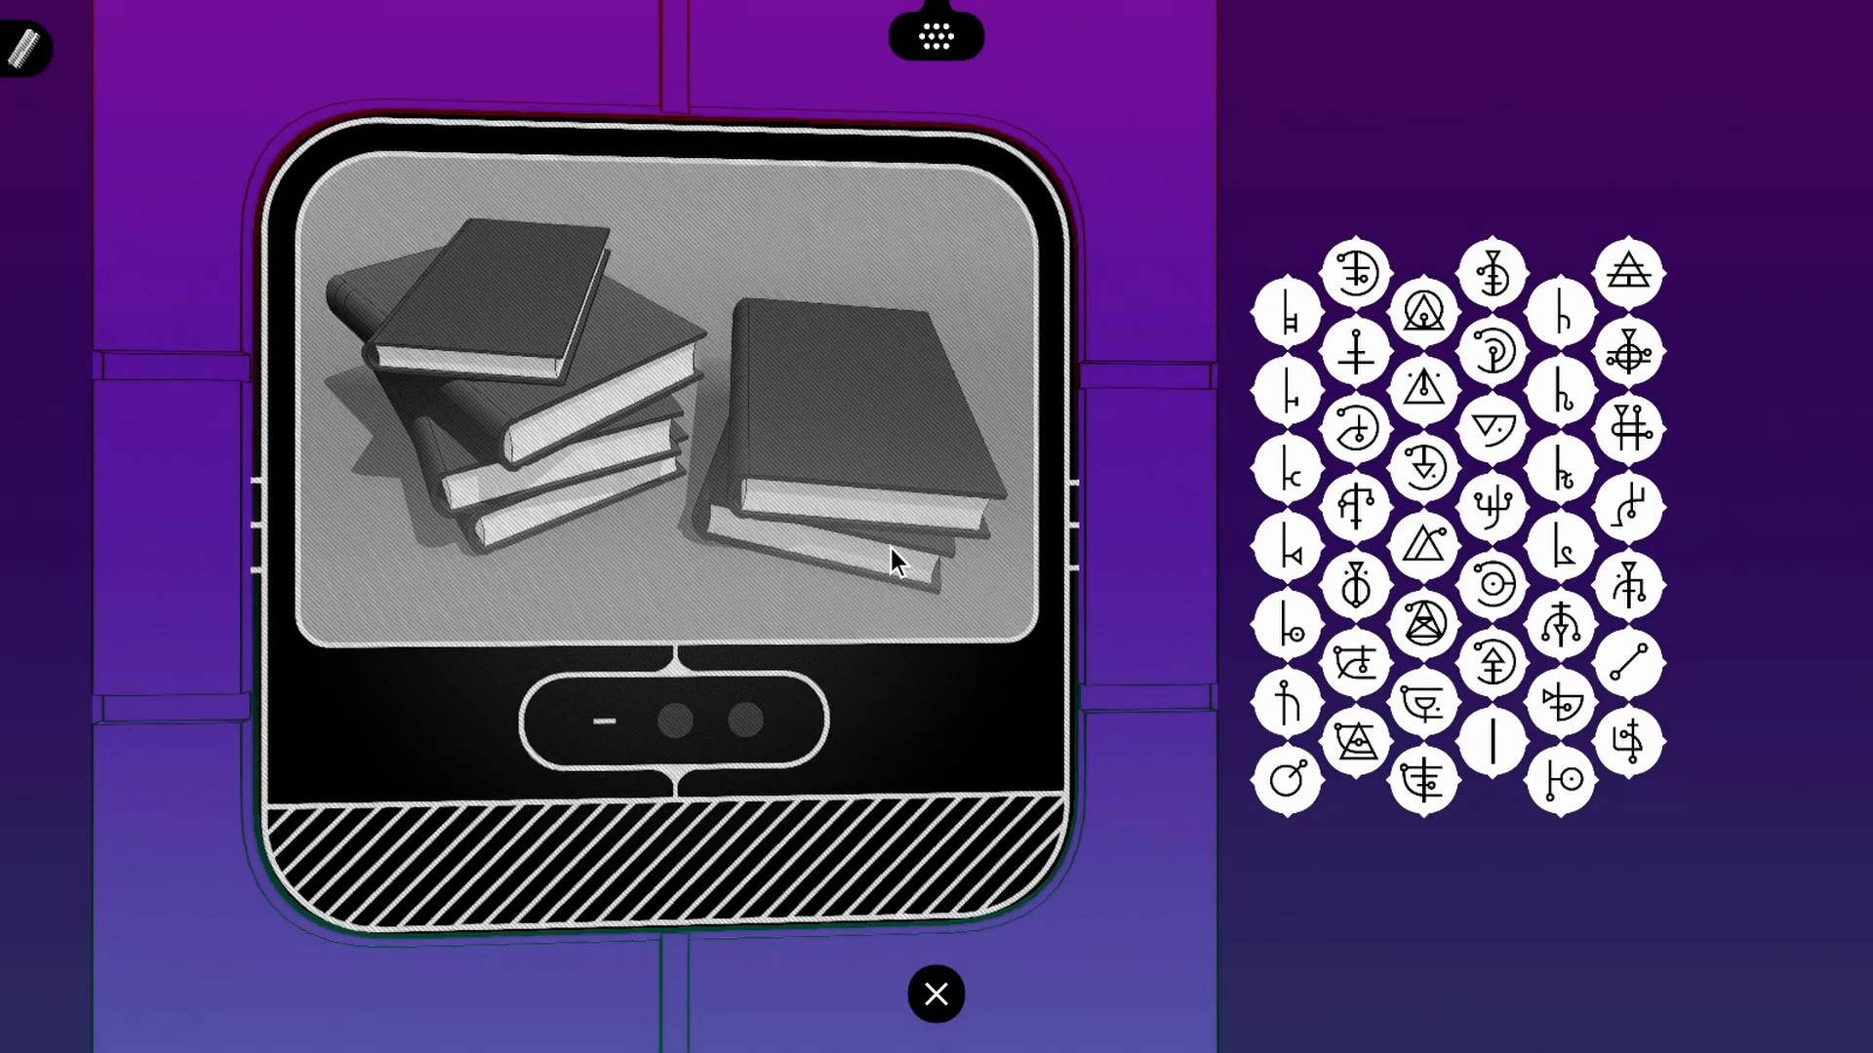
pyautogui.moveTo(1627, 507)
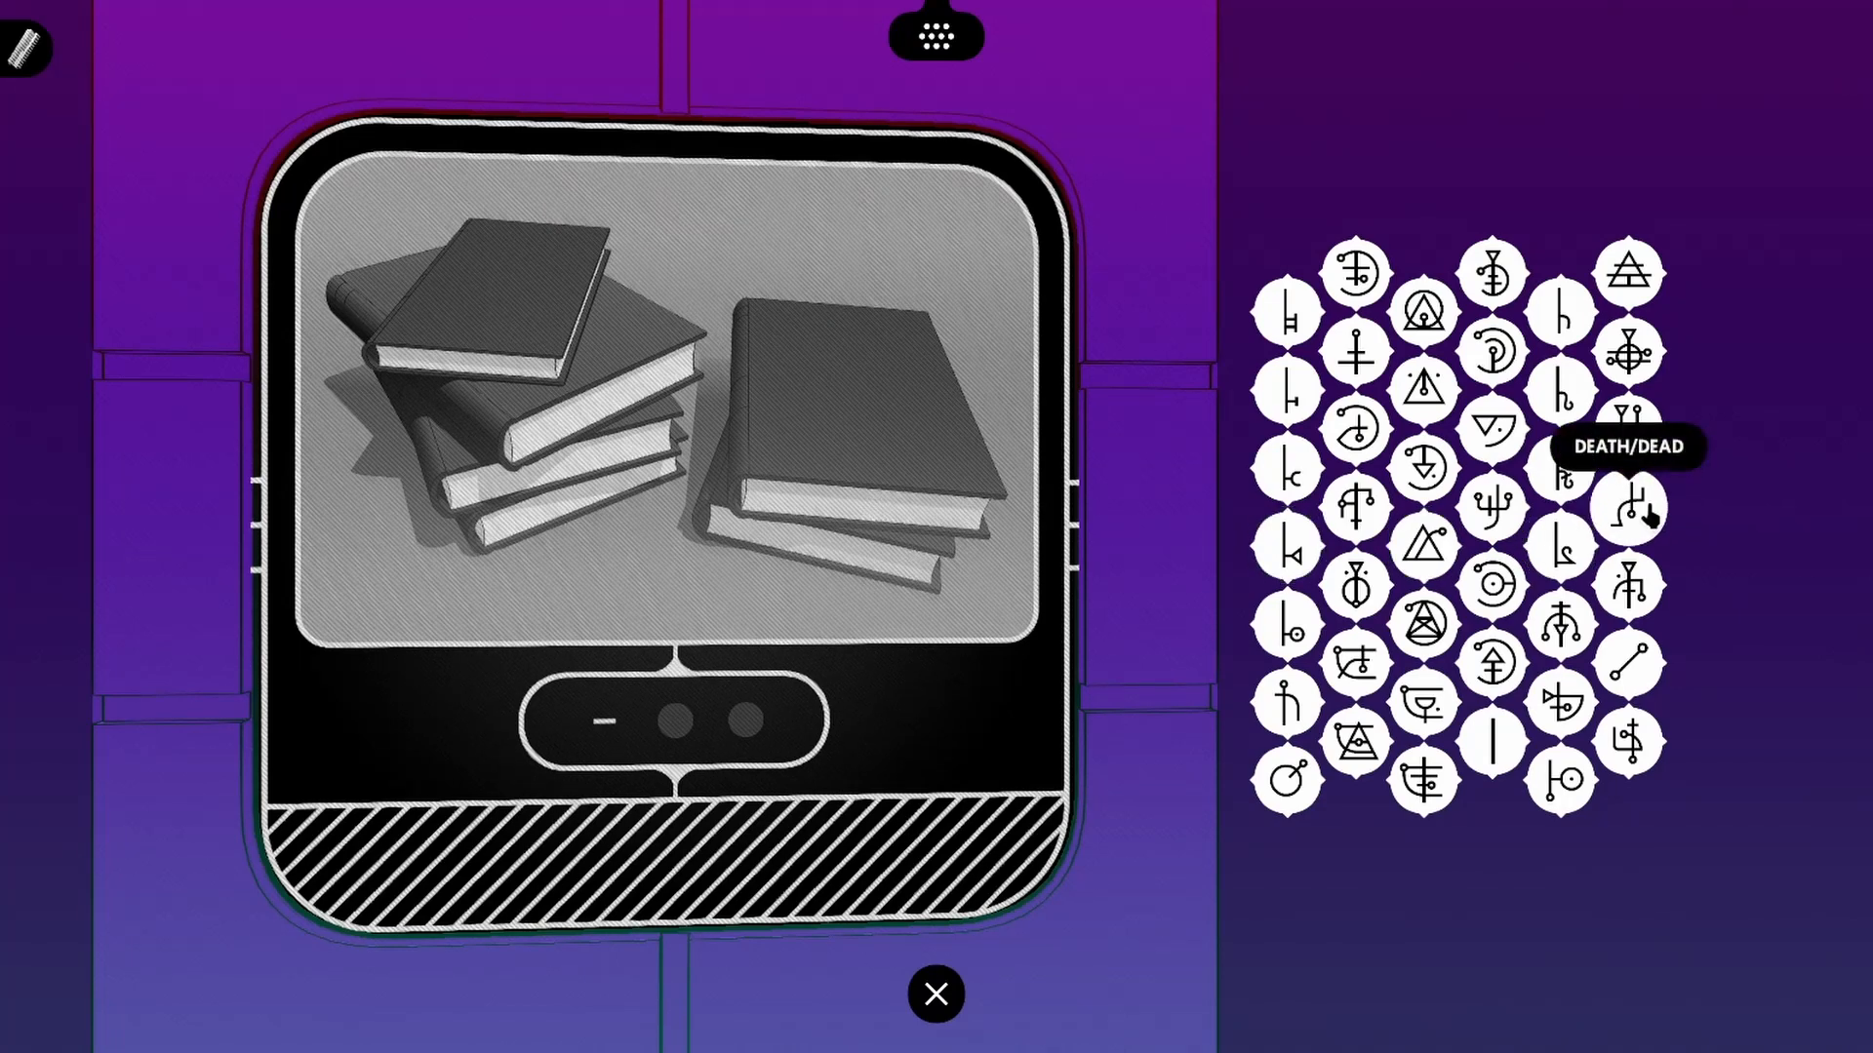
pyautogui.moveTo(1753, 550)
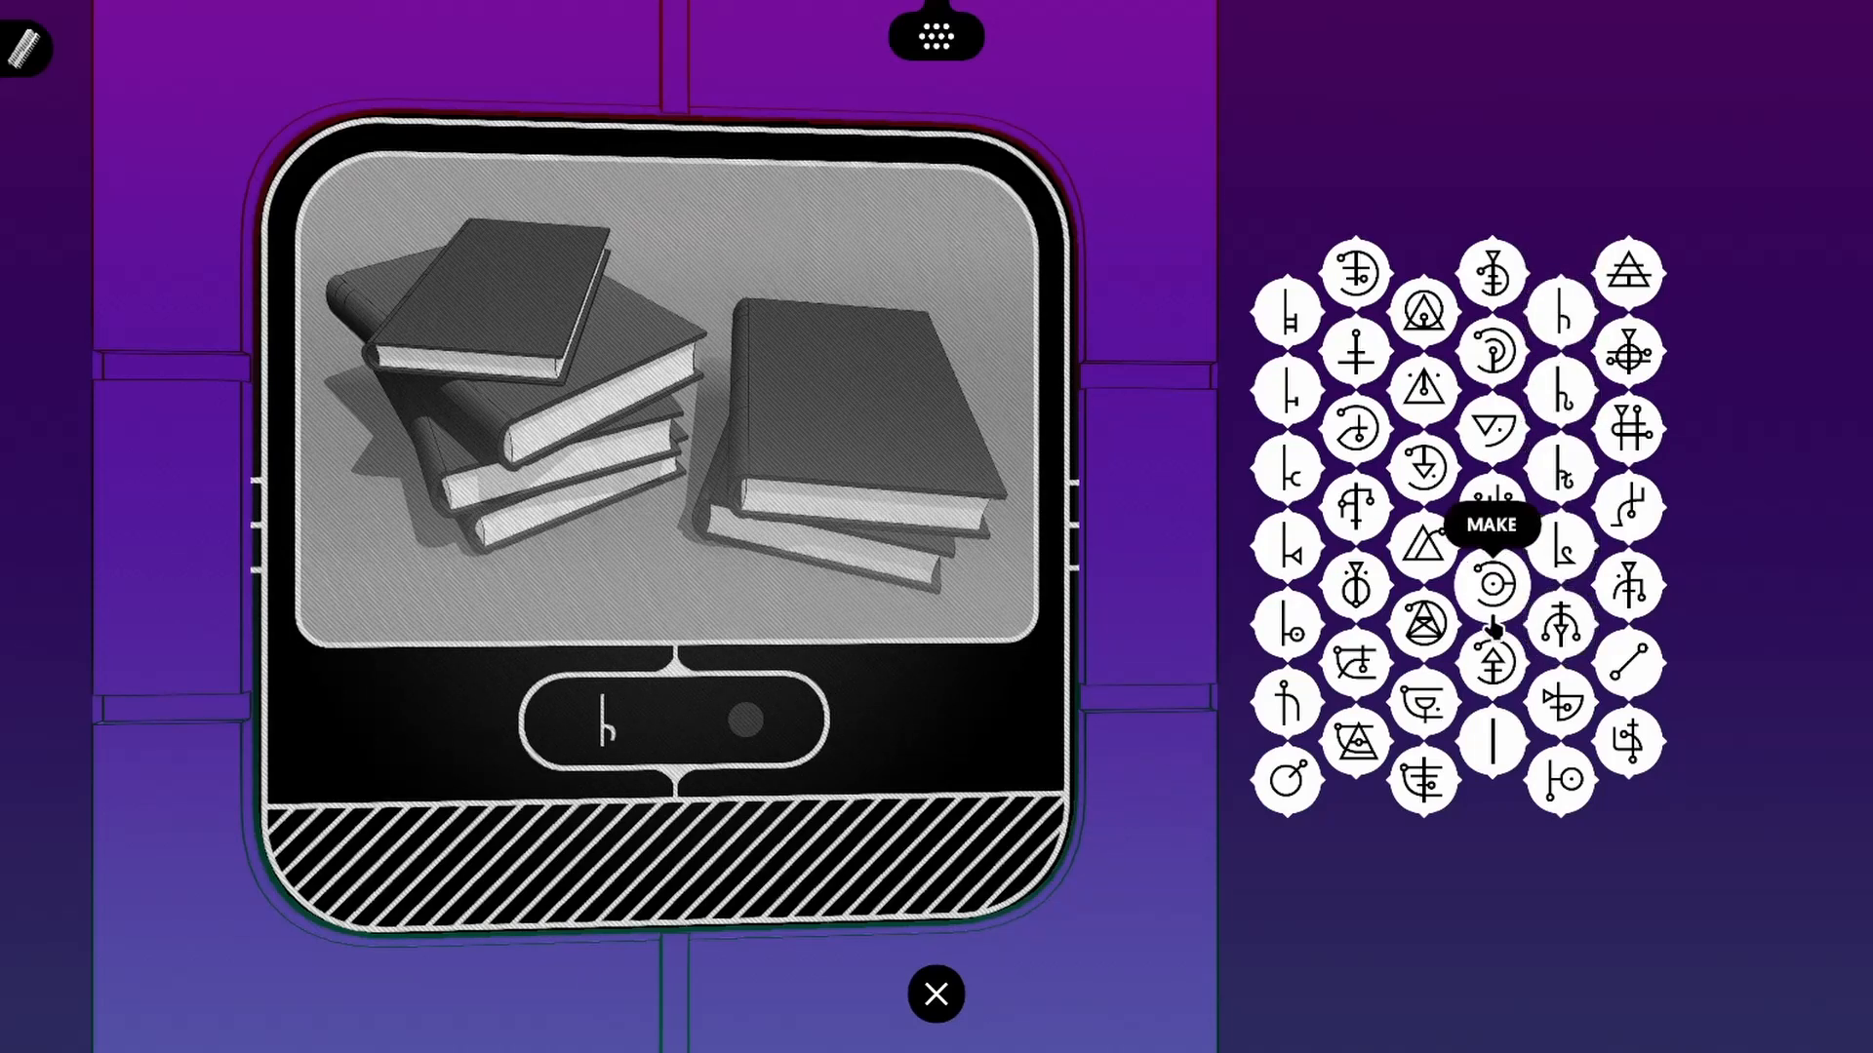
# Fill the second slot of the books card with the plural glyph to validate it
pyautogui.click(1558, 782)
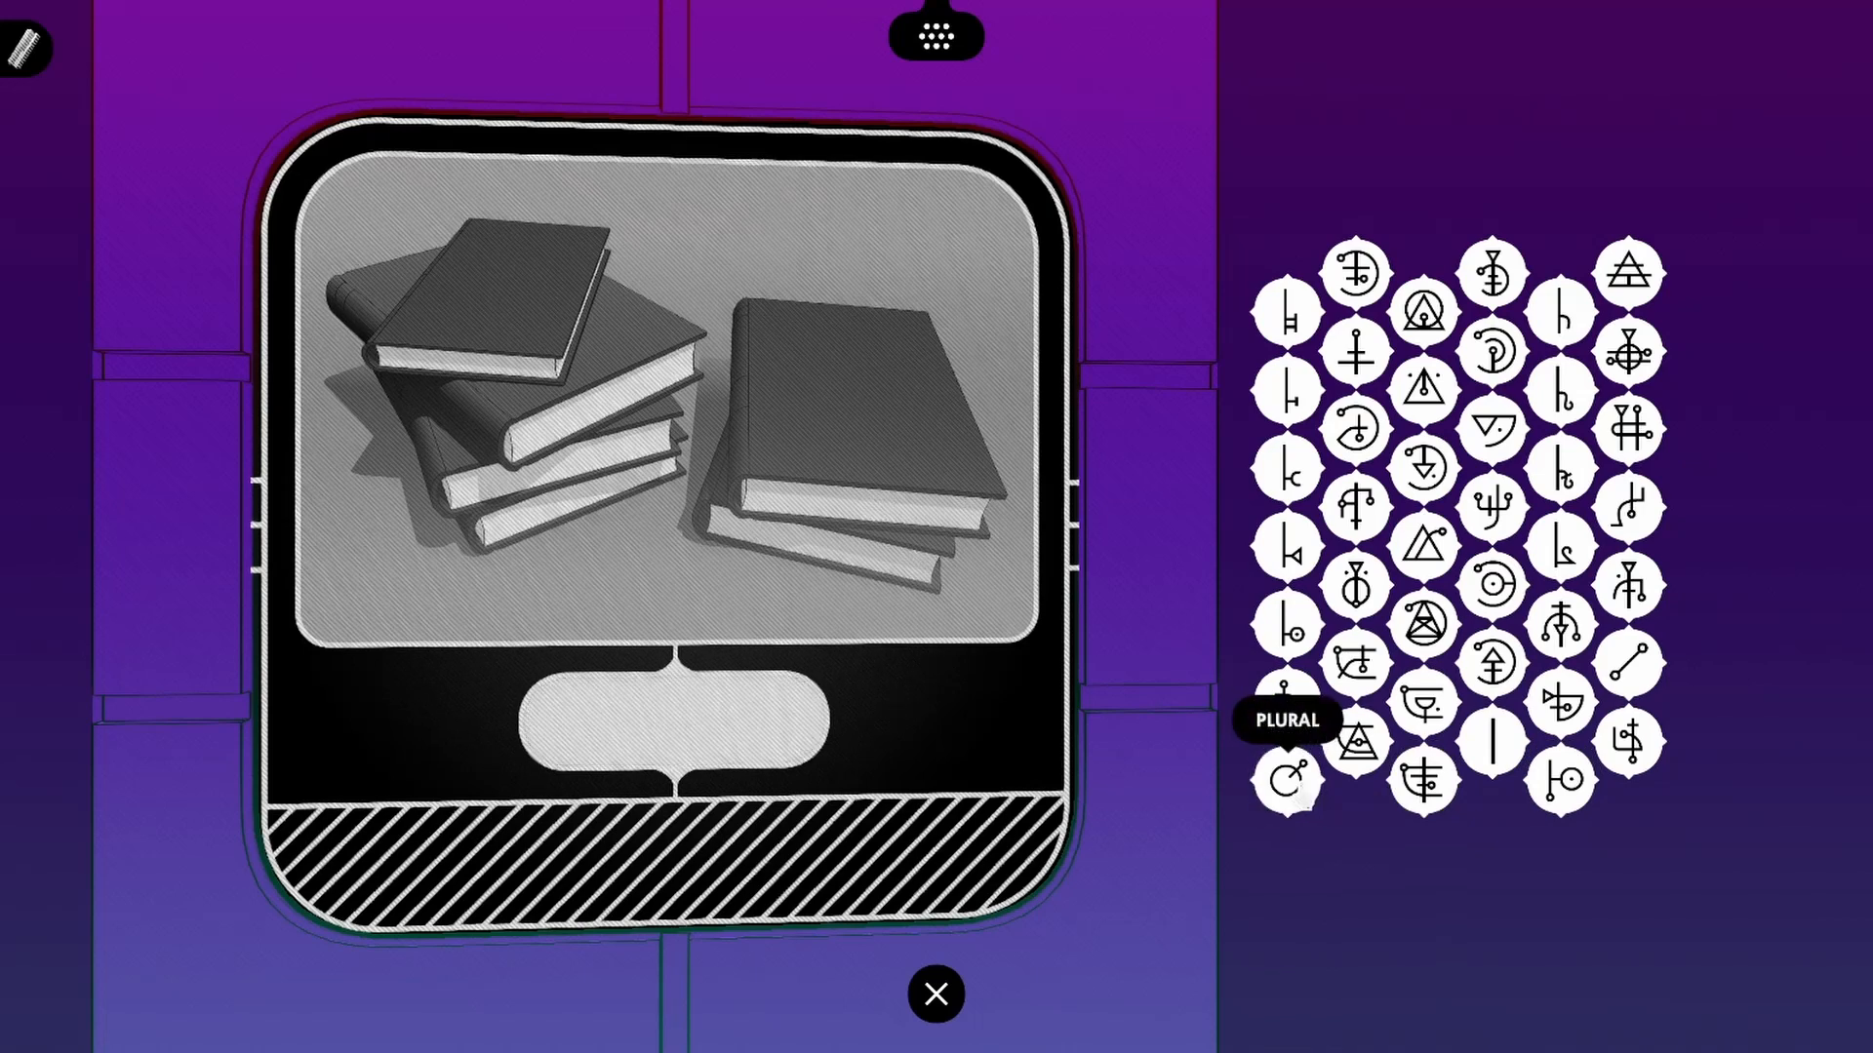
pyautogui.click(935, 993)
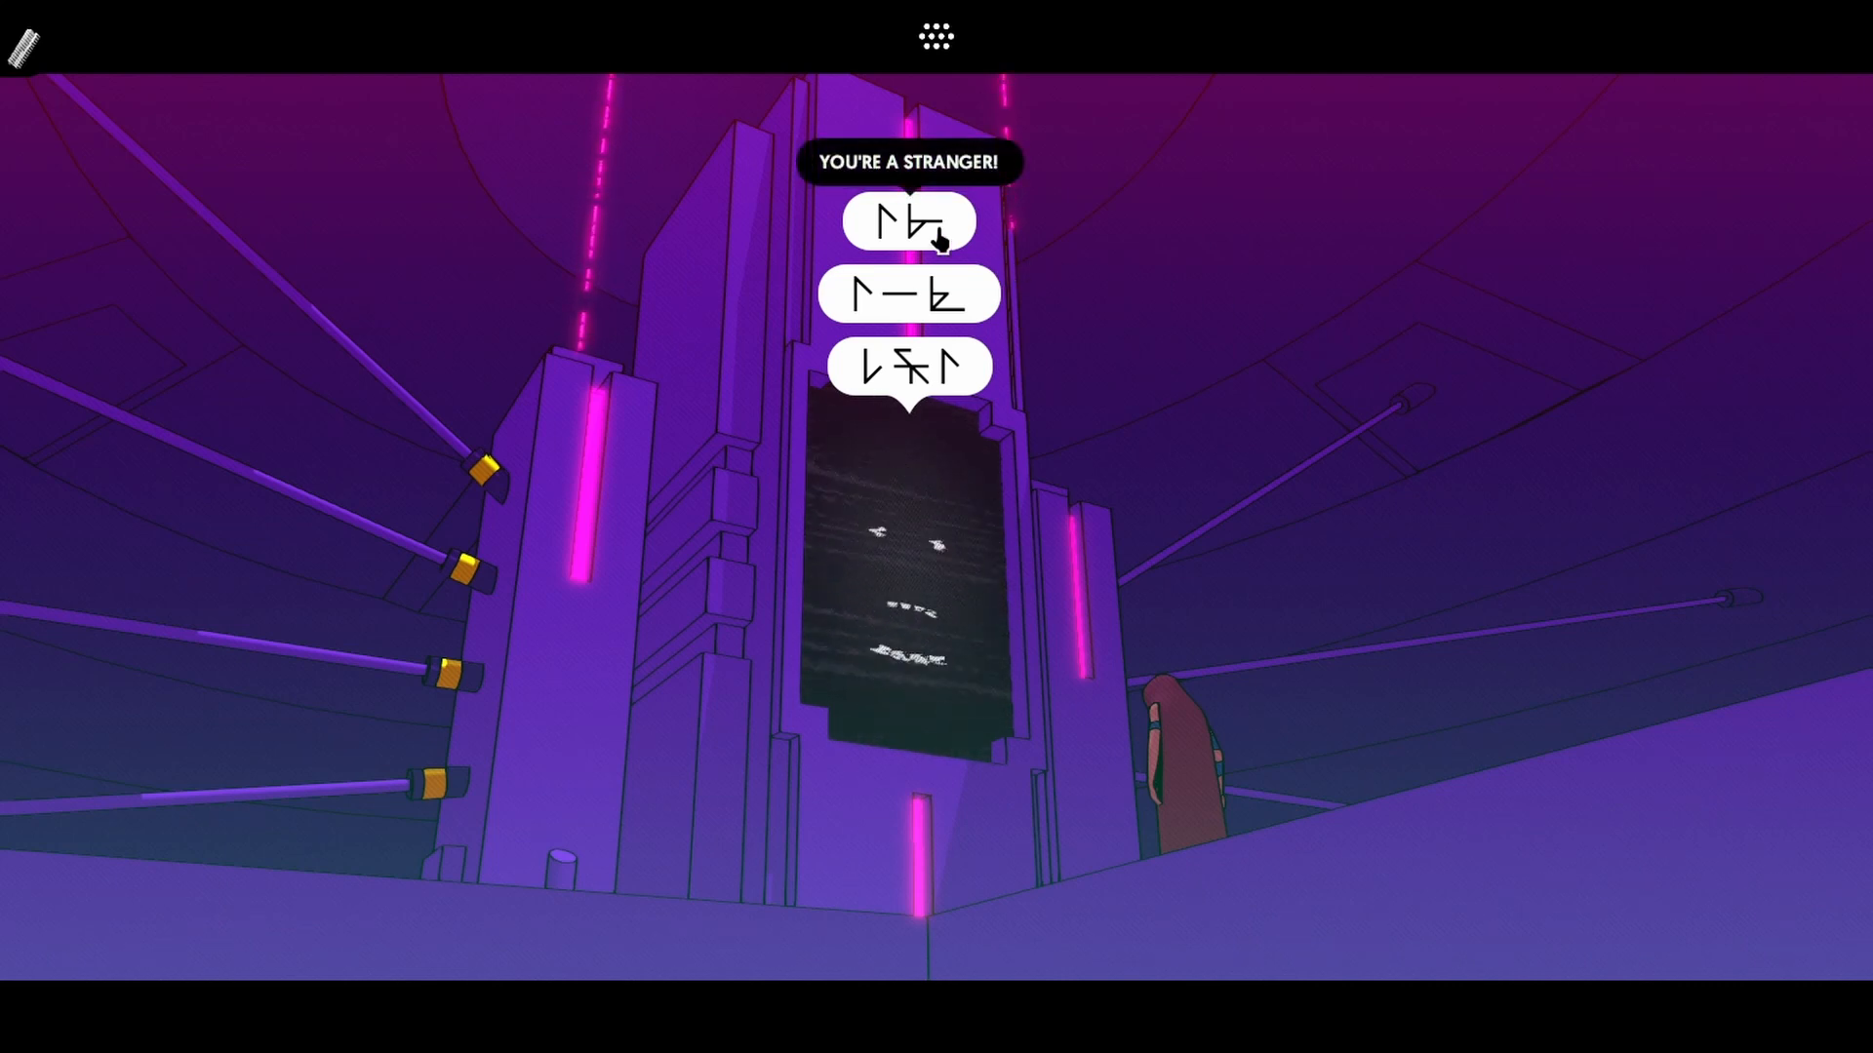
# Give the first glyph reply to 'You're a stranger!' and walk toward the tower doorway
pyautogui.click(907, 220)
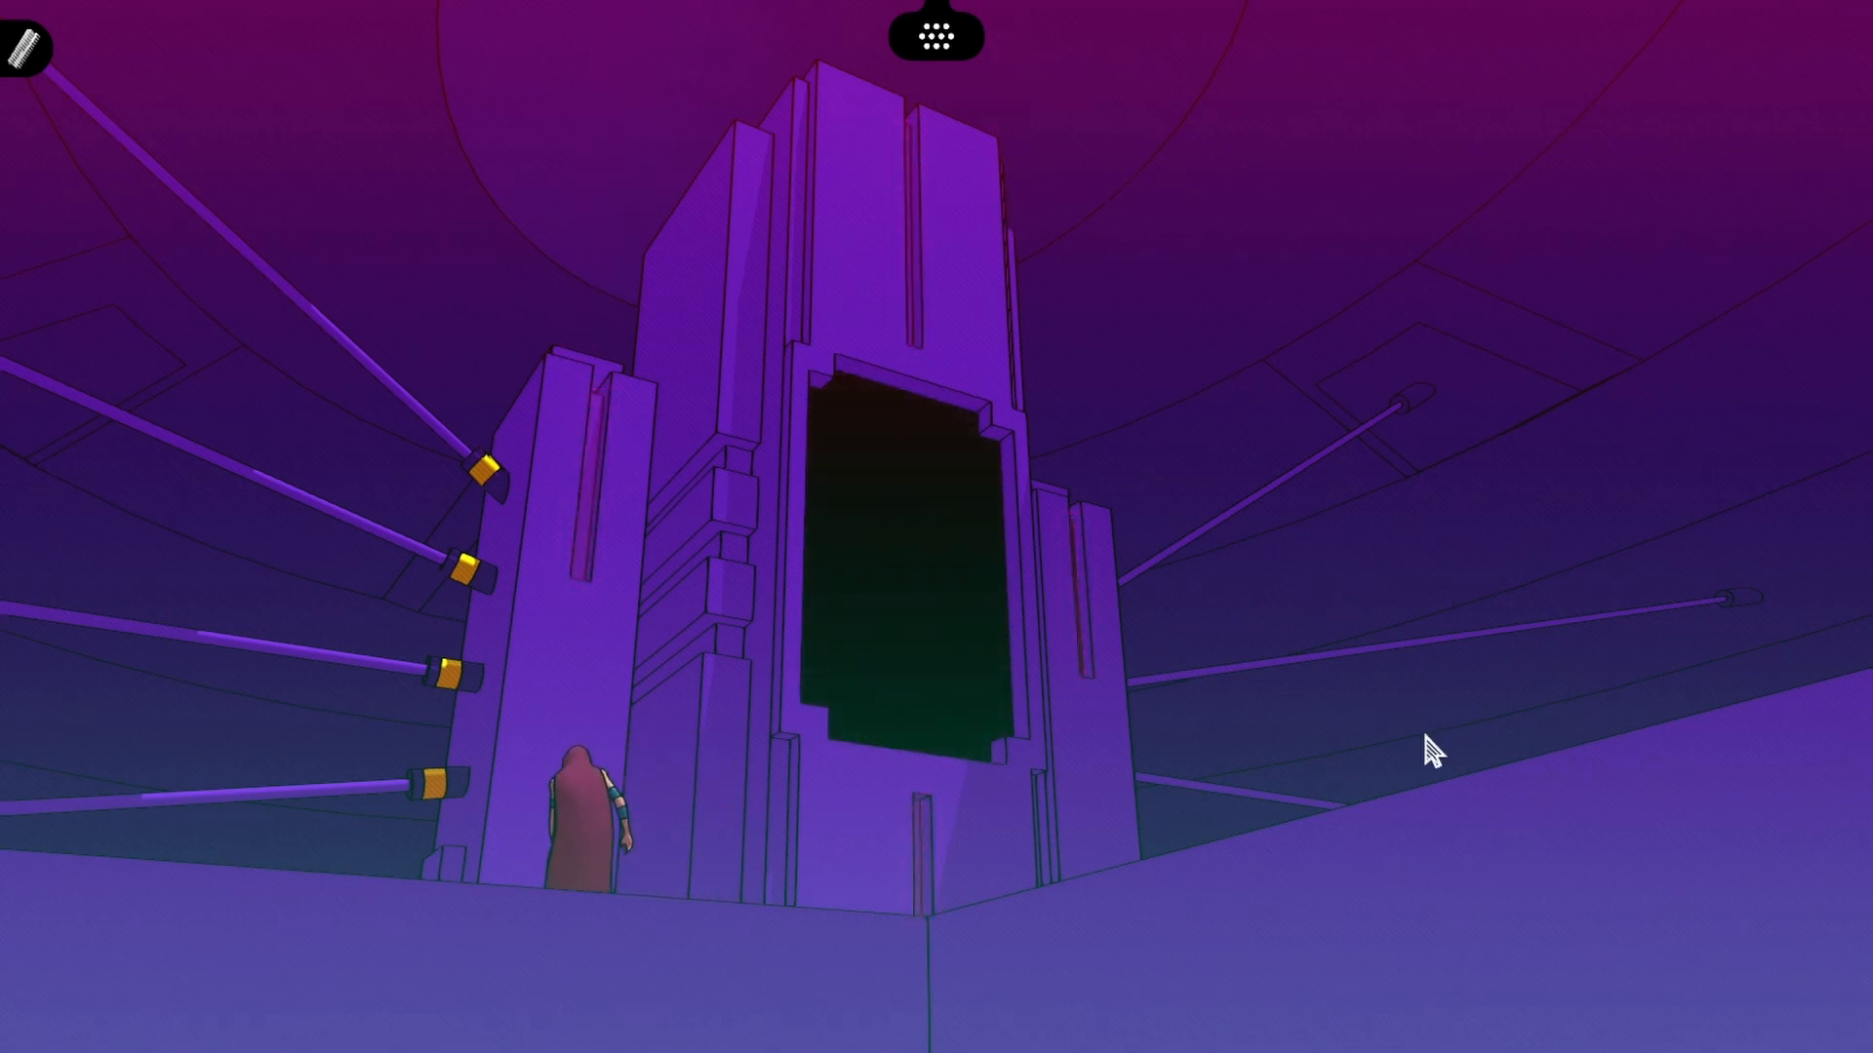
pyautogui.click(1717, 753)
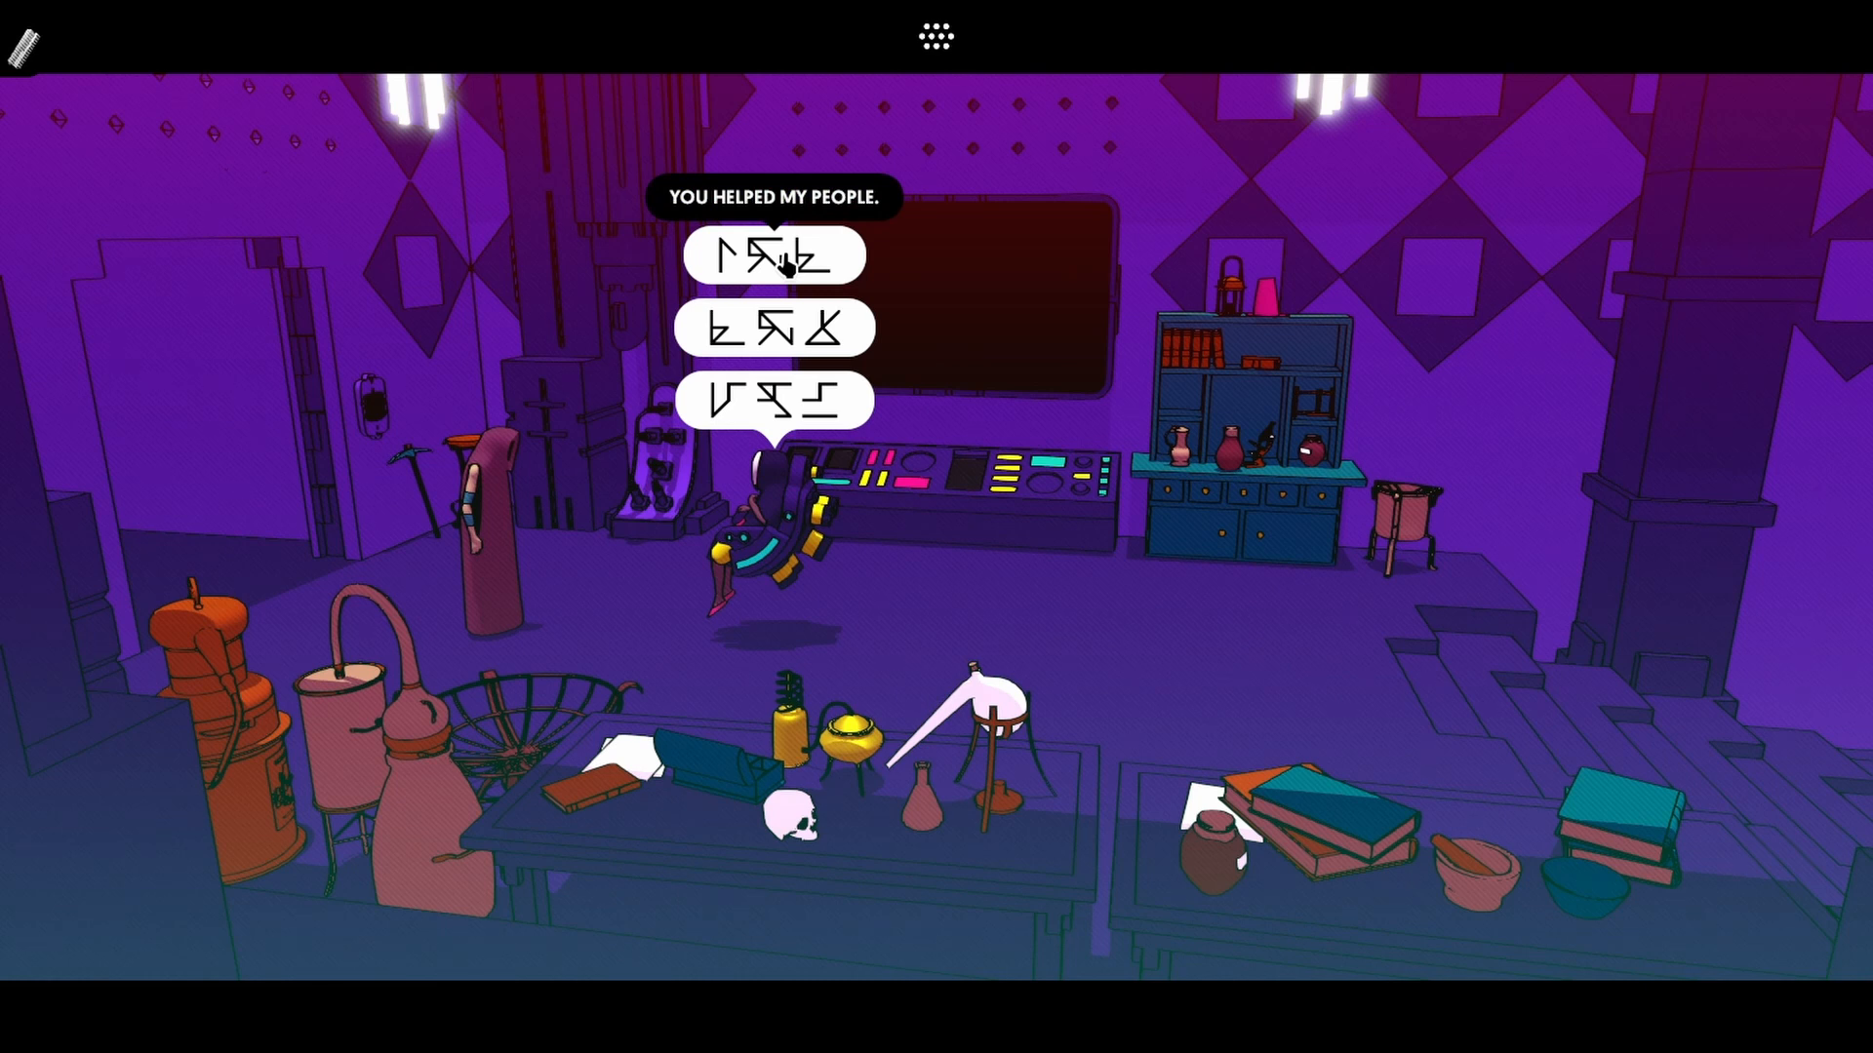
# Give the first reply to 'You helped my people' and cross the laboratory floor
pyautogui.click(772, 253)
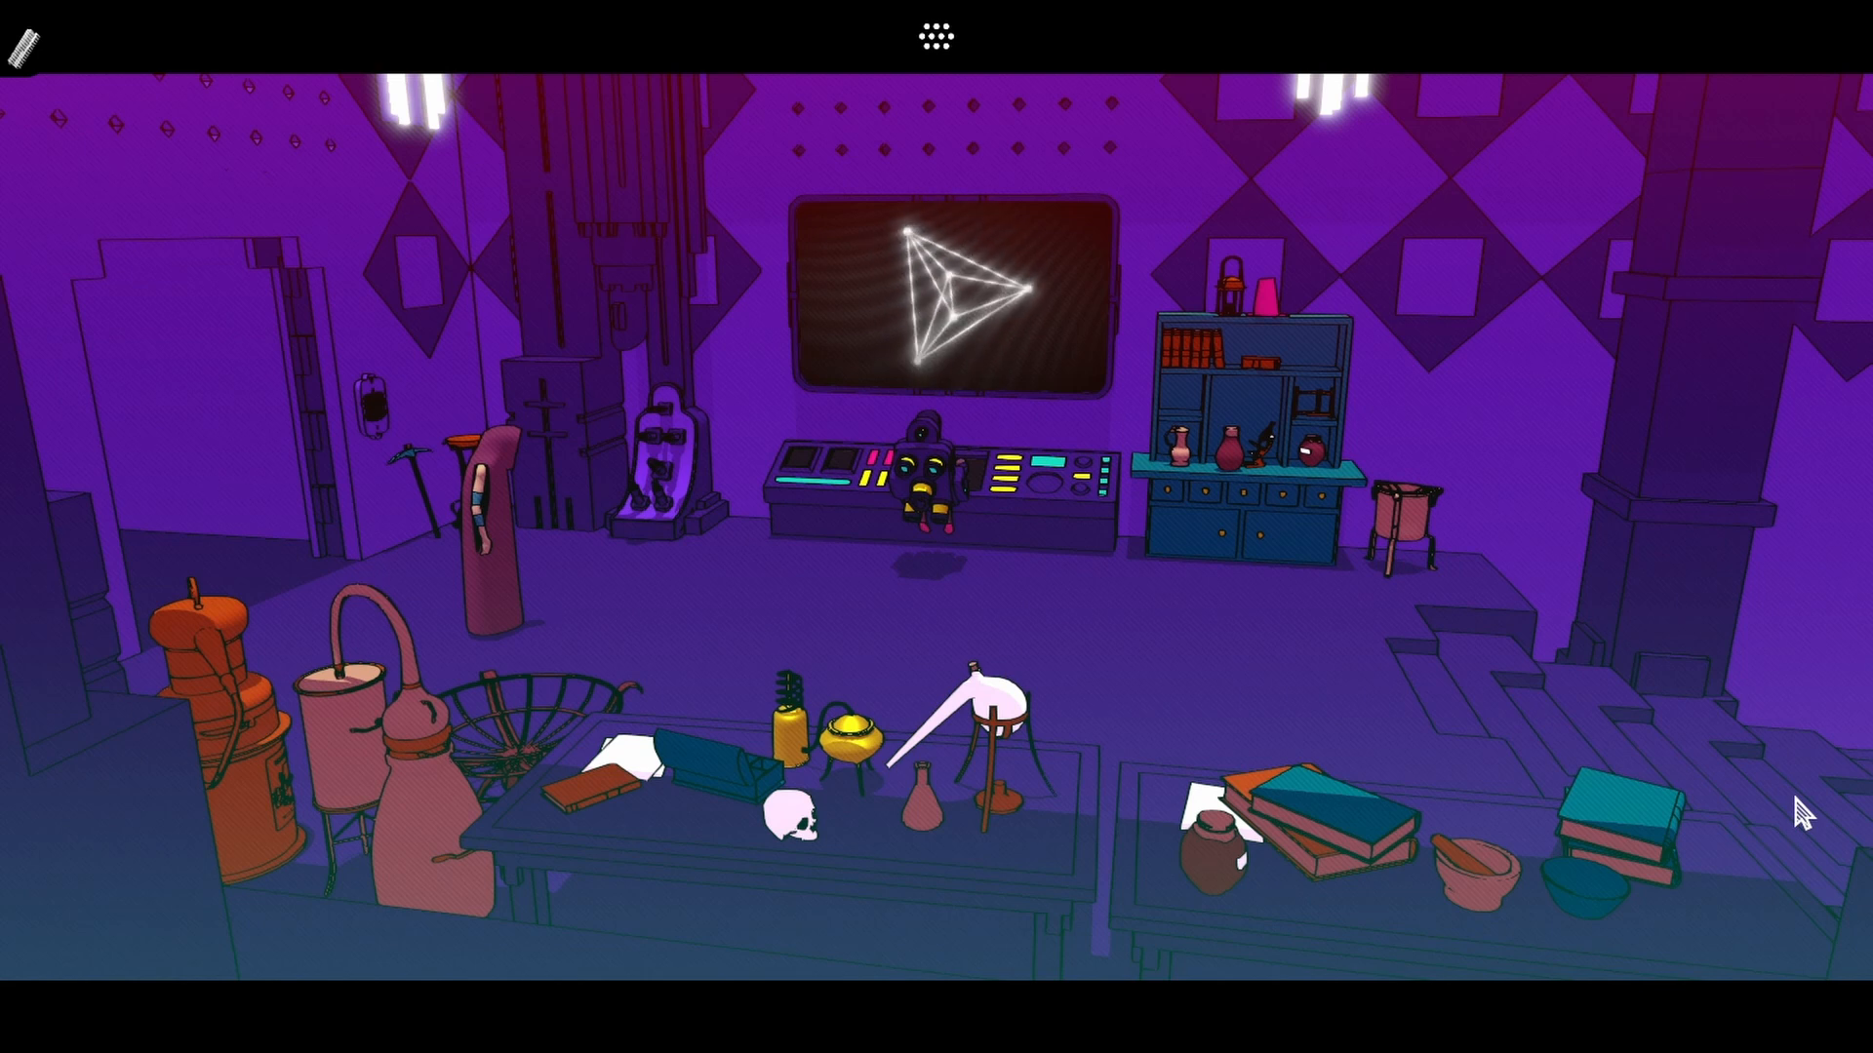
pyautogui.click(952, 291)
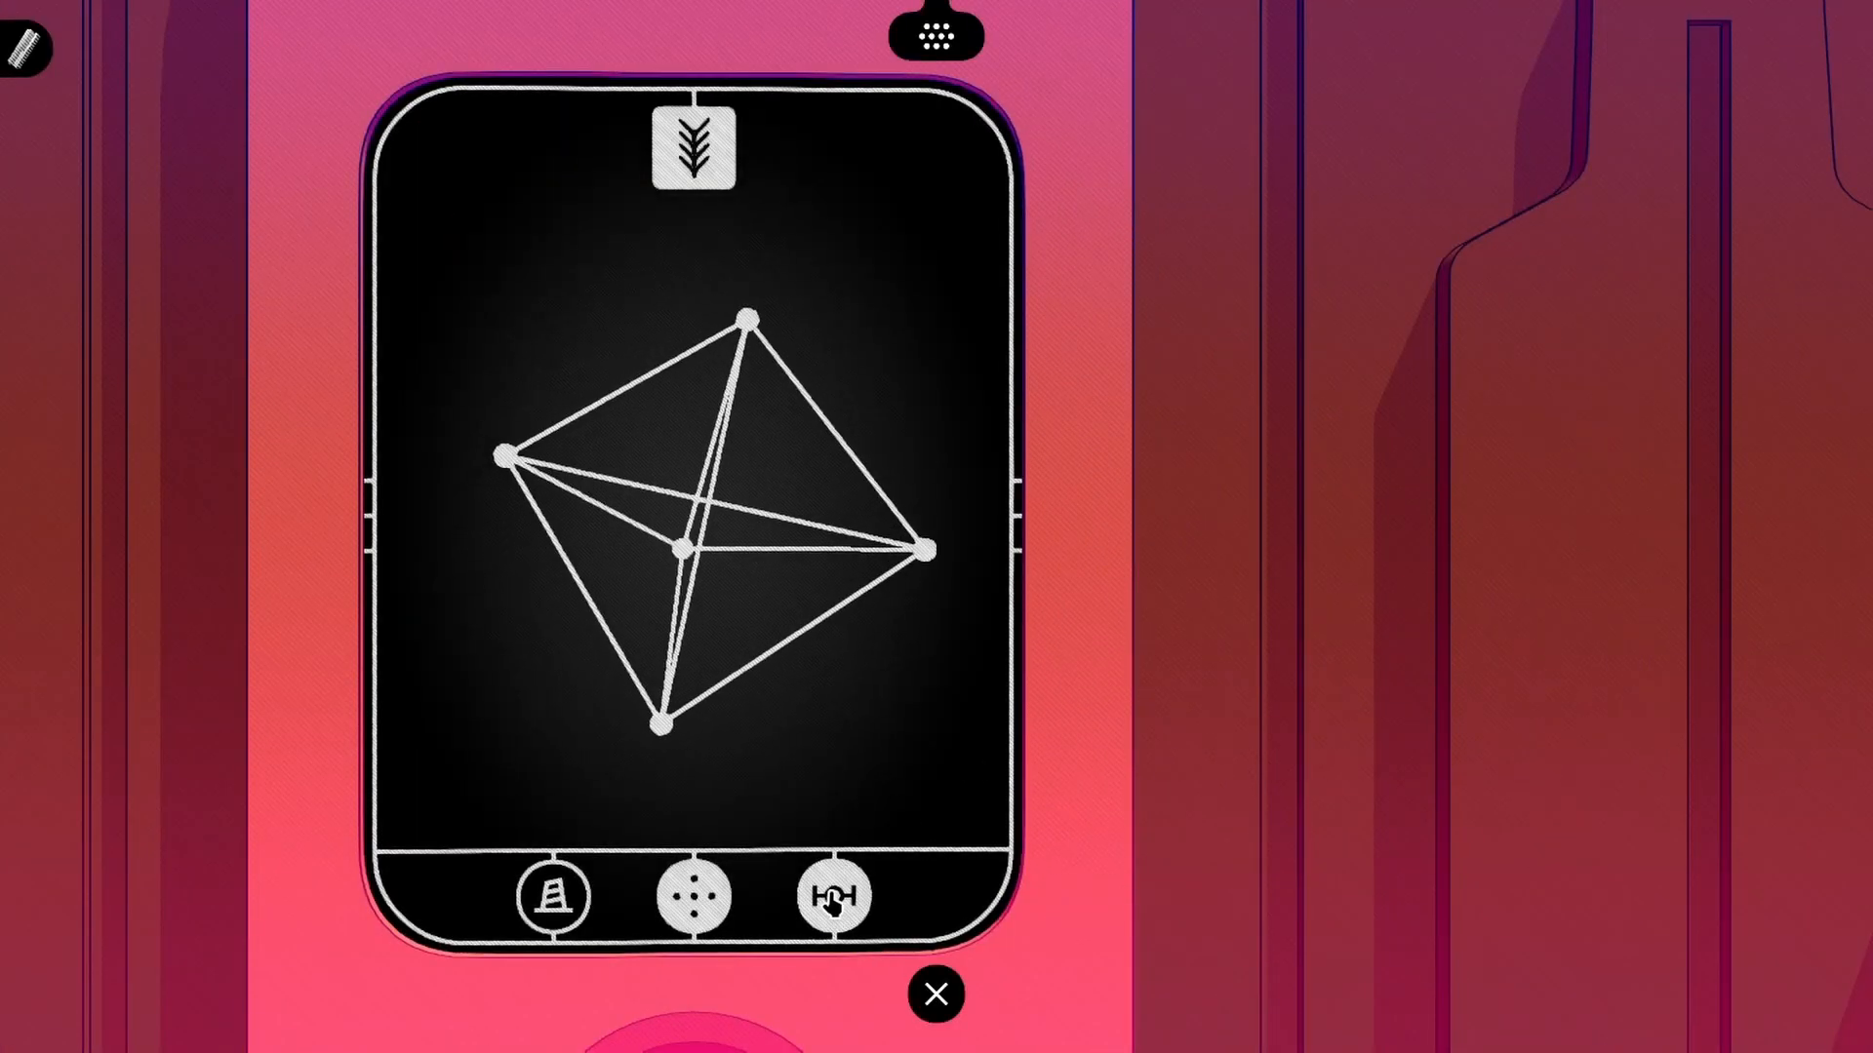
# Rotate the terminal's node diagram three steps until it lines up
pyautogui.click(833, 895)
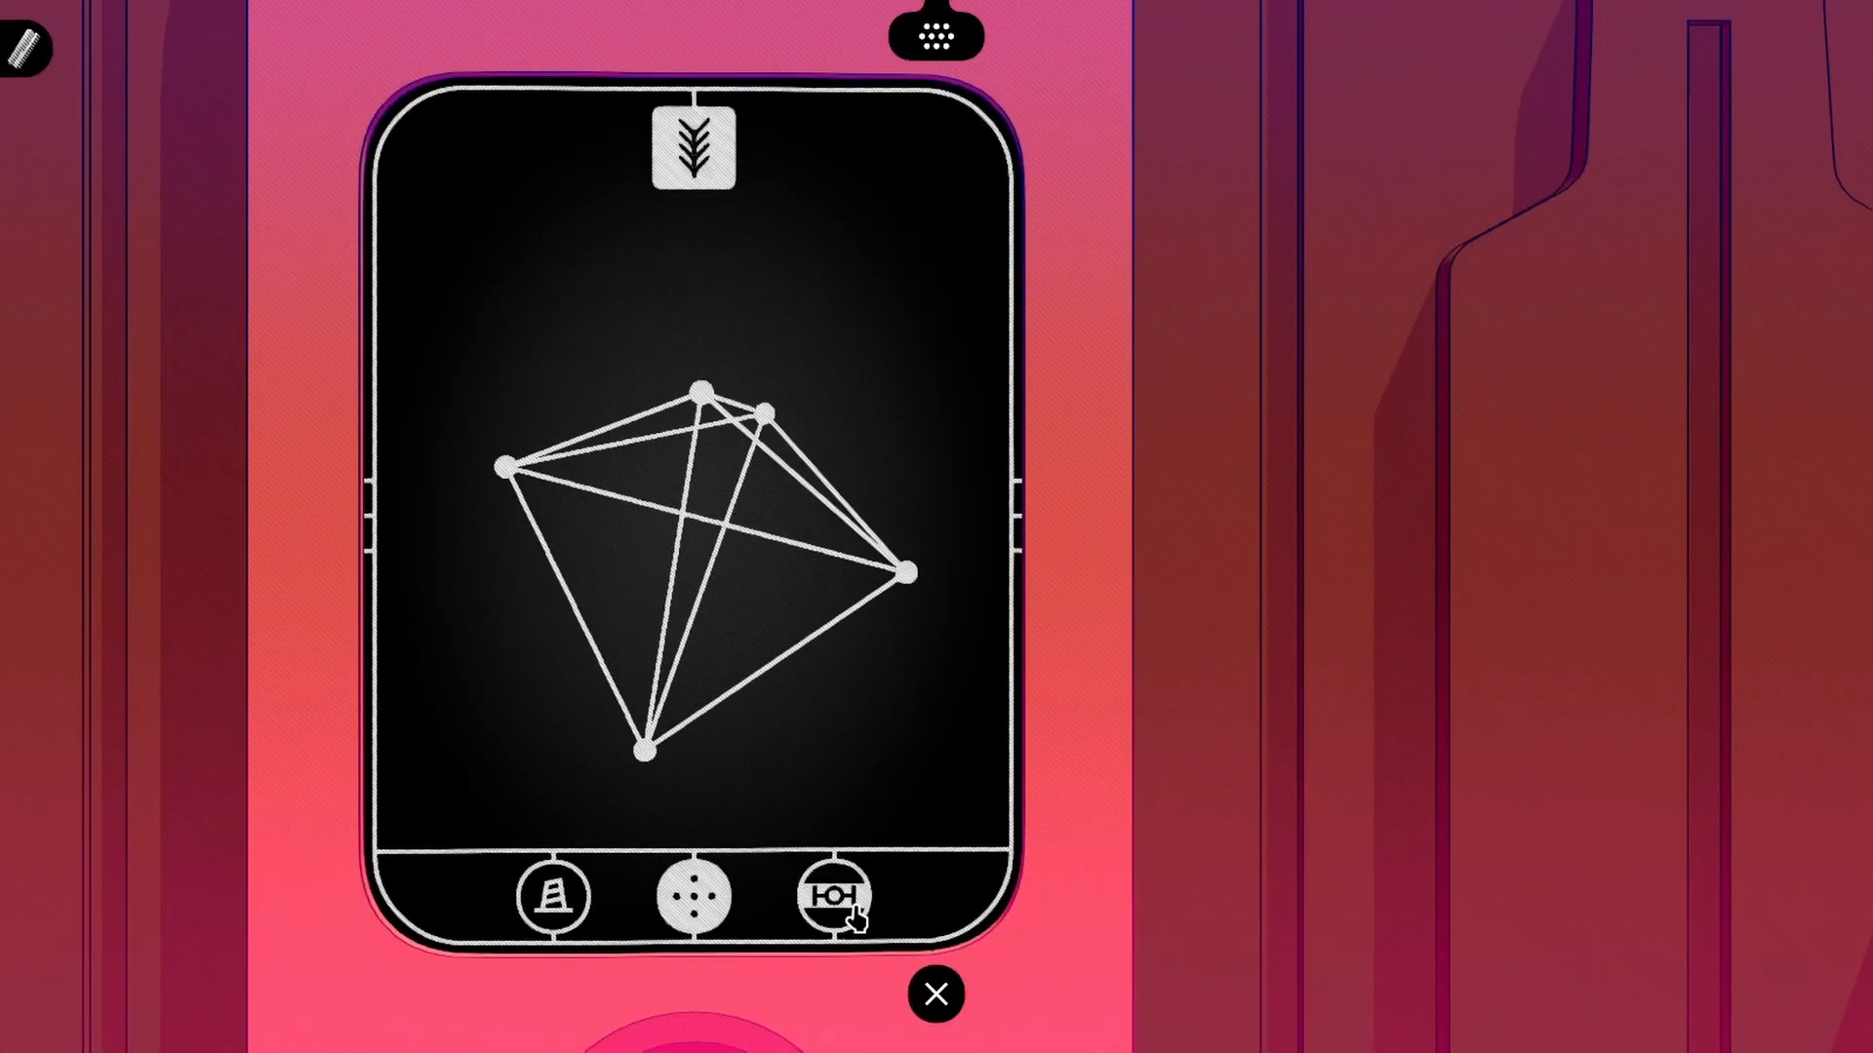
pyautogui.click(835, 897)
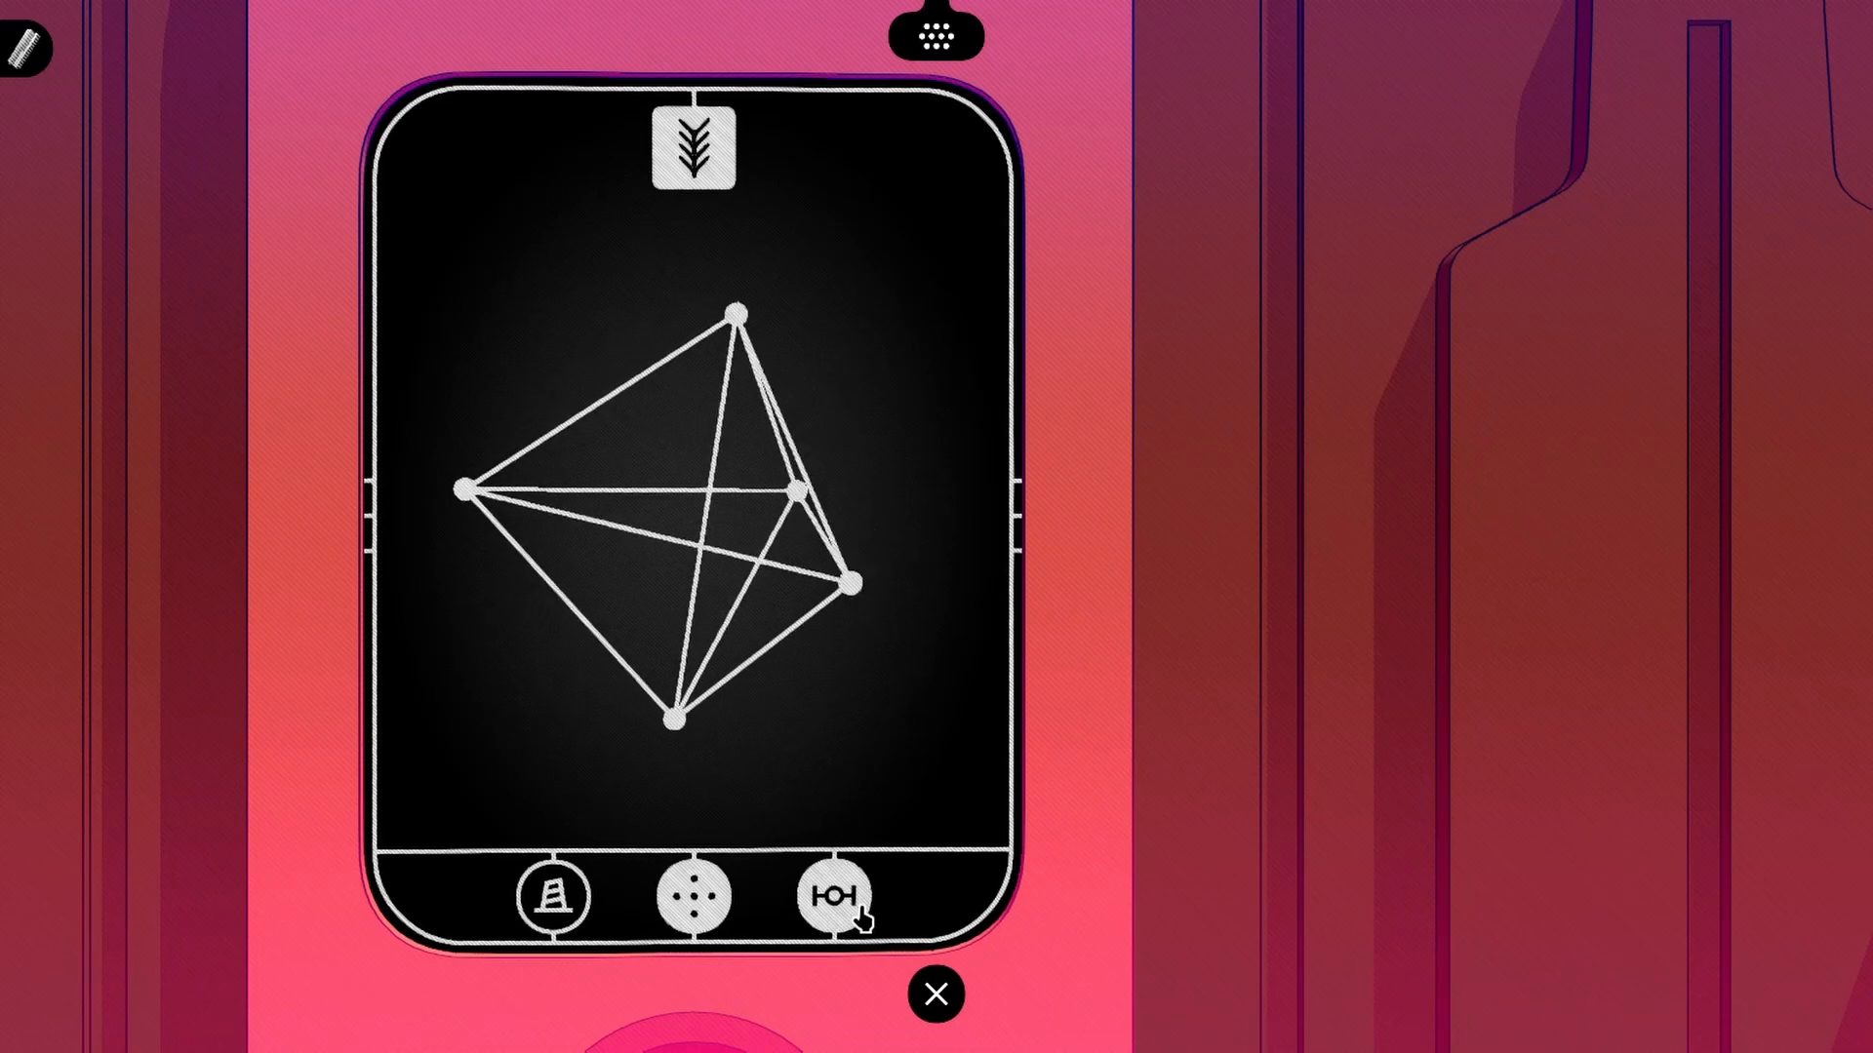
pyautogui.click(552, 896)
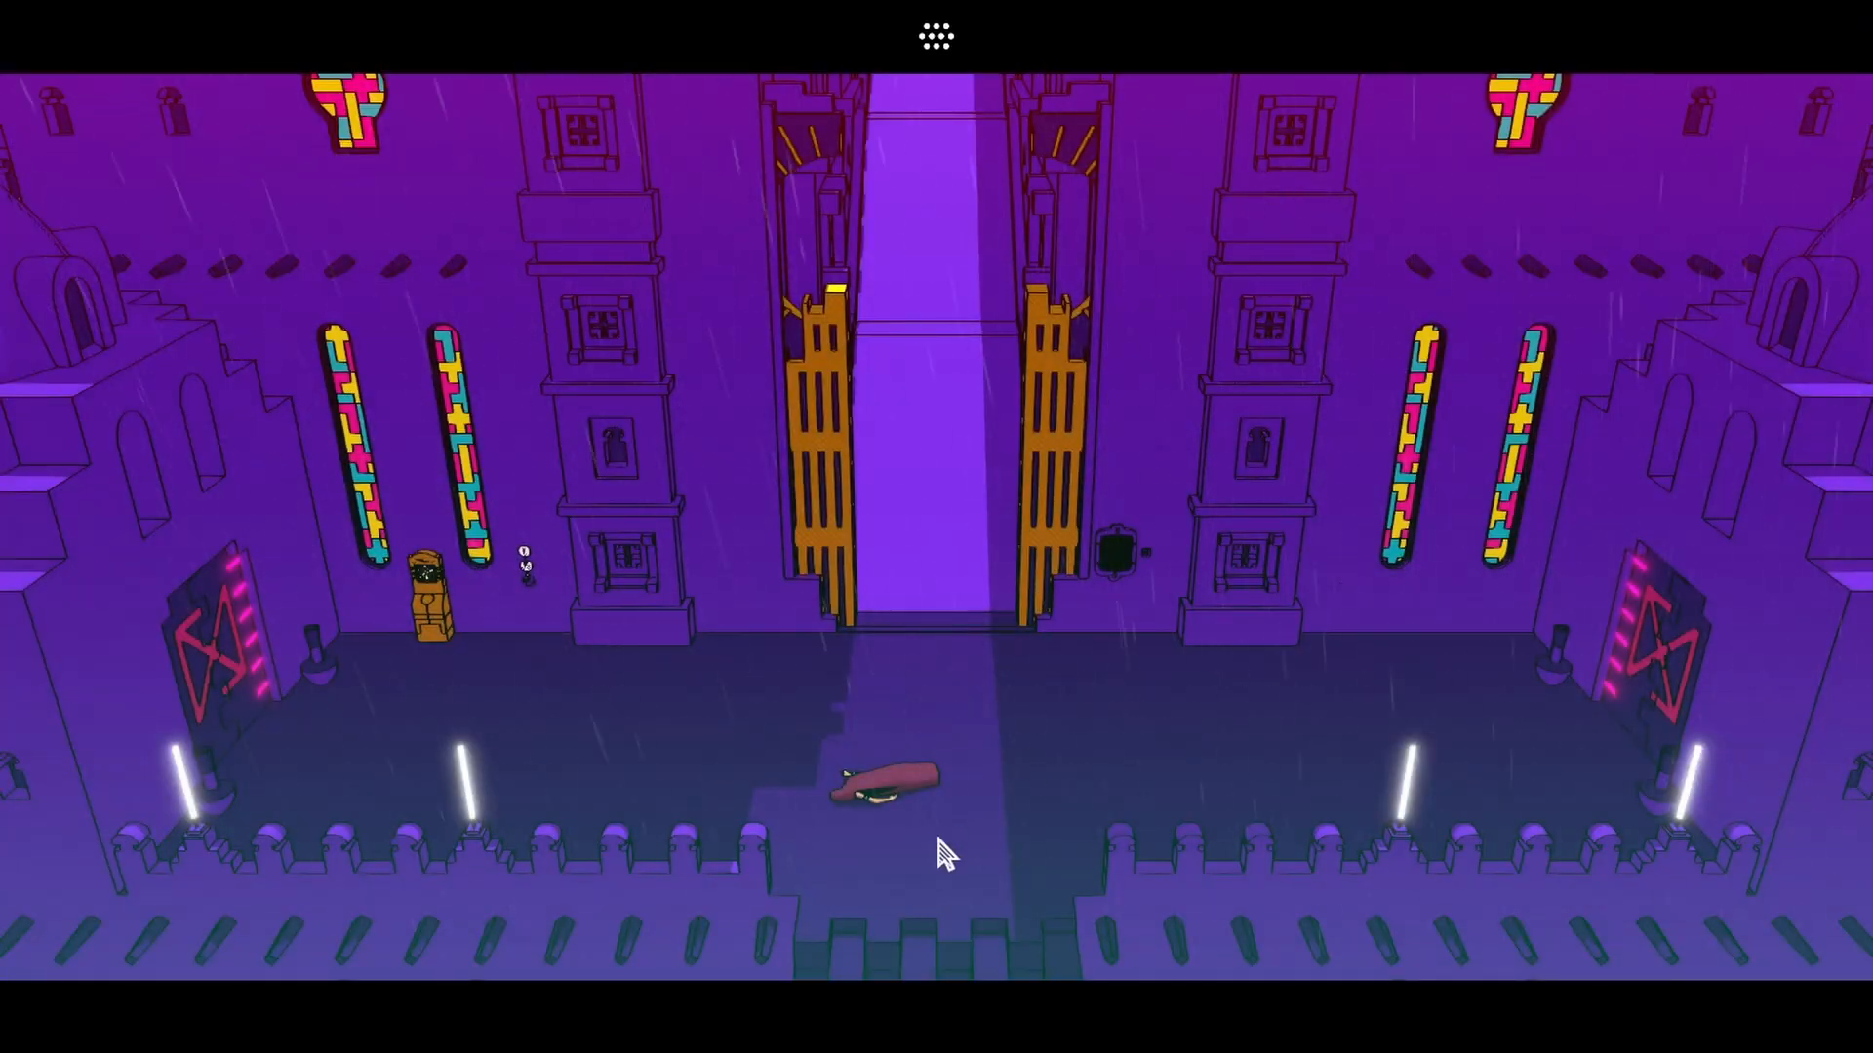
pyautogui.moveTo(961, 429)
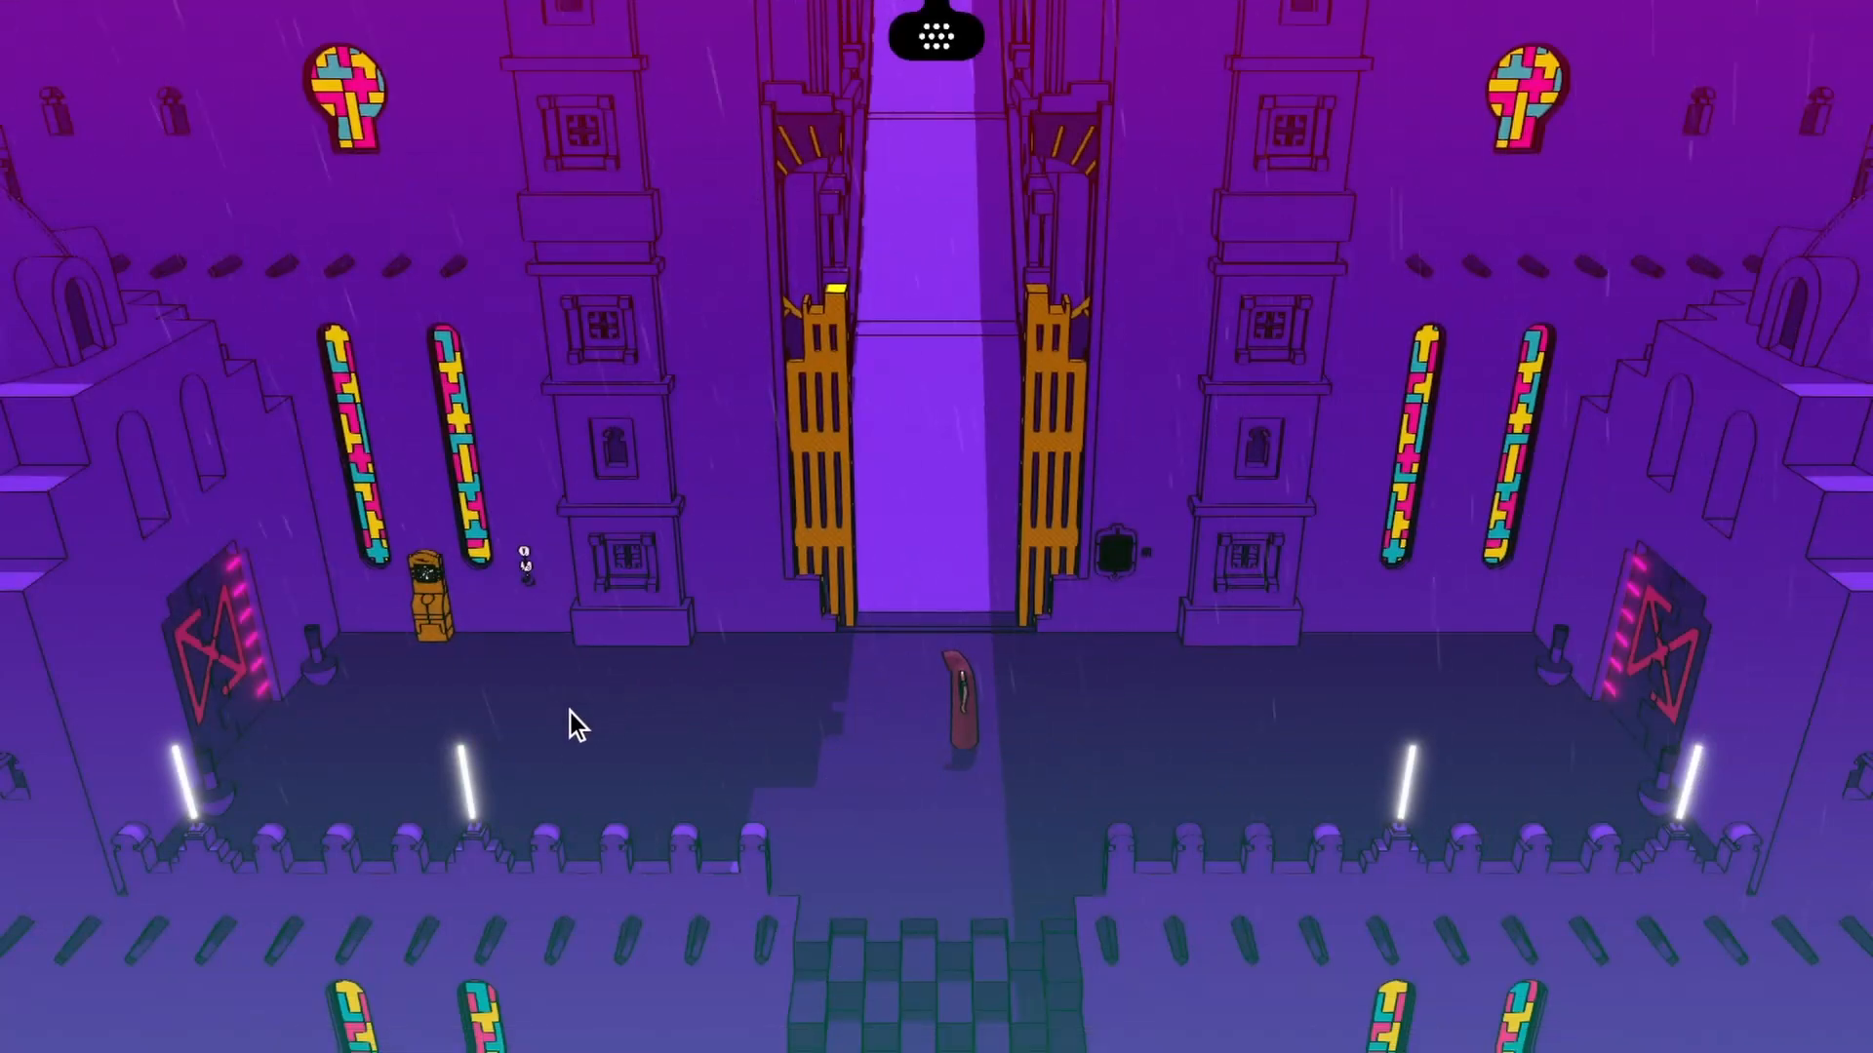
pyautogui.moveTo(932, 253)
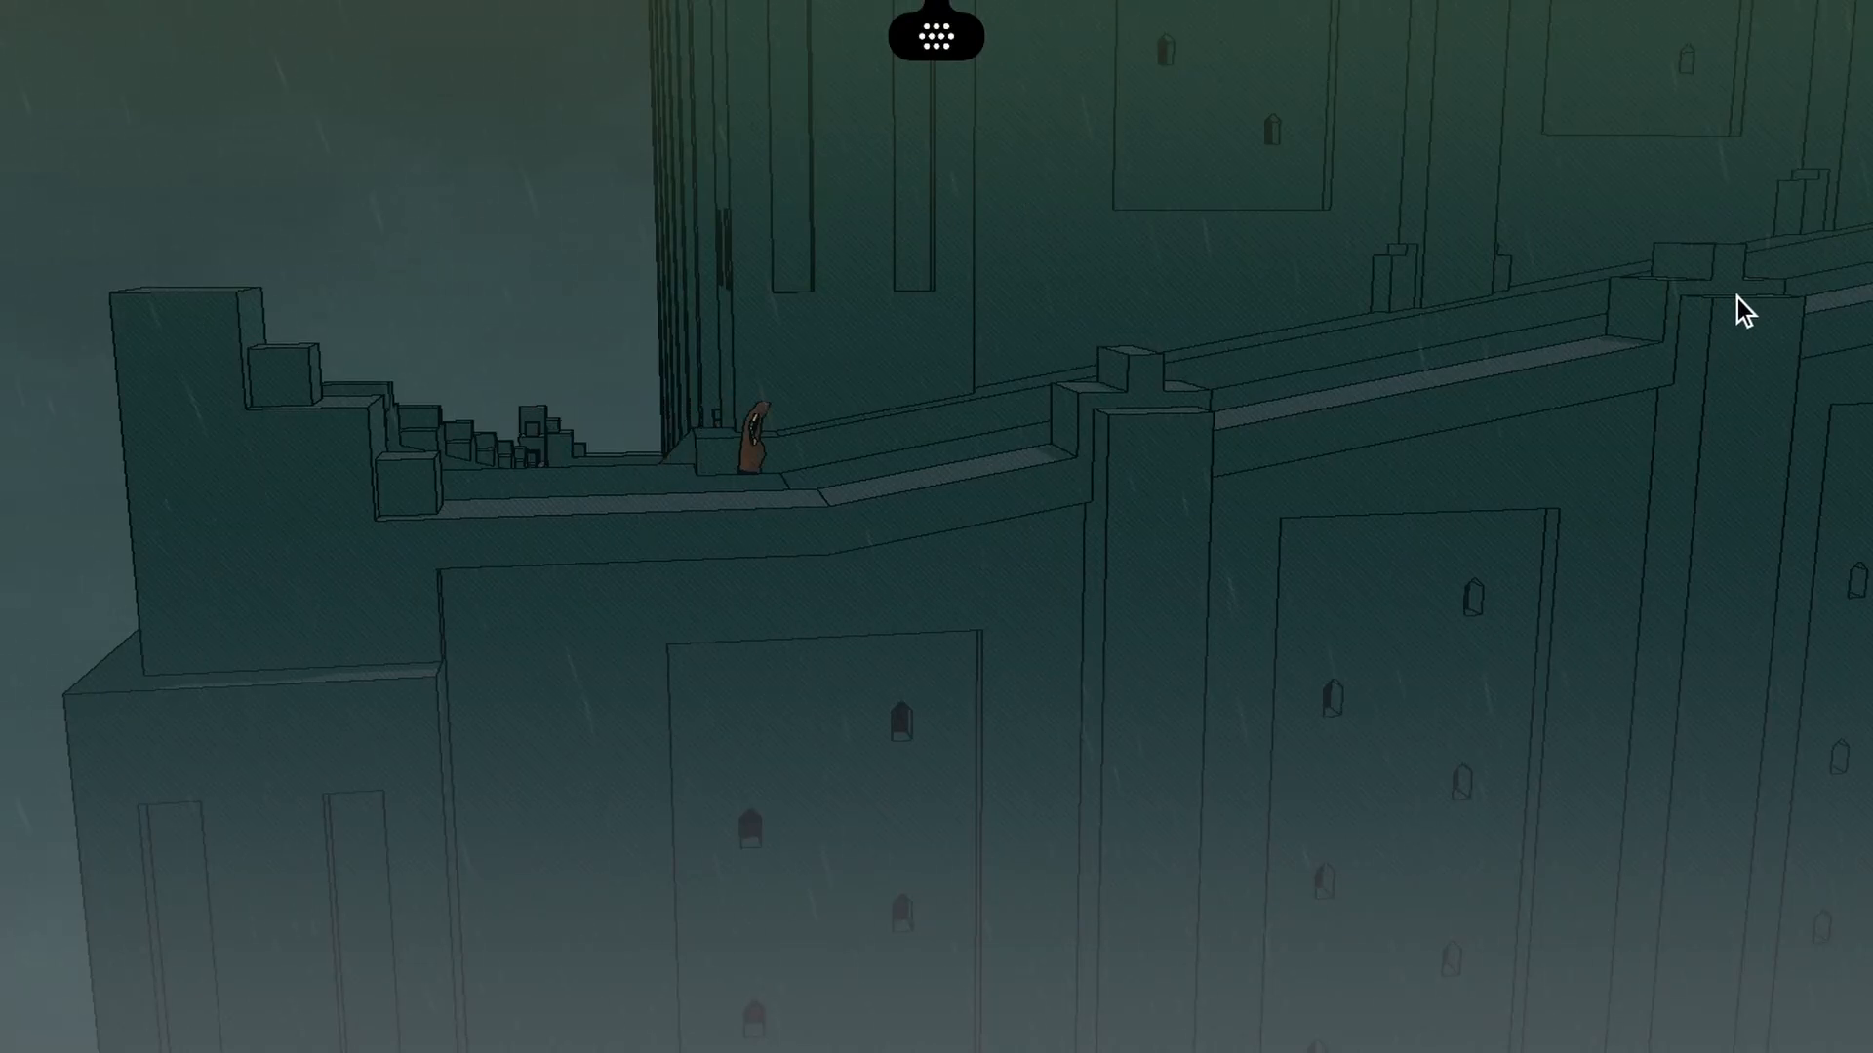
# Walk the character up the final stairs to the dark doorway
pyautogui.press('right')
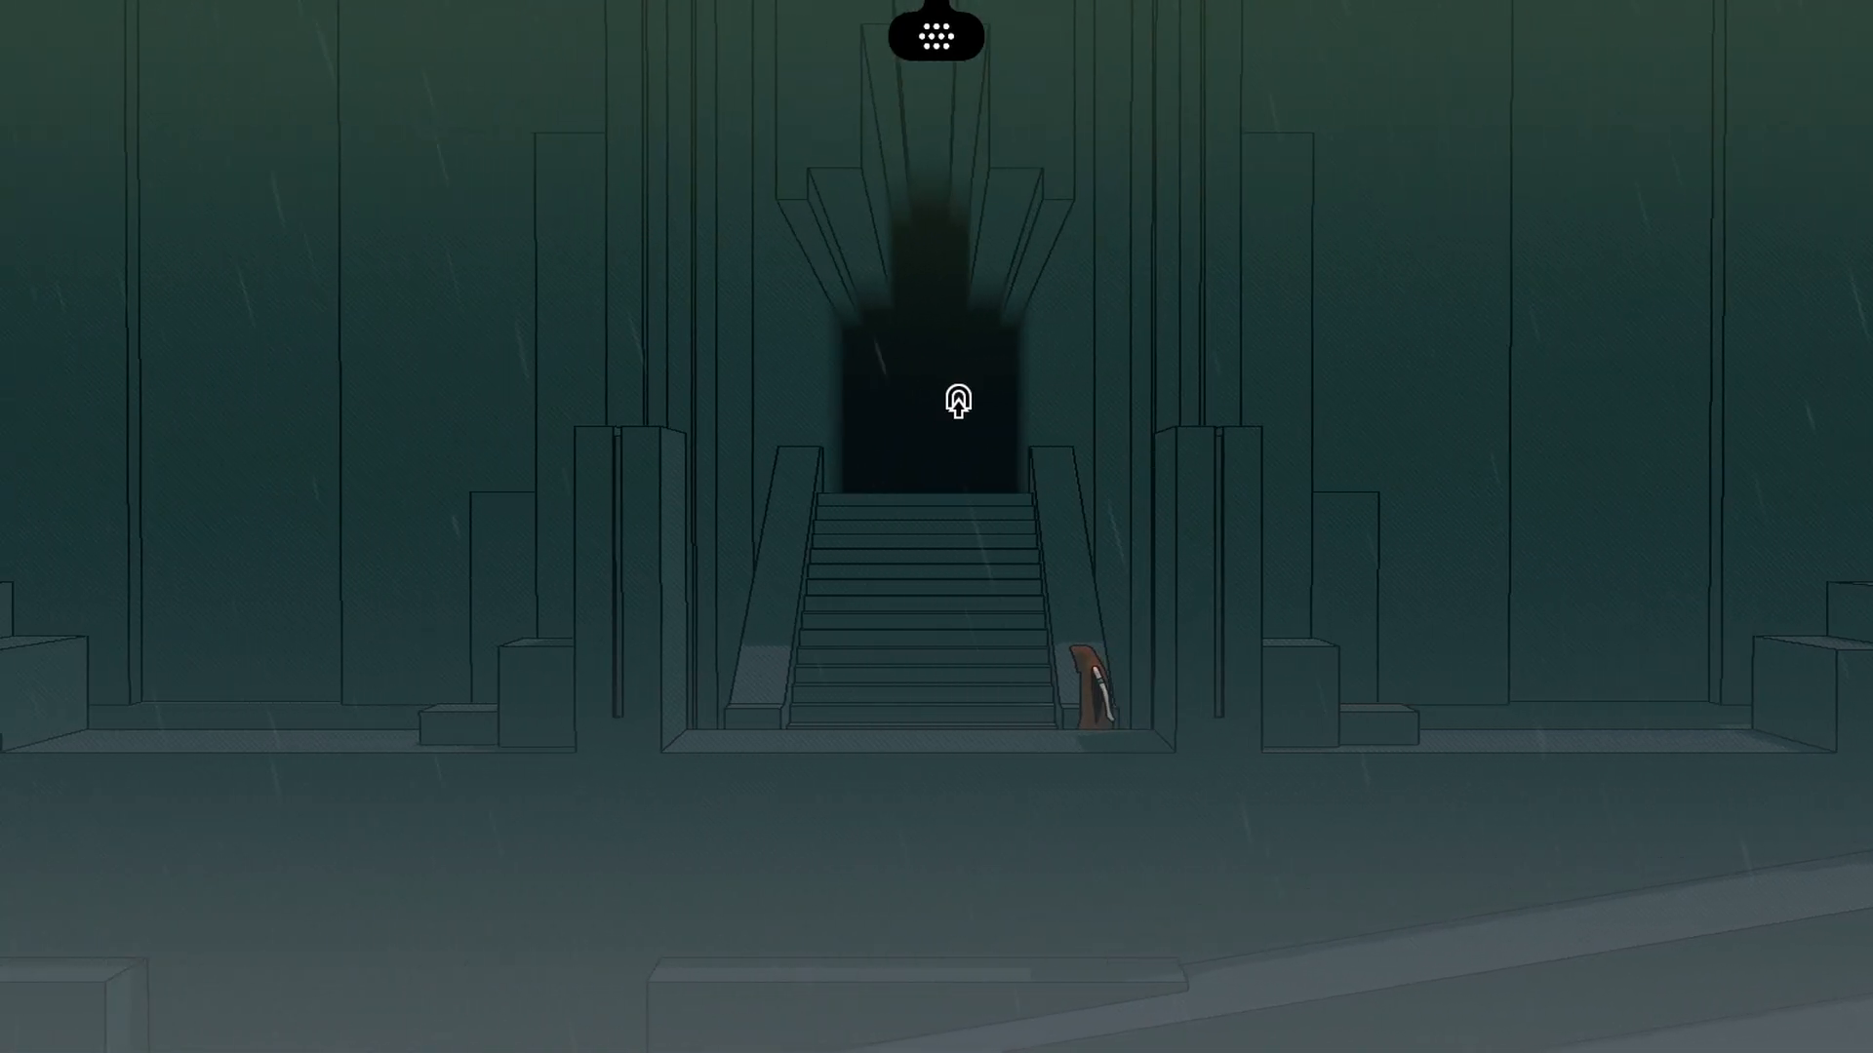
pyautogui.click(955, 401)
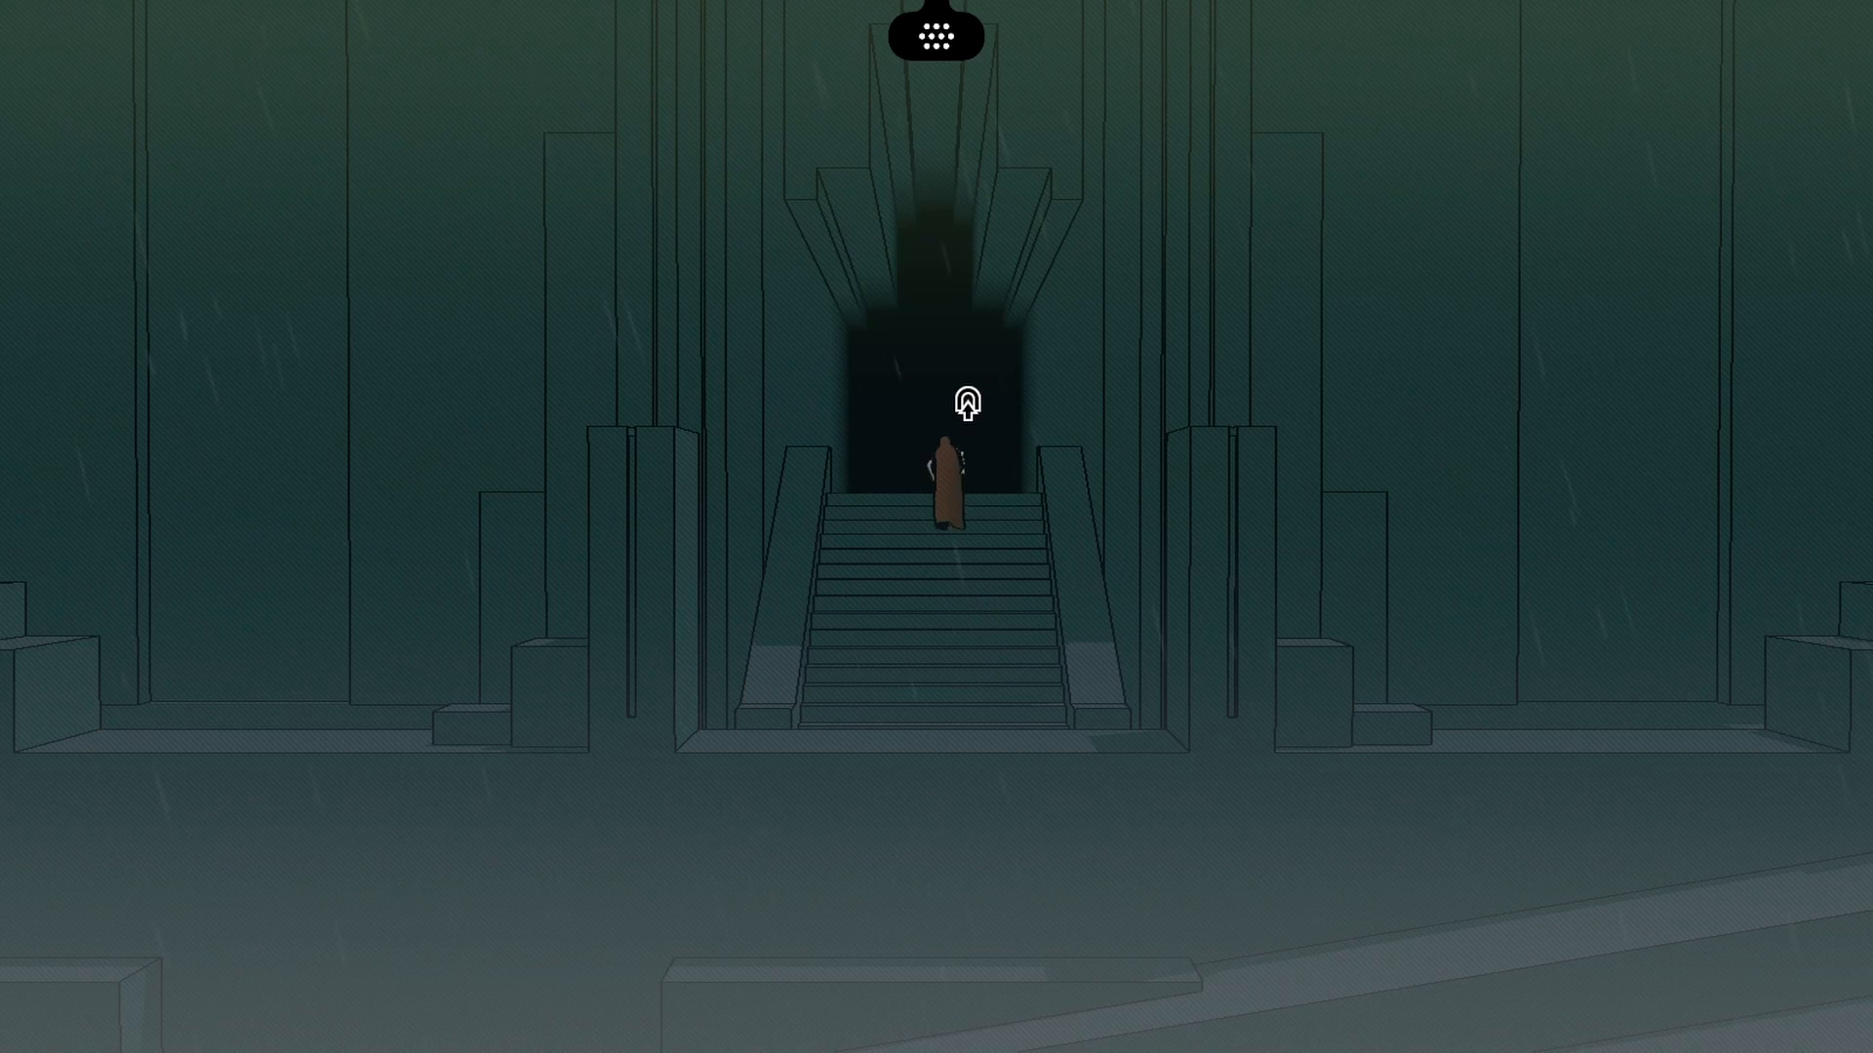